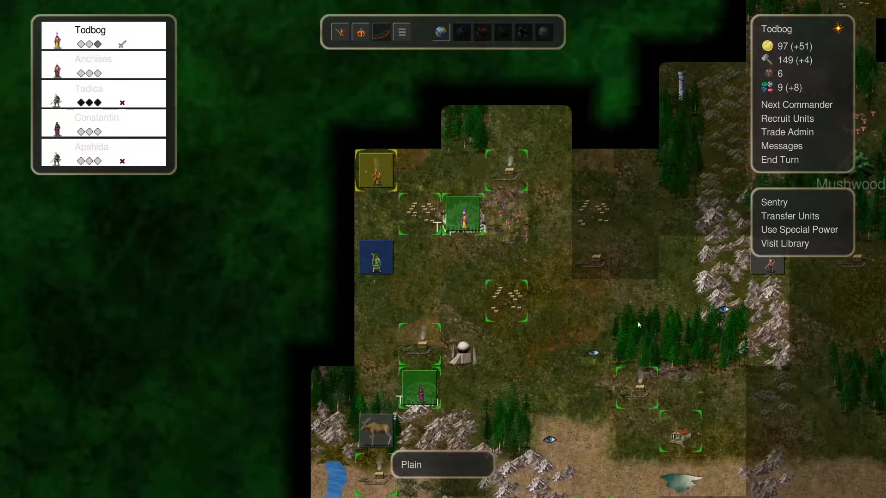
pyautogui.moveTo(613, 316)
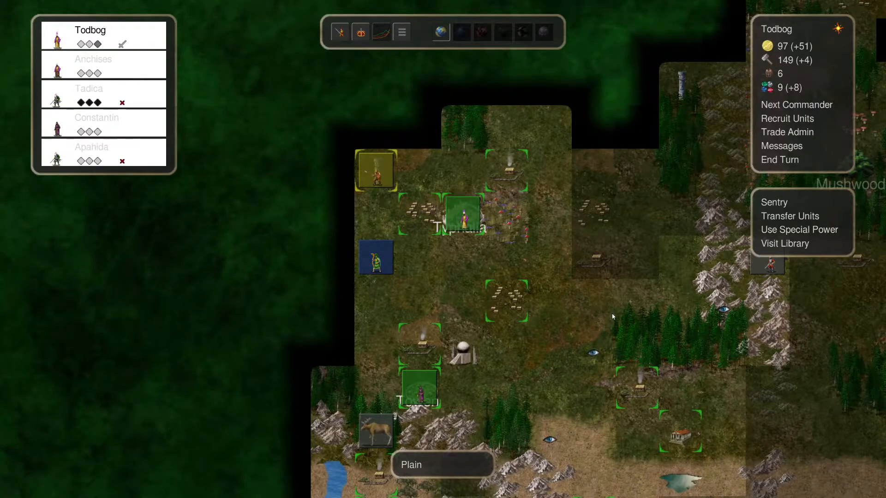
# Select the Typhalia city tile and read the Army Trainer's monthly experience description
pyautogui.click(460, 214)
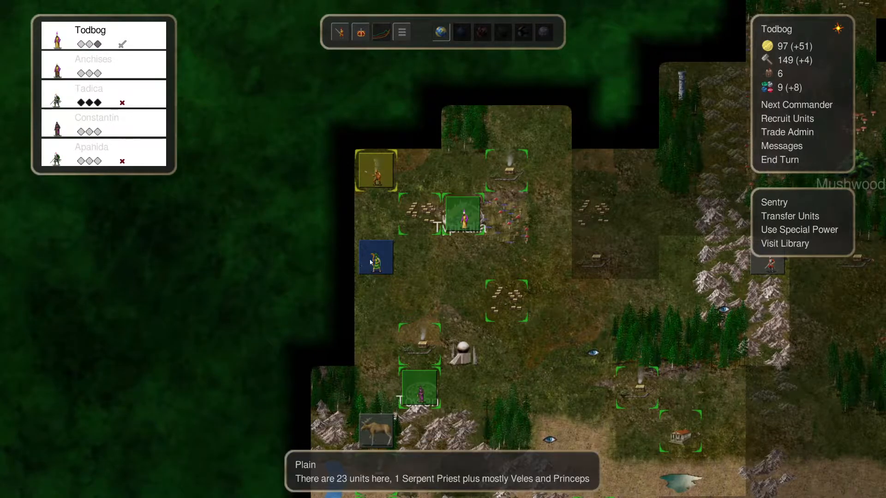
pyautogui.click(462, 214)
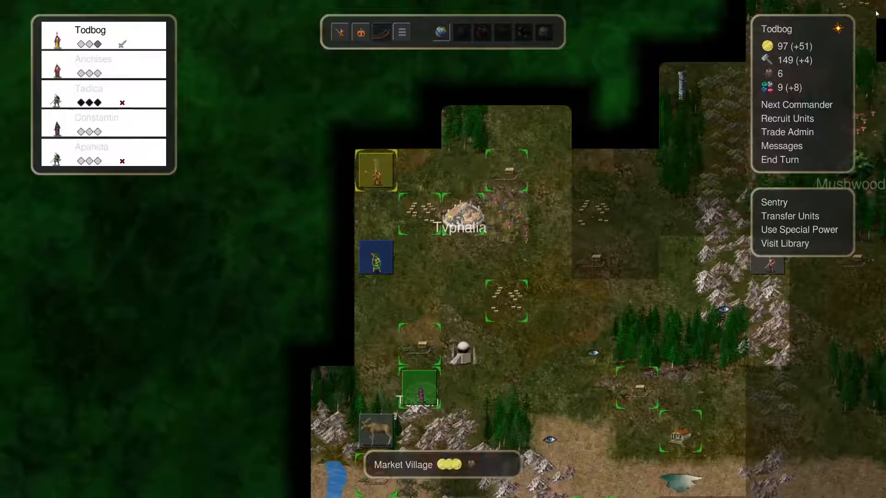
pyautogui.click(462, 214)
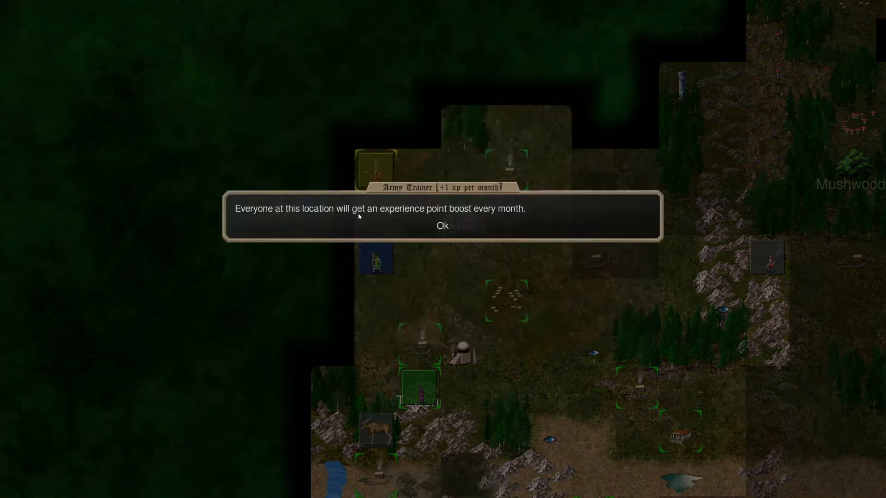
pyautogui.moveTo(502, 210)
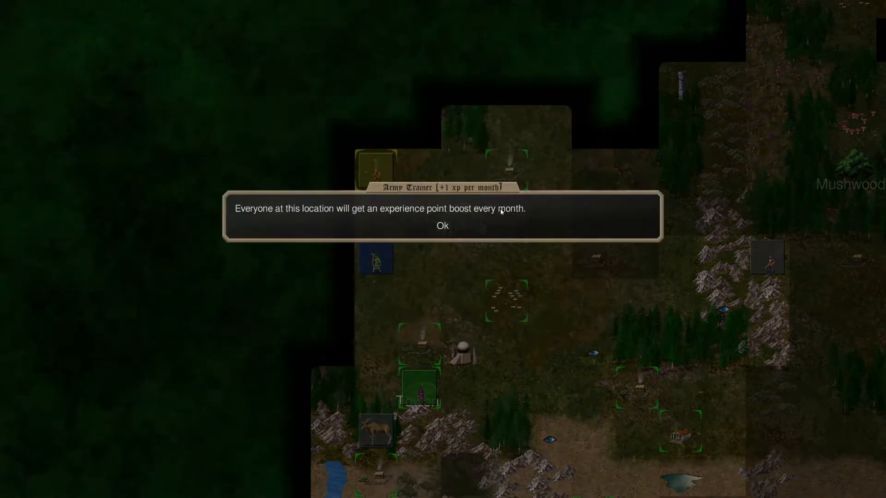
# Open a Crossbowman's stats in Typhalia's army and read the Experienced trait's per-level bonuses
pyautogui.click(442, 225)
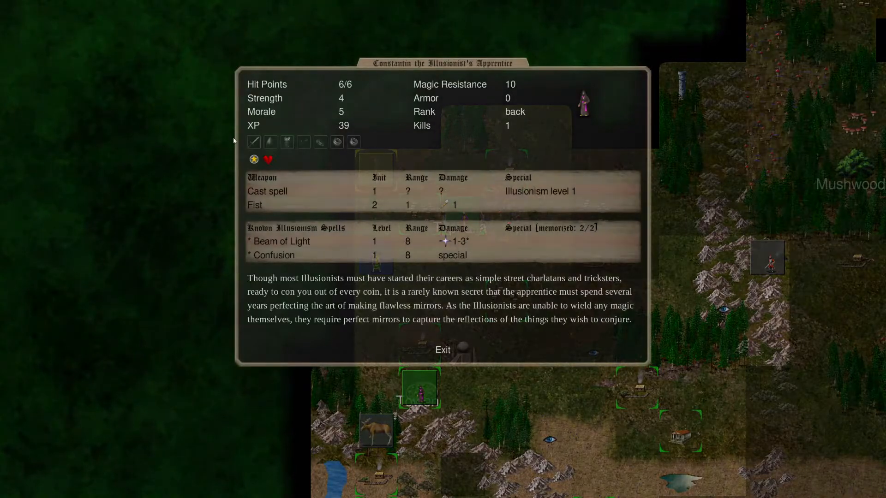
pyautogui.click(443, 349)
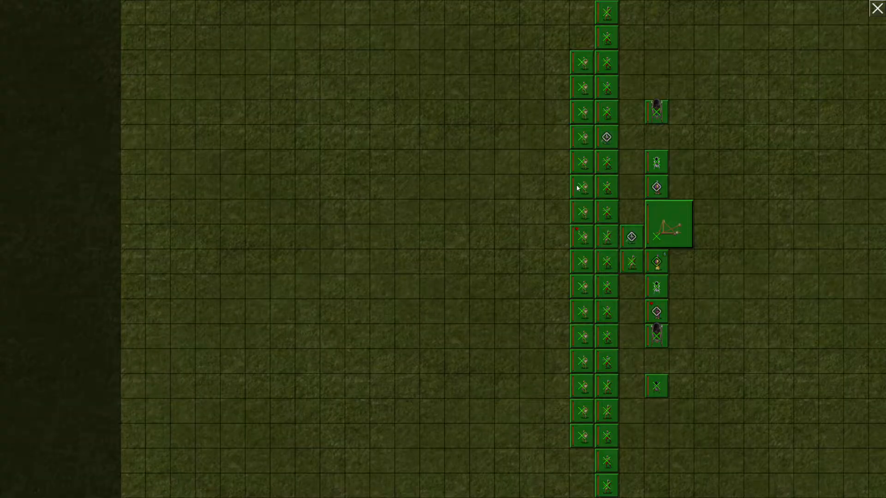
pyautogui.click(580, 186)
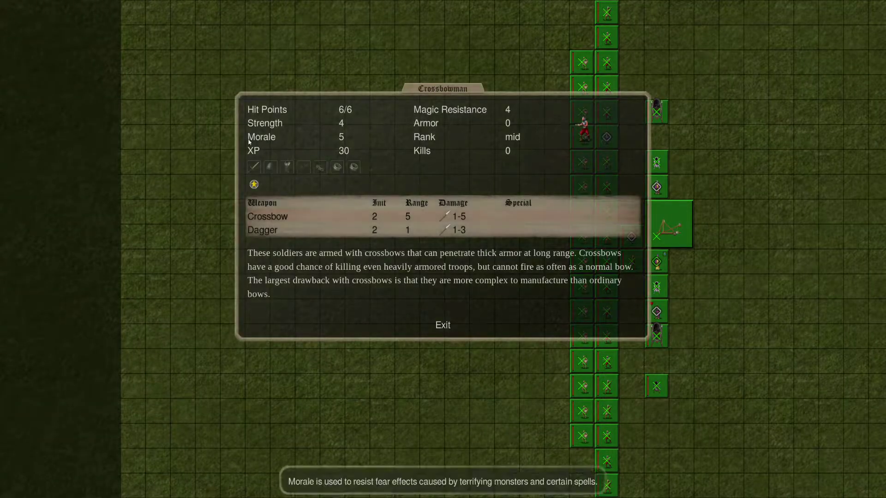
pyautogui.click(253, 184)
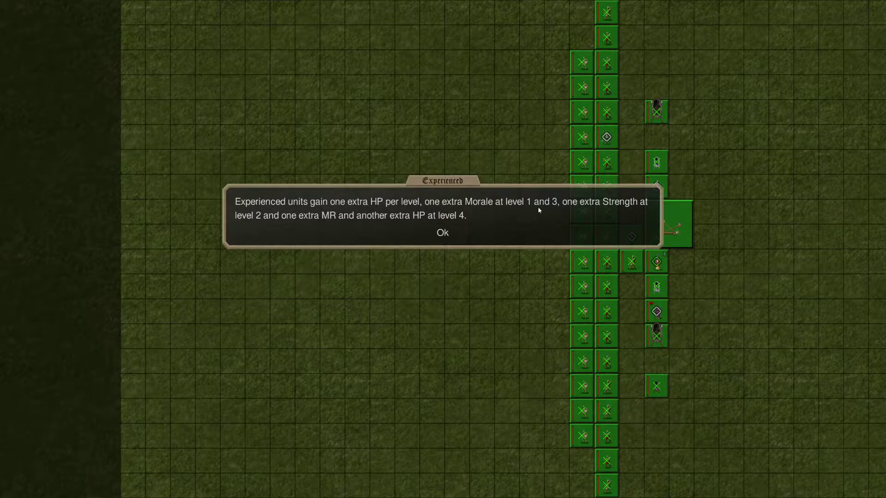
pyautogui.moveTo(360, 221)
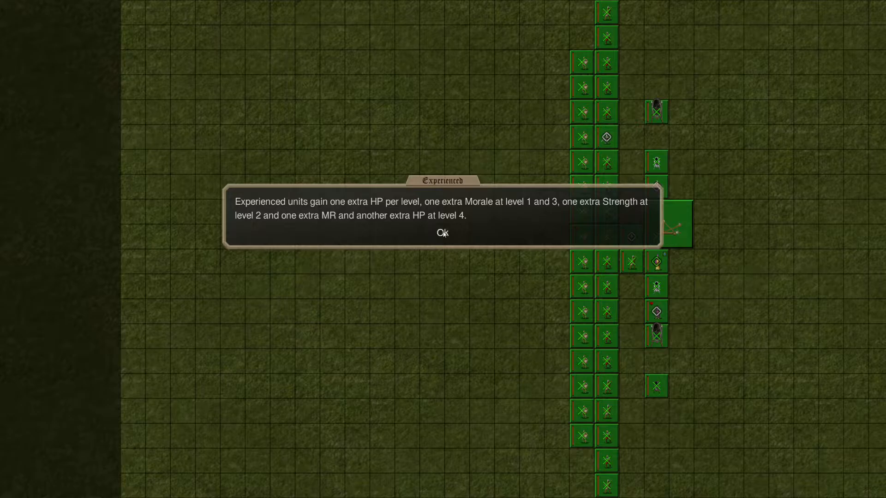
pyautogui.click(441, 232)
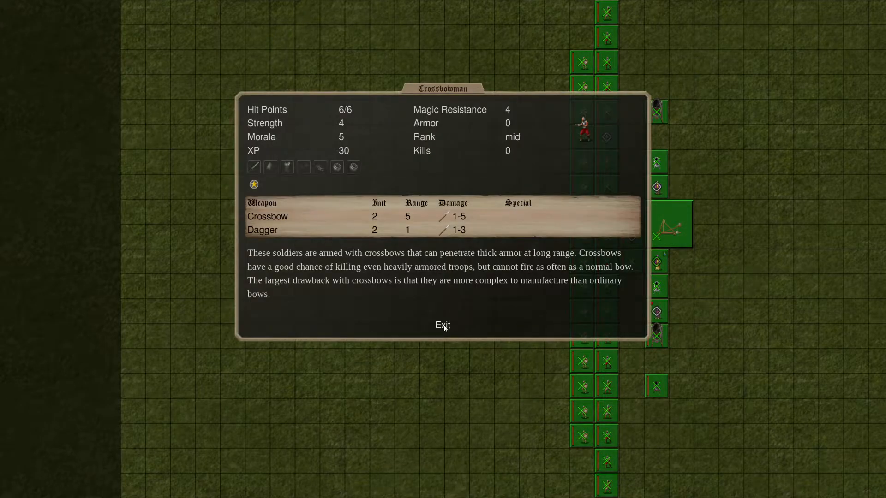
# Return to the map and inspect commander Titus's army at Towen
pyautogui.click(443, 325)
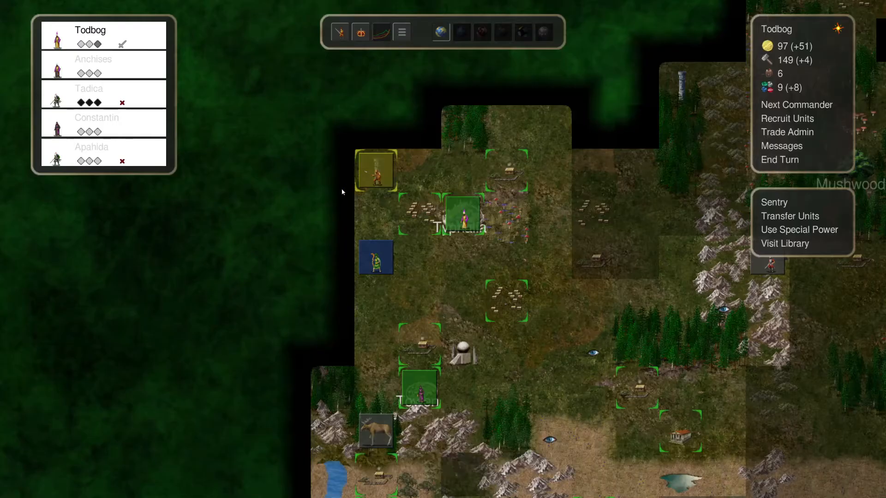
pyautogui.moveTo(387, 196)
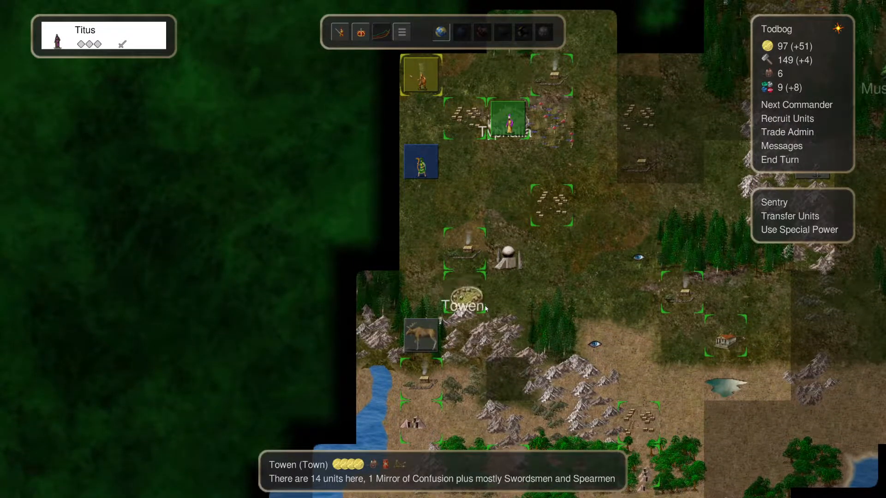
pyautogui.click(463, 296)
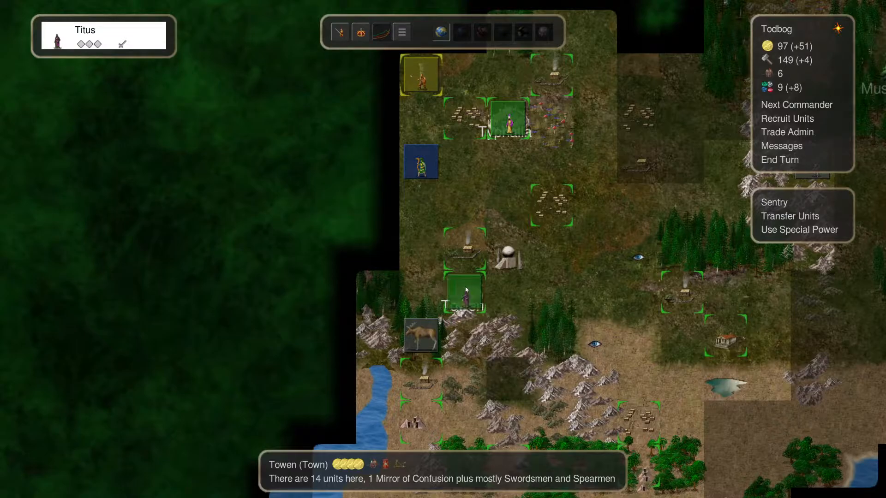
pyautogui.moveTo(553, 287)
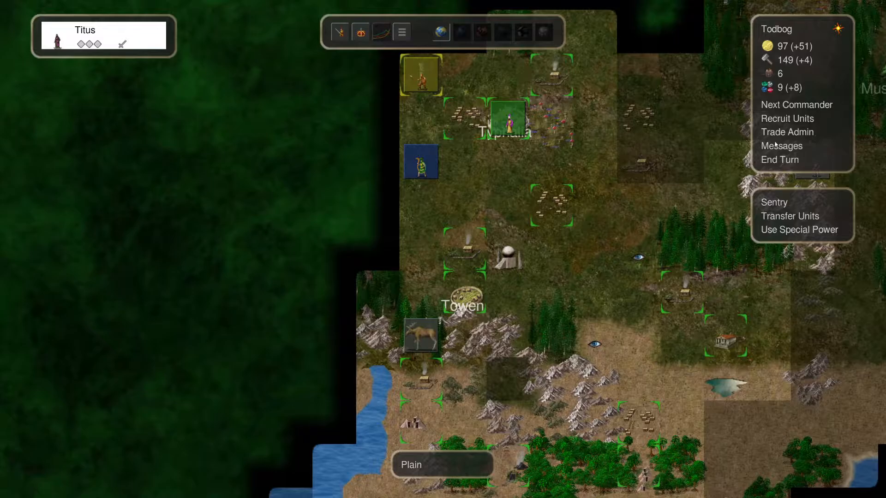
pyautogui.click(463, 297)
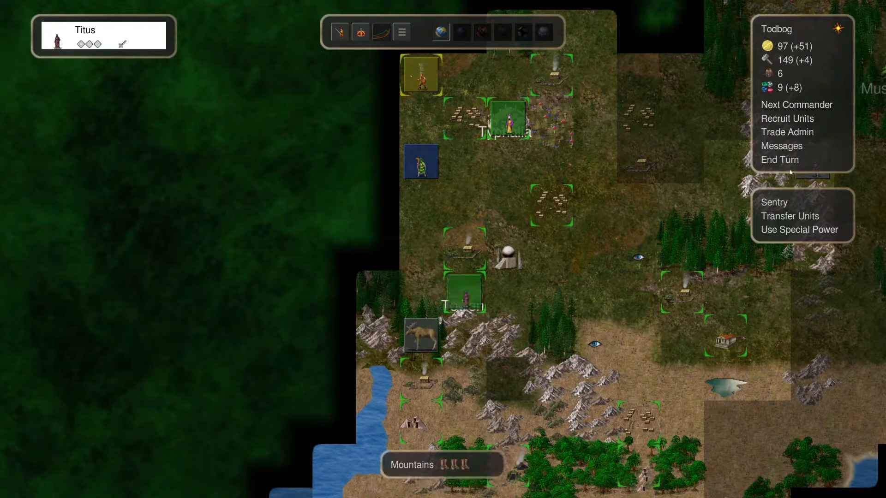
pyautogui.moveTo(544, 80)
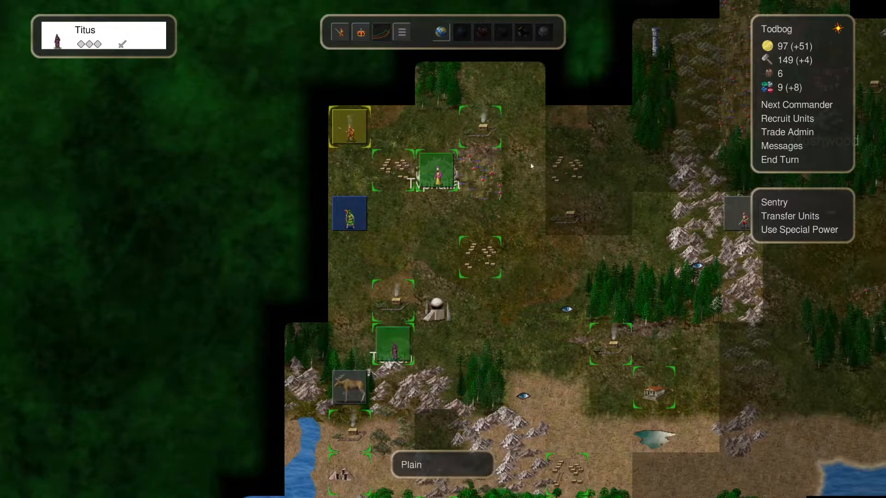
pyautogui.moveTo(798, 230)
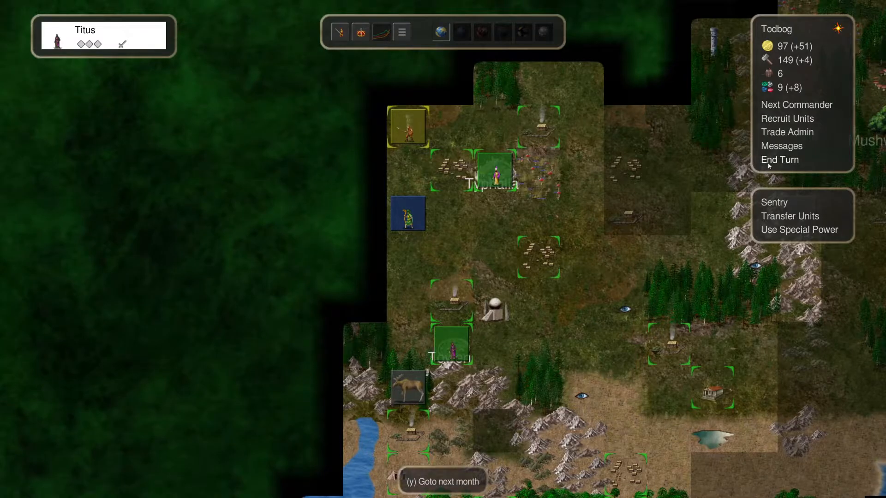
# End the month and recruit a catapult at Typhalia (City)
pyautogui.click(780, 160)
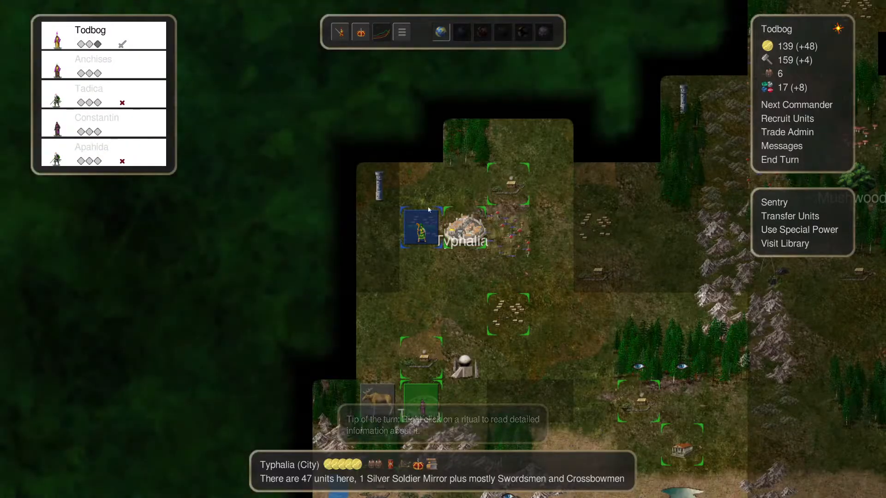
pyautogui.click(787, 118)
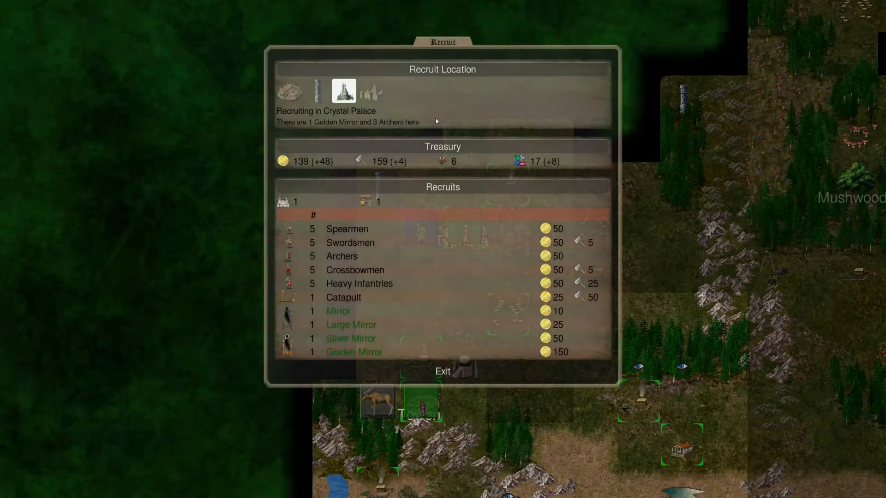
pyautogui.click(289, 92)
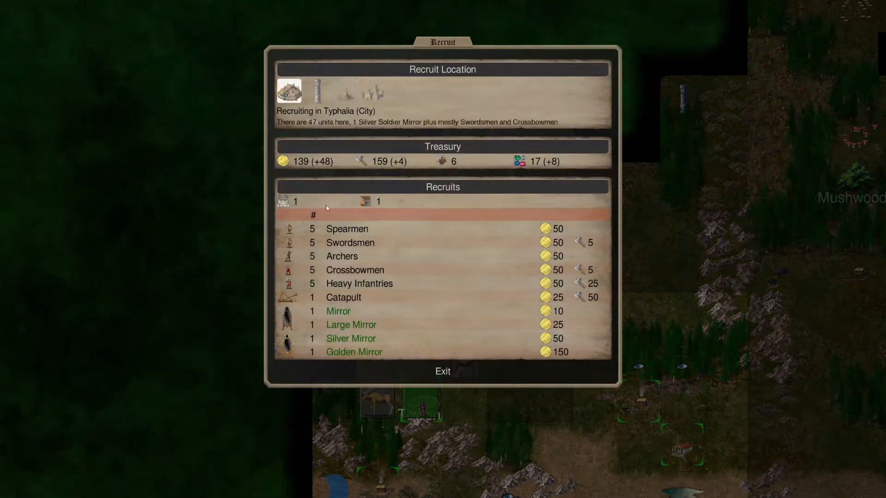
pyautogui.moveTo(458, 387)
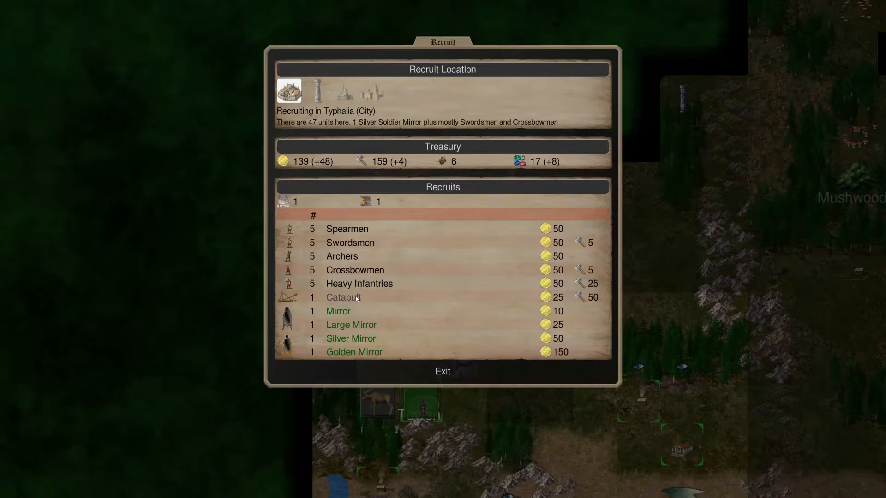
pyautogui.click(442, 371)
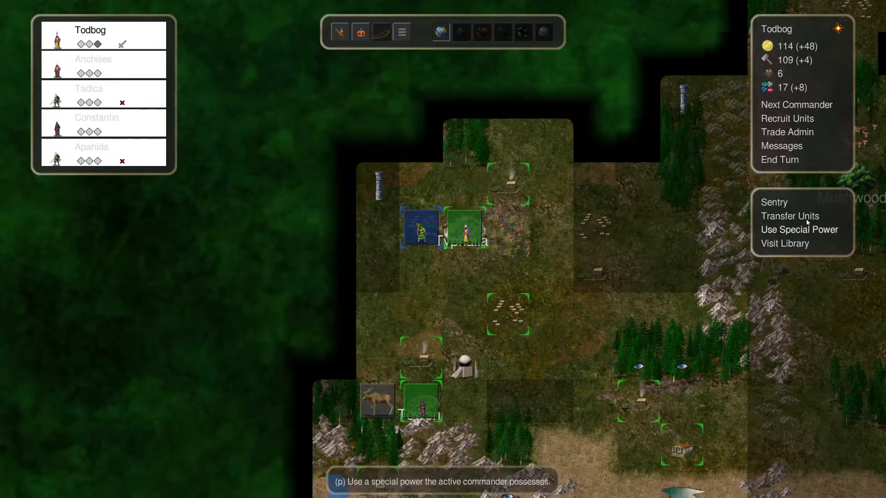
pyautogui.click(797, 229)
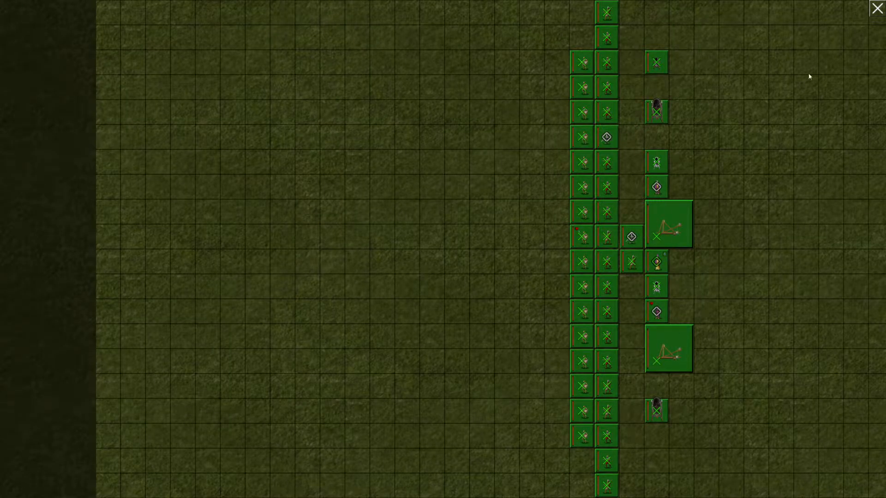
pyautogui.click(875, 9)
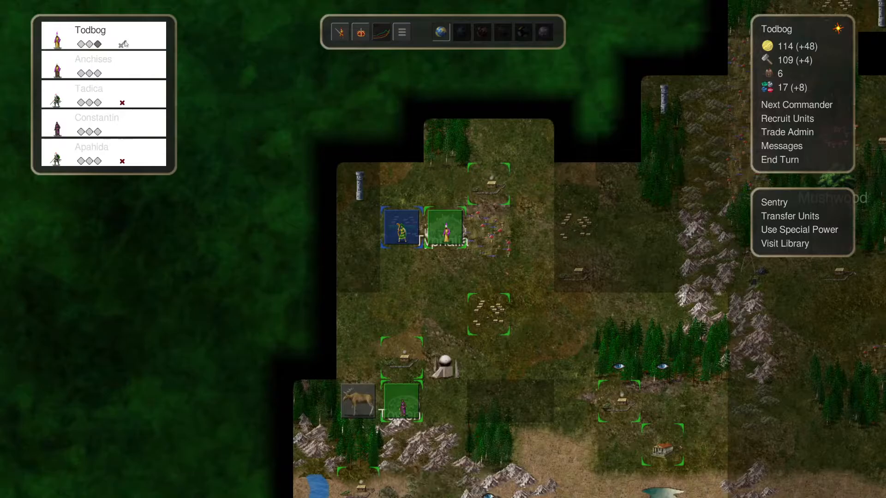
pyautogui.click(798, 229)
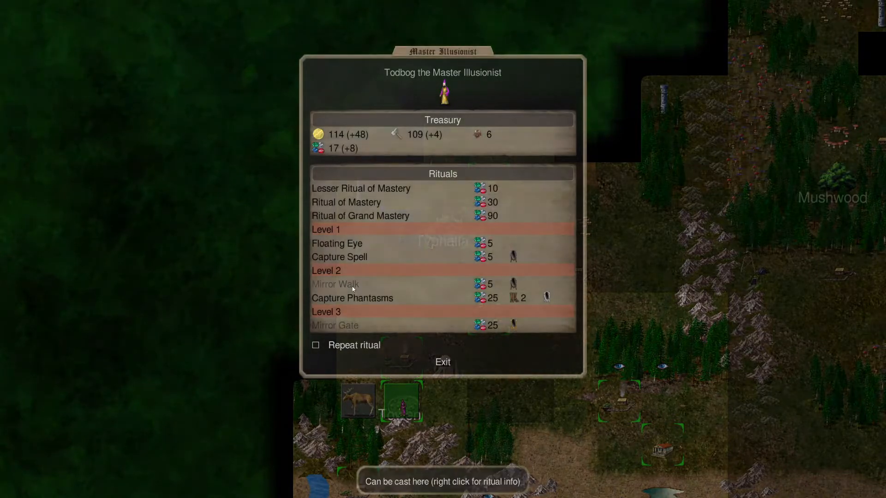
pyautogui.moveTo(440, 358)
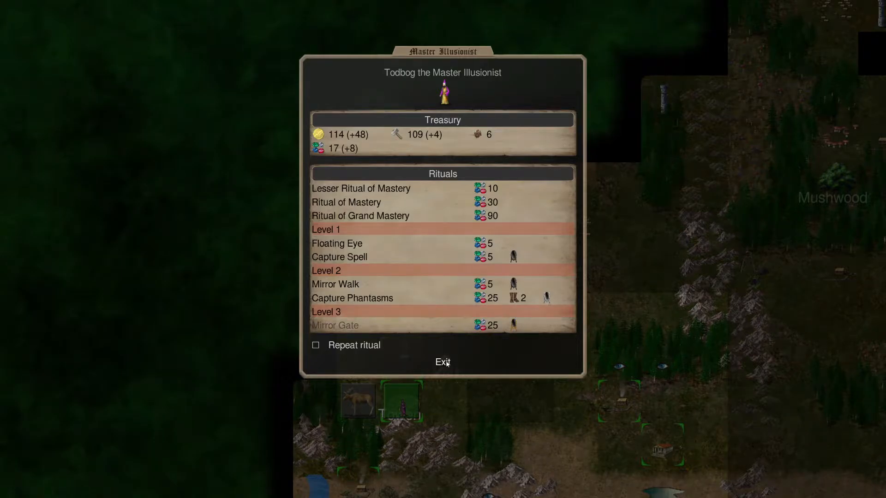
pyautogui.click(442, 362)
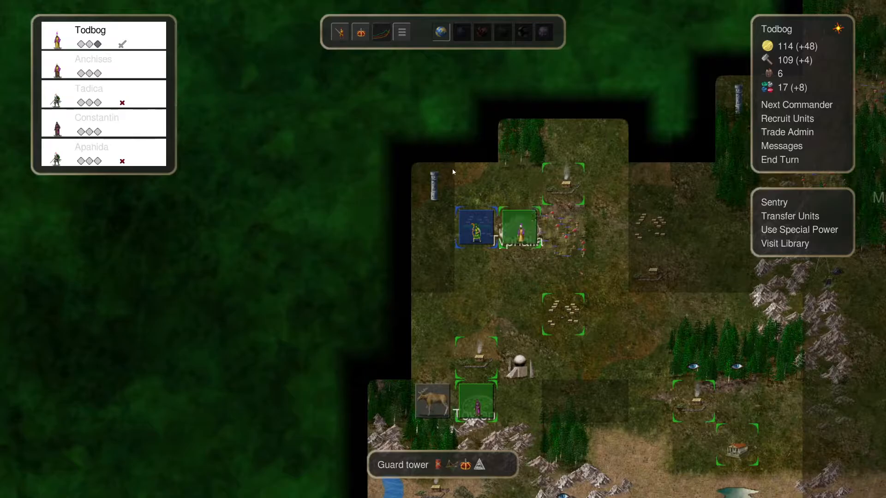
# Switch to Titus, move his army north toward Typhalia, and close the Crystal Palace recruit screen
pyautogui.click(790, 216)
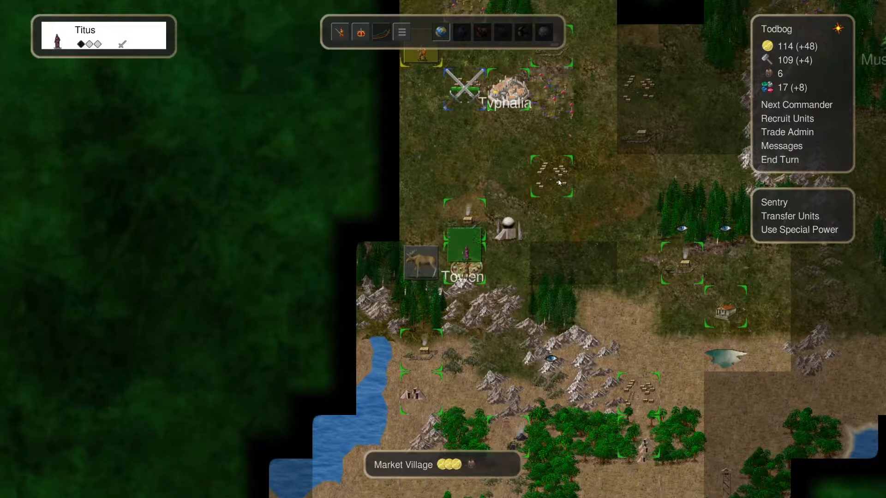
pyautogui.click(550, 132)
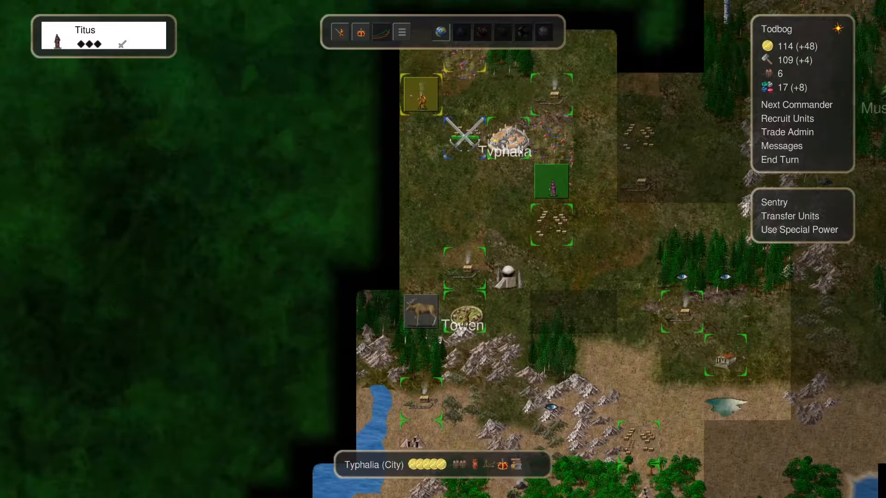
pyautogui.click(785, 118)
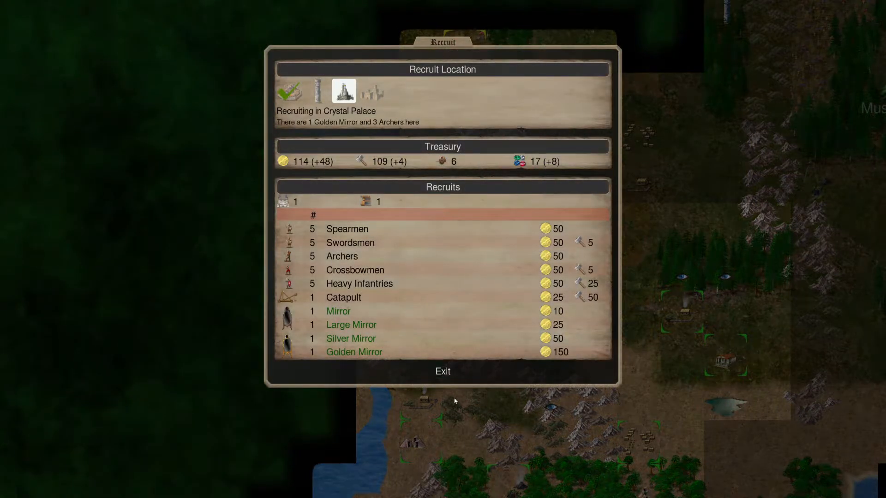
pyautogui.click(442, 371)
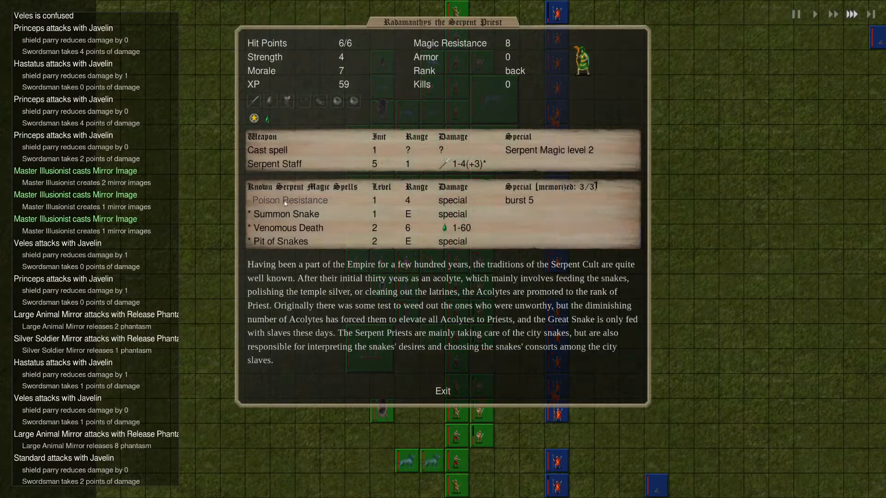
# Read the Serpent Priest's Pit of Snakes and Venomous Death spell details, then close his info
pyautogui.click(287, 241)
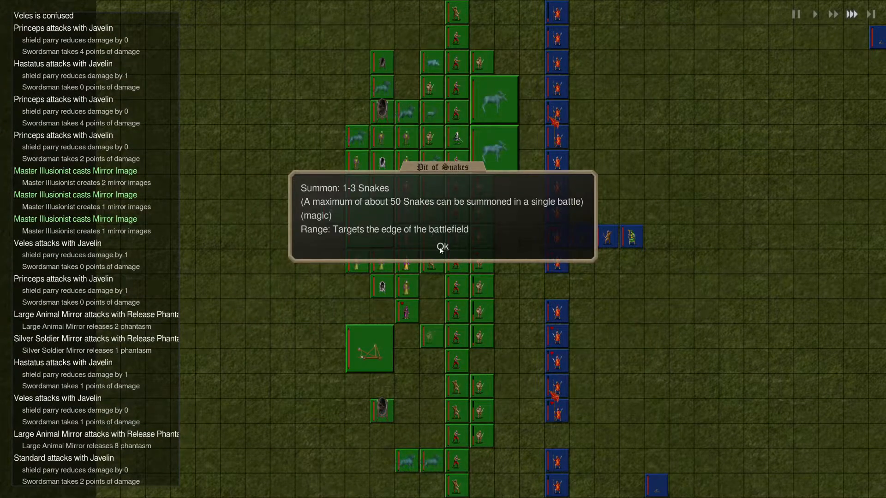
pyautogui.click(442, 246)
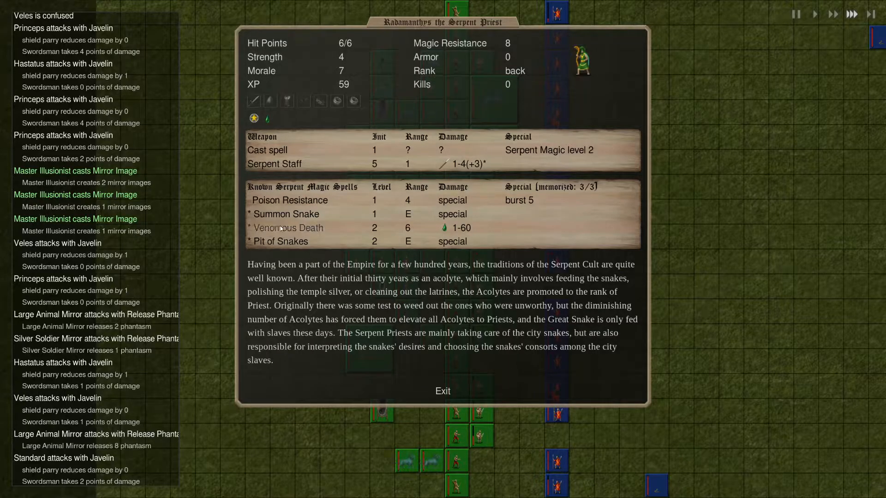
pyautogui.click(289, 228)
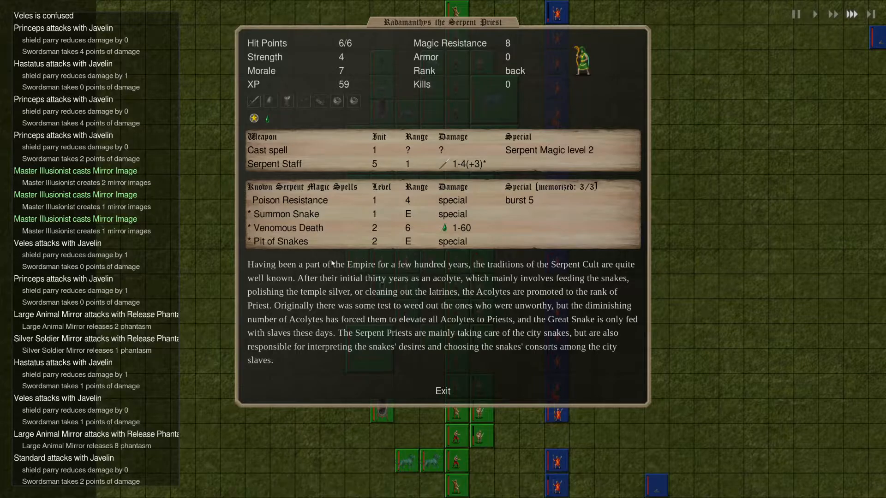
pyautogui.click(442, 390)
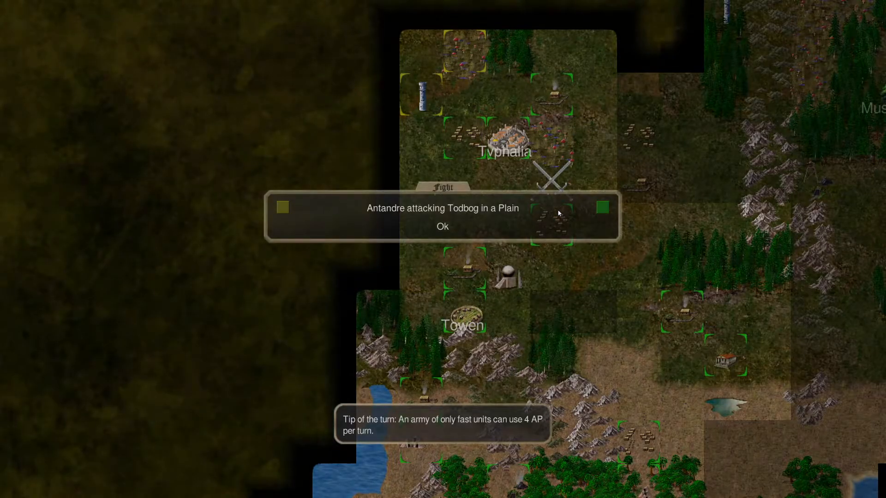
# Dismiss the Fight notice about Antandre attacking Todbog
pyautogui.click(441, 226)
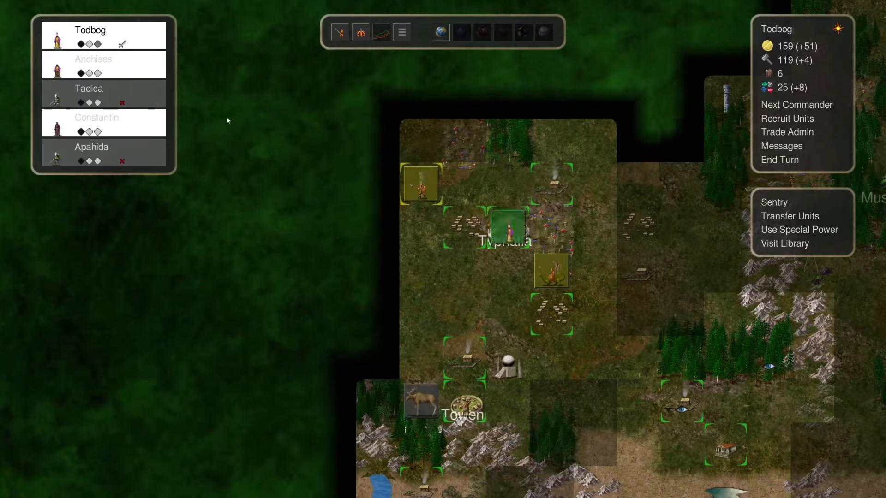
# Recruit five Heavy Infantries at Typhalia rather than Crystal Palace
pyautogui.click(787, 119)
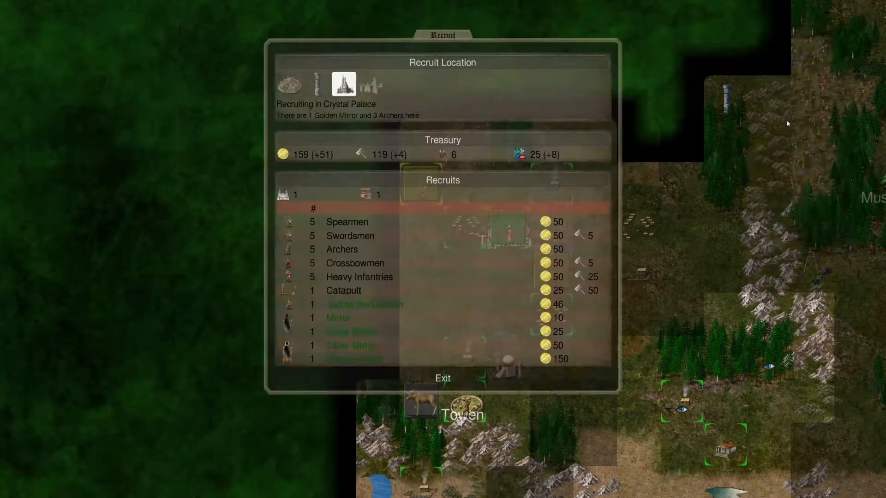
pyautogui.click(289, 85)
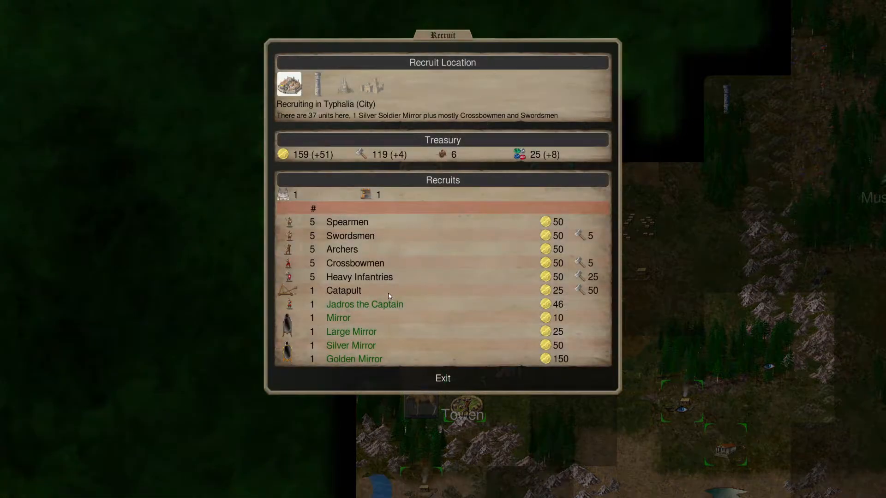
pyautogui.moveTo(354, 251)
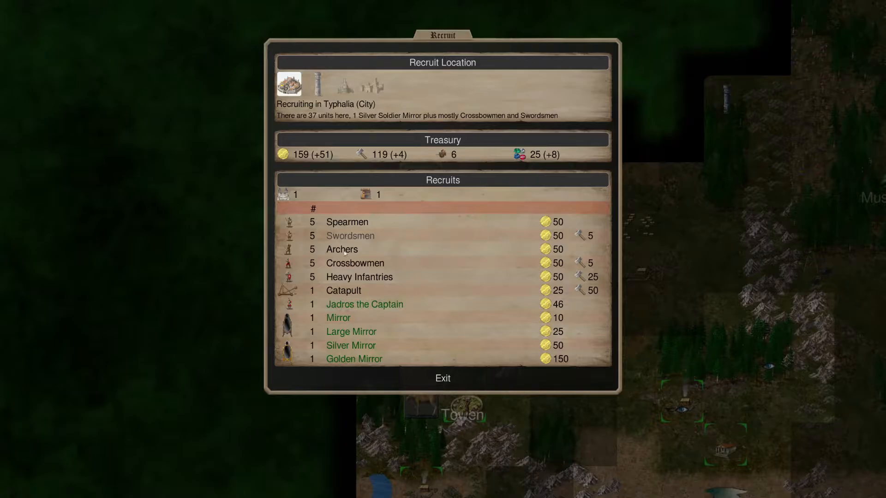
pyautogui.click(443, 377)
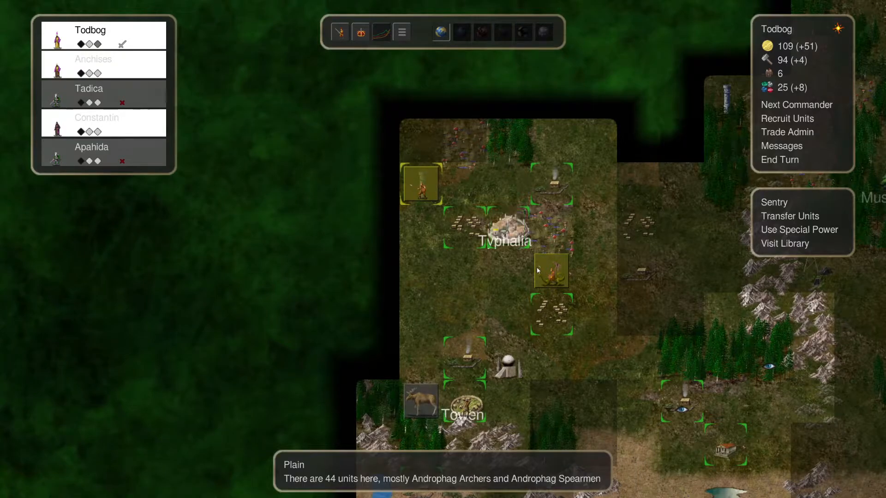
# Select Todbog and cast the 25-gem ritual, leaving 0 gems
pyautogui.click(507, 226)
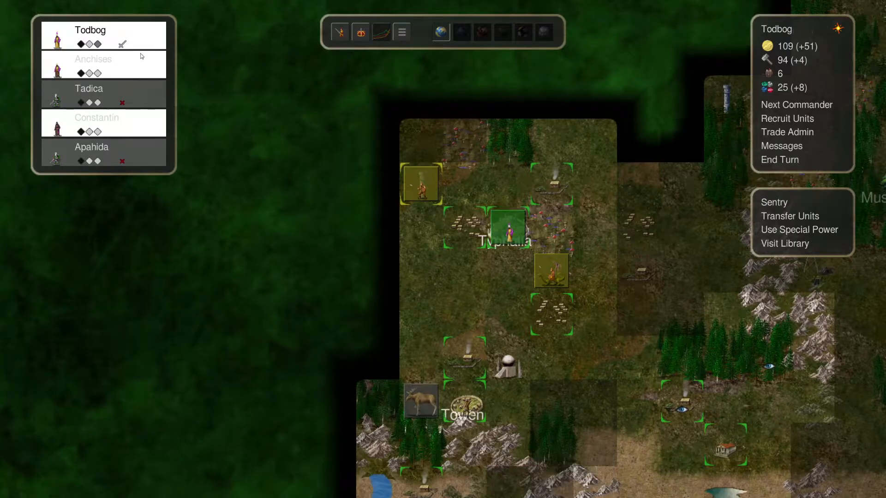
pyautogui.click(799, 229)
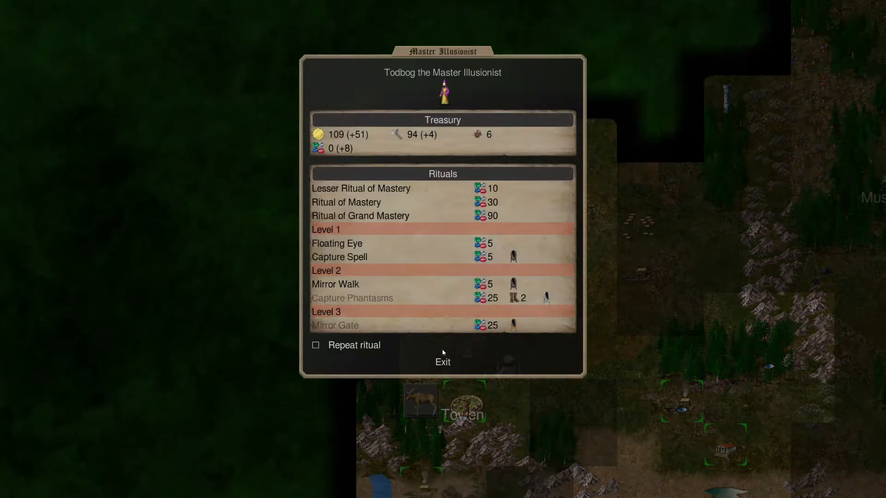
pyautogui.click(443, 362)
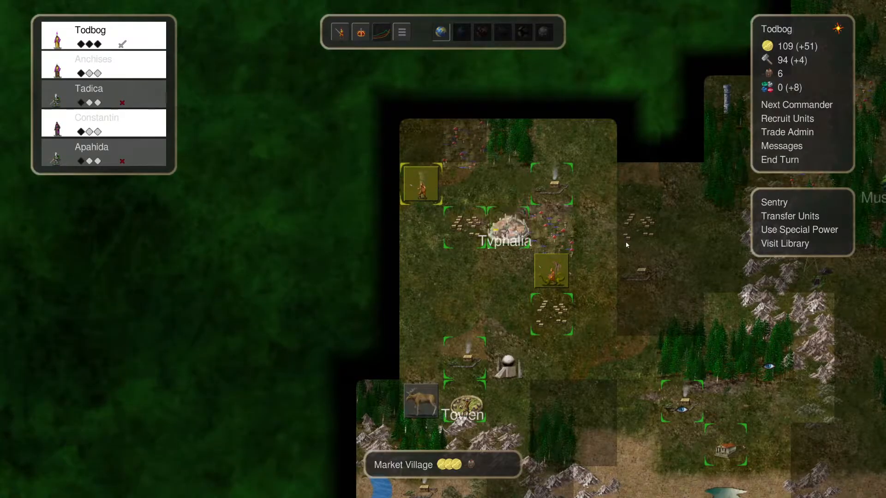
pyautogui.click(506, 229)
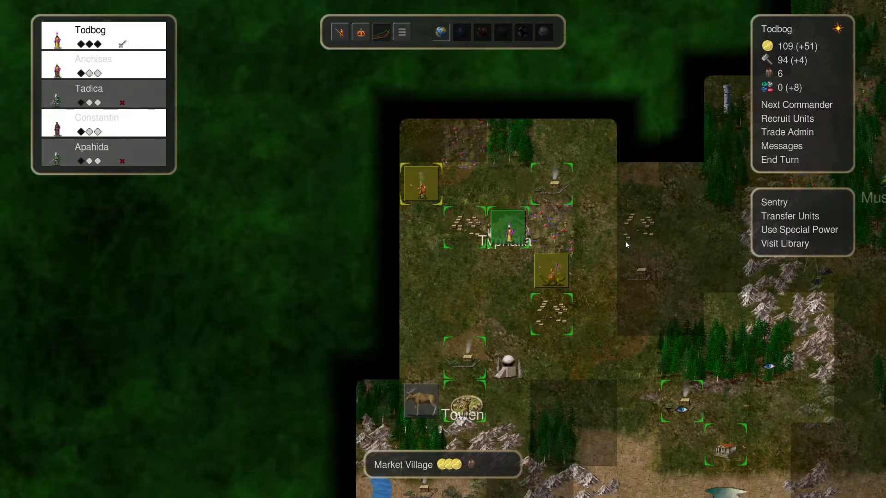
# Cycle to commander Tadica and end the turn
pyautogui.click(505, 226)
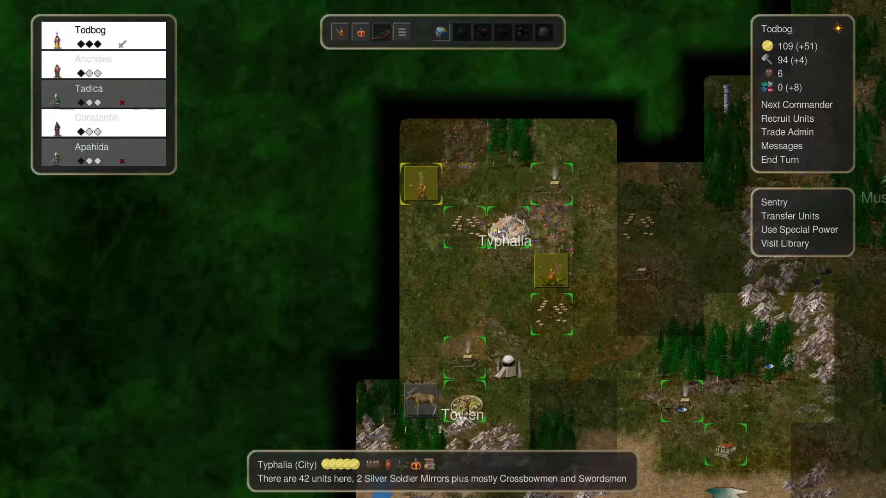
pyautogui.click(506, 226)
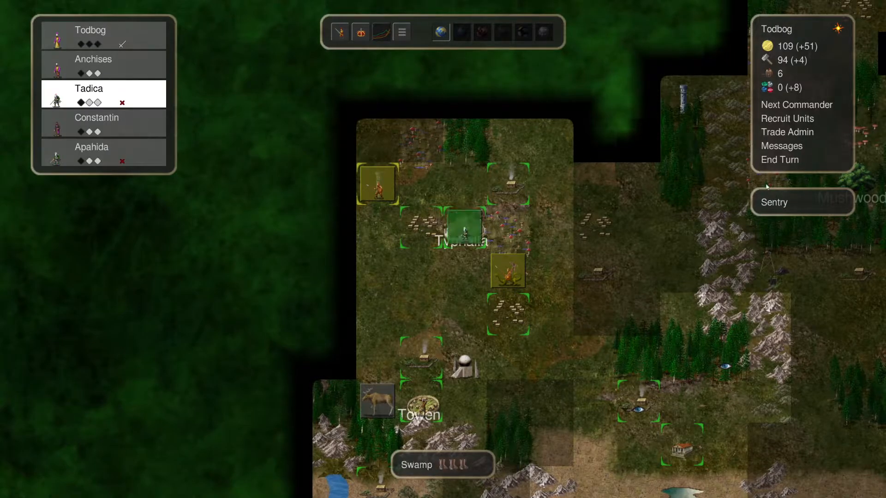
pyautogui.click(779, 159)
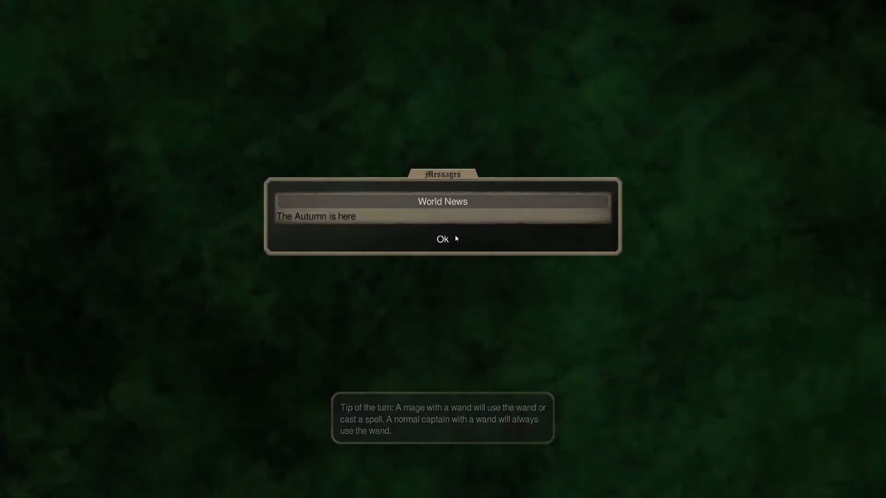
# Dismiss the autumn news and recruit five Heavy Infantries at Typhalia, leaving 99 gold
pyautogui.click(441, 238)
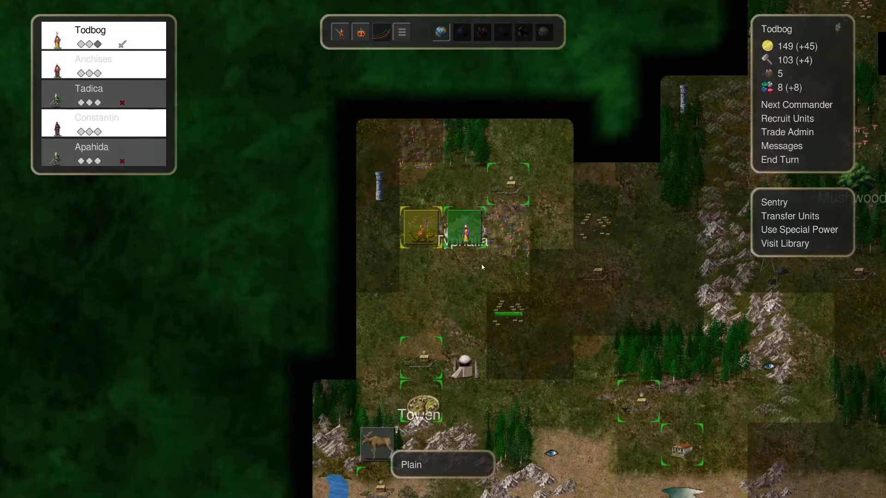
pyautogui.moveTo(523, 195)
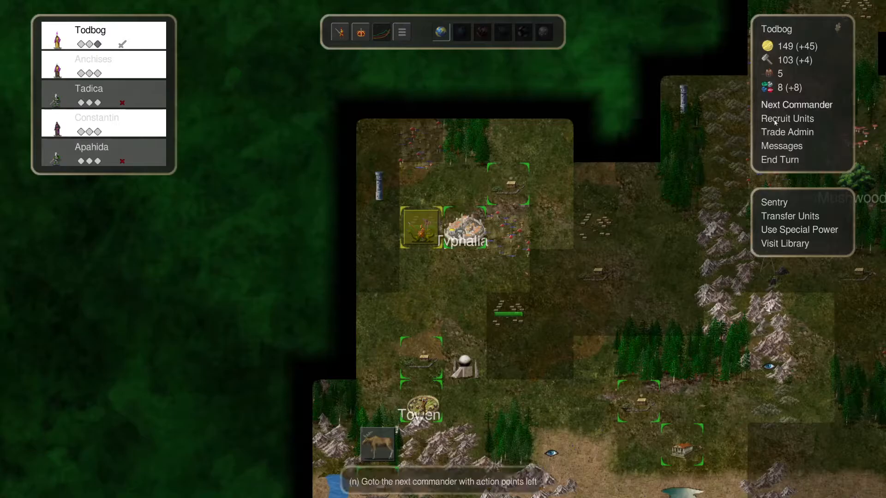
pyautogui.click(787, 118)
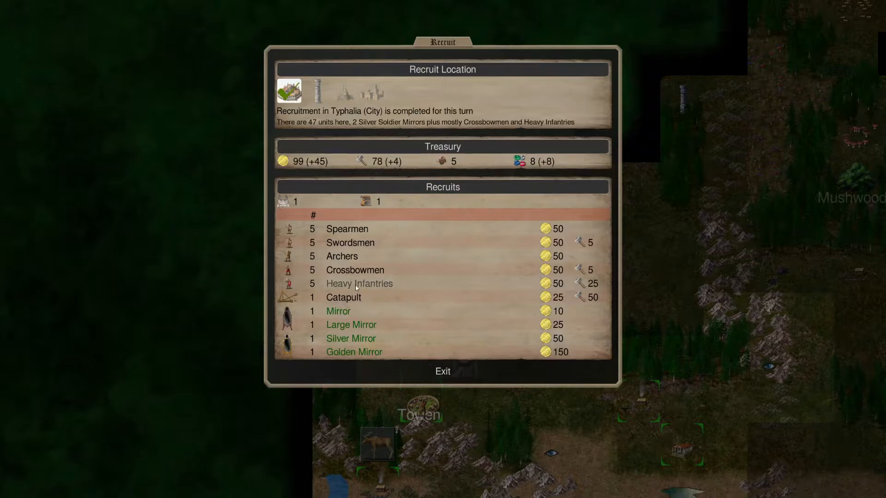
pyautogui.click(442, 372)
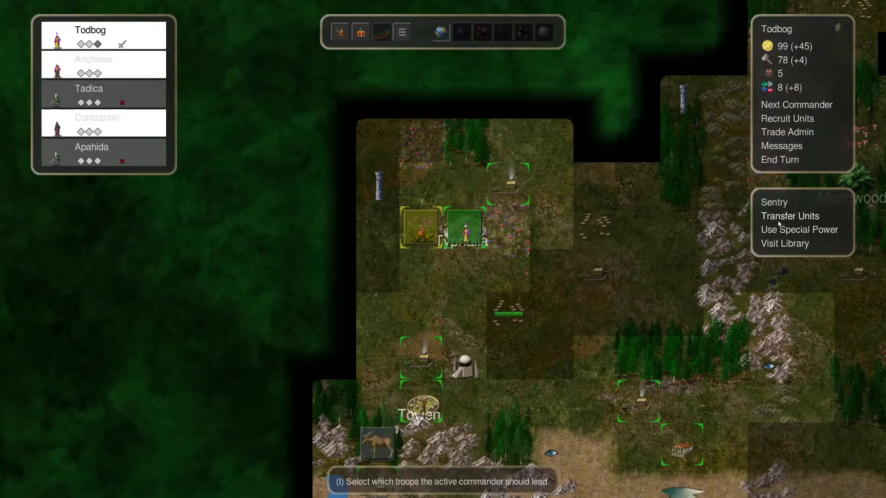
# Review Todbog's army formation and a Heavy Infantry's stats and broadsword damage
pyautogui.click(789, 216)
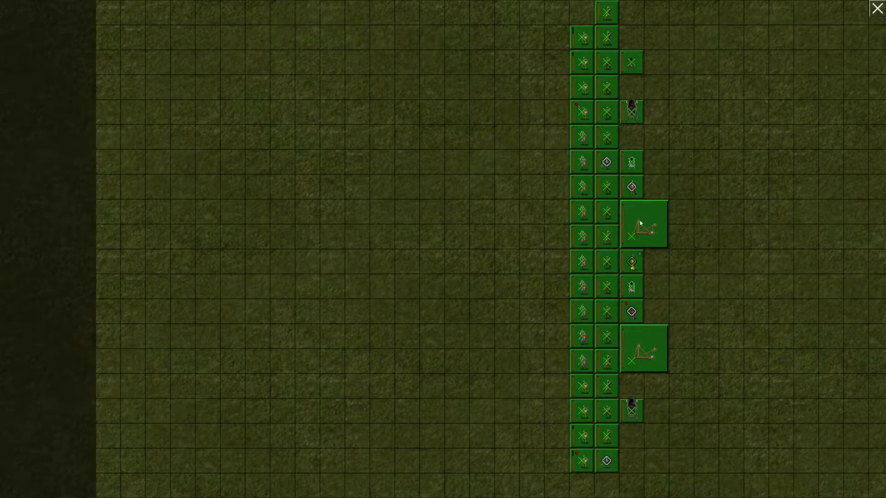
pyautogui.moveTo(566, 145)
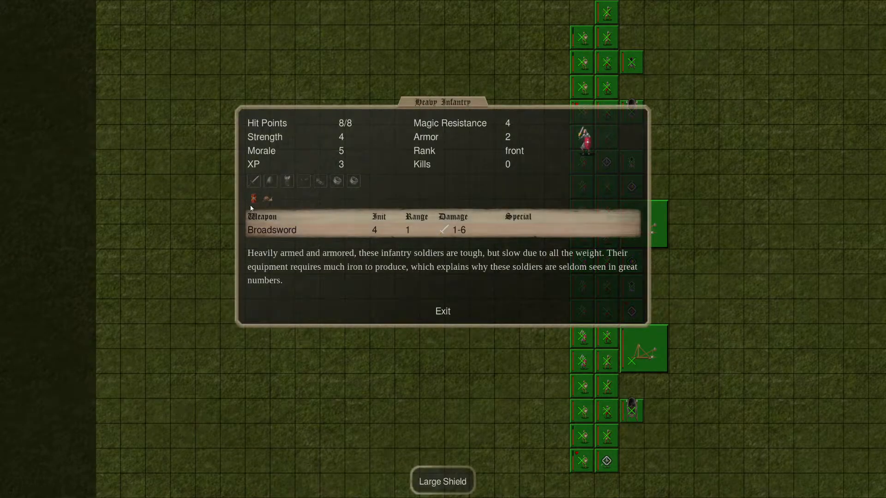
pyautogui.moveTo(364, 148)
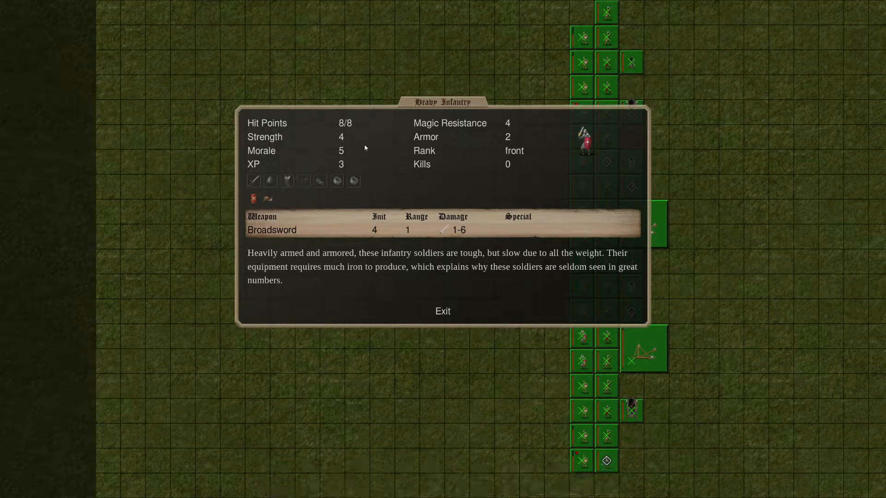
pyautogui.moveTo(443, 230)
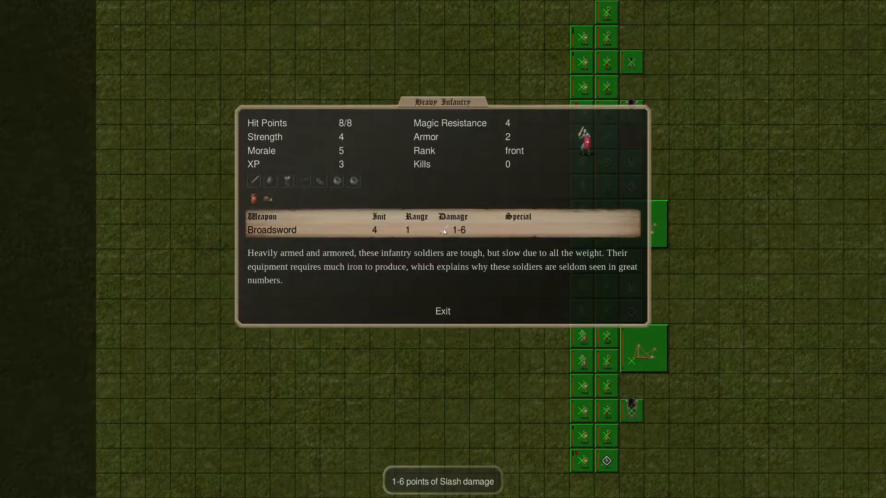
pyautogui.moveTo(456, 293)
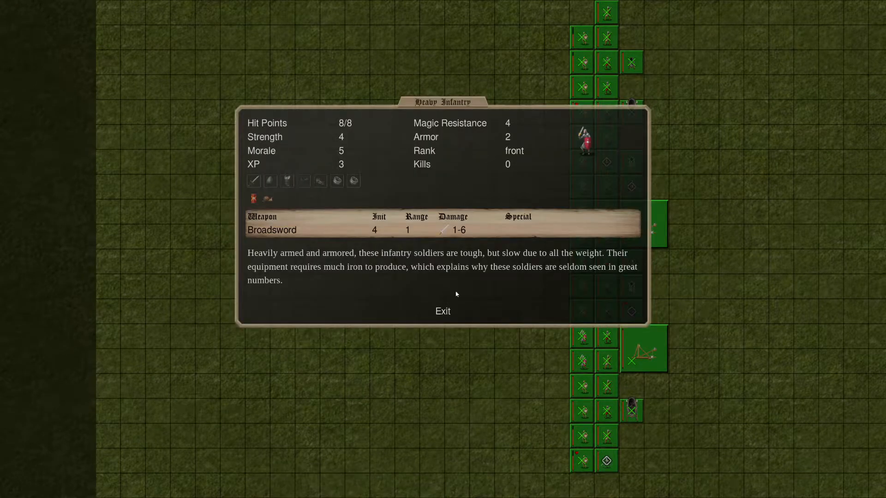
pyautogui.moveTo(463, 155)
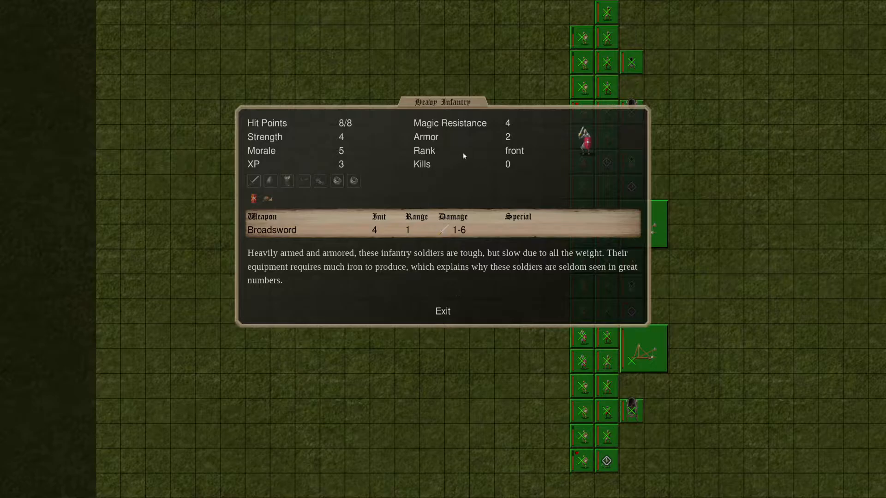
pyautogui.moveTo(452, 230)
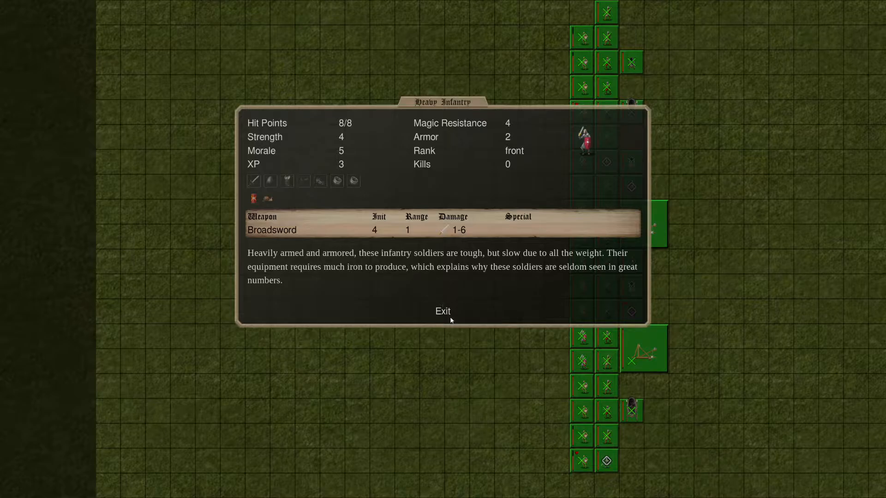
pyautogui.click(442, 311)
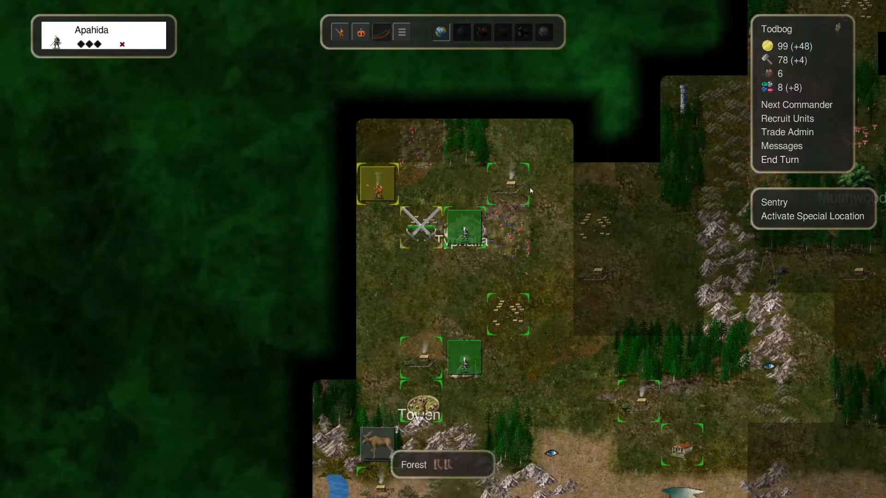
pyautogui.moveTo(779, 160)
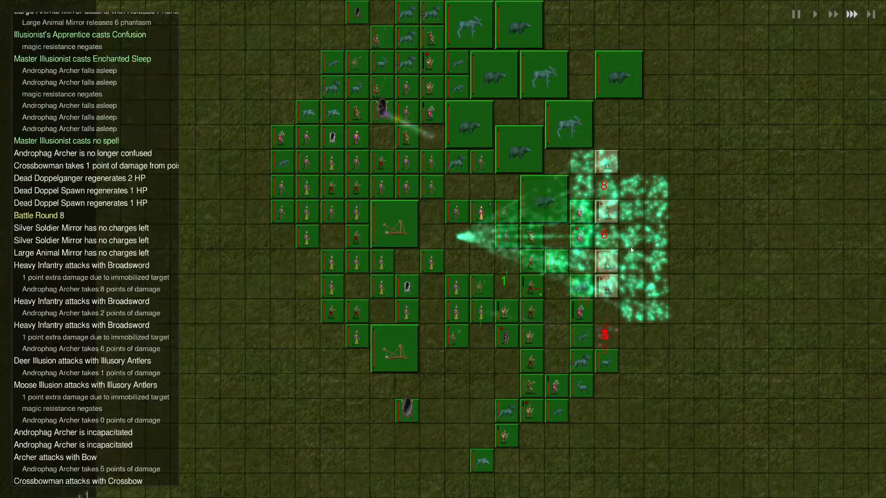
# Dismiss the turn's event, found-charm and statistics messages, and review Anchises's item descriptions
pyautogui.click(632, 249)
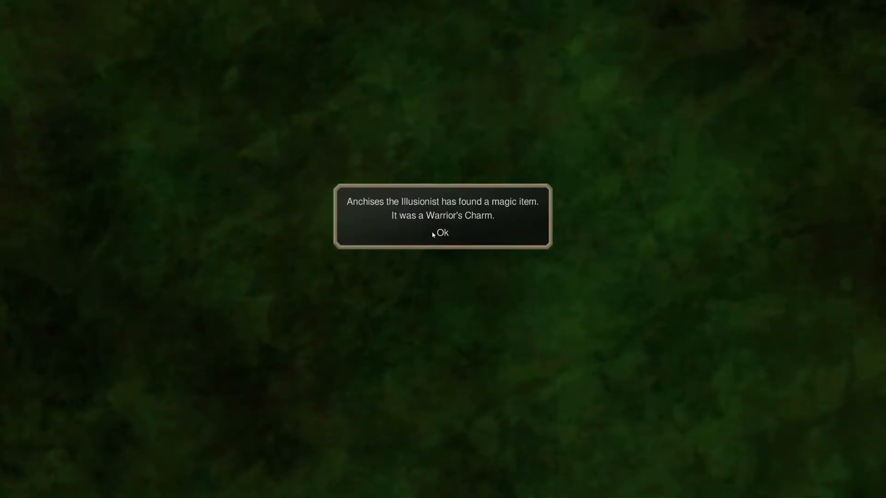
pyautogui.click(442, 232)
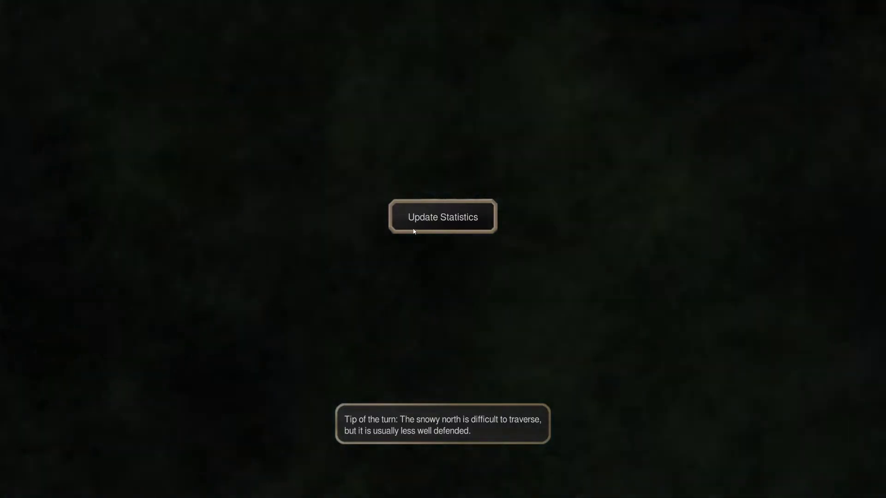
pyautogui.click(442, 216)
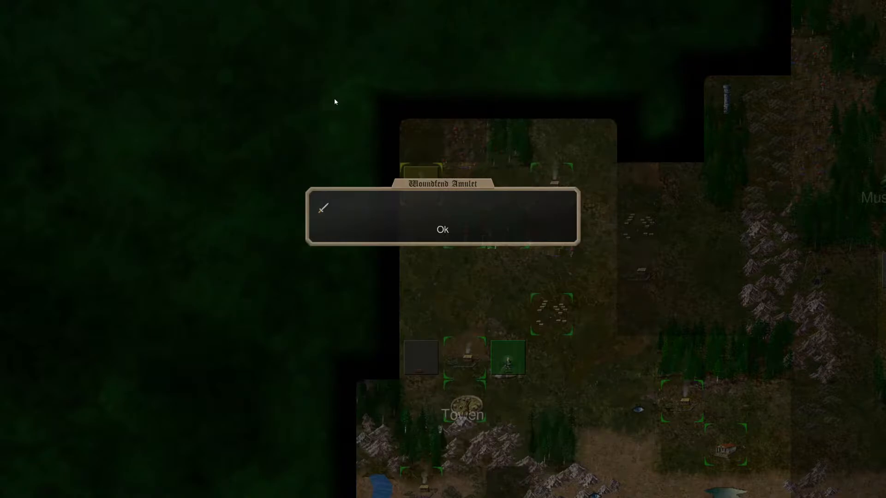
pyautogui.click(442, 230)
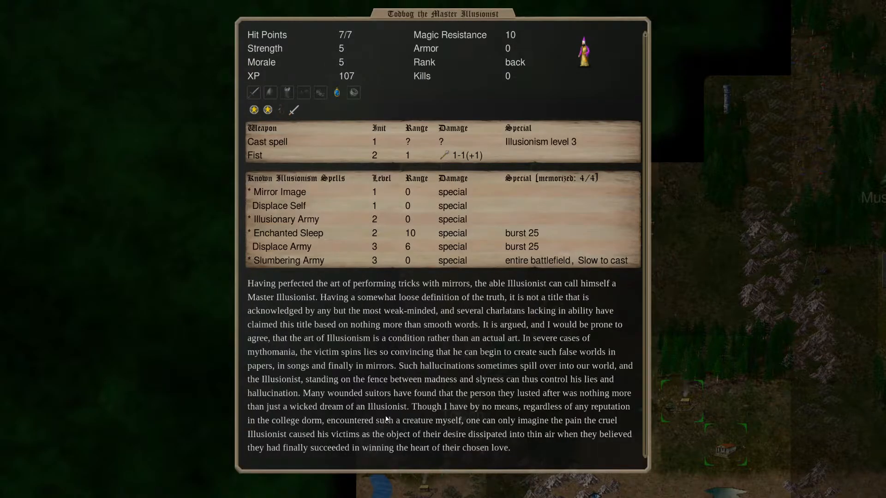
pyautogui.scroll(-3)
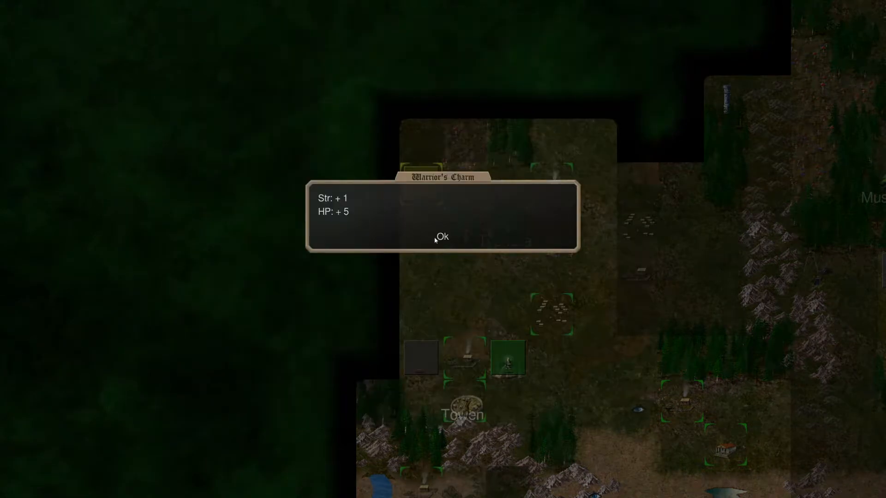
pyautogui.click(443, 236)
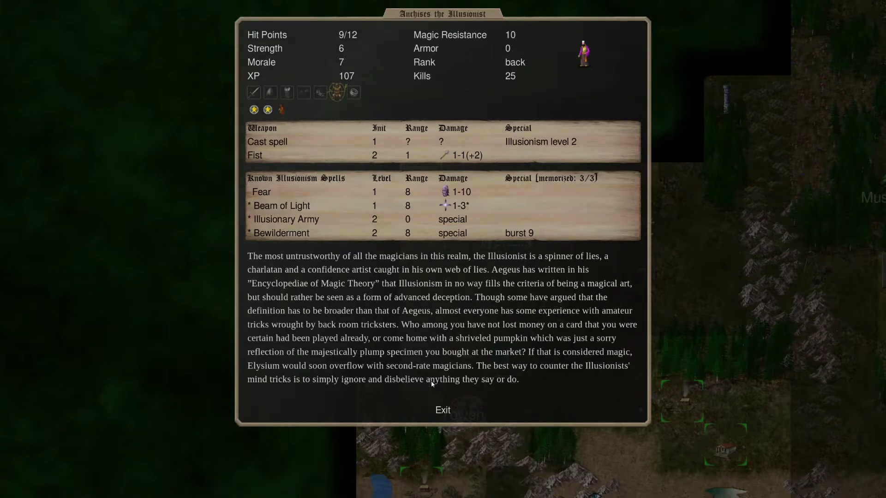
# Give Anchises's Warrior's Charm to Todbog and view Todbog's updated stats
pyautogui.click(442, 410)
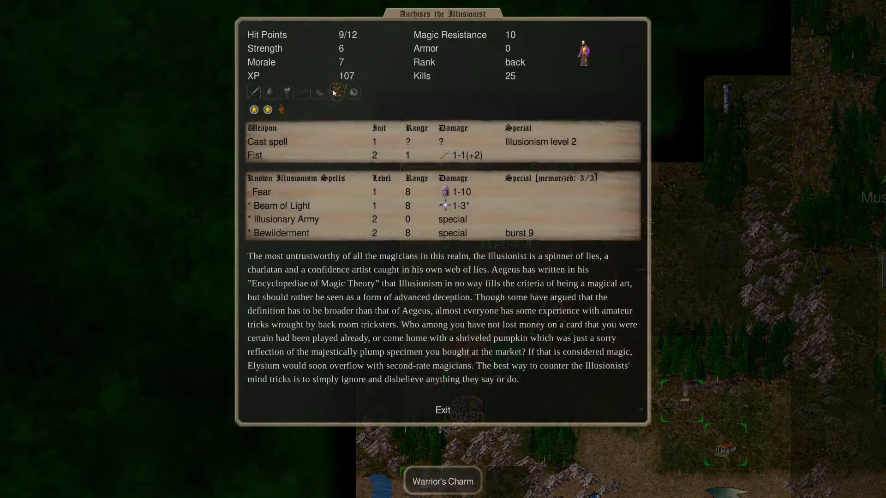
pyautogui.click(442, 409)
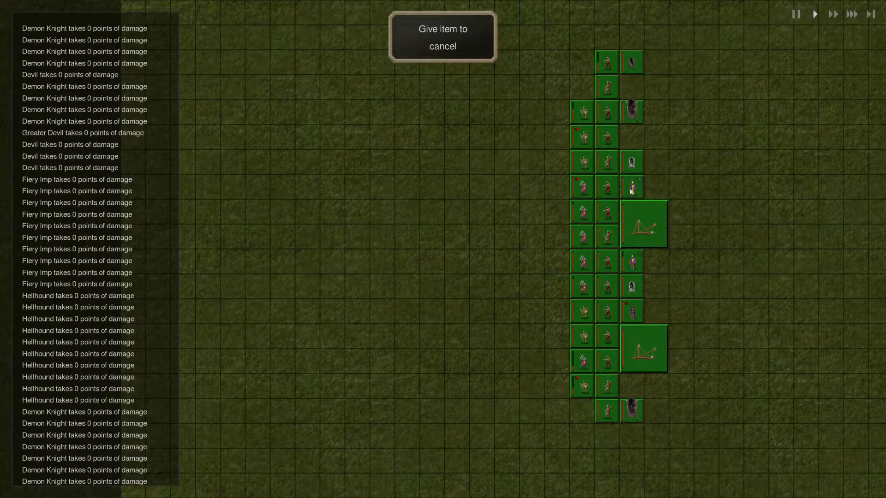
pyautogui.click(630, 186)
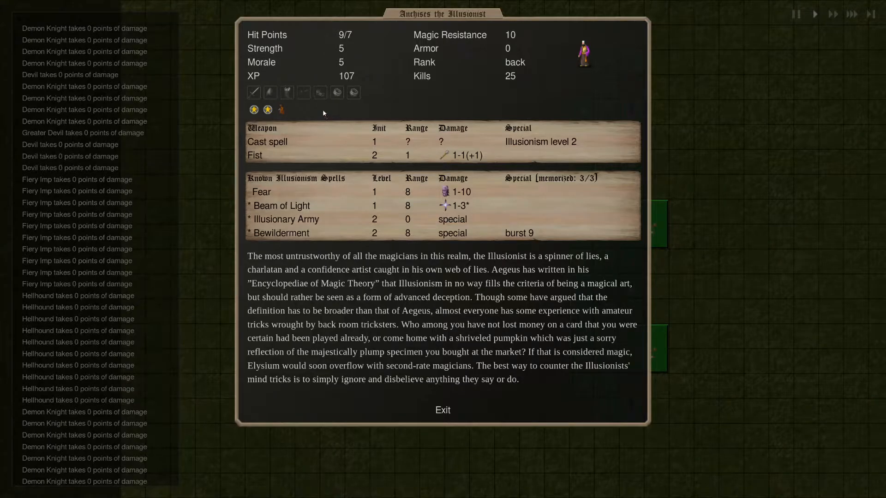
pyautogui.click(442, 410)
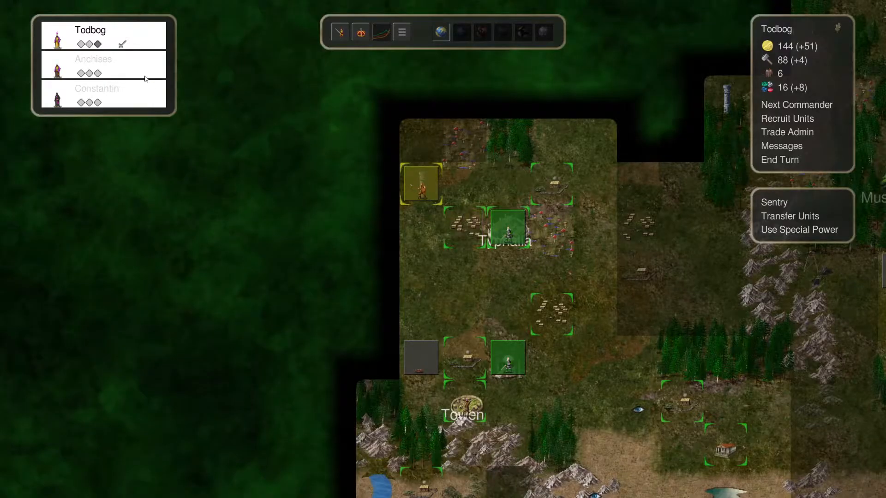
pyautogui.click(91, 35)
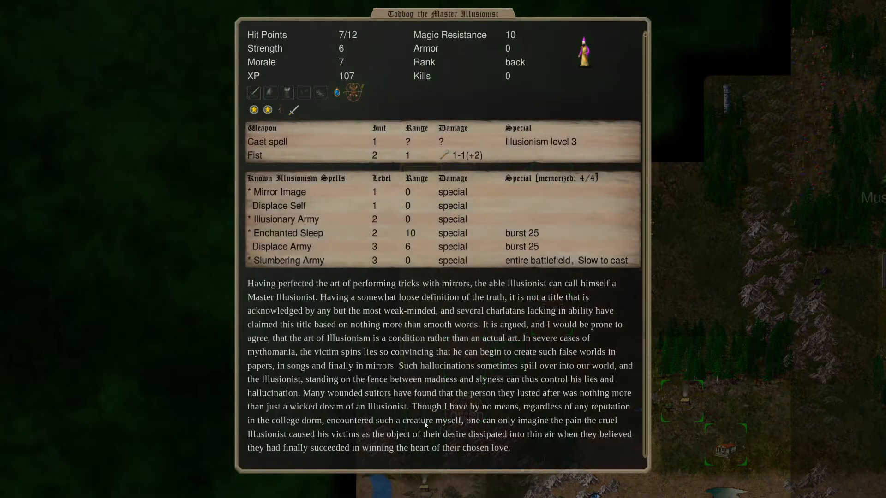
pyautogui.scroll(-3)
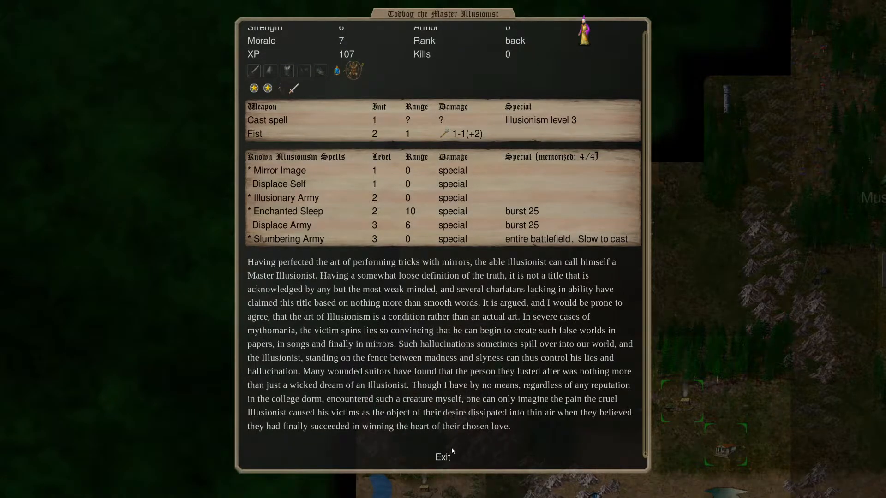
# Close Todbog's details and inspect the Earth Gnome guarding the gem deposit
pyautogui.click(443, 457)
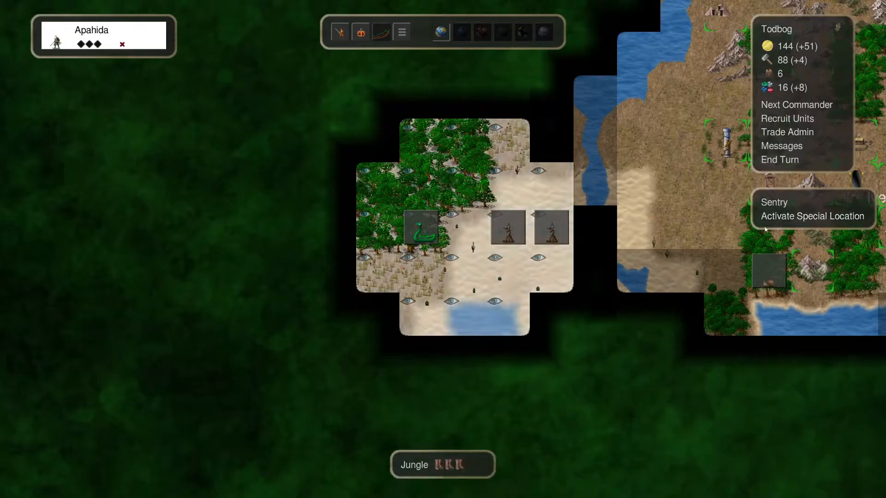
pyautogui.moveTo(472, 226)
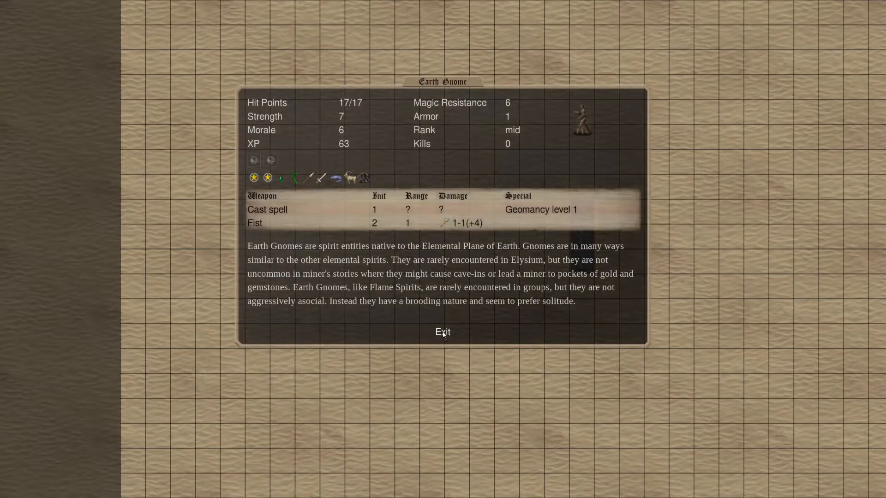
pyautogui.click(443, 332)
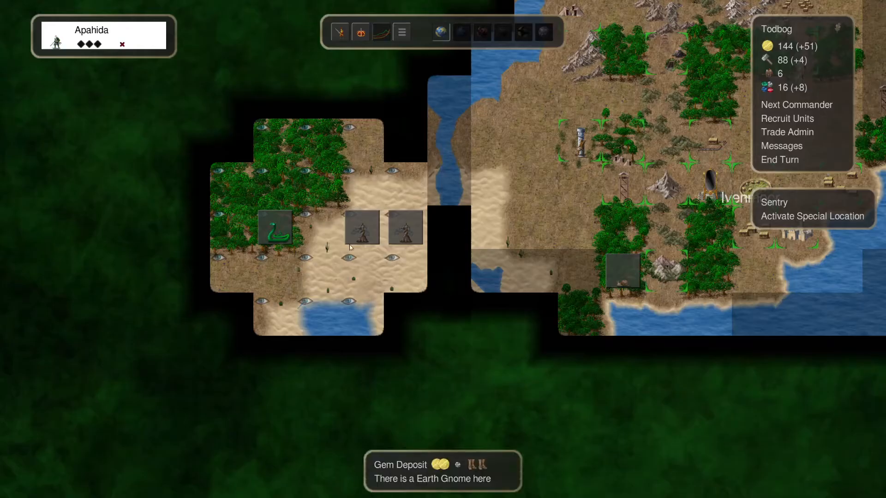
pyautogui.moveTo(603, 300)
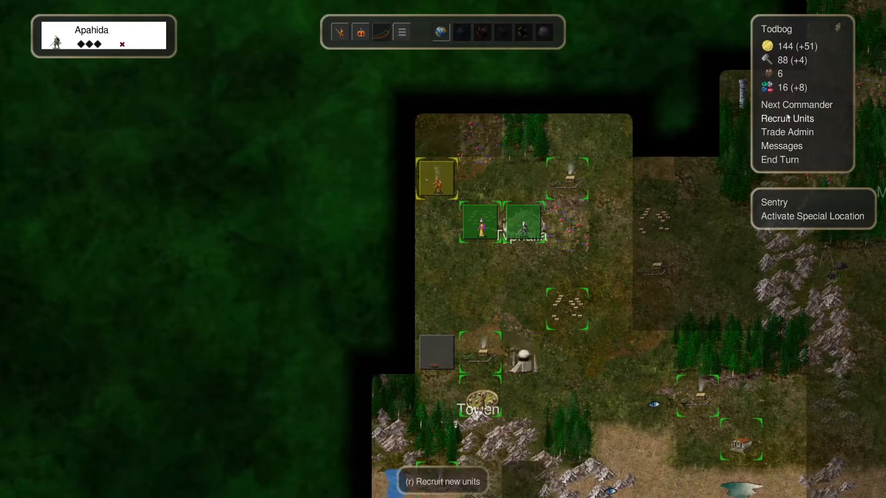
# Browse Typhalia's available recruits, then watch this turn's battle replays
pyautogui.click(787, 118)
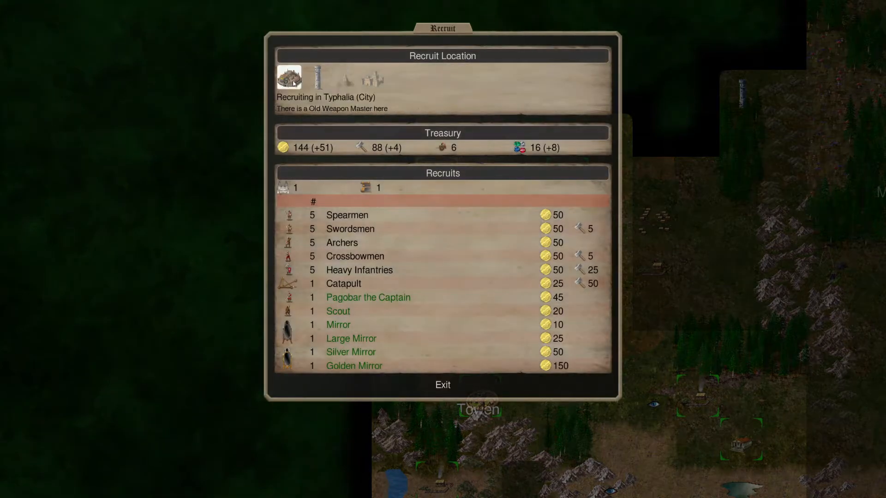
pyautogui.click(442, 384)
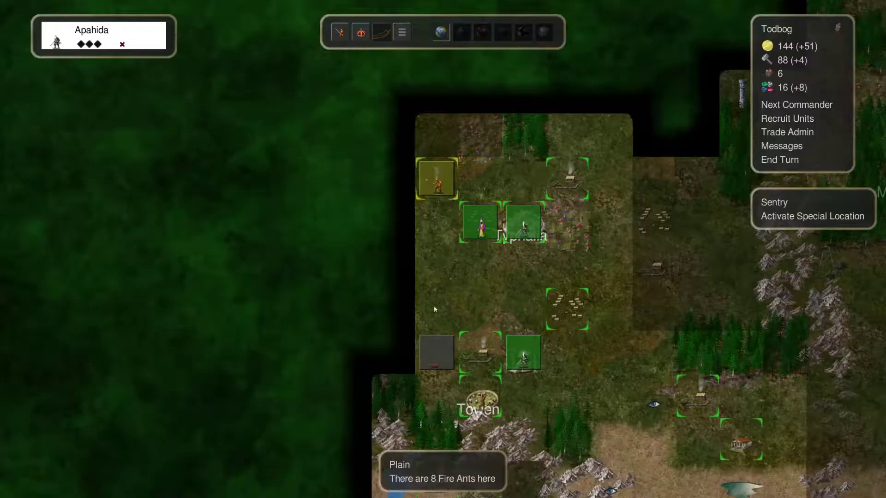
pyautogui.click(786, 118)
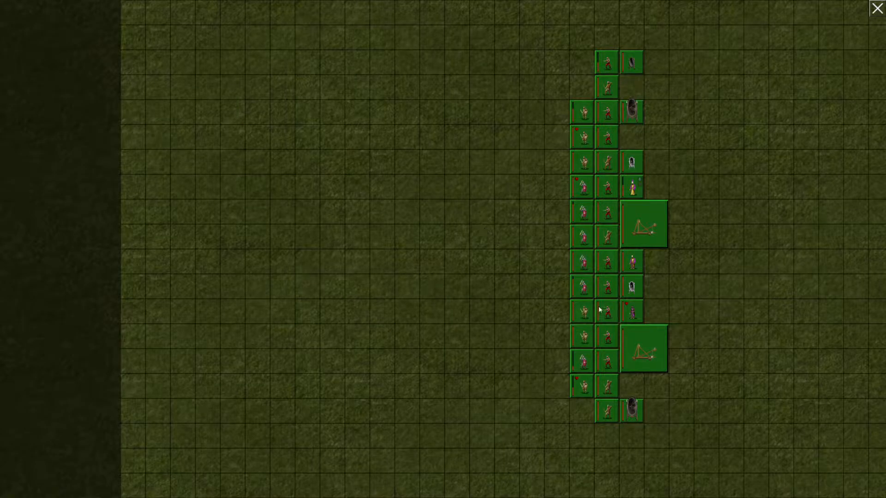
pyautogui.moveTo(599, 341)
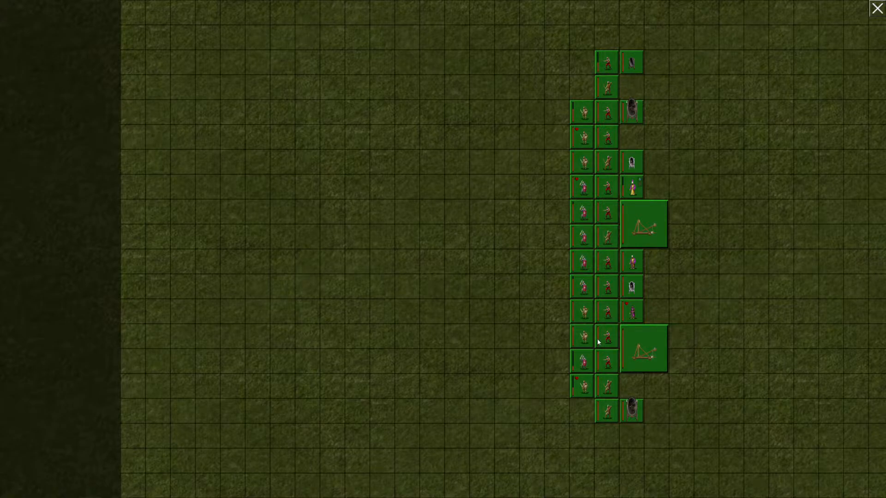
pyautogui.moveTo(580, 367)
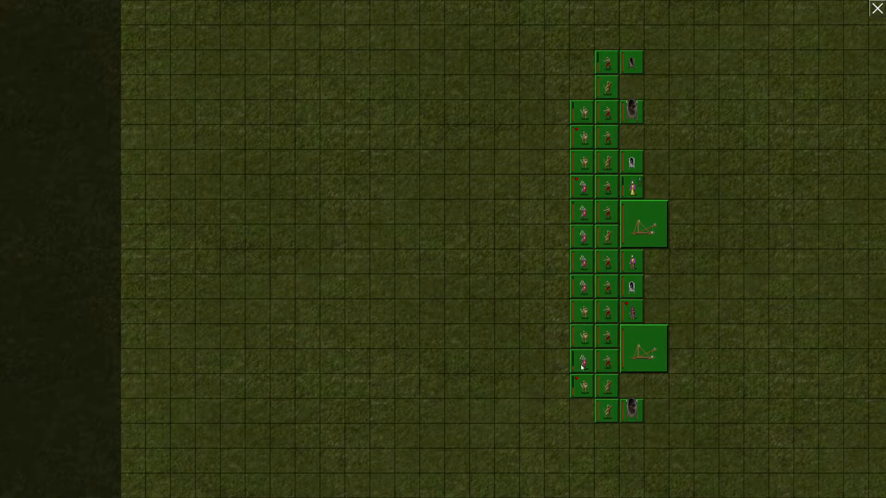
pyautogui.moveTo(660, 86)
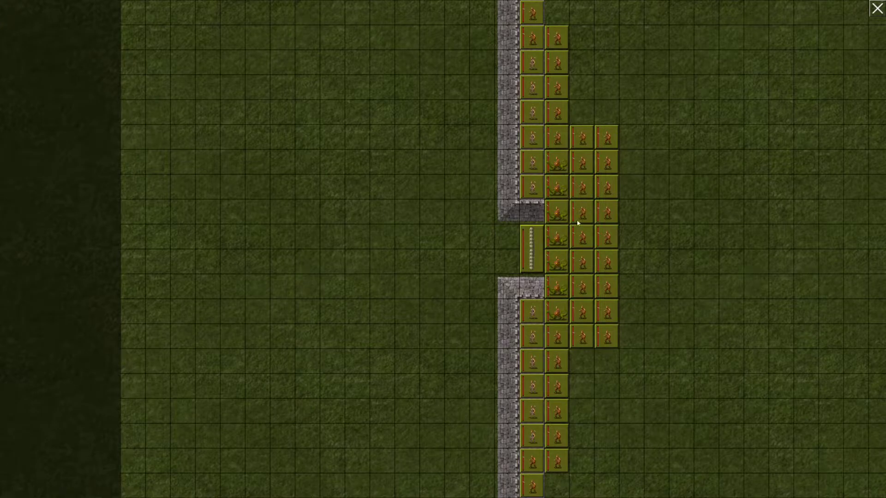
pyautogui.moveTo(560, 338)
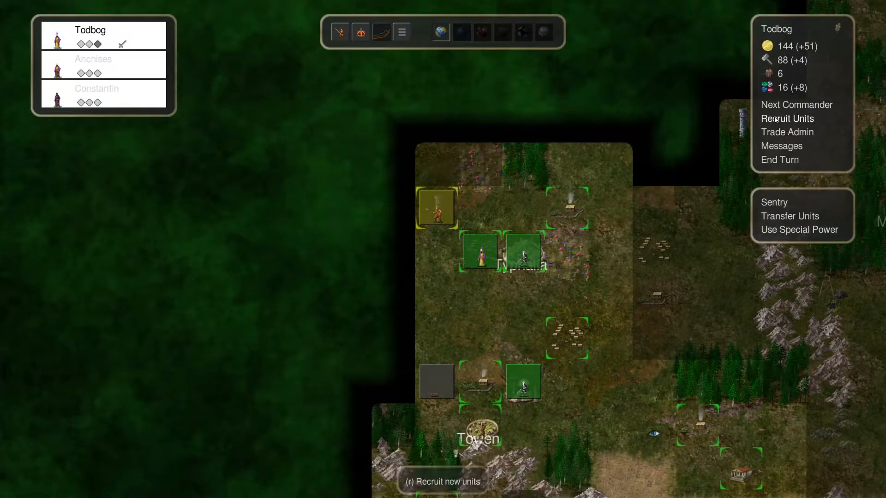
# Buy five Heavy Infantries at Typhalia, leaving 94 gold and 63 iron
pyautogui.click(786, 118)
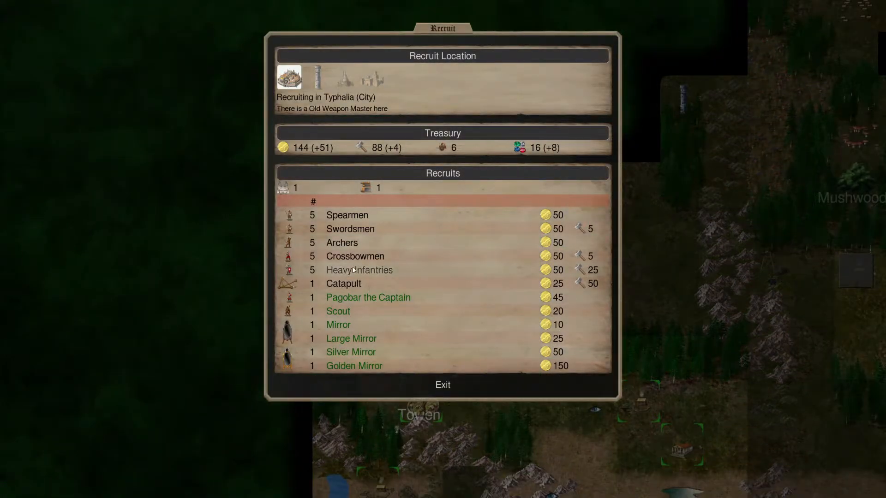
pyautogui.click(359, 270)
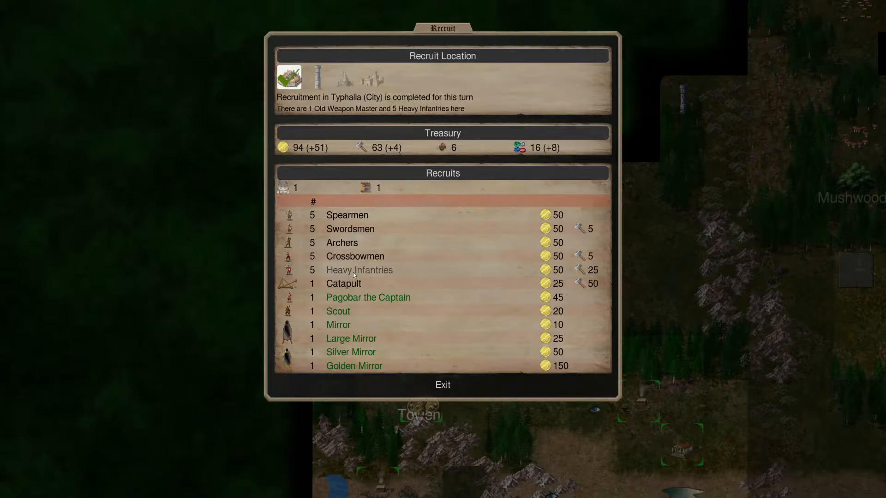
pyautogui.click(443, 385)
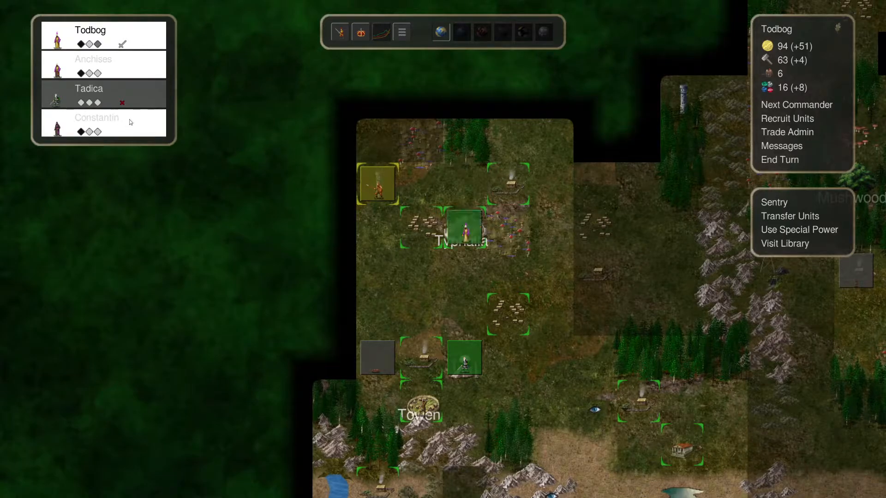
pyautogui.moveTo(214, 190)
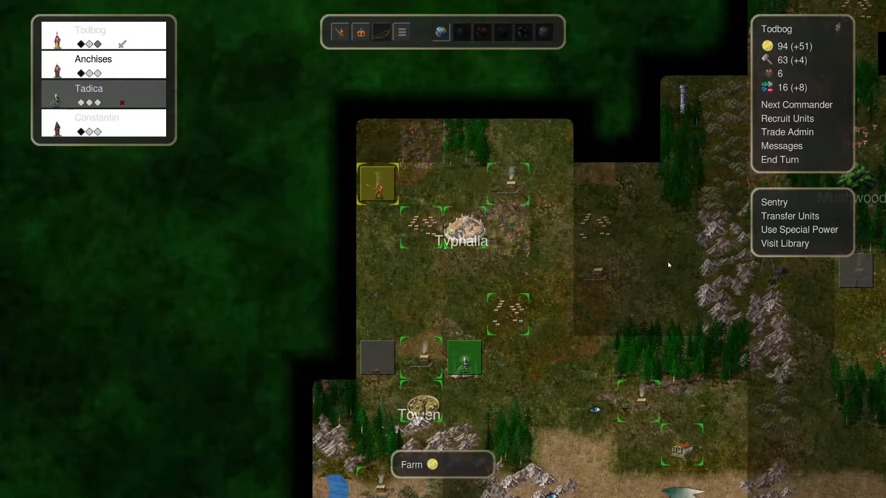
pyautogui.click(797, 230)
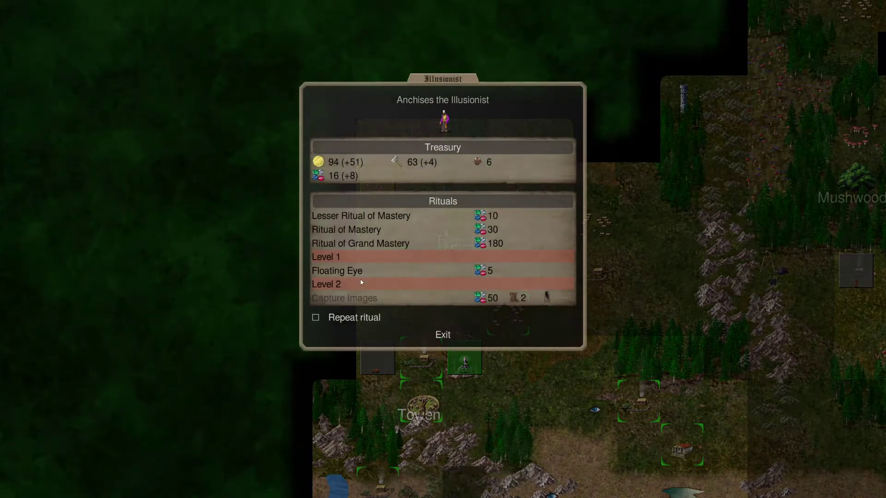
pyautogui.click(443, 335)
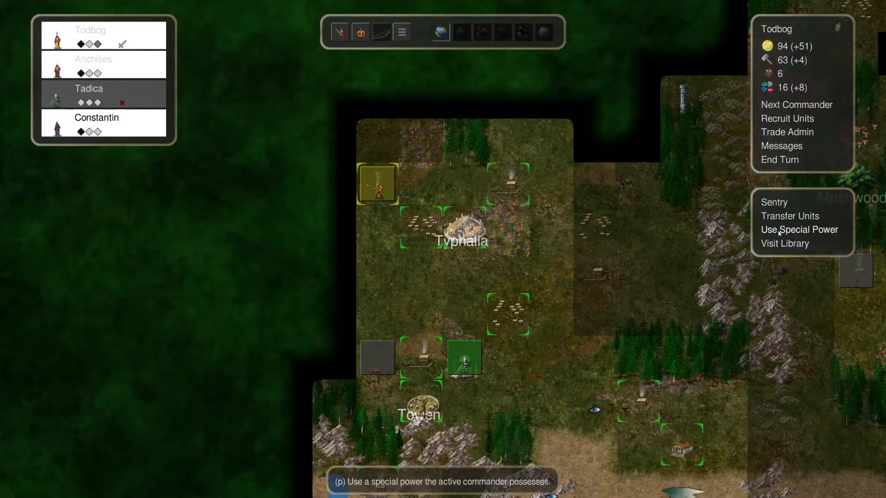
pyautogui.click(798, 229)
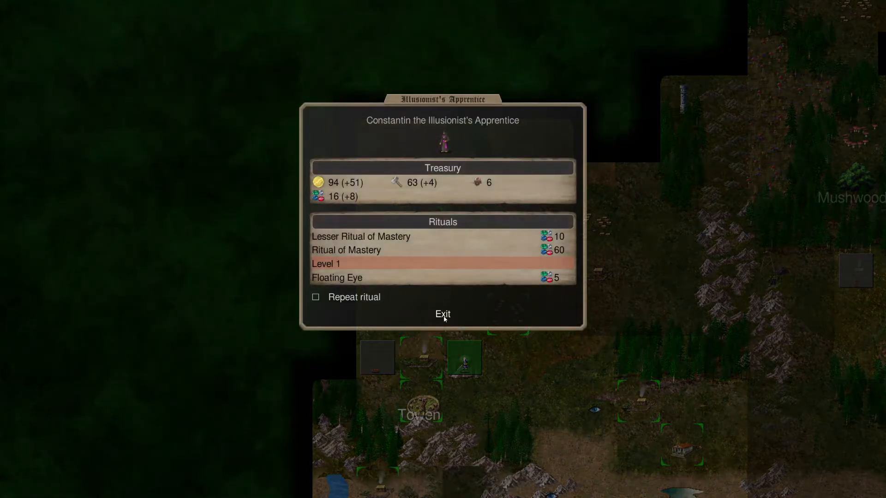
pyautogui.click(442, 314)
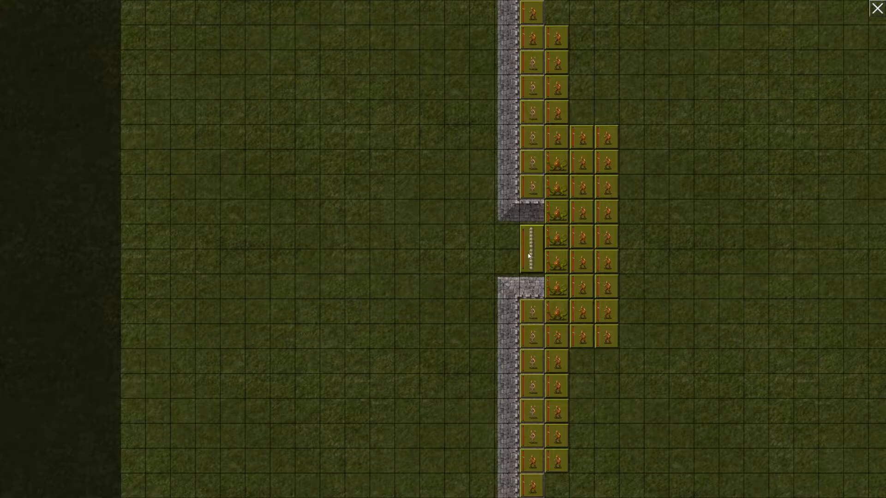
pyautogui.moveTo(441, 280)
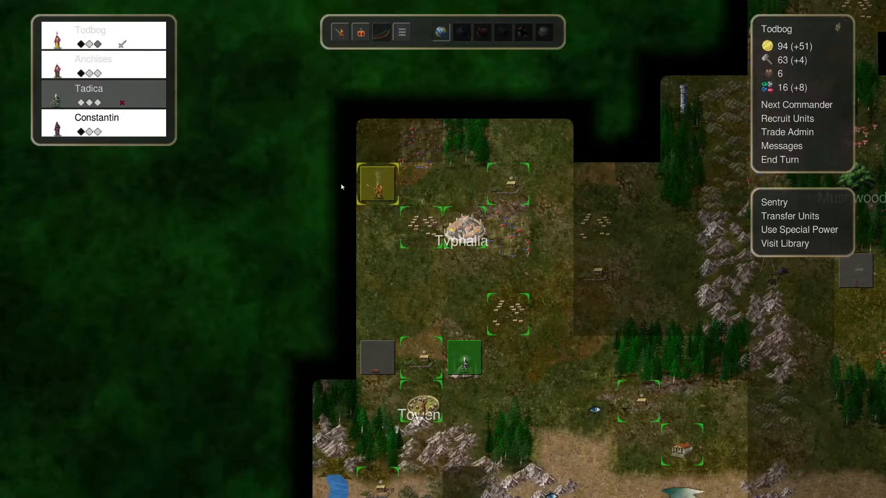
pyautogui.click(463, 231)
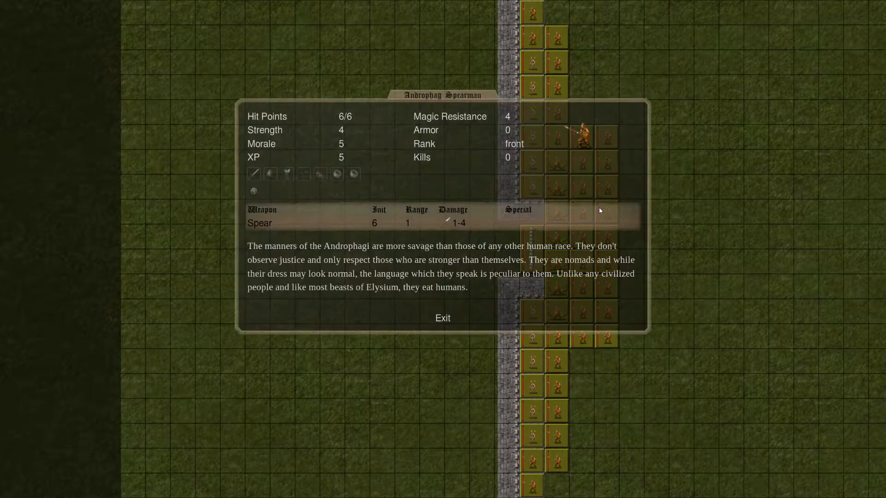
pyautogui.click(443, 318)
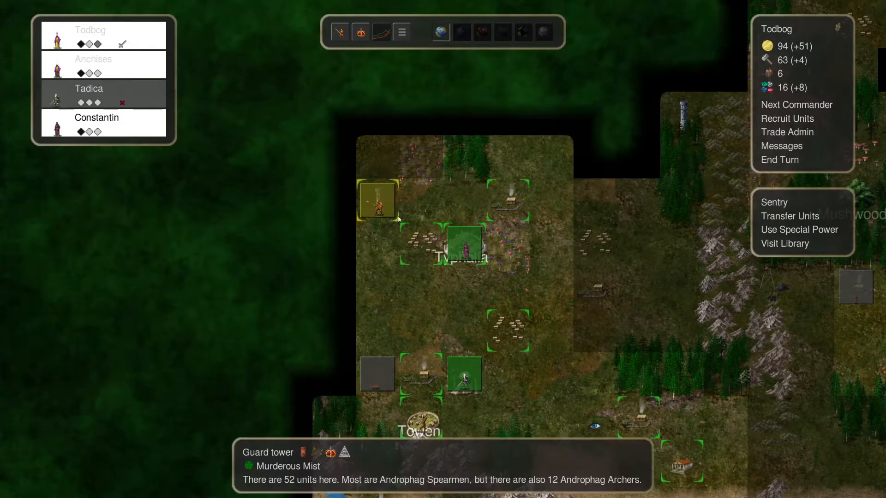
pyautogui.click(462, 244)
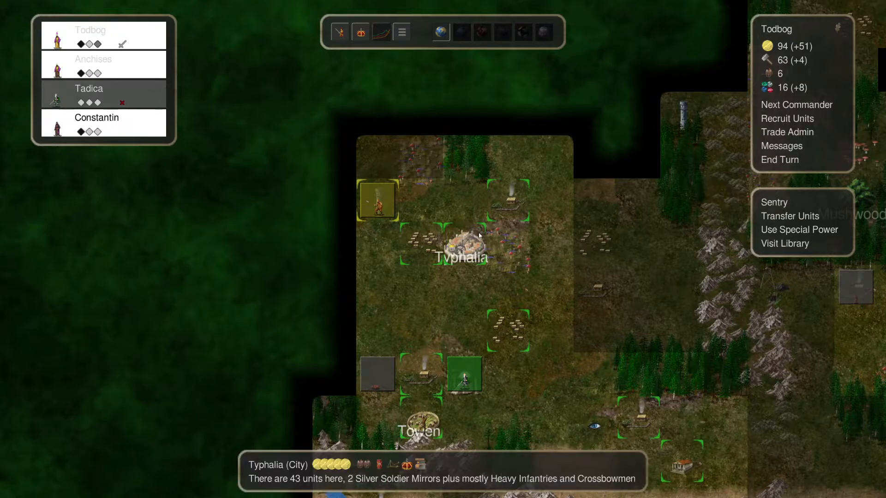
pyautogui.click(462, 243)
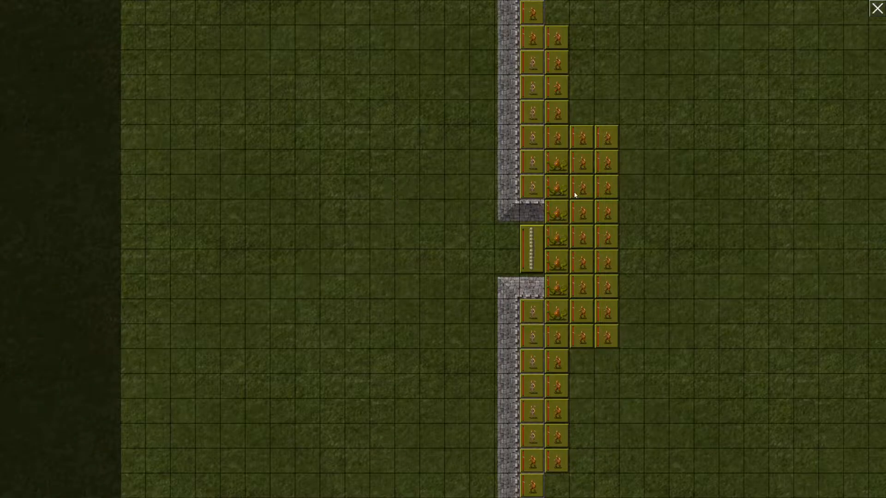
pyautogui.moveTo(651, 214)
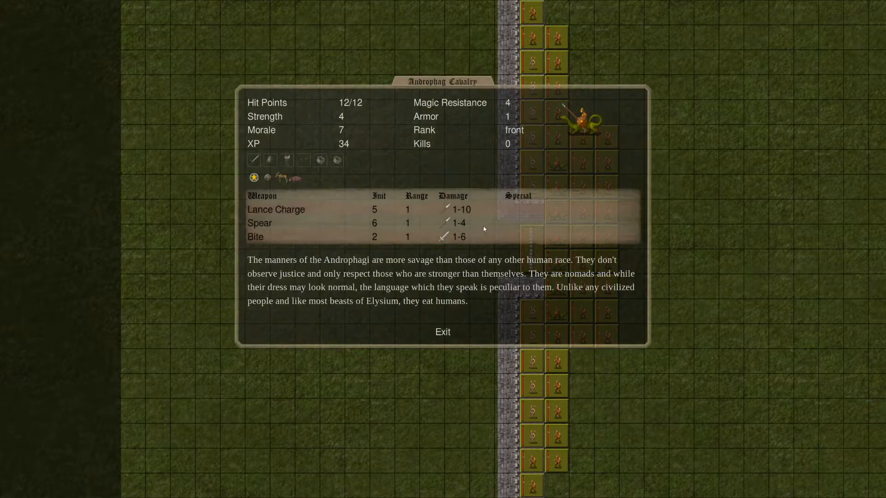
pyautogui.click(443, 331)
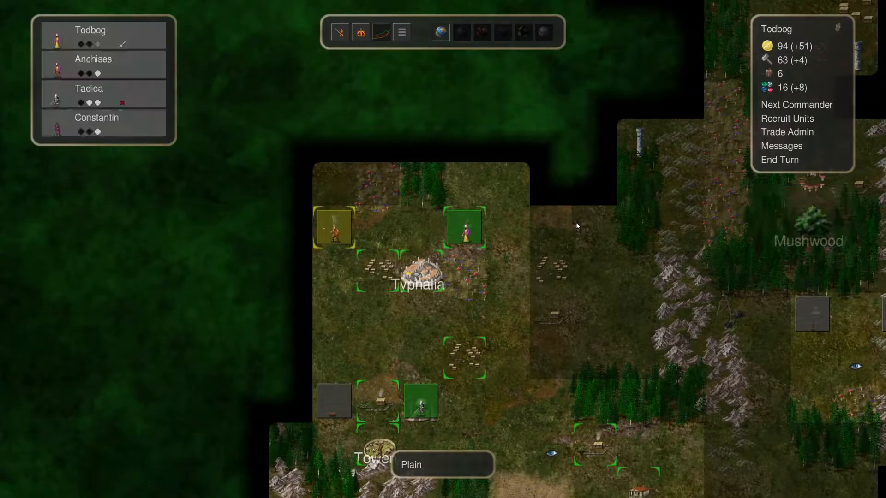
pyautogui.moveTo(787, 118)
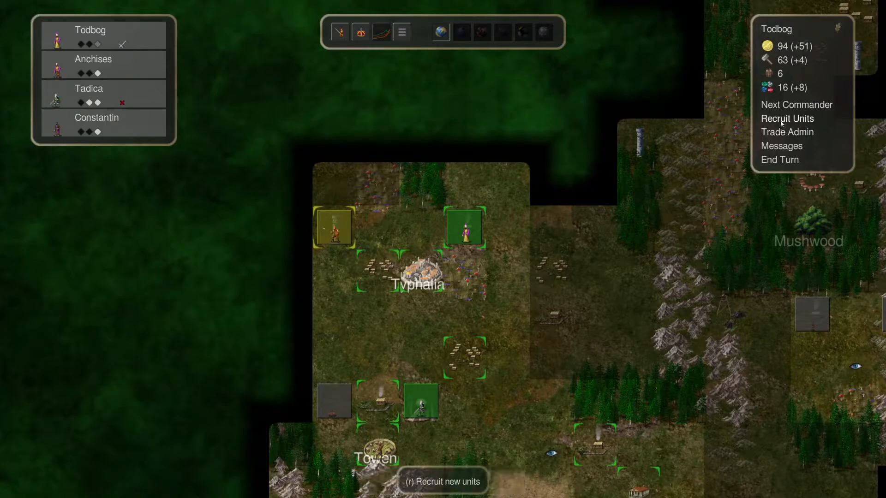
# Check Typhalia's recruits, end the turn, and move a commander east of Typhalia
pyautogui.click(787, 118)
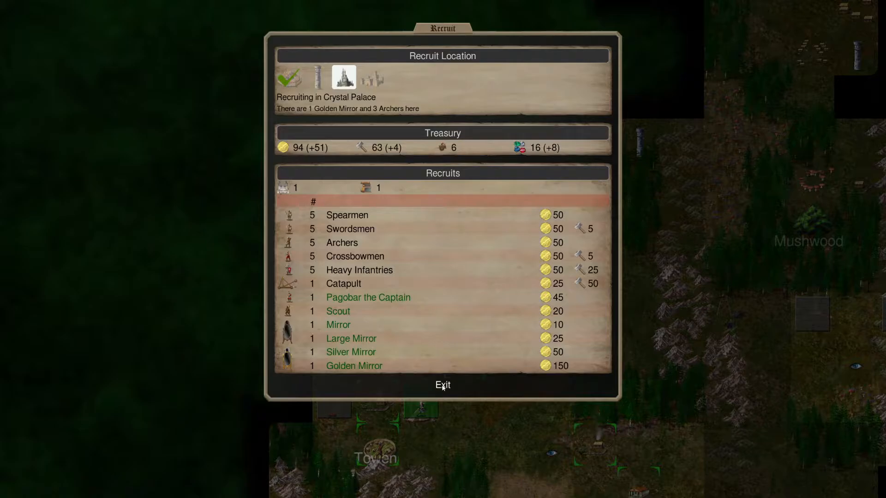
pyautogui.click(442, 385)
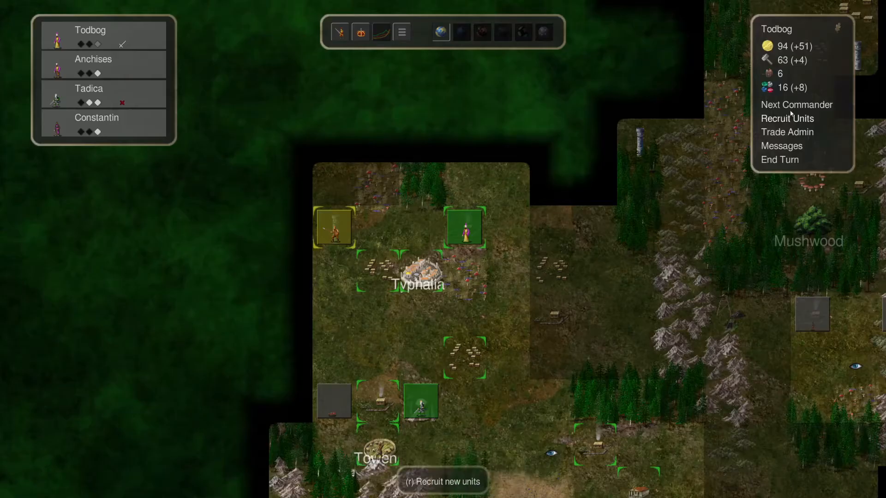
pyautogui.click(779, 159)
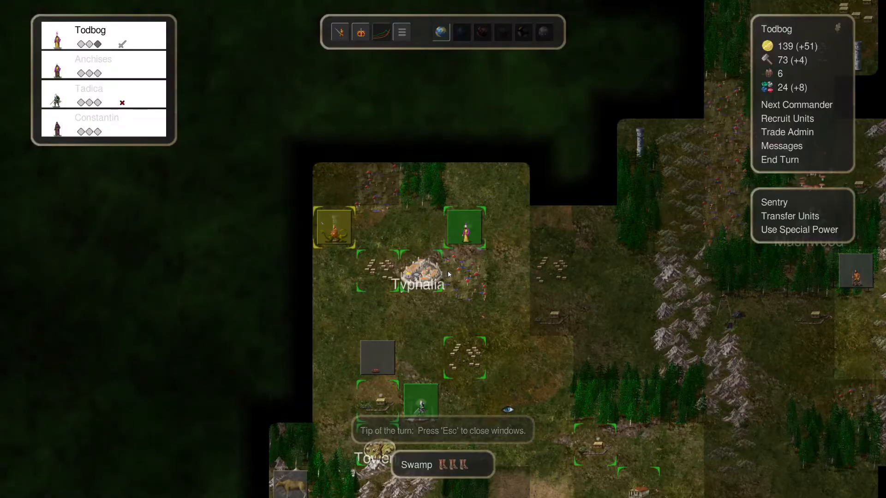
pyautogui.moveTo(531, 272)
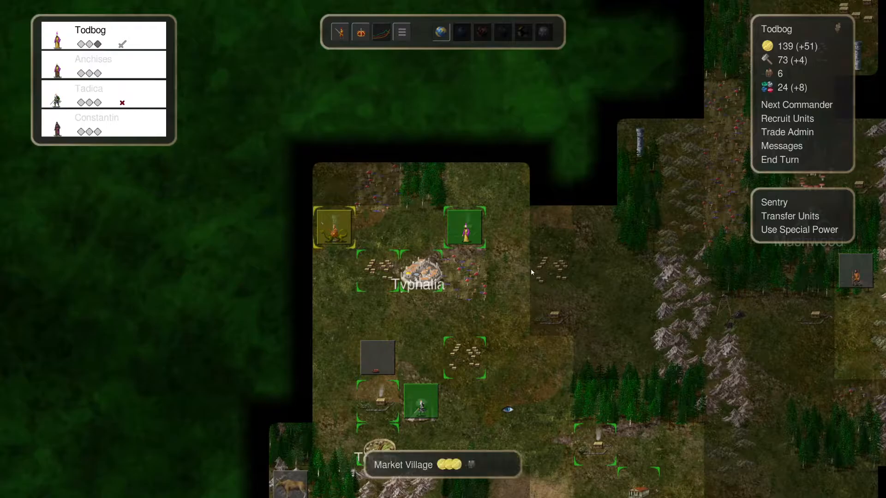
pyautogui.click(526, 270)
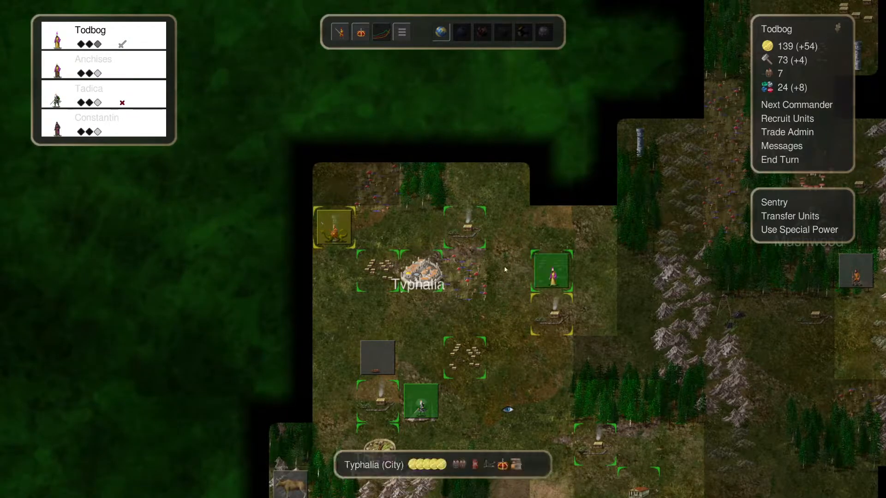
# Recruit five Crossbowmen at Typhalia, leaving 89 gold
pyautogui.click(786, 118)
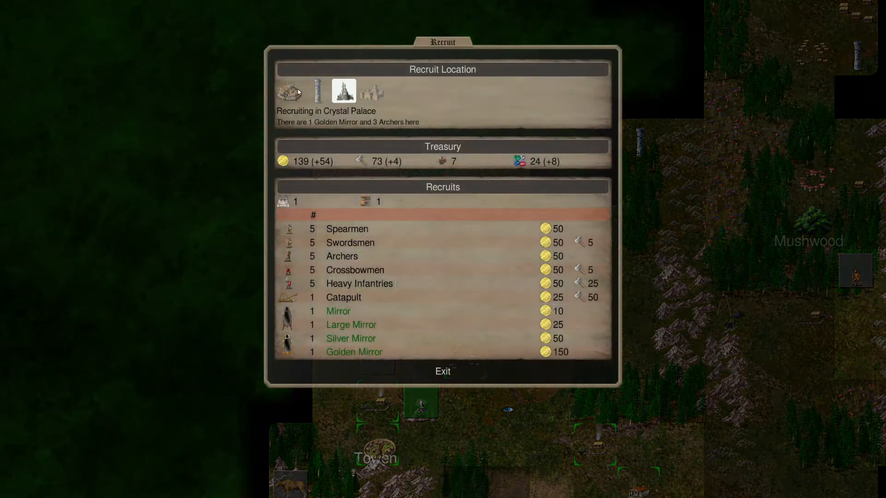
pyautogui.click(288, 92)
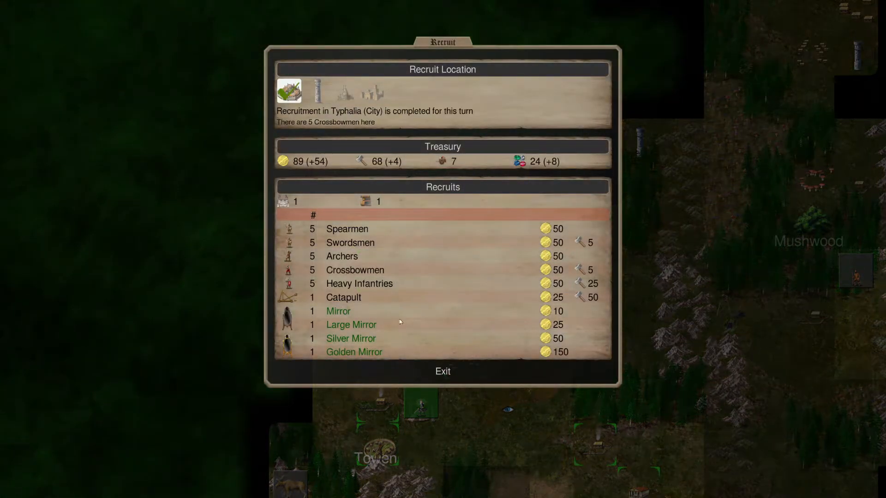
pyautogui.click(443, 370)
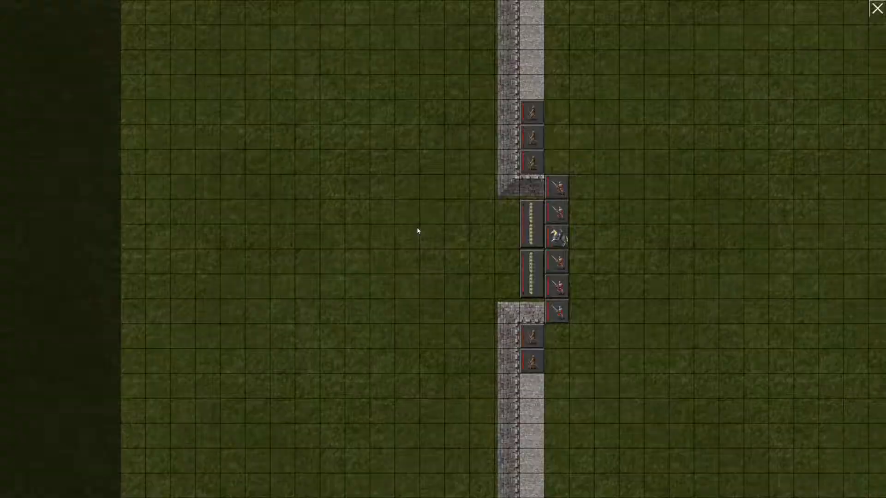
pyautogui.moveTo(674, 155)
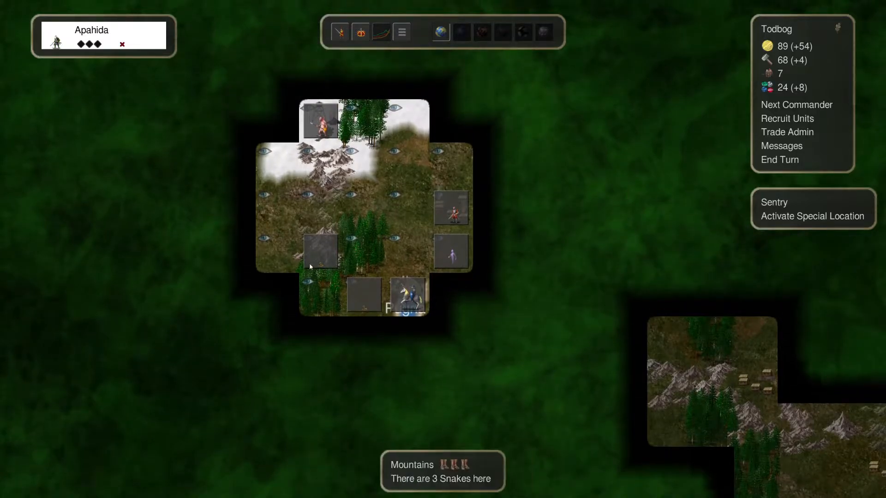
pyautogui.moveTo(379, 294)
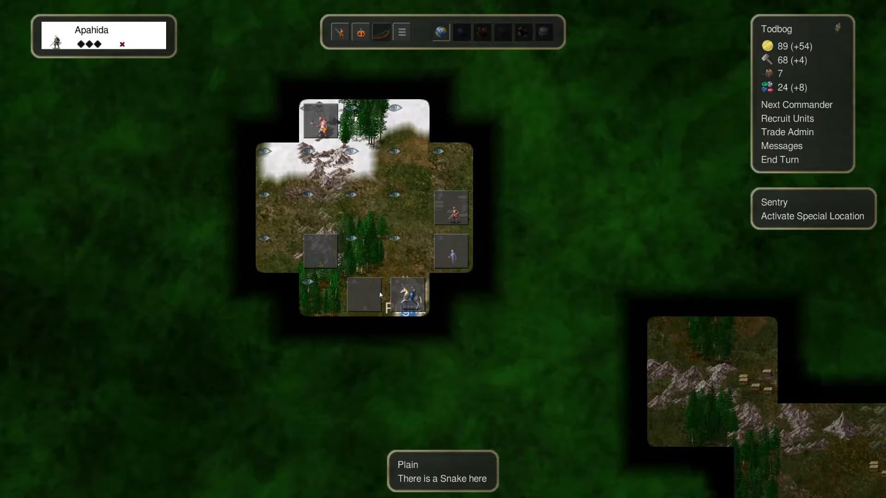
pyautogui.moveTo(525, 236)
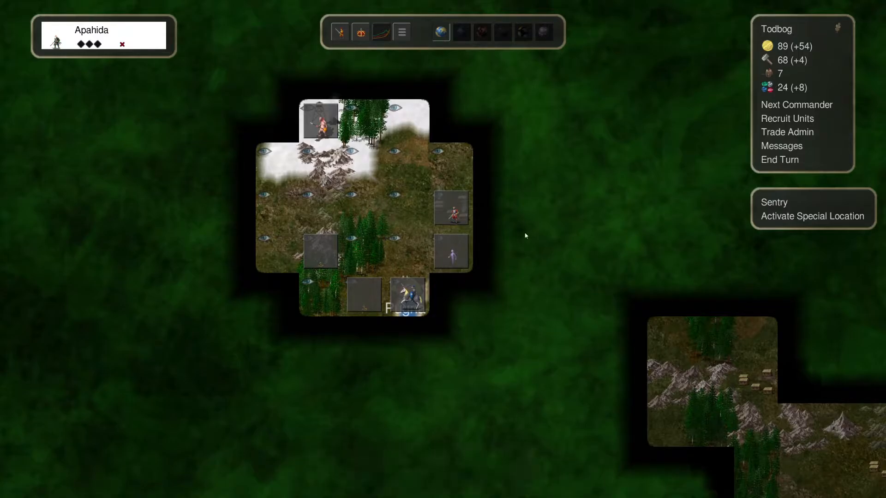
pyautogui.moveTo(669, 207)
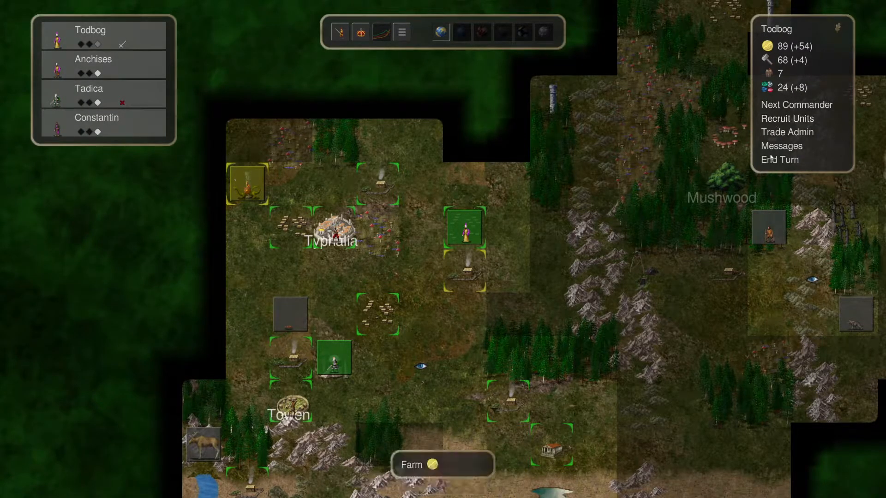
# End the turn into winter, dismiss the news, and activate Apahida's special location
pyautogui.click(779, 159)
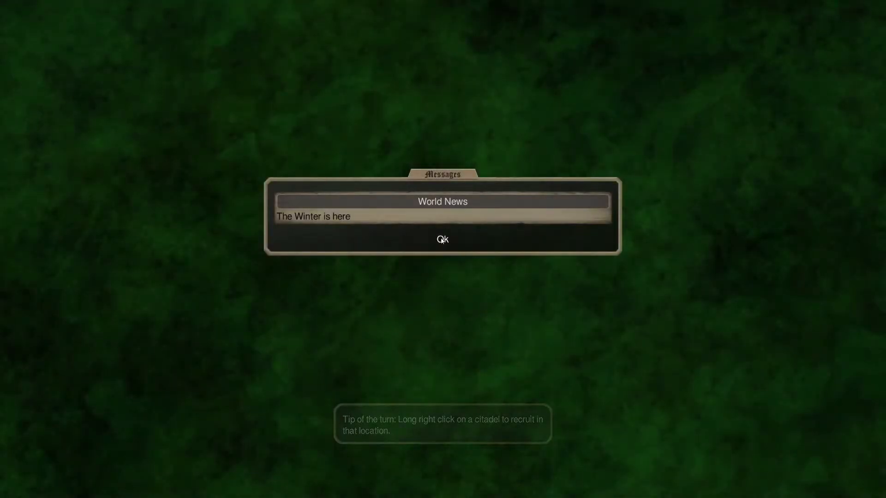
pyautogui.click(442, 239)
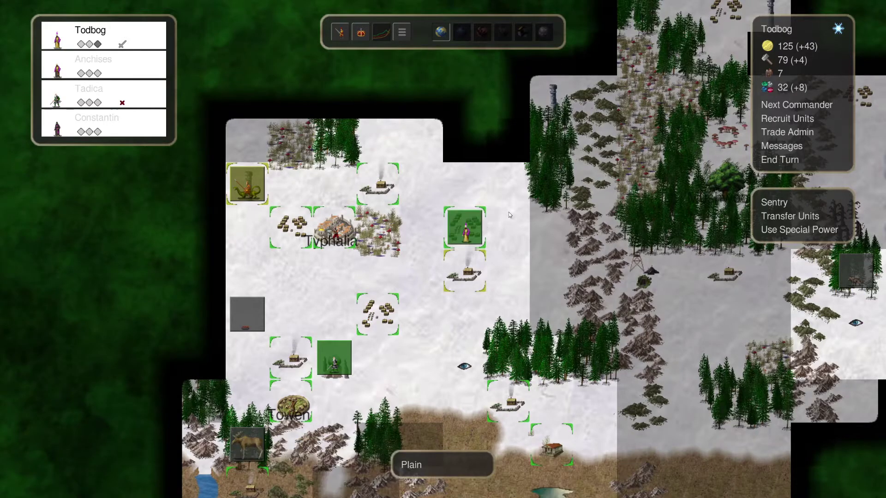
pyautogui.moveTo(334, 358)
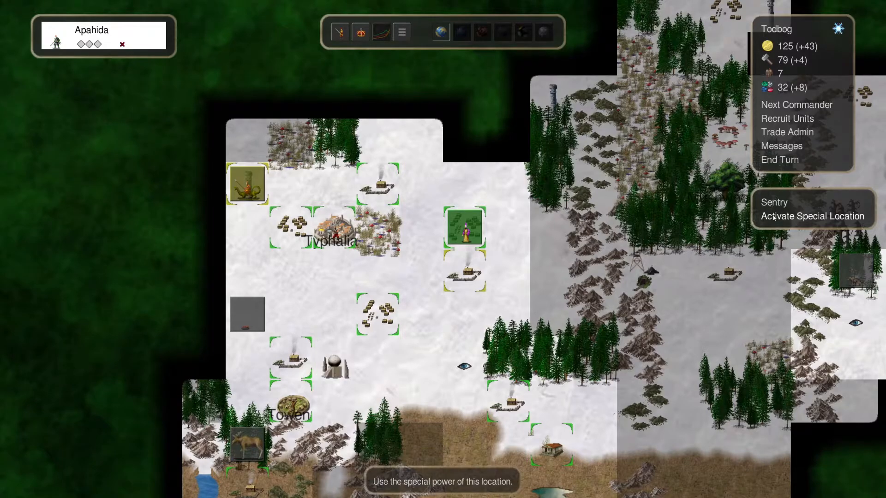
pyautogui.click(812, 216)
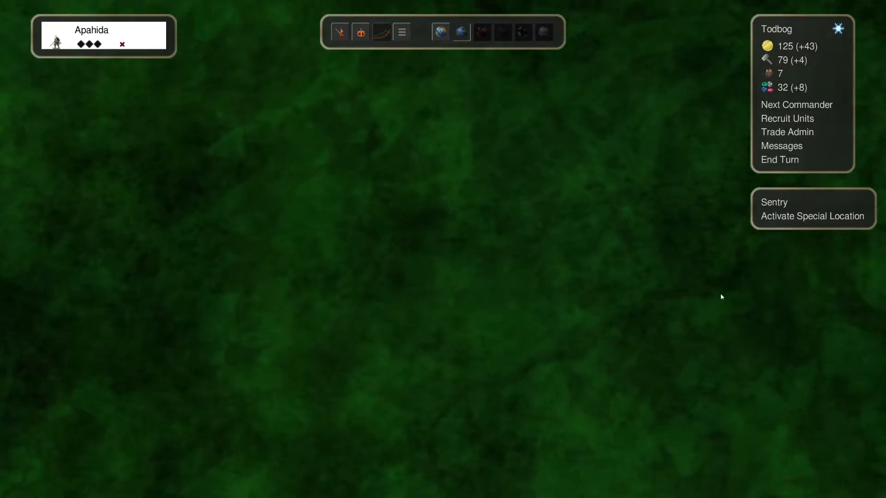
pyautogui.moveTo(566, 200)
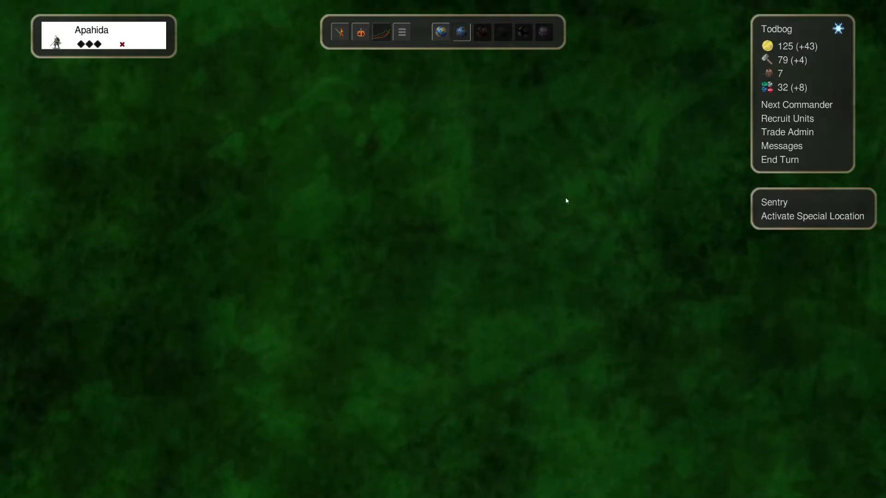
pyautogui.click(796, 105)
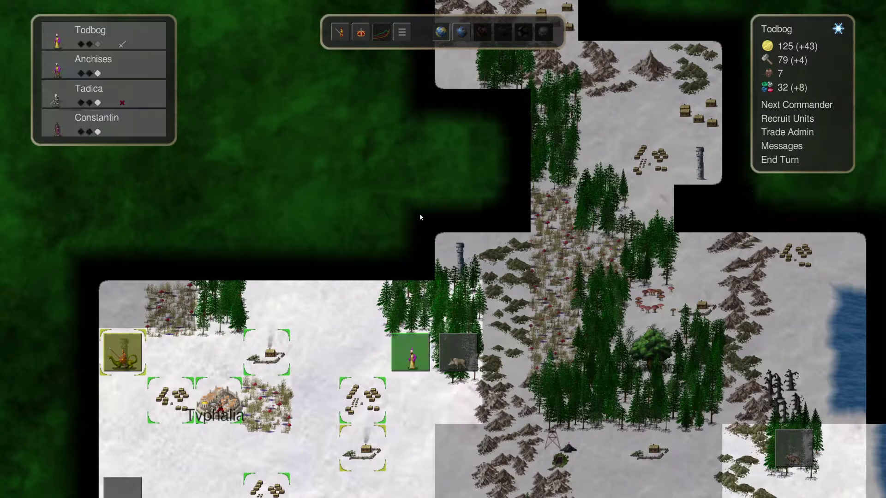
pyautogui.moveTo(795, 105)
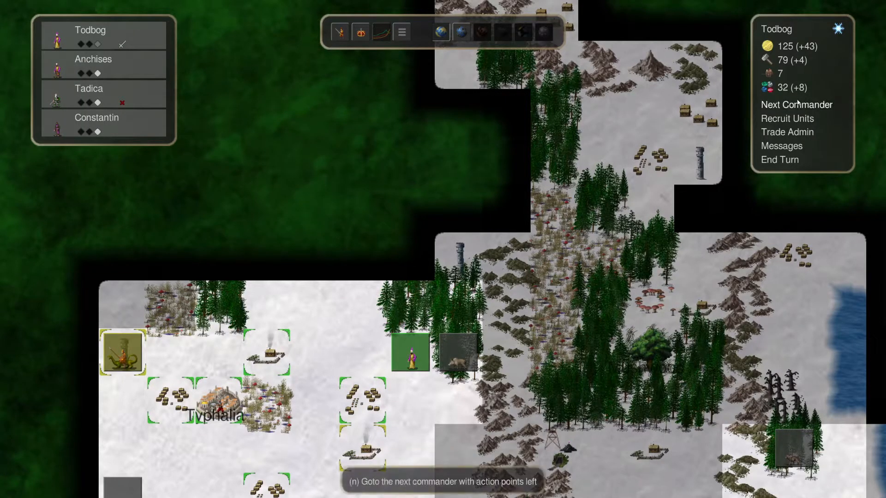
# Recruit another five Crossbowmen at Typhalia and dismiss the captain recruitment offer
pyautogui.click(786, 119)
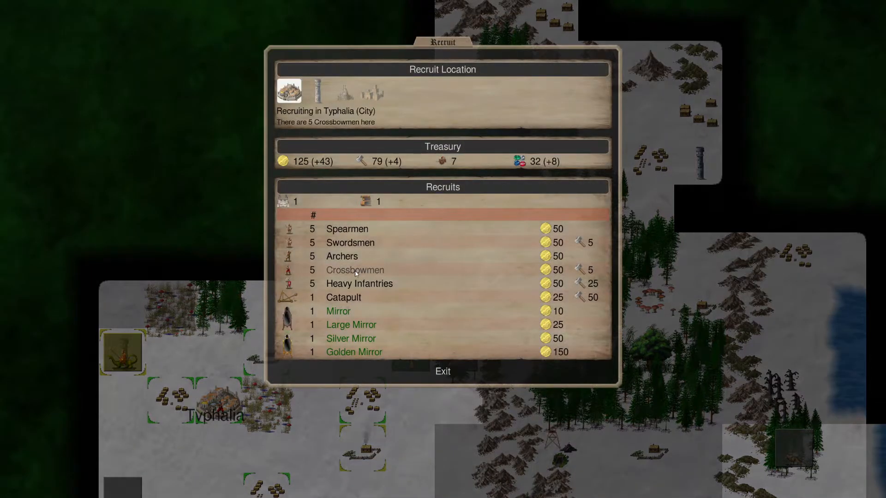
pyautogui.click(354, 269)
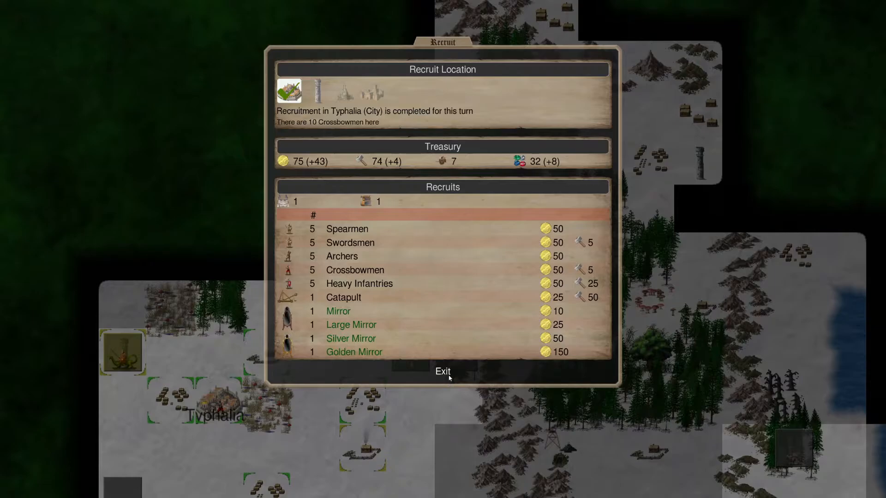
pyautogui.click(443, 371)
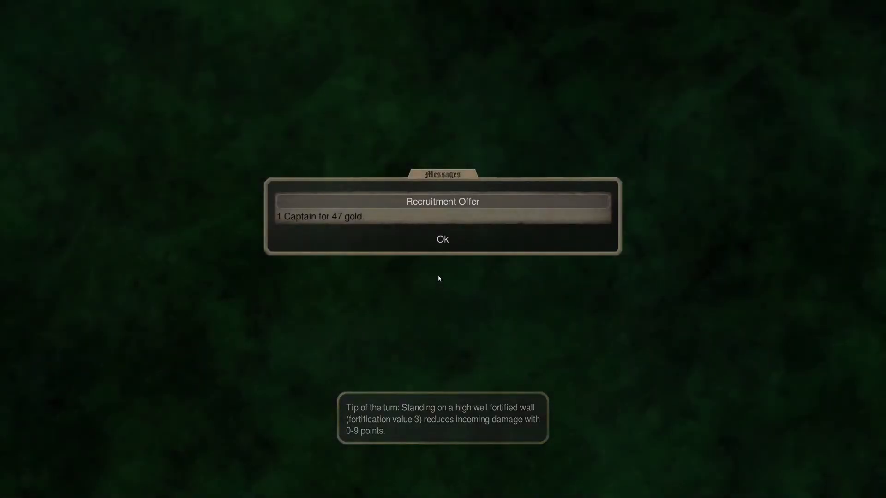
pyautogui.click(442, 239)
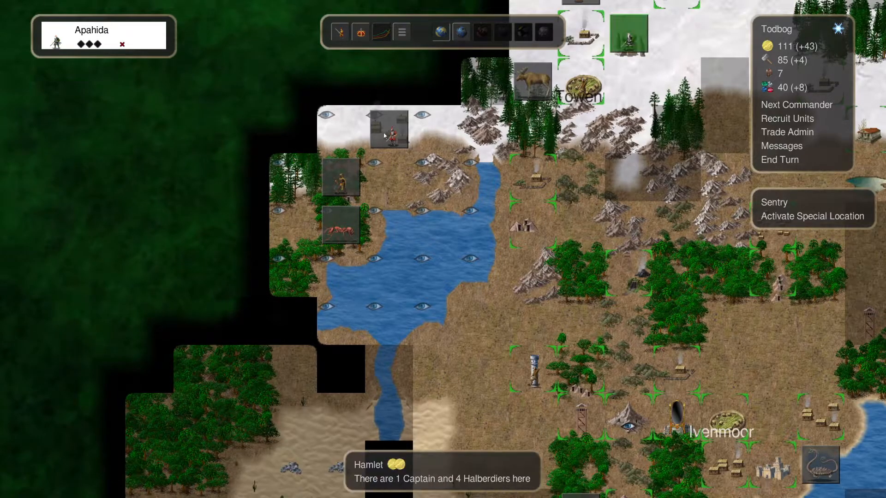
pyautogui.moveTo(446, 178)
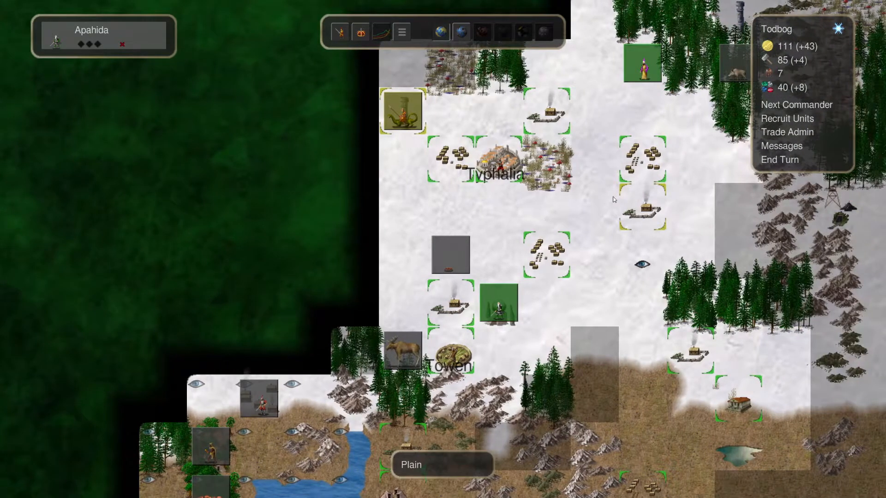
# Buy five Spearmen at Typhalia, bringing Todbog down to 61 gold
pyautogui.click(786, 118)
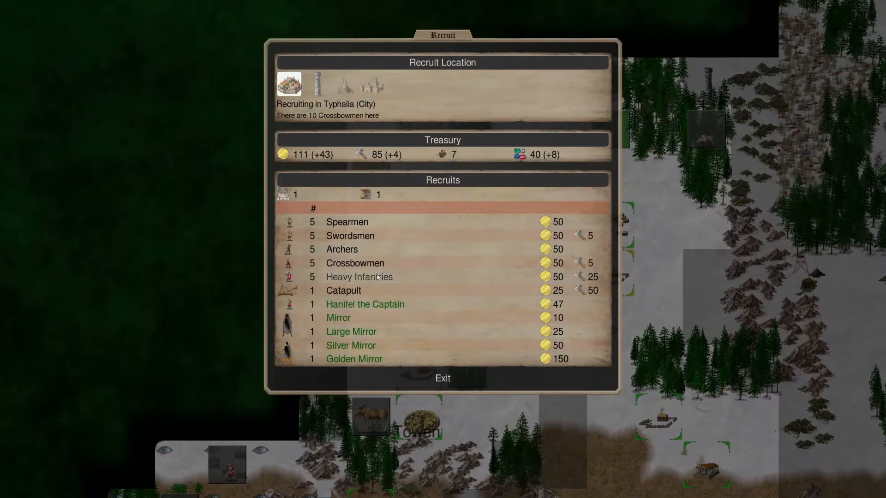
pyautogui.click(346, 222)
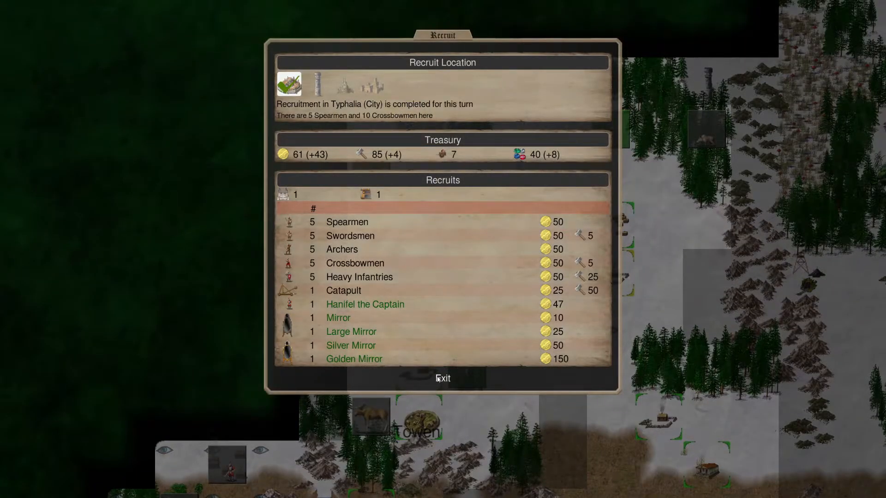
pyautogui.click(443, 378)
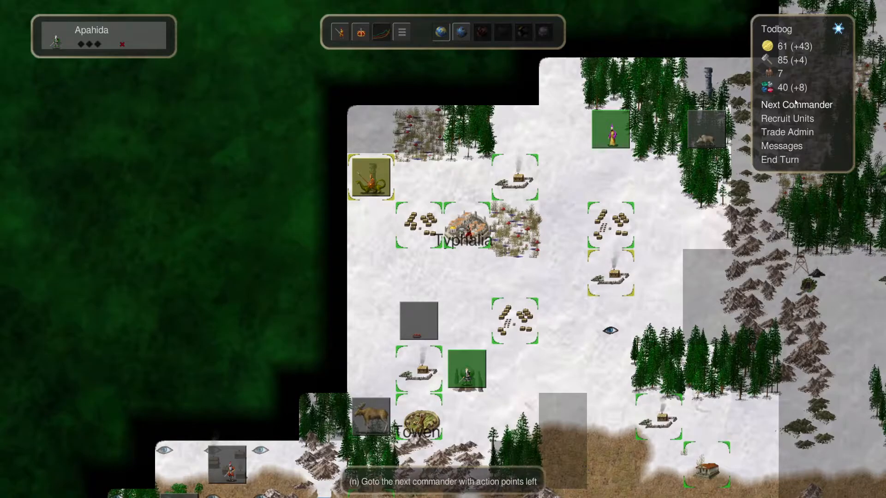
# Recruit another 50-gold, 5-iron batch at Typhalia, dropping to 47 gold, and end the month
pyautogui.click(780, 159)
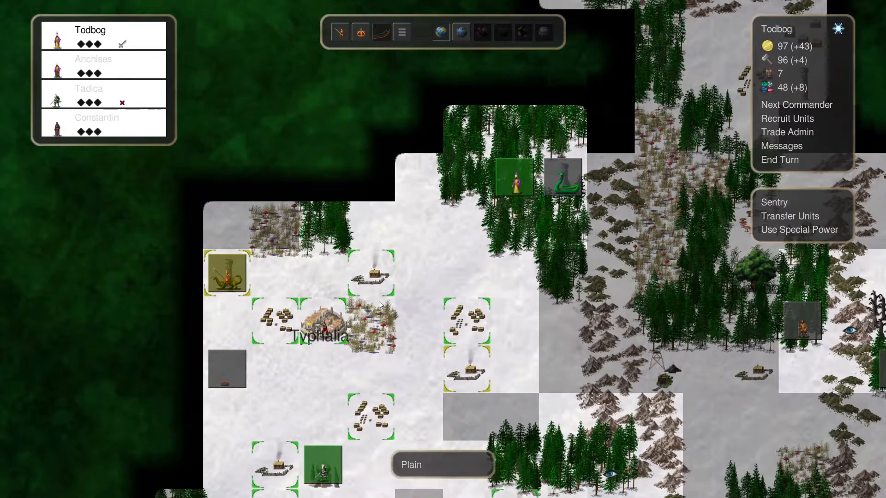
pyautogui.click(785, 118)
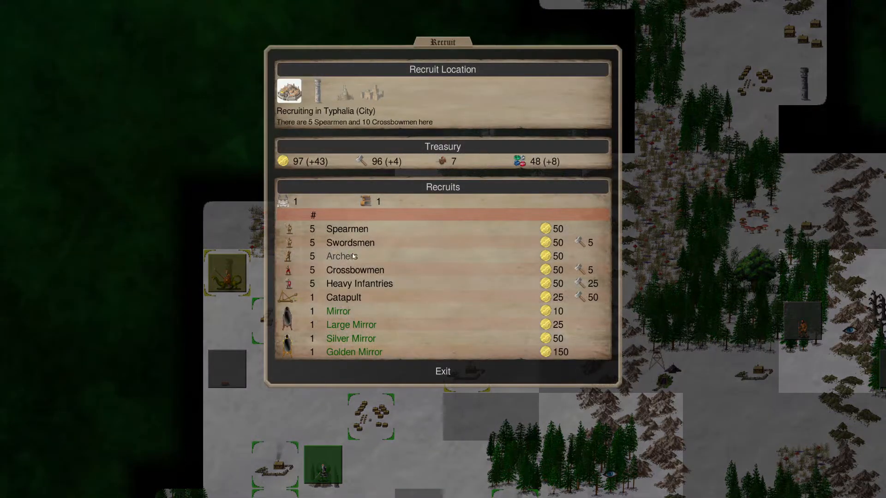
pyautogui.click(442, 371)
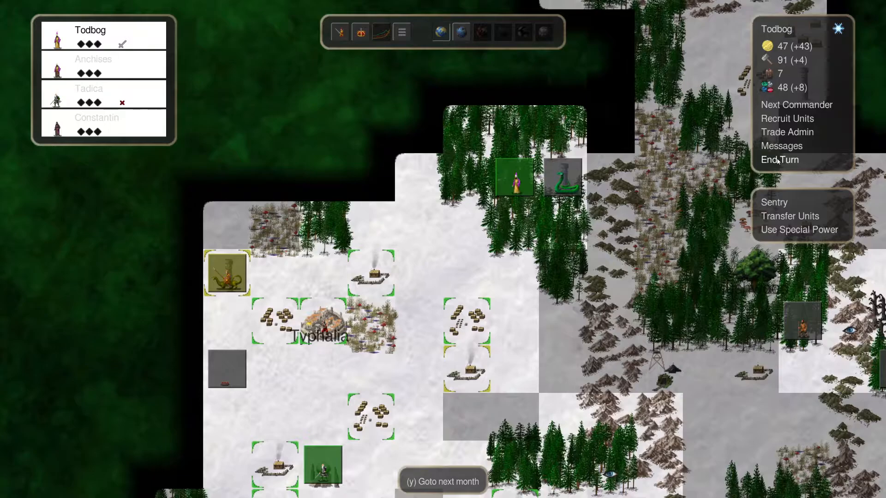
pyautogui.moveTo(795, 180)
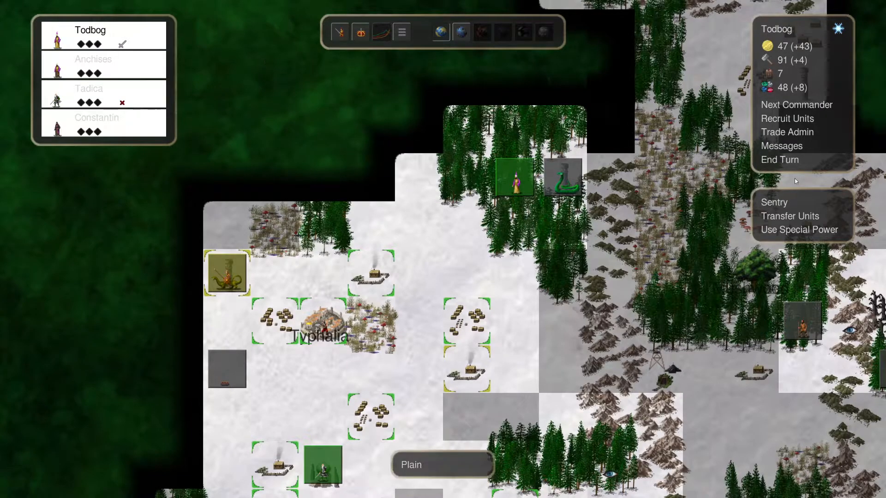
pyautogui.click(779, 159)
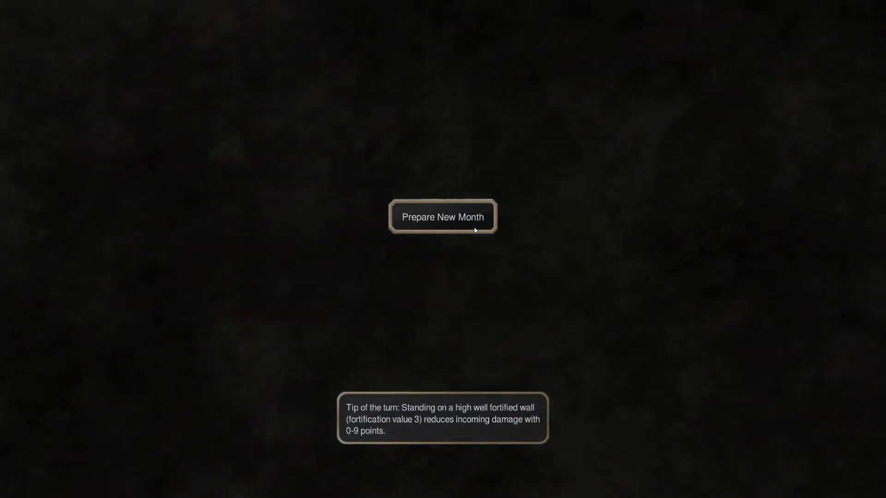
# Begin the spring month, select the next commander, and use his location's power to reveal a sea
pyautogui.click(443, 216)
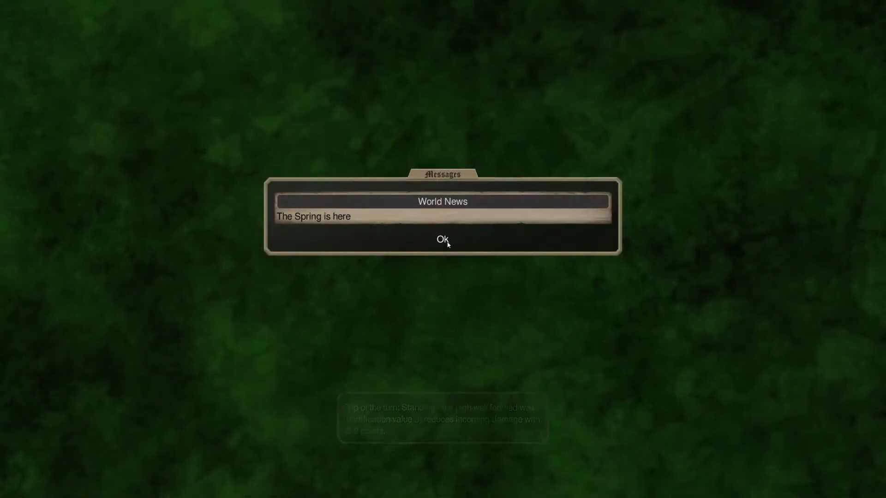
pyautogui.click(443, 239)
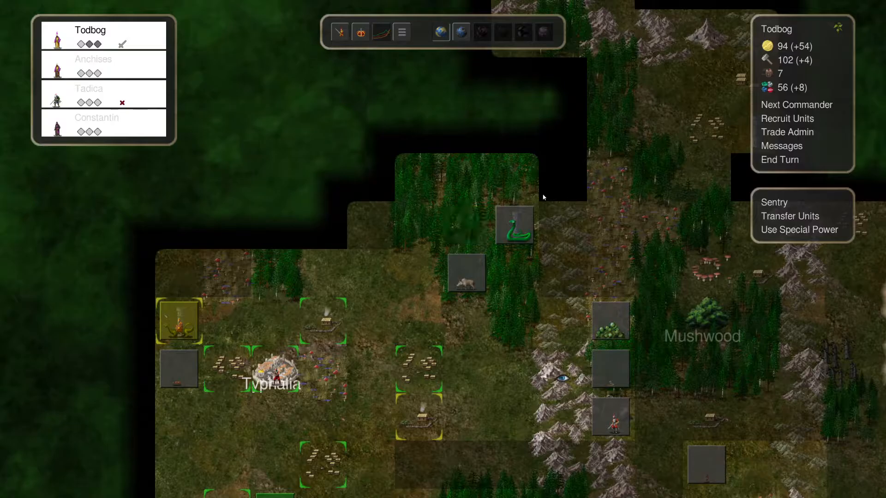
pyautogui.click(513, 224)
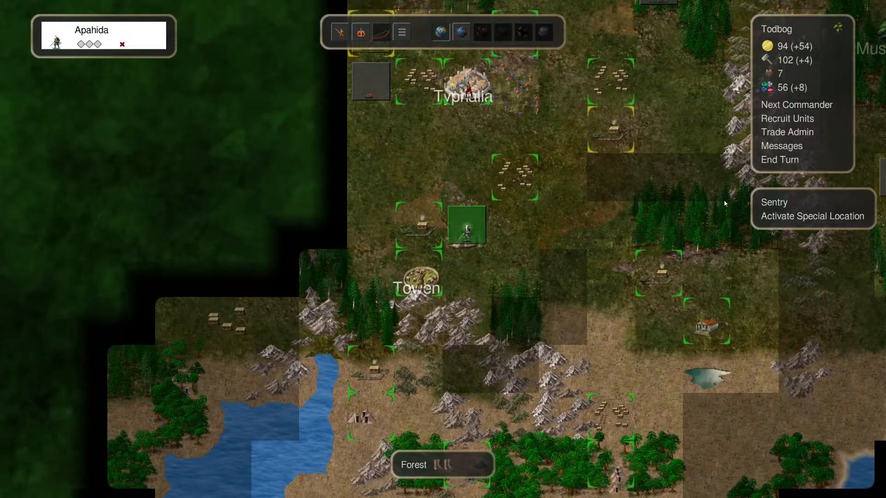
pyautogui.moveTo(811, 216)
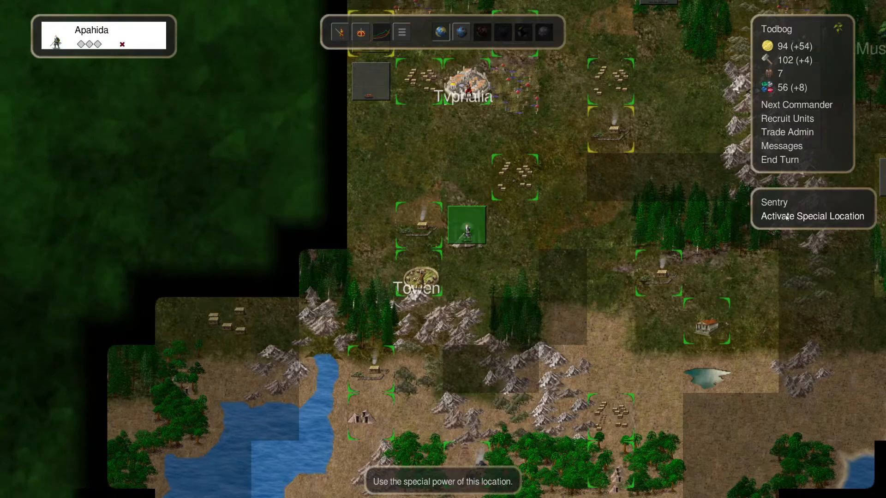
pyautogui.click(812, 216)
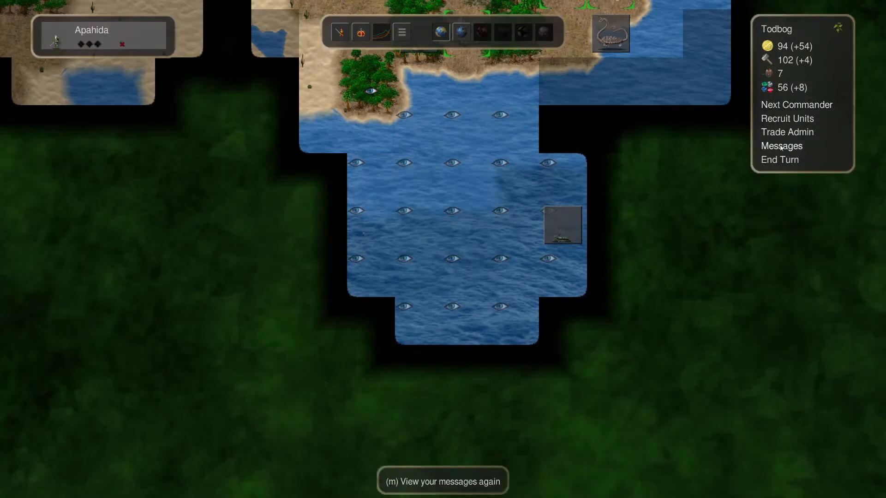
pyautogui.moveTo(787, 118)
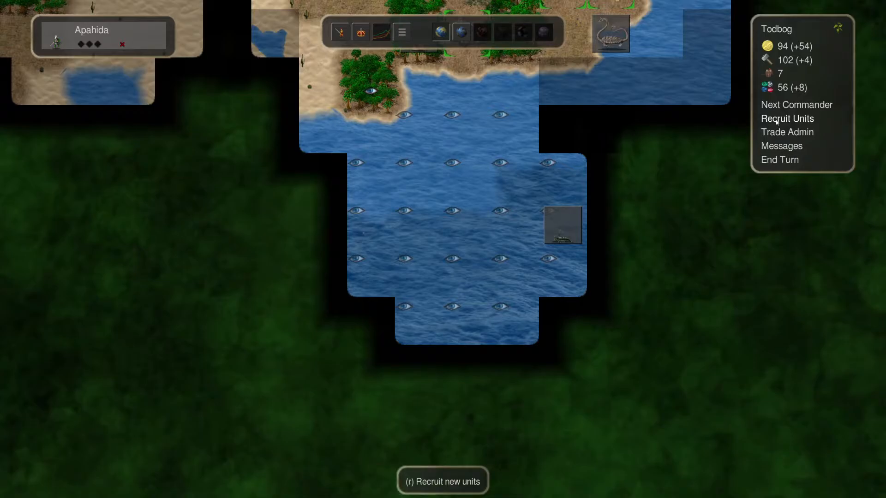
# Leave recruiting without buying and acknowledge the Guard tower fight report, reaching 141 gold
pyautogui.click(787, 119)
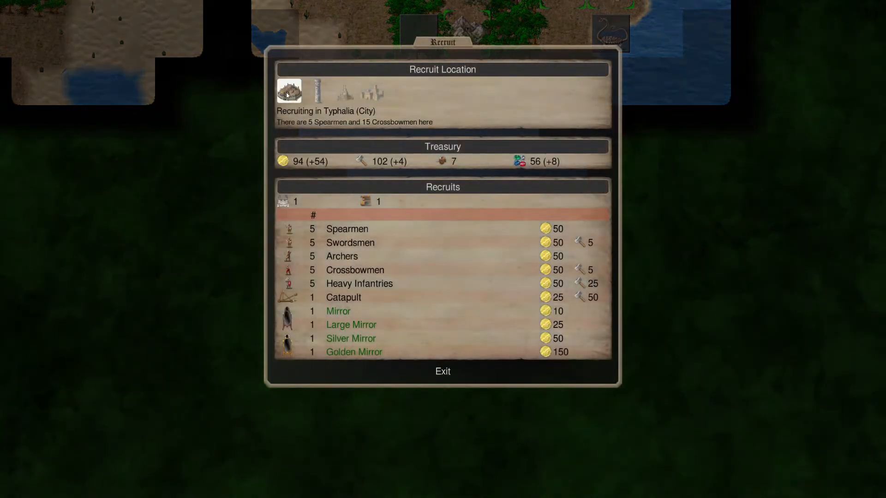
pyautogui.click(442, 371)
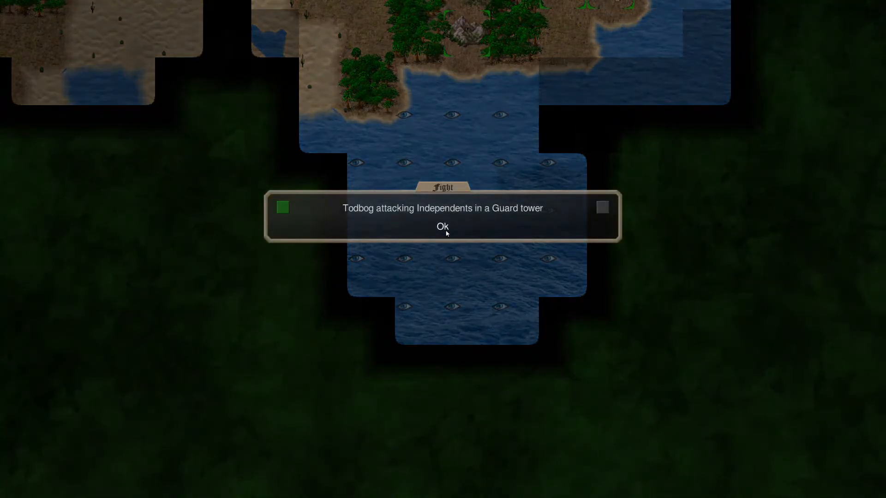
pyautogui.click(442, 226)
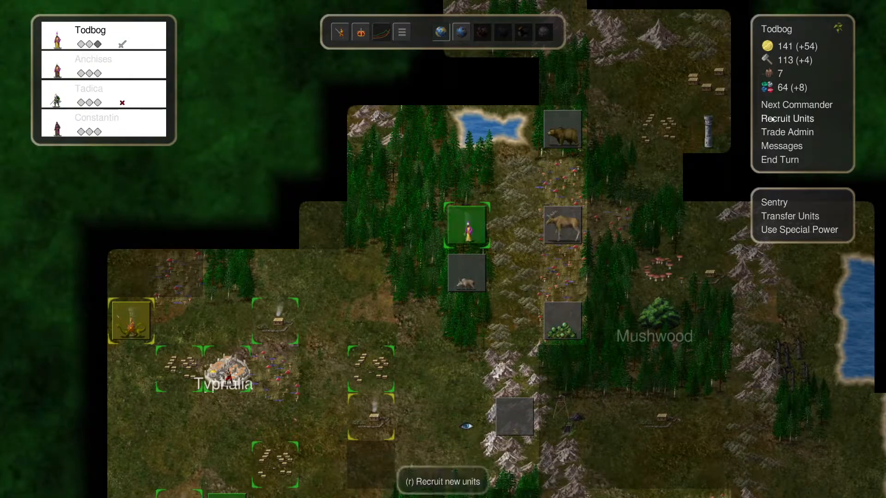
# Look at the other Guard tower's recruits without buying, then view the commander's troops
pyautogui.click(786, 118)
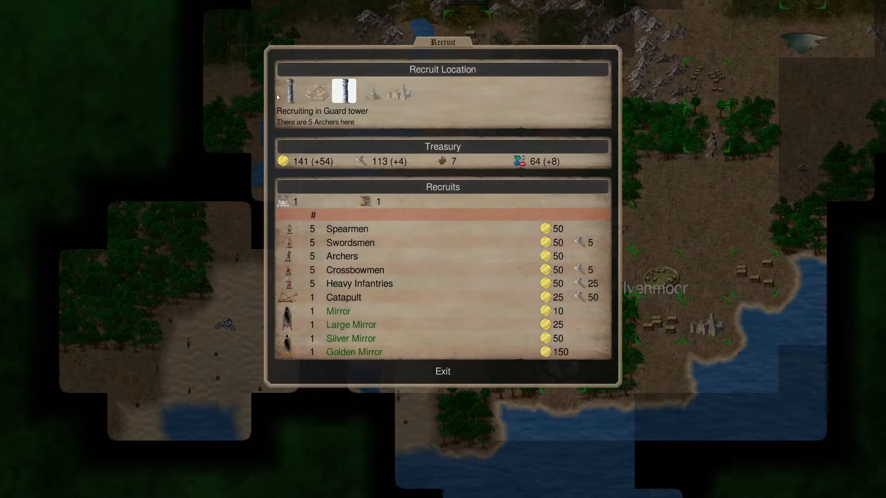
pyautogui.click(289, 91)
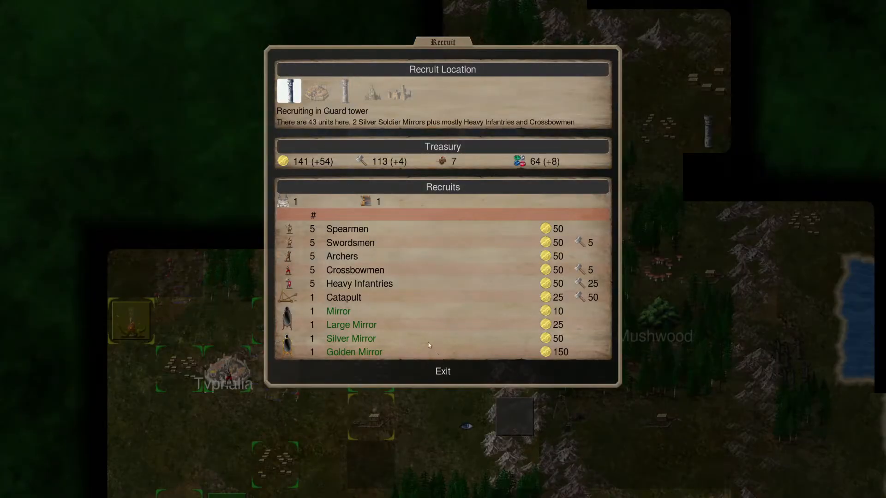
pyautogui.moveTo(444, 364)
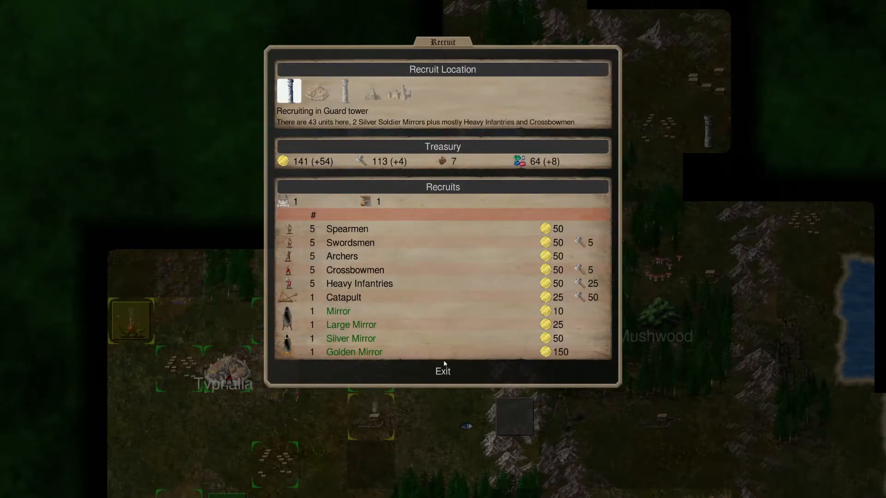
pyautogui.click(442, 371)
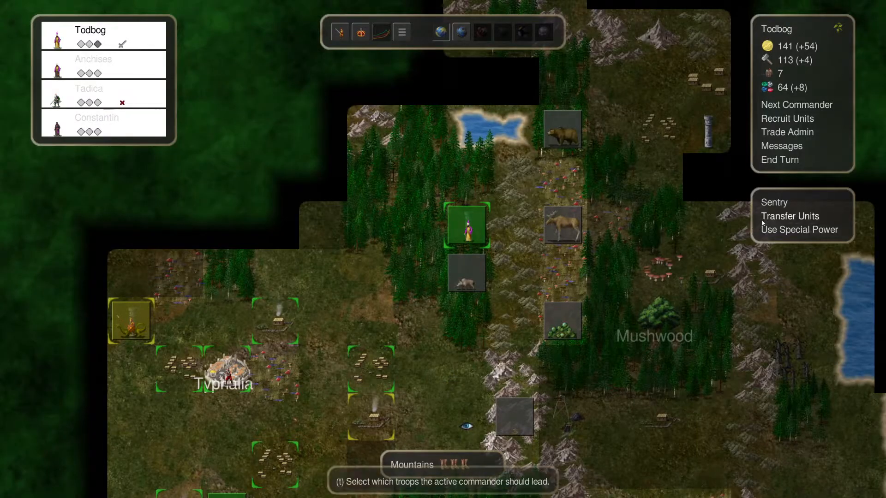
pyautogui.click(789, 215)
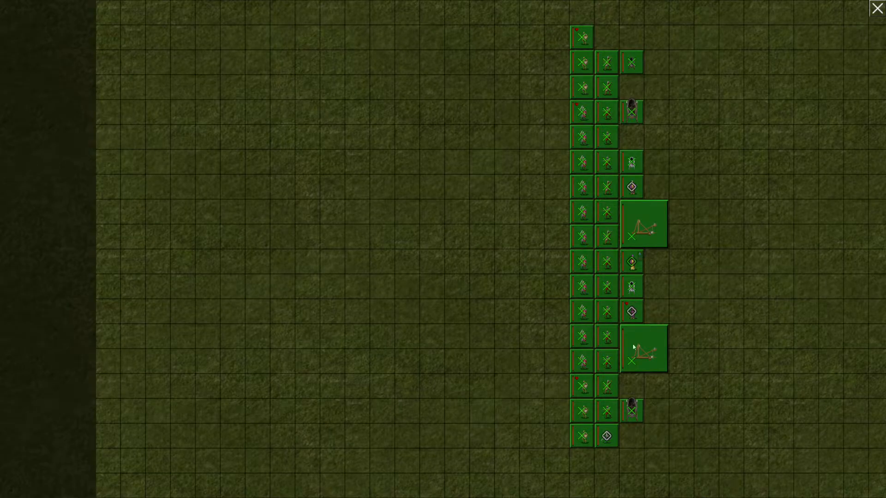
pyautogui.moveTo(751, 134)
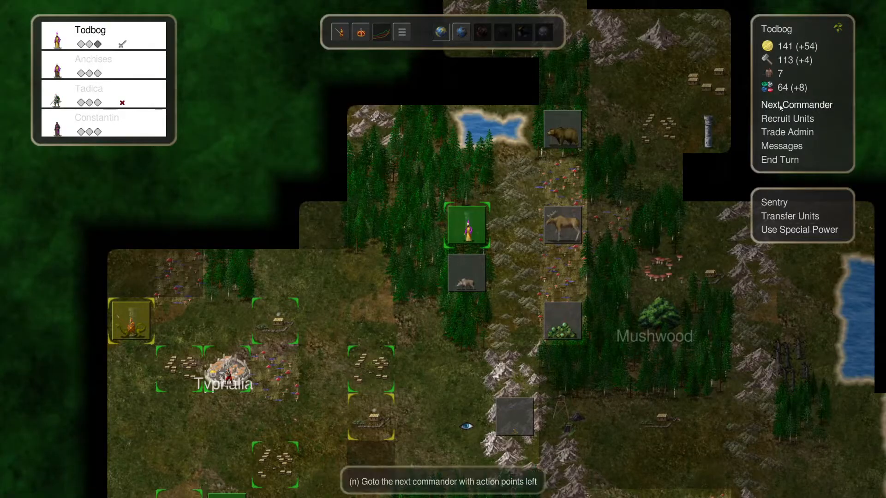
# Recruit five Crossbowmen at the Guard tower with 43 units and review the troop lineup
pyautogui.click(786, 118)
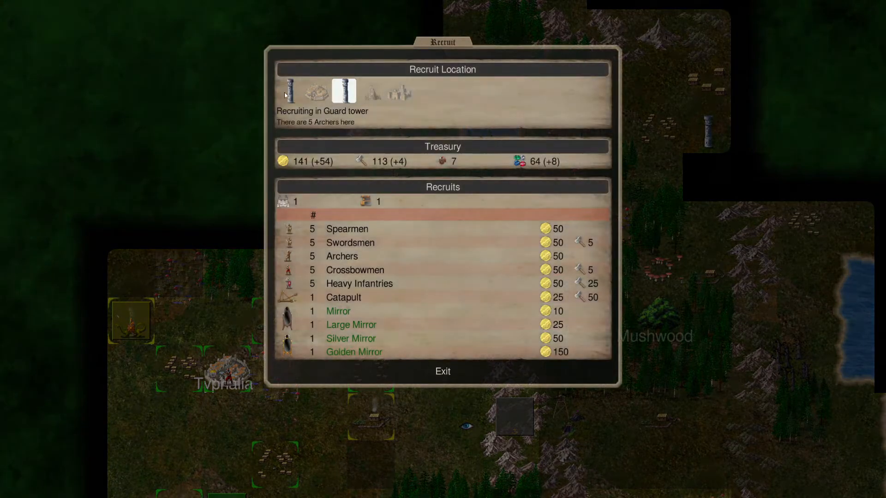
pyautogui.click(288, 91)
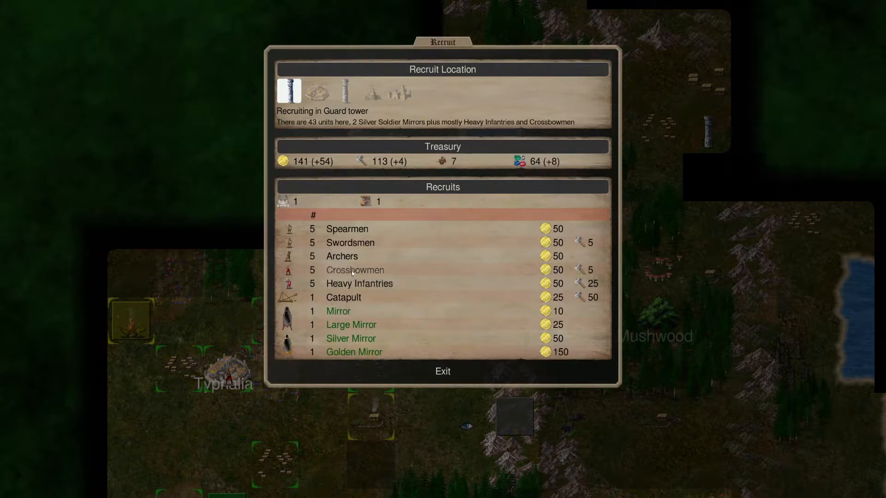
pyautogui.click(442, 370)
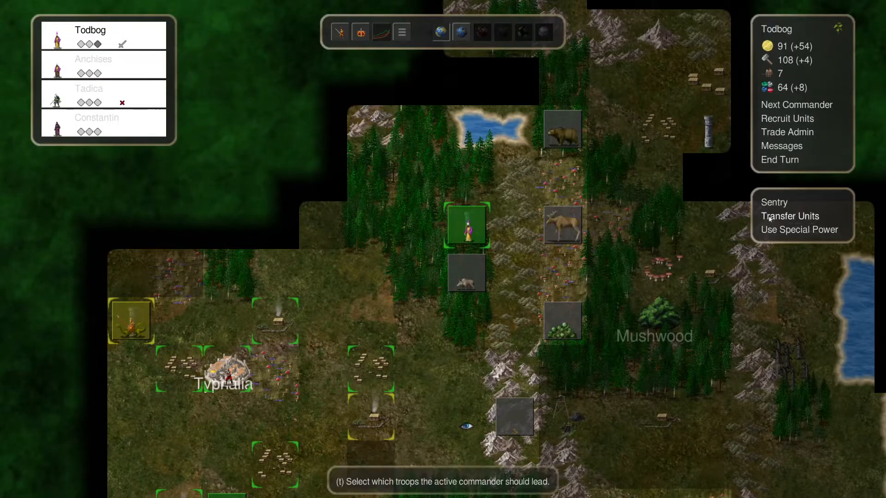
pyautogui.click(790, 216)
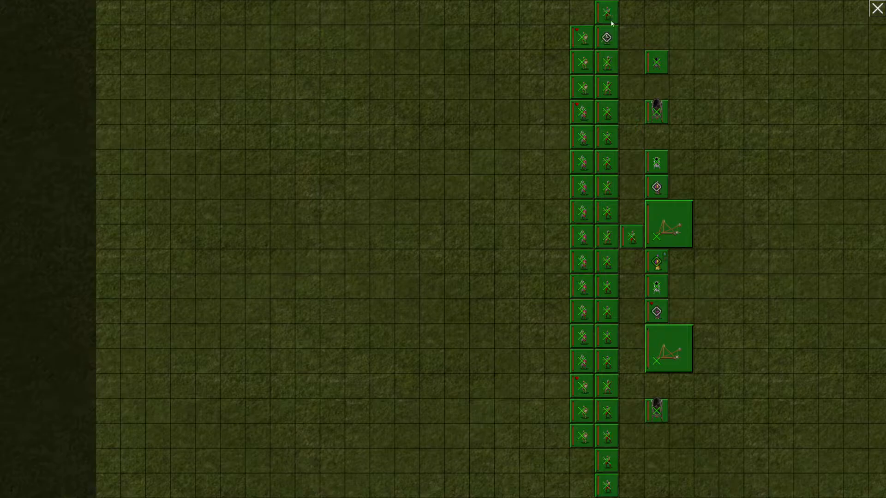
pyautogui.click(875, 9)
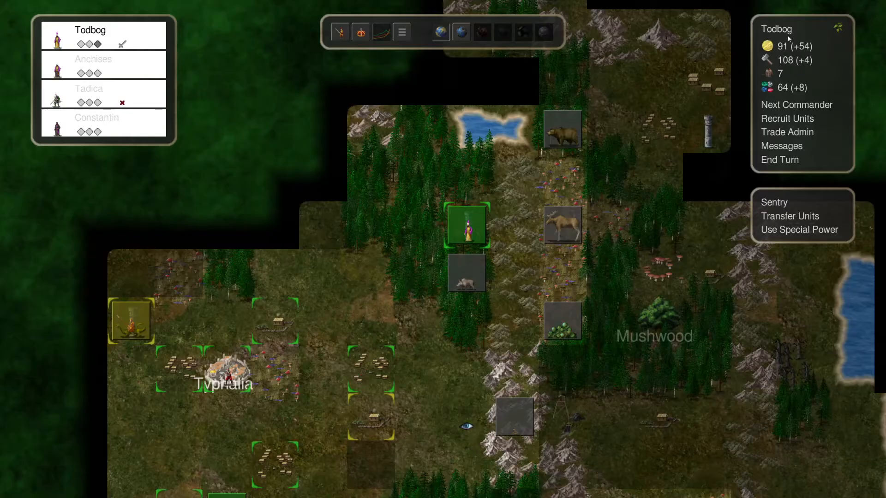
pyautogui.moveTo(562, 133)
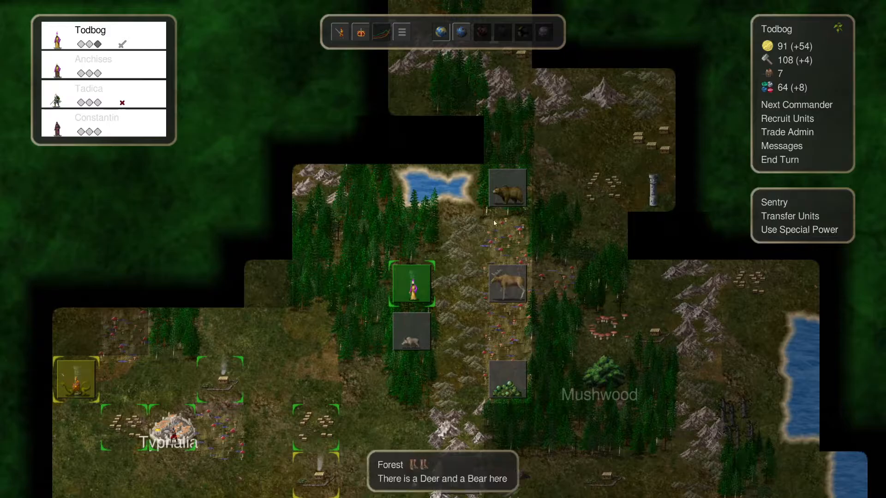
# Send a commander toward the northern mountains, then select Apahida at the tower near Typhalia
pyautogui.click(411, 284)
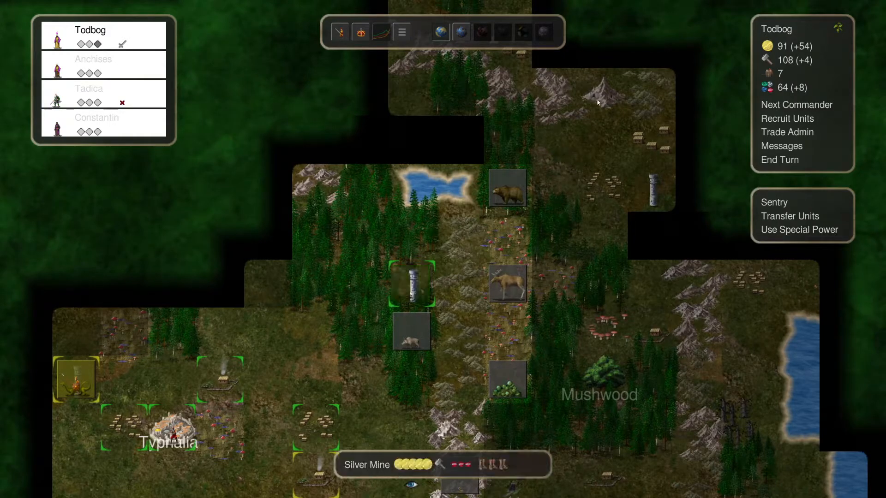
pyautogui.click(411, 285)
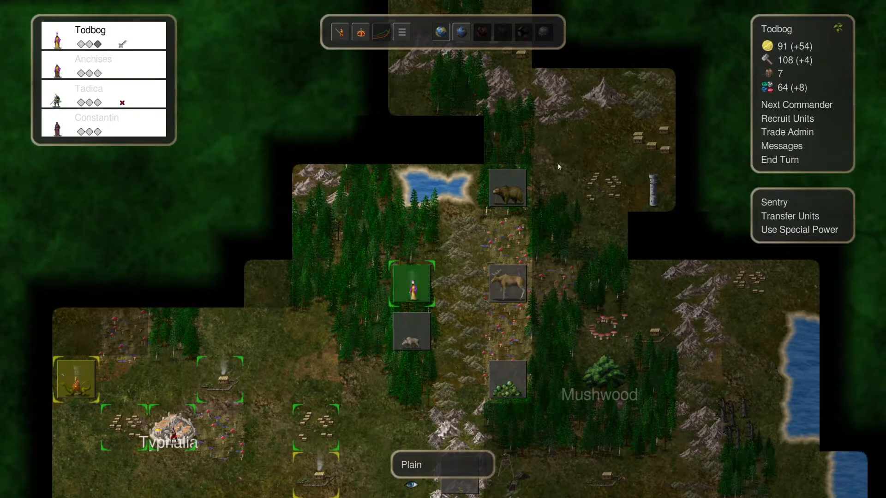
pyautogui.click(460, 237)
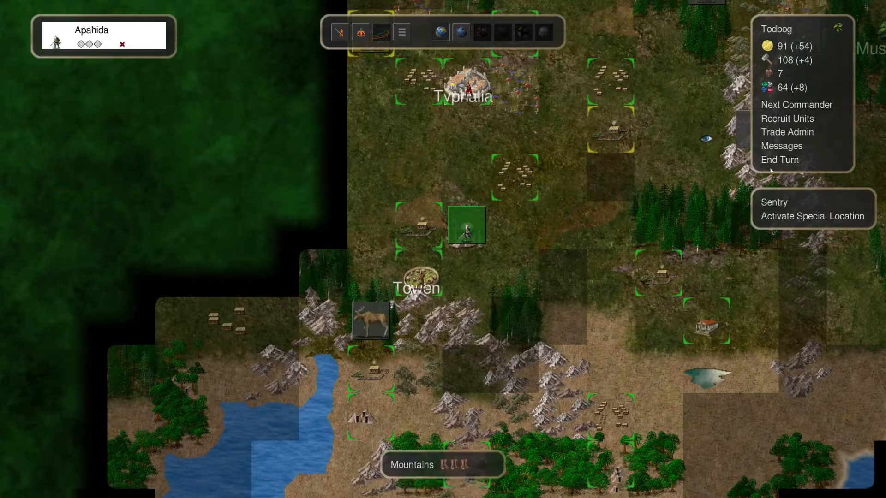
# Scout Hades and another plane through the tower, return to the surface, and end the month
pyautogui.click(812, 215)
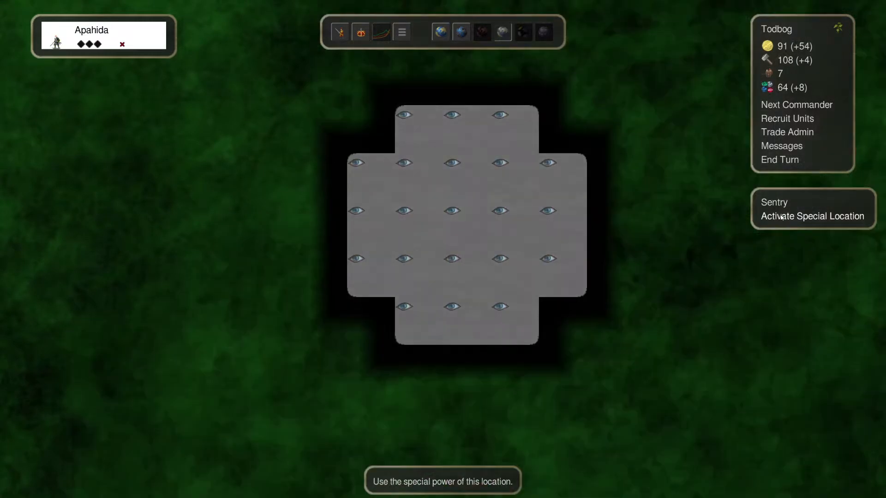
pyautogui.click(813, 216)
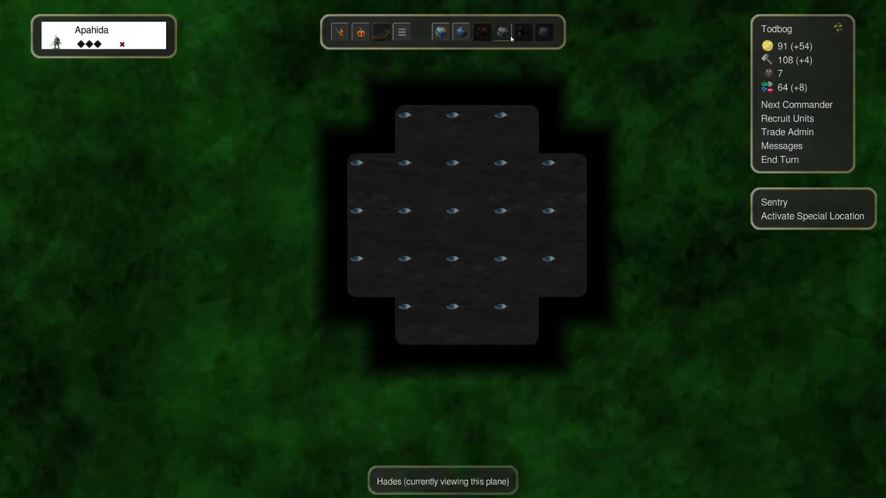
pyautogui.click(461, 32)
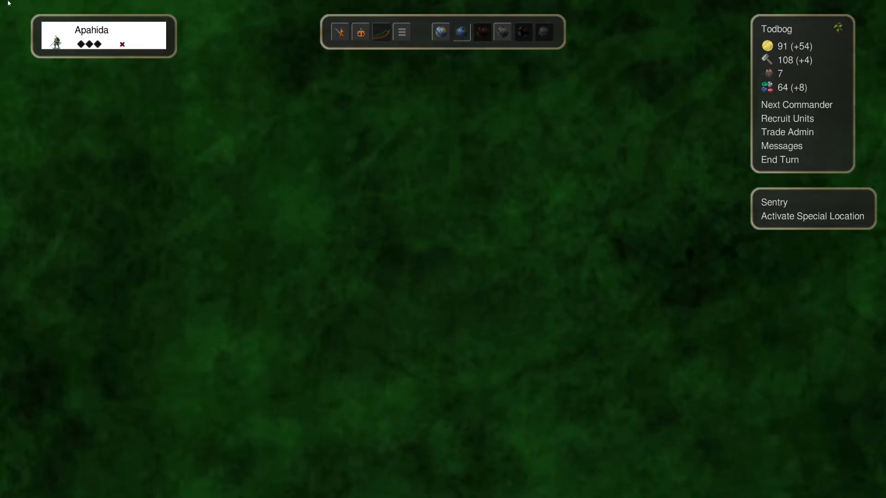
pyautogui.click(440, 32)
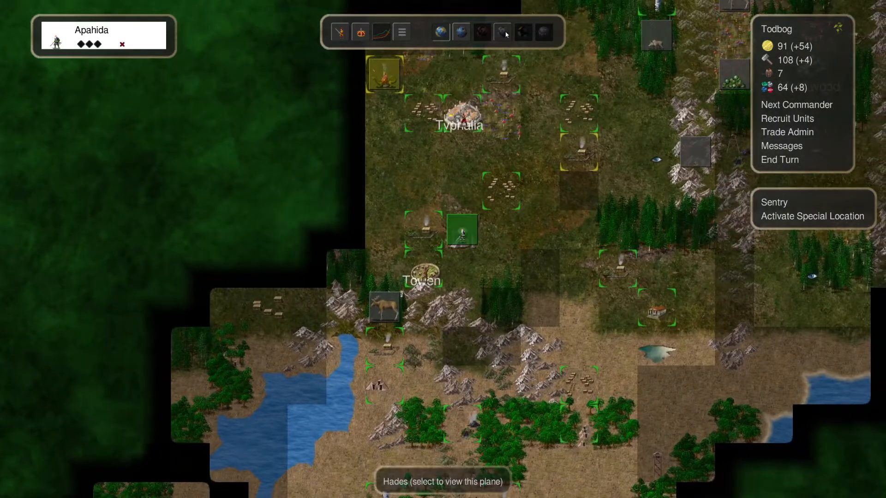
pyautogui.moveTo(469, 235)
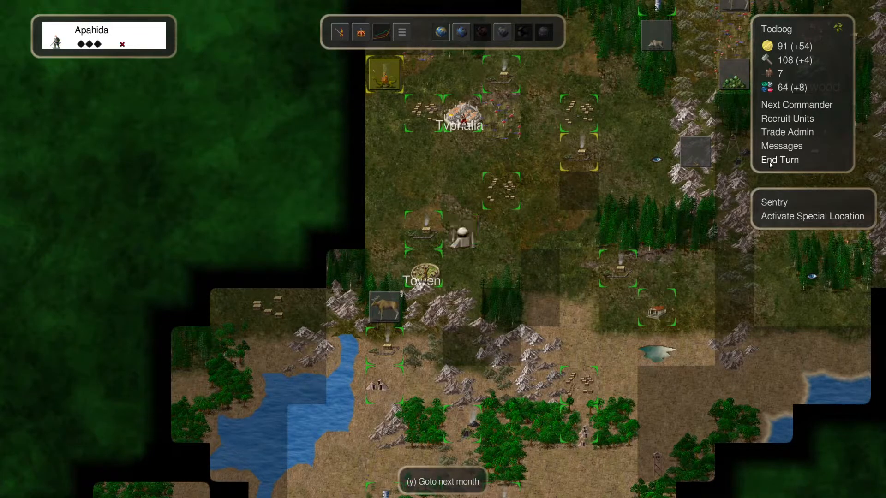
pyautogui.click(779, 160)
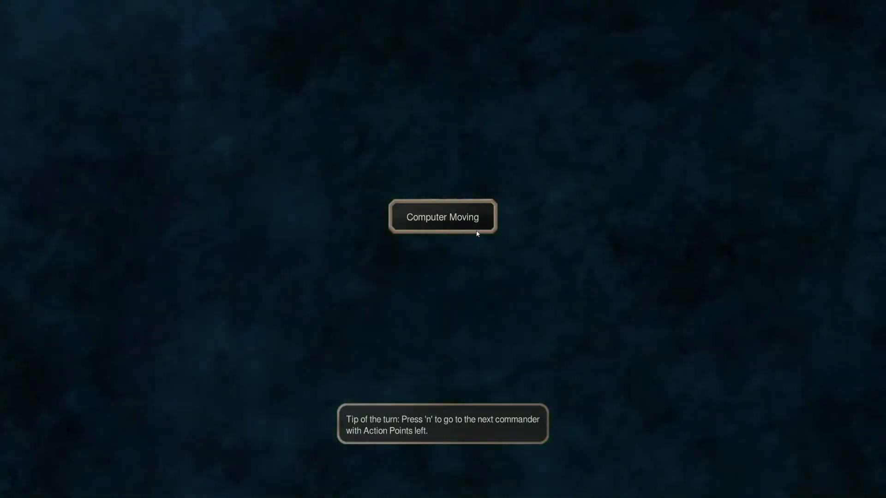
pyautogui.moveTo(482, 245)
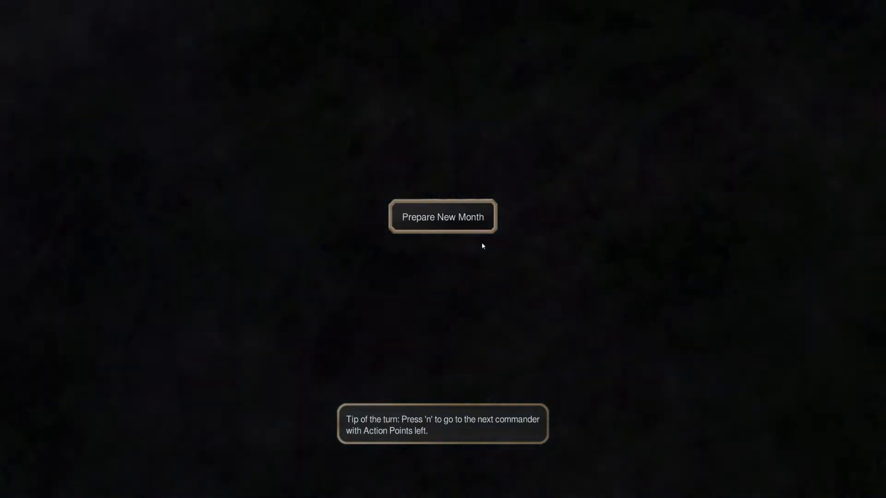
# Start the new month, attack the Independents in the northern forest, and reuse the tower's power
pyautogui.click(442, 217)
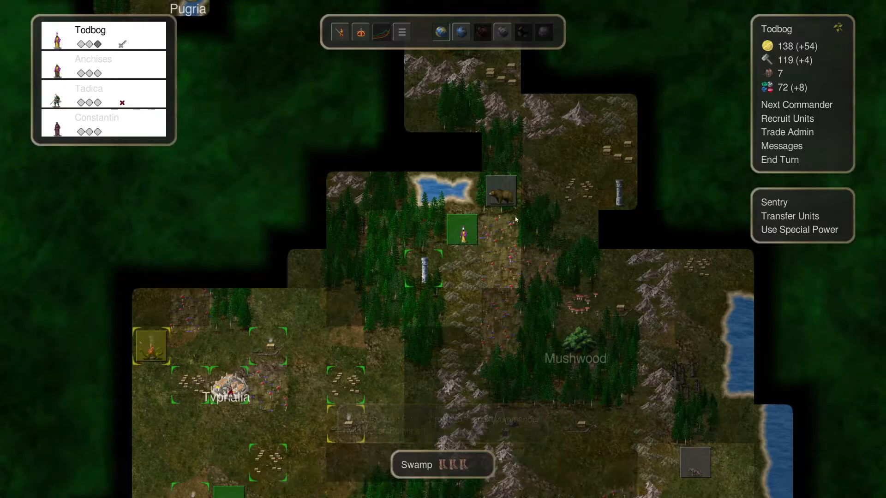
pyautogui.moveTo(507, 192)
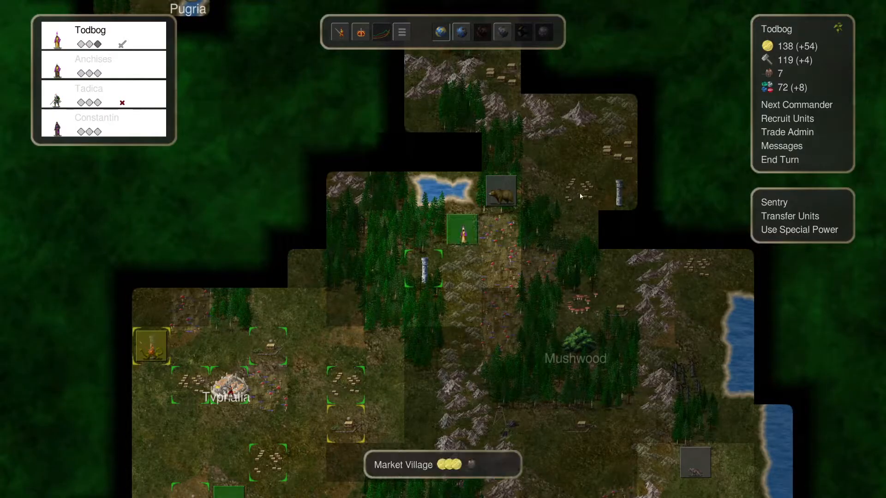
pyautogui.click(499, 191)
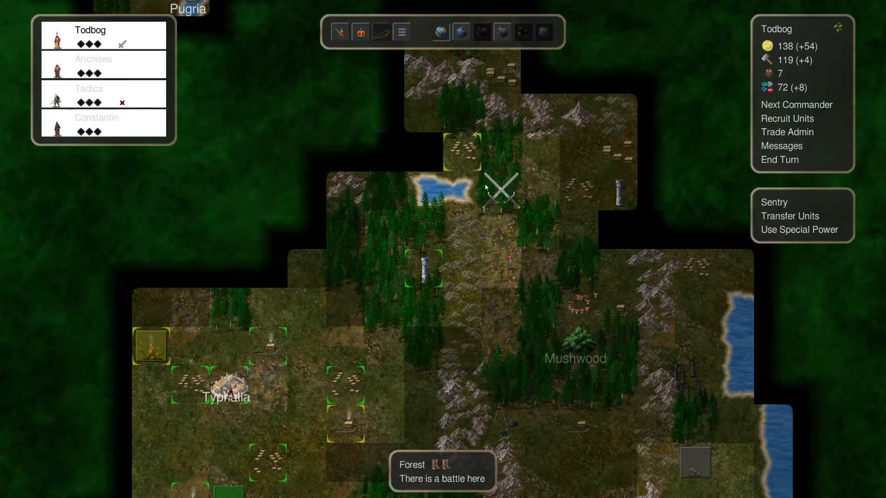
pyautogui.moveTo(584, 119)
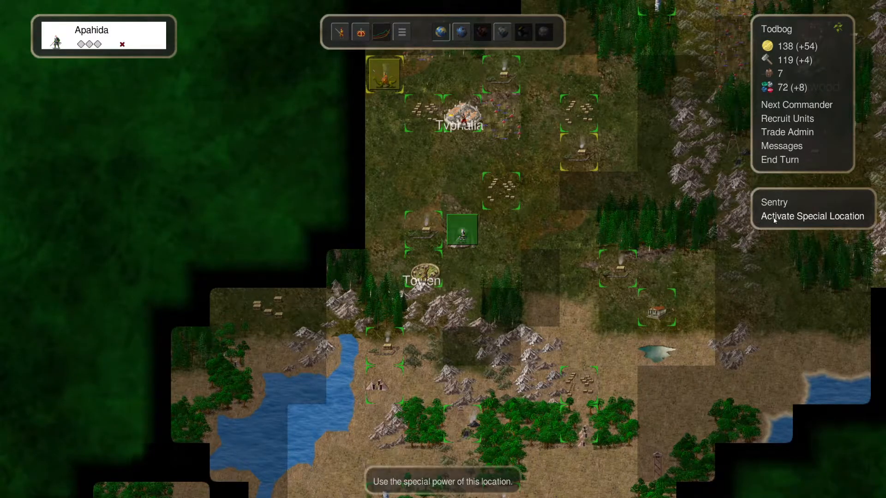
pyautogui.click(812, 216)
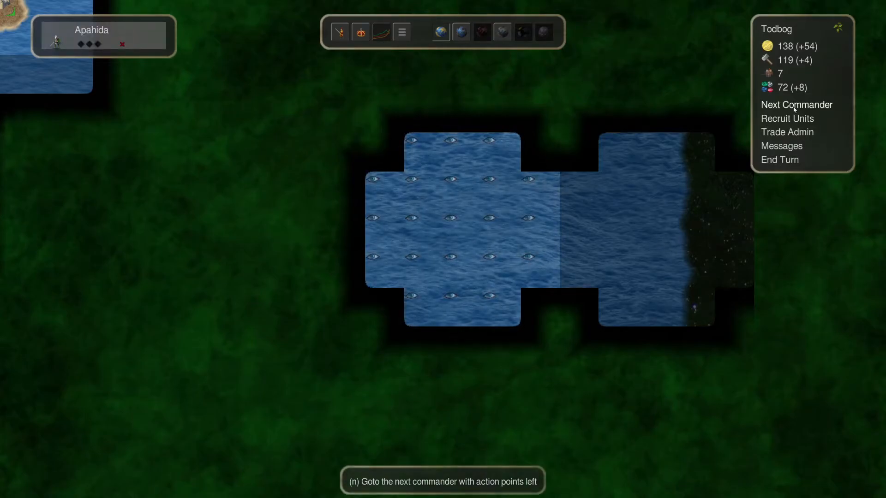
# Browse the Guard tower's recruits without buying, then acknowledge the forest attack notice
pyautogui.click(787, 118)
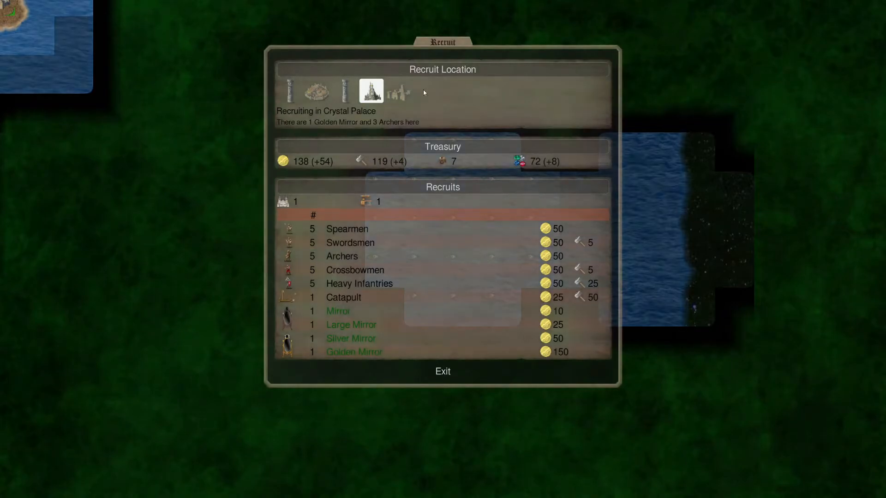
pyautogui.click(288, 91)
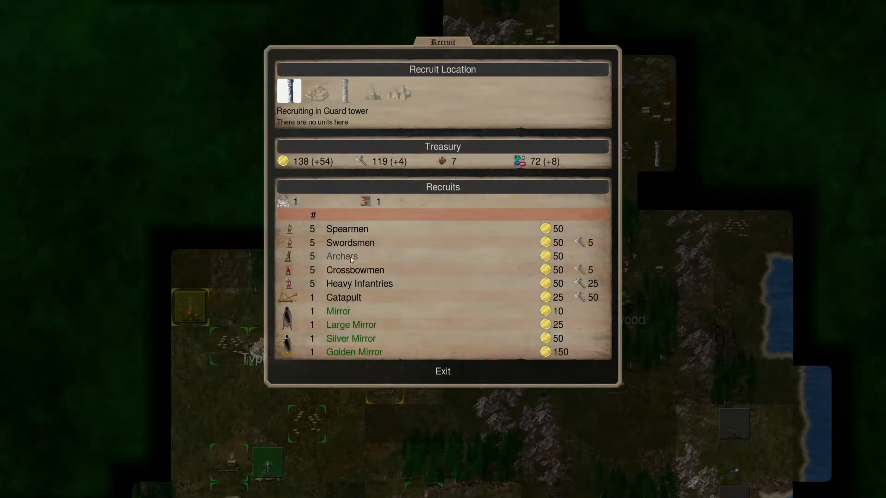
pyautogui.click(442, 371)
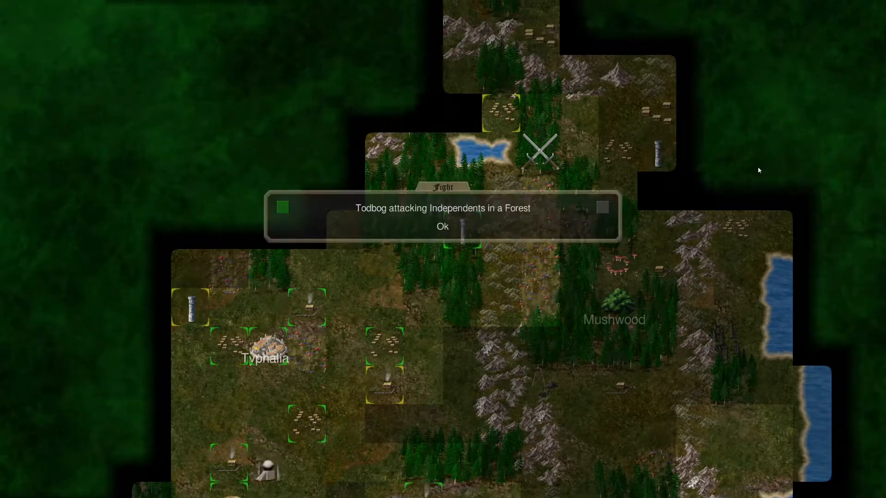
pyautogui.click(442, 227)
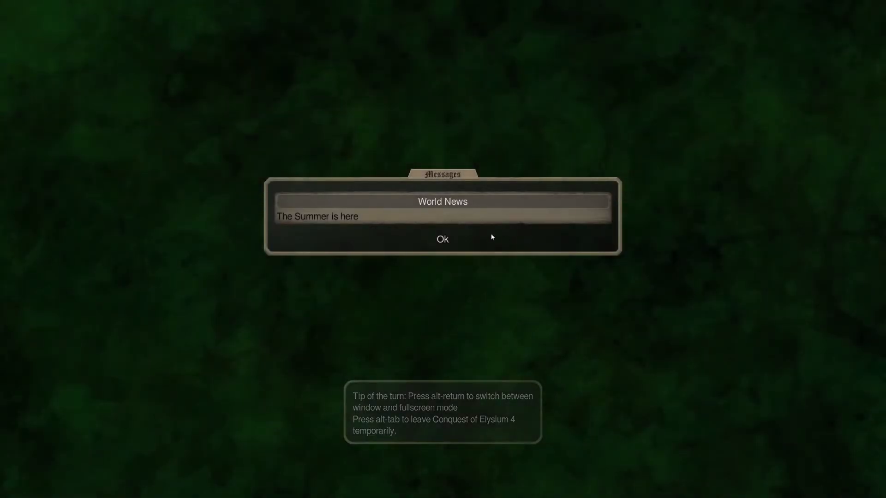
# Dismiss the summer news and move Todbog onto the Silver Mine near Olyur
pyautogui.click(441, 239)
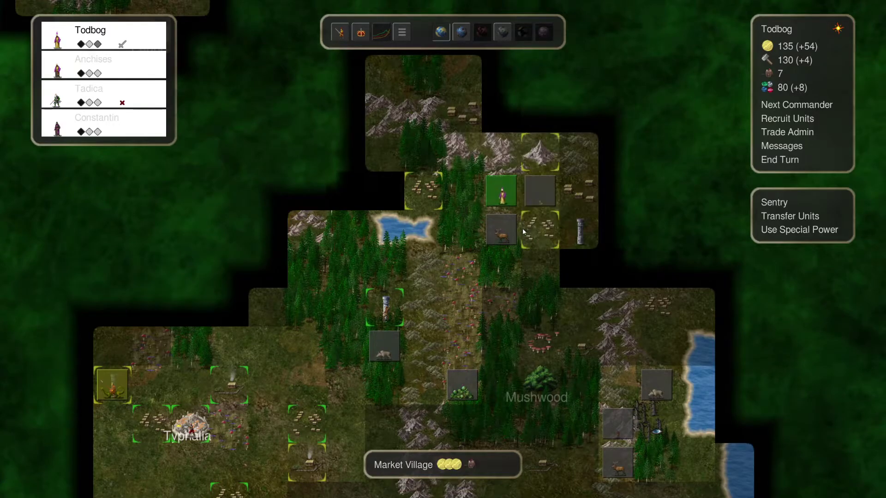
pyautogui.moveTo(547, 161)
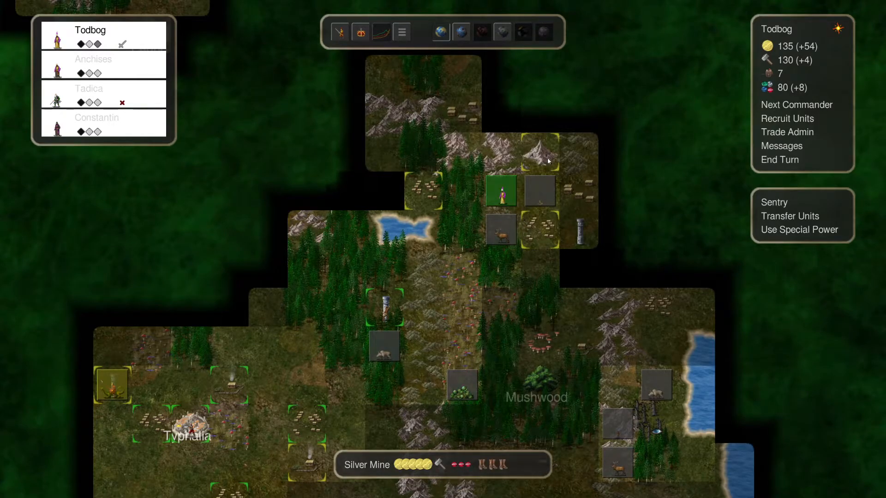
pyautogui.click(499, 117)
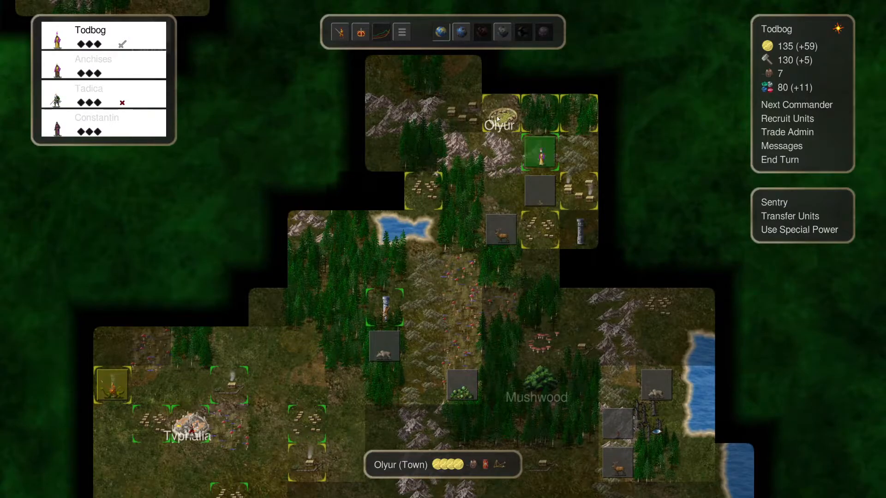
pyautogui.moveTo(539, 153)
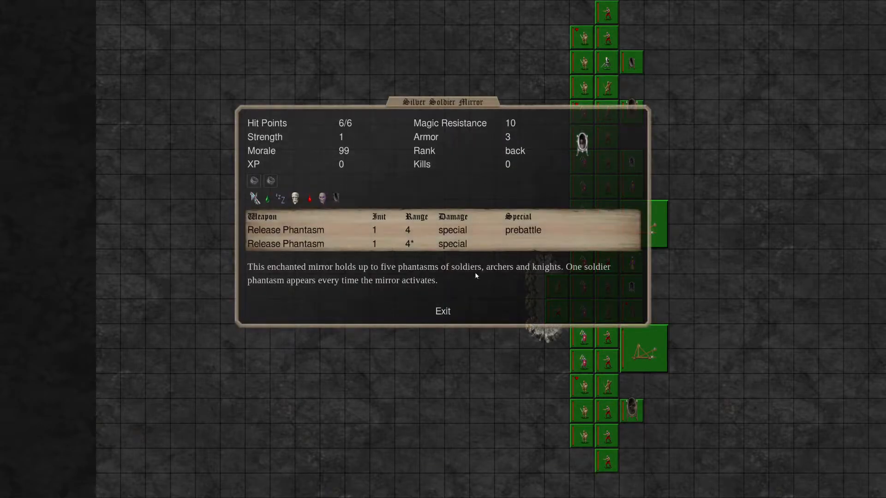
pyautogui.click(442, 311)
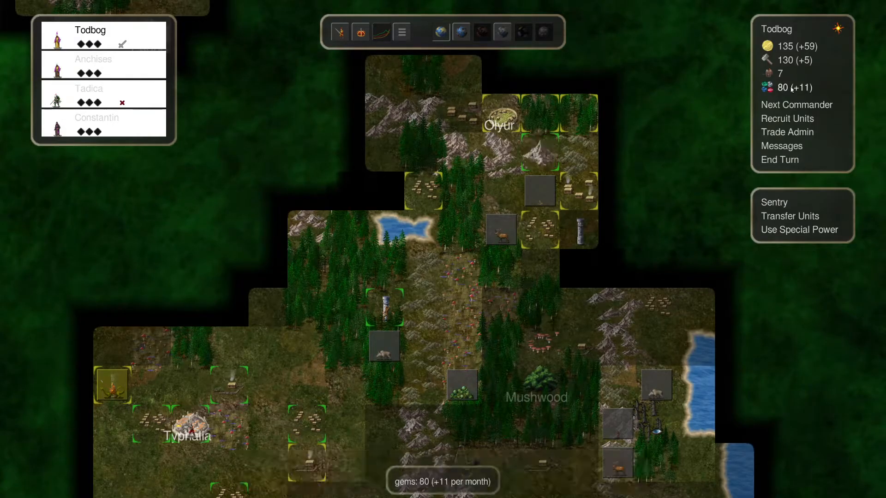
pyautogui.click(539, 149)
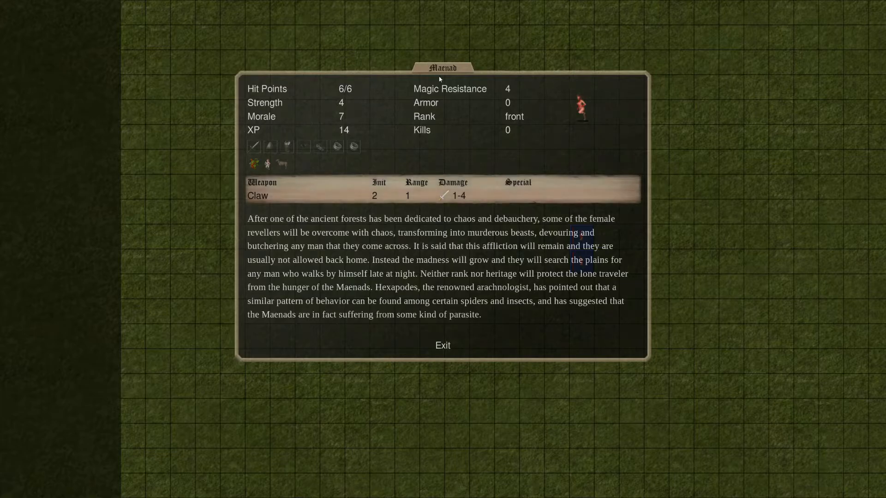
pyautogui.moveTo(395, 167)
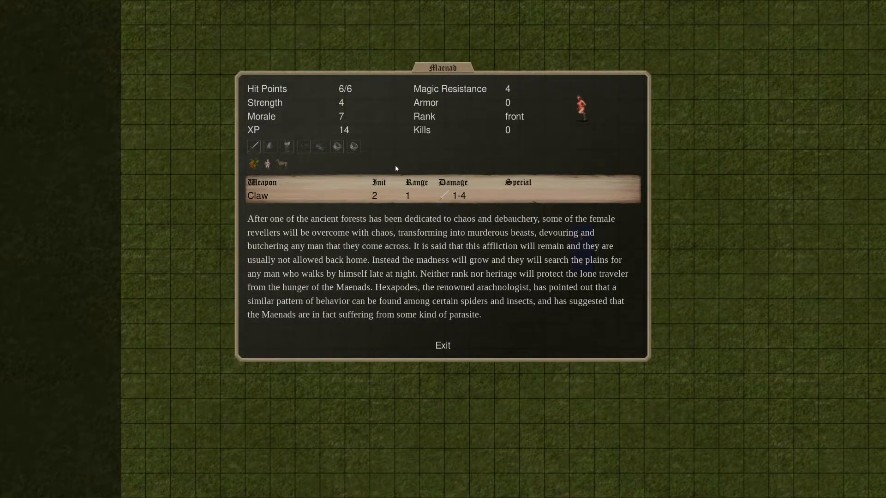
pyautogui.moveTo(438, 345)
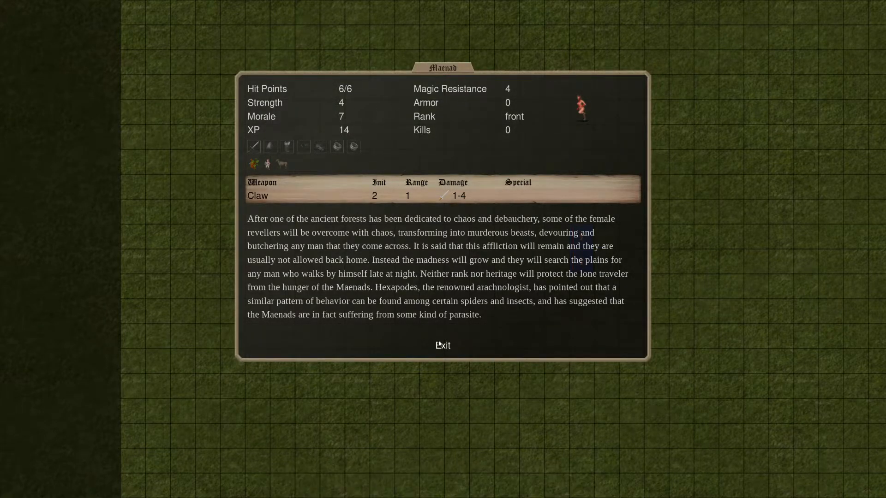
# Close the Maenad details, then open and close the Hamadryad's stats panel
pyautogui.click(443, 345)
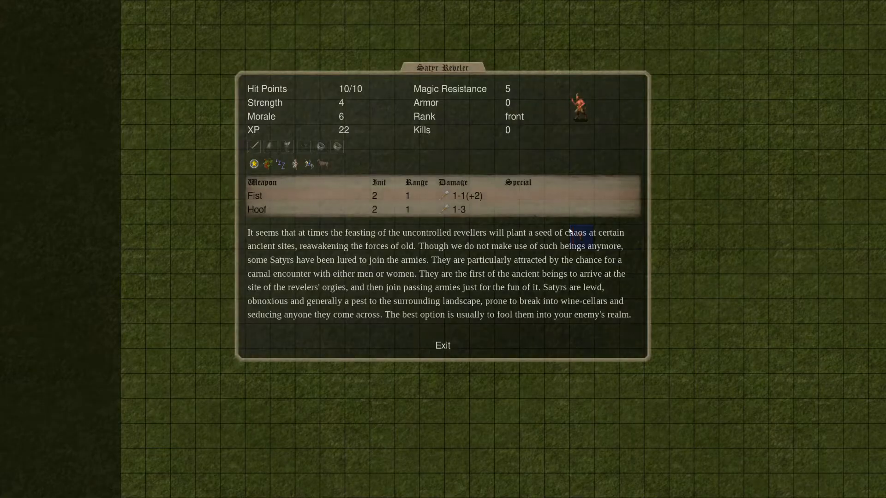
pyautogui.moveTo(461, 196)
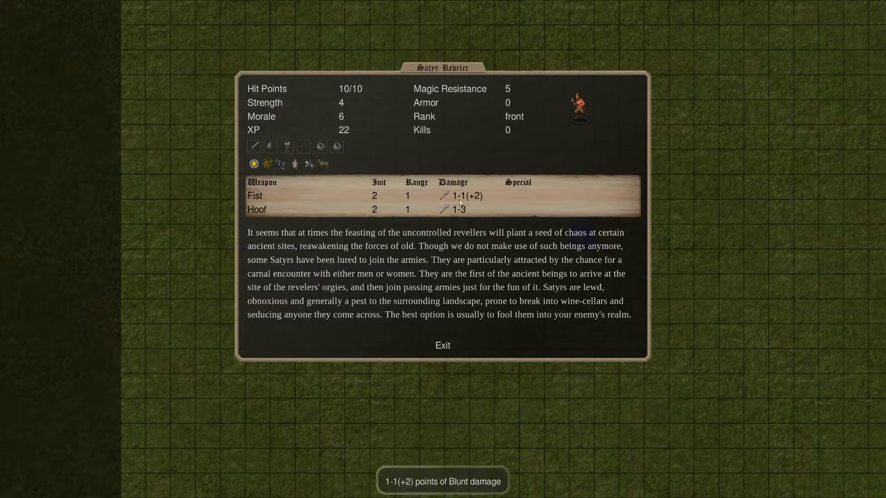
pyautogui.moveTo(446, 195)
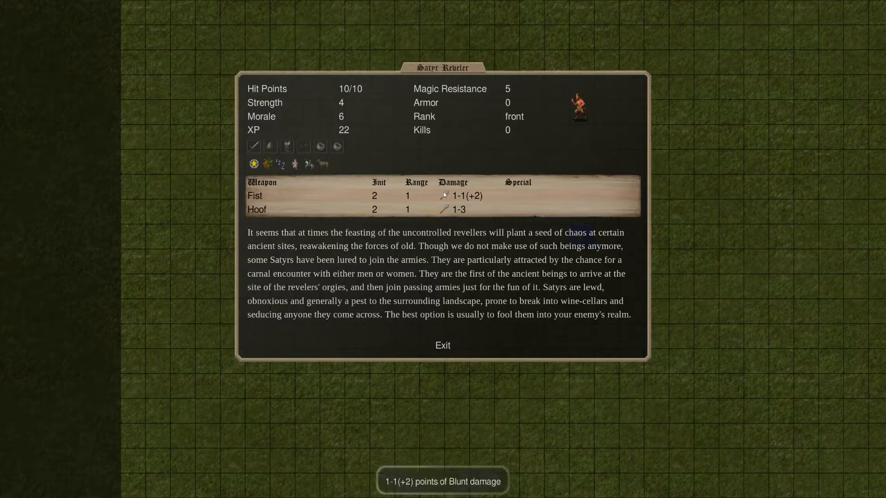
pyautogui.moveTo(287, 164)
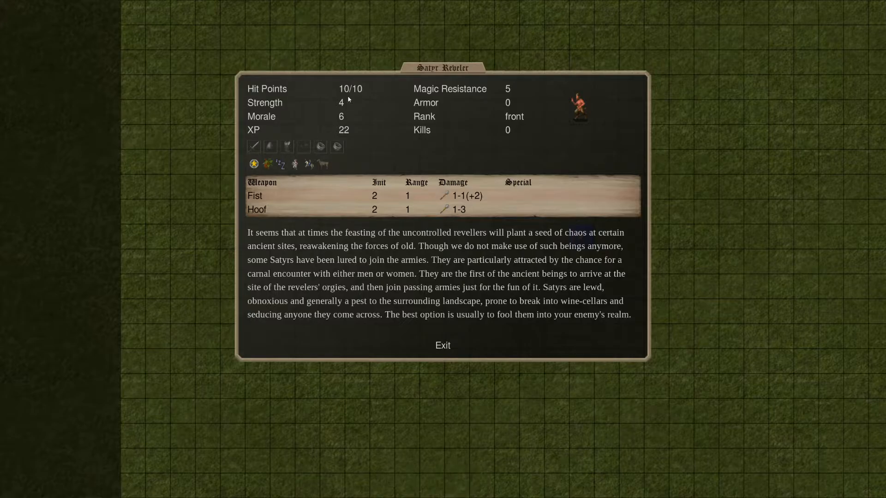
pyautogui.moveTo(428, 328)
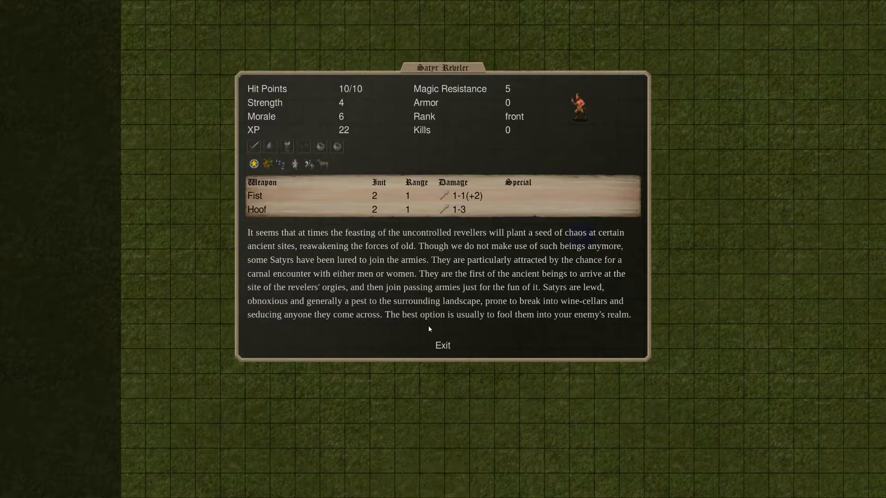
pyautogui.click(443, 345)
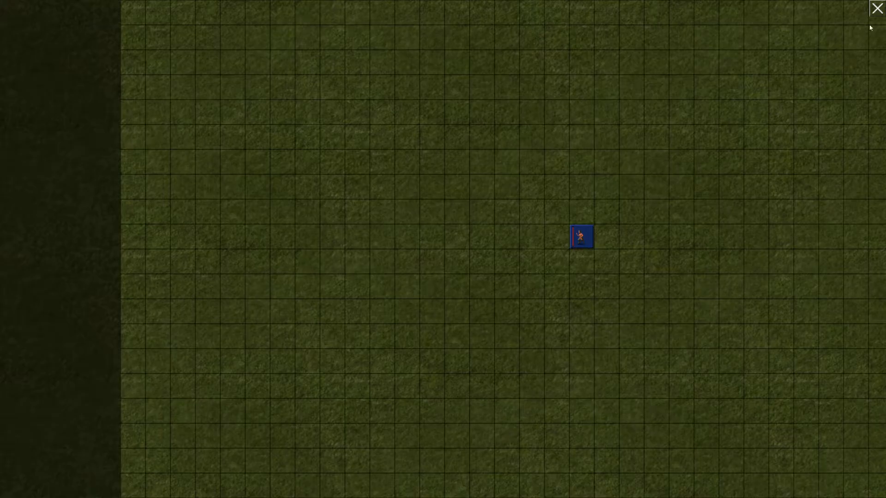
pyautogui.click(582, 236)
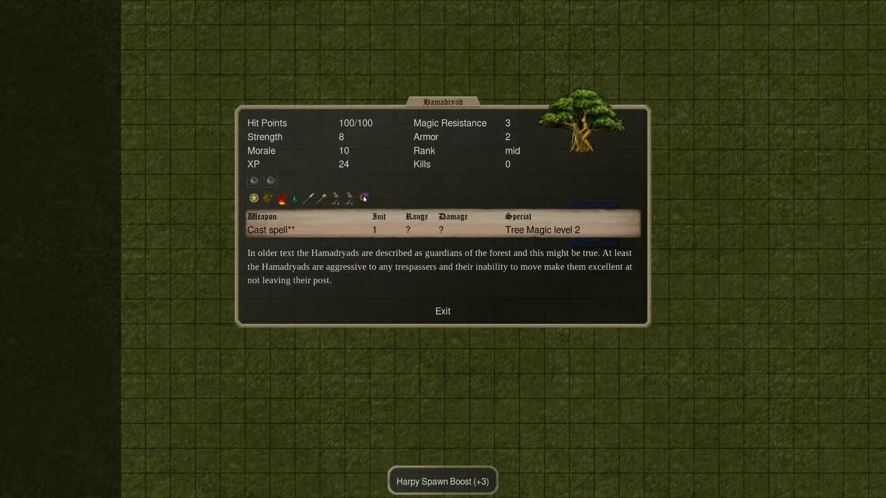
pyautogui.moveTo(294, 198)
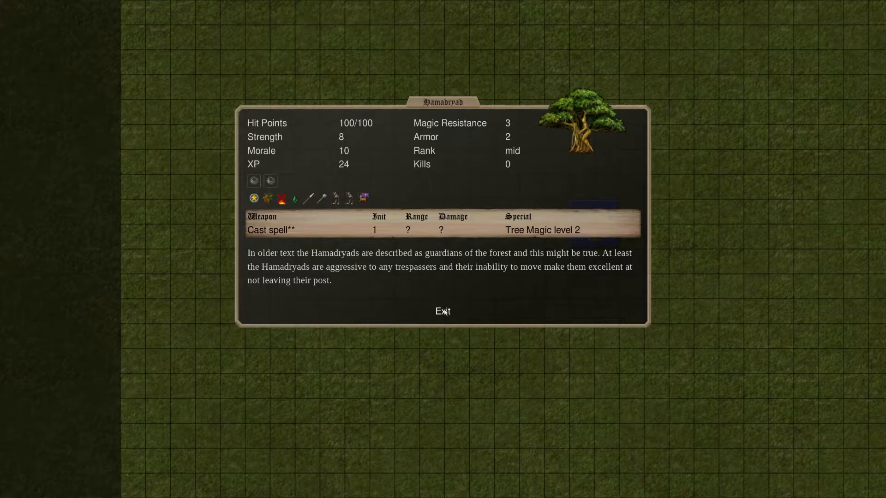
pyautogui.click(442, 311)
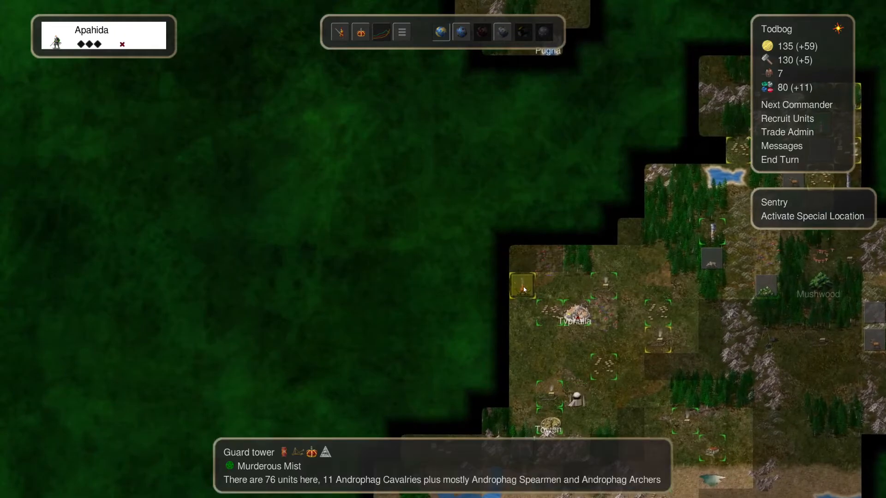
# Check for any commander with moves left, then end the current turn
pyautogui.click(575, 393)
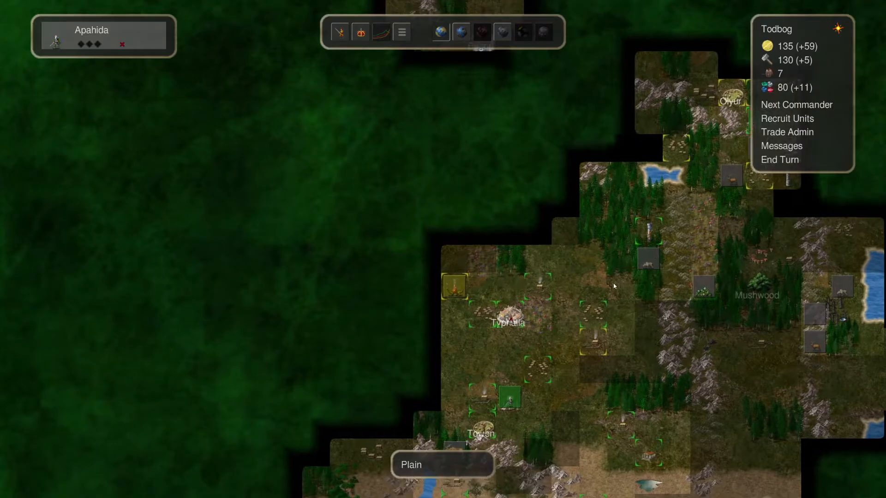
pyautogui.click(796, 104)
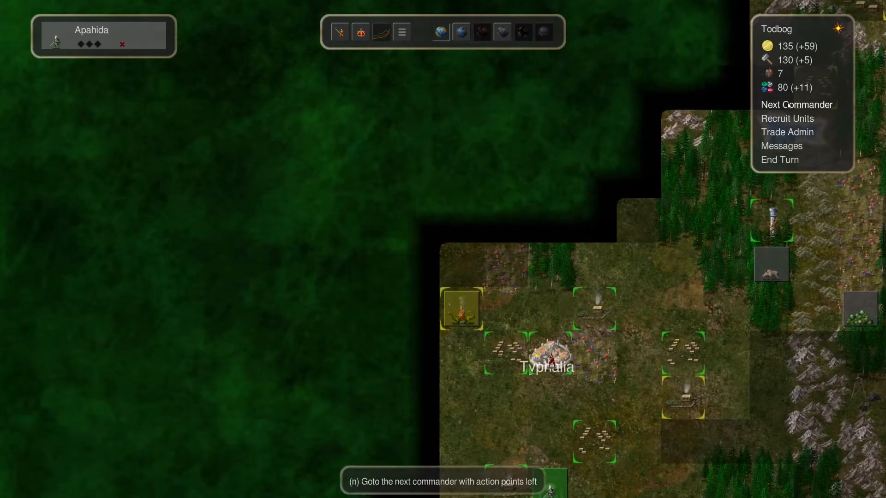
pyautogui.click(780, 159)
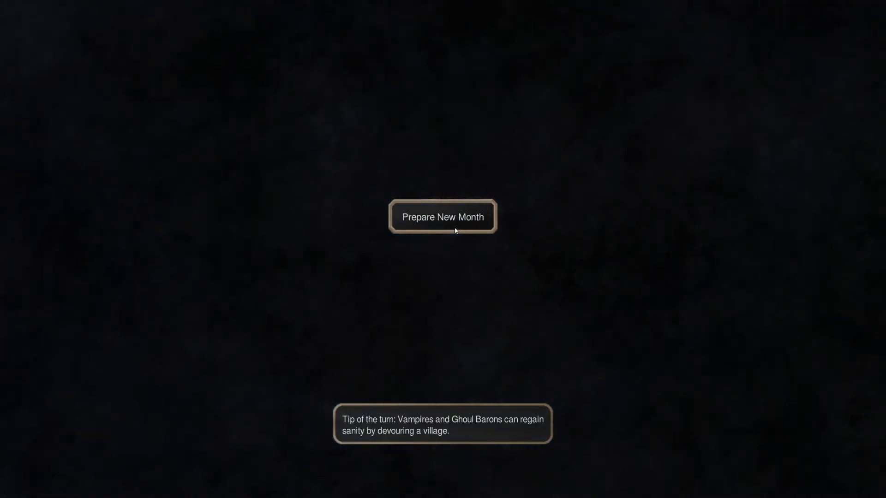
# Start the new month, select Todbog near Olyur and open his ritual list
pyautogui.click(442, 217)
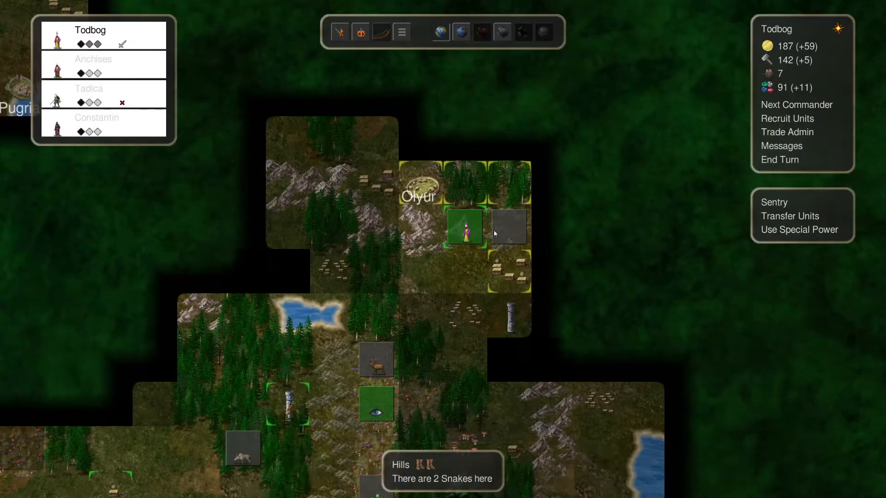
pyautogui.click(507, 270)
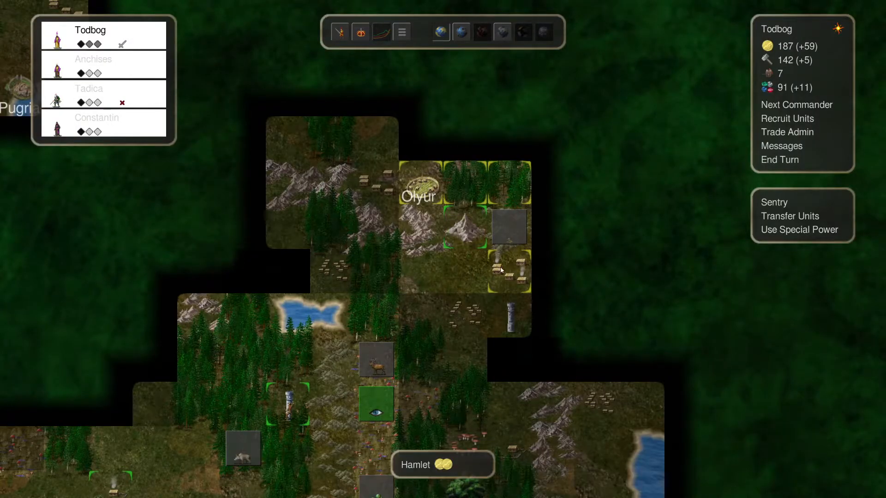
pyautogui.click(465, 227)
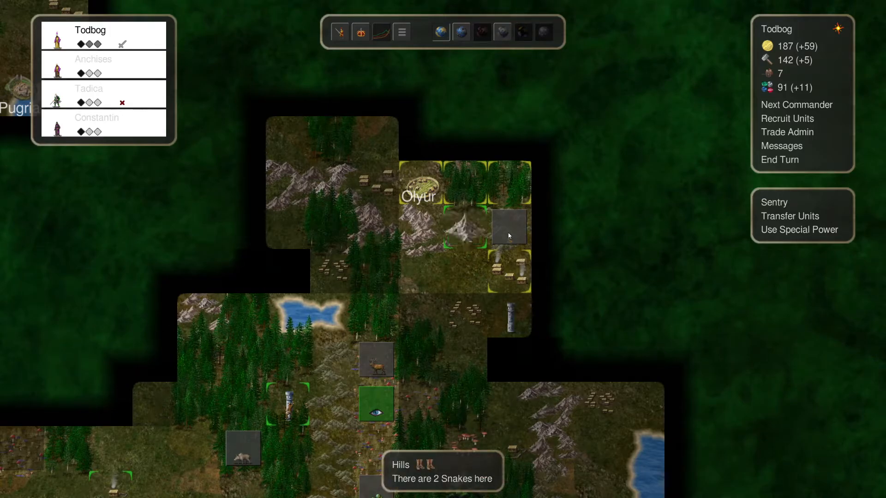
pyautogui.click(465, 226)
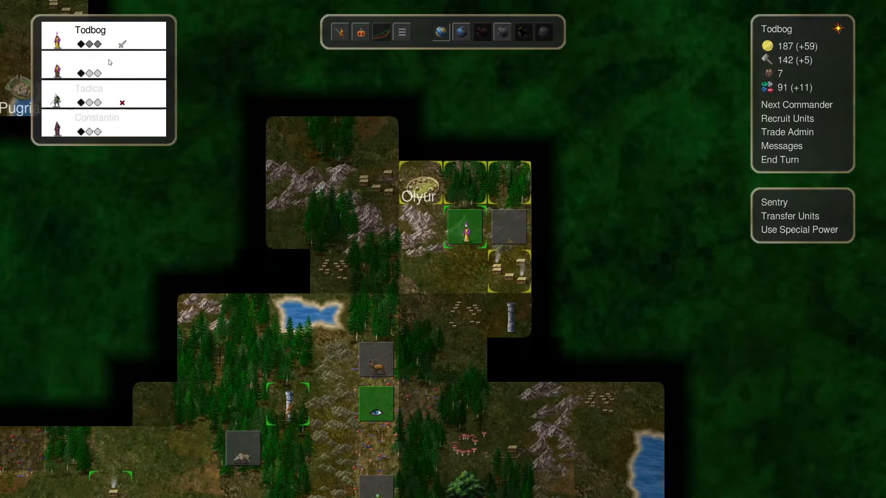
pyautogui.click(93, 64)
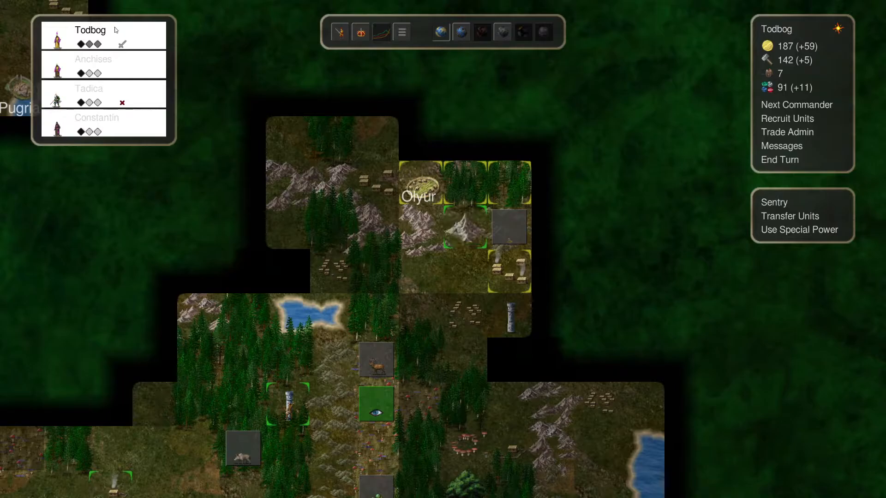
pyautogui.click(798, 229)
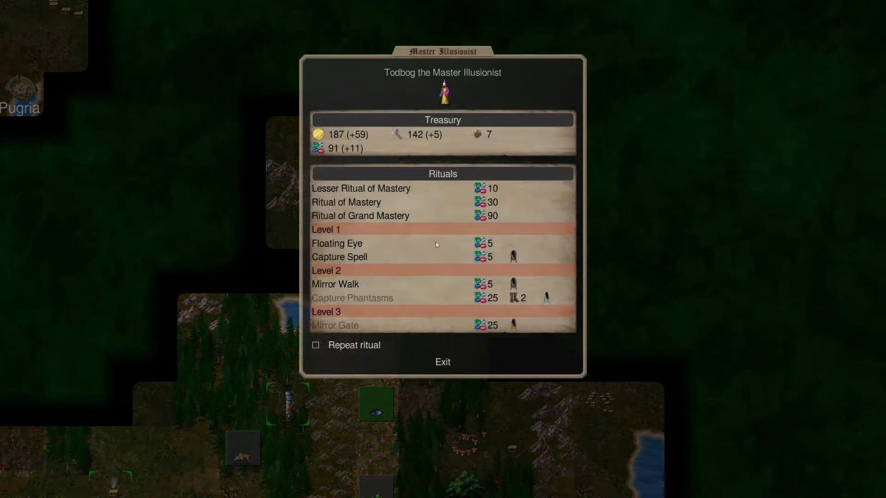
pyautogui.moveTo(359, 215)
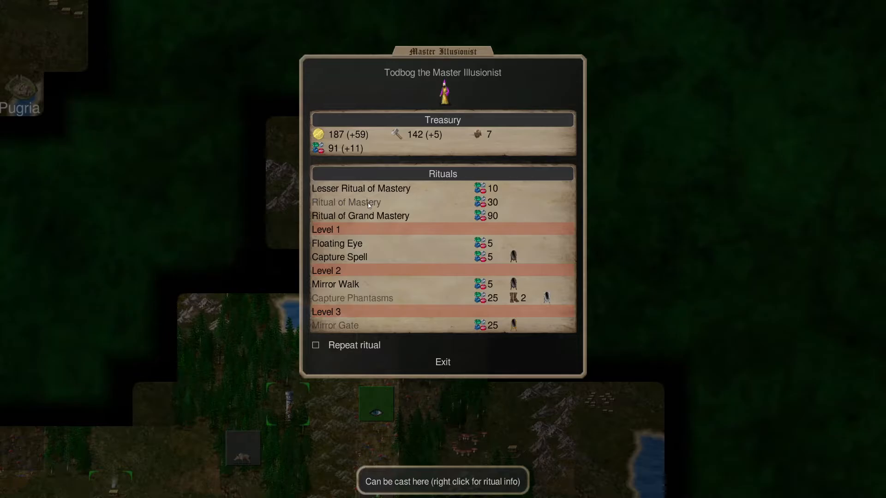
pyautogui.moveTo(360, 271)
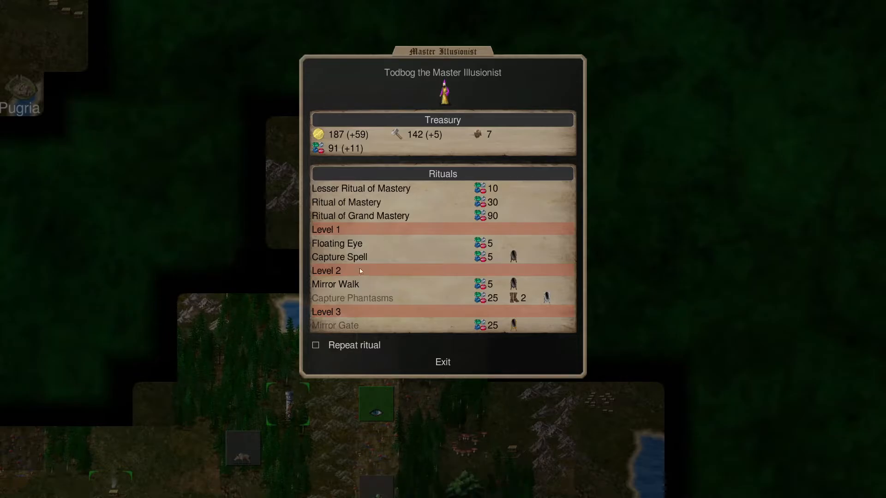
# Perform the 90-gem Ritual of Grand Mastery, then read Capture Greater Spell's description
pyautogui.click(442, 362)
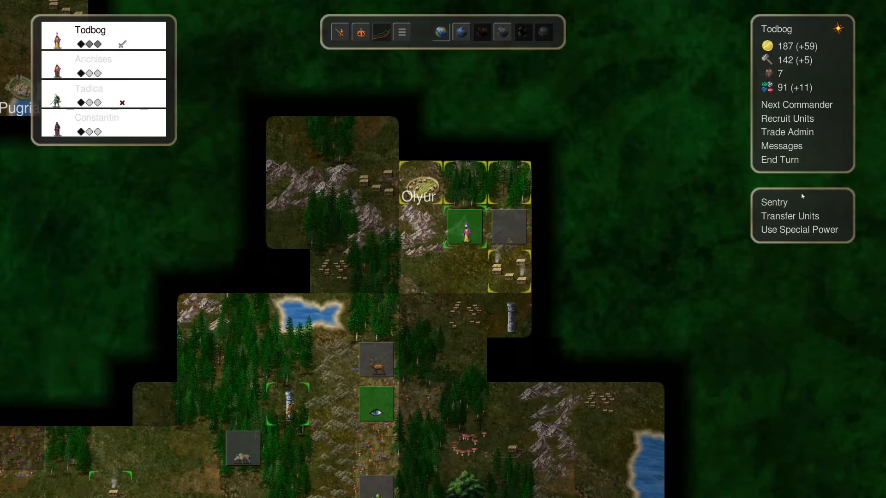
pyautogui.click(799, 229)
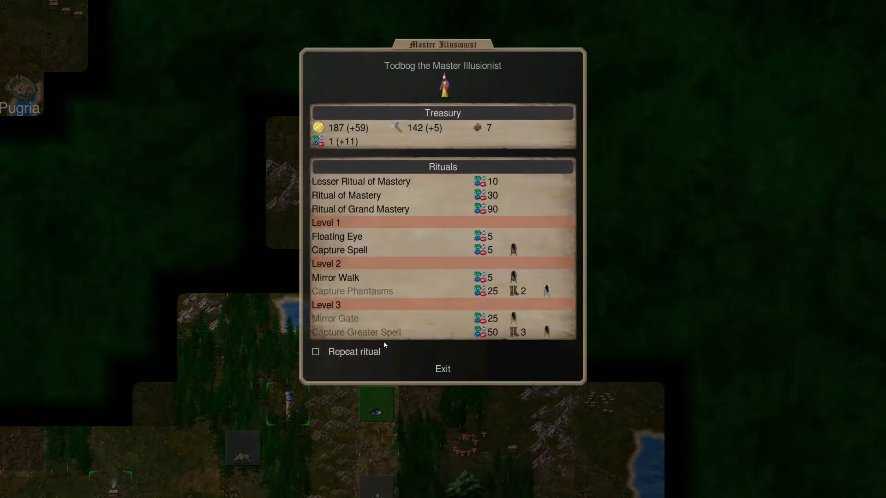
pyautogui.click(355, 332)
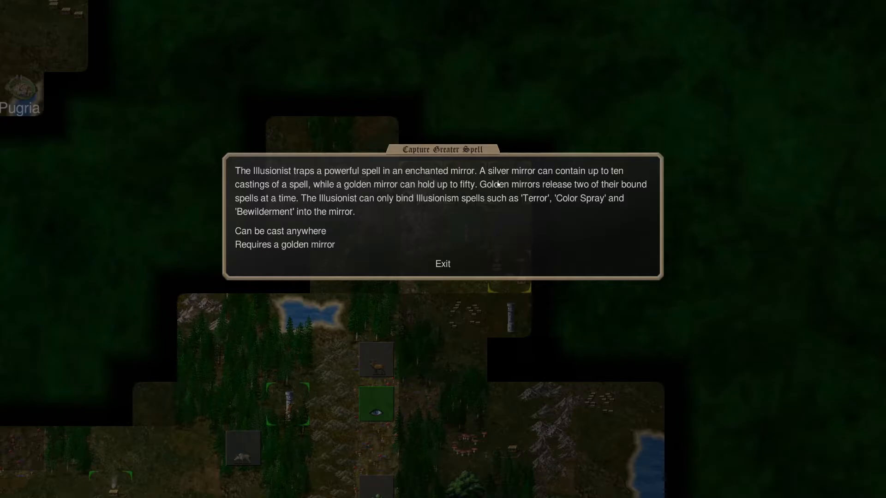
pyautogui.moveTo(317, 185)
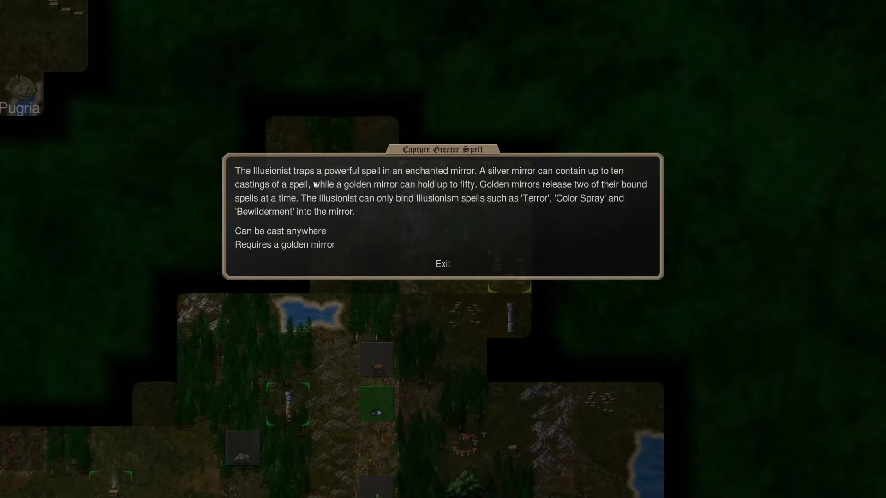
pyautogui.moveTo(581, 207)
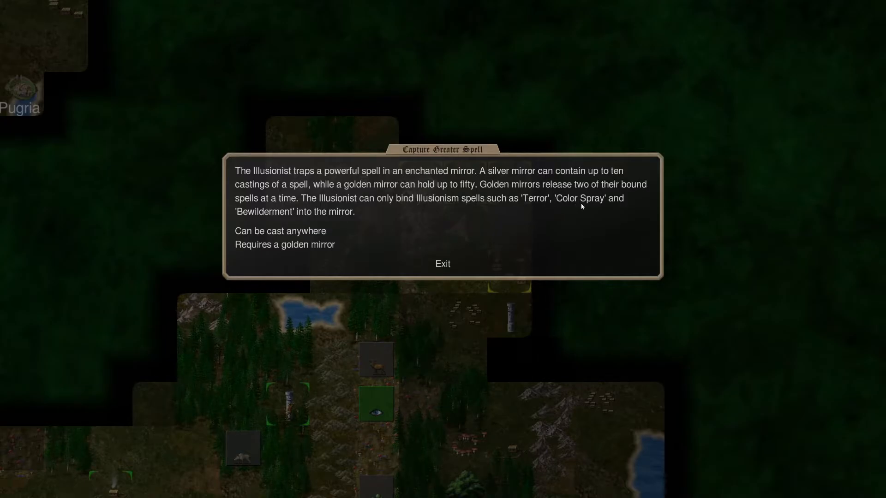
pyautogui.moveTo(442, 264)
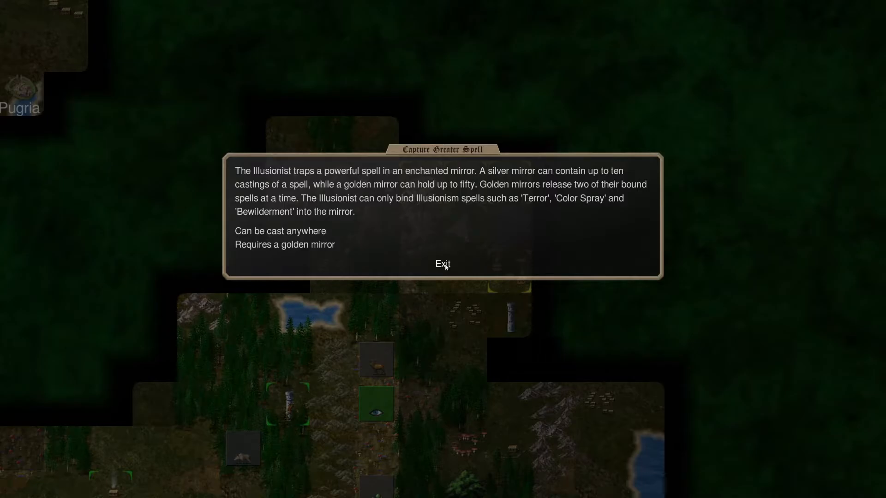
pyautogui.click(443, 264)
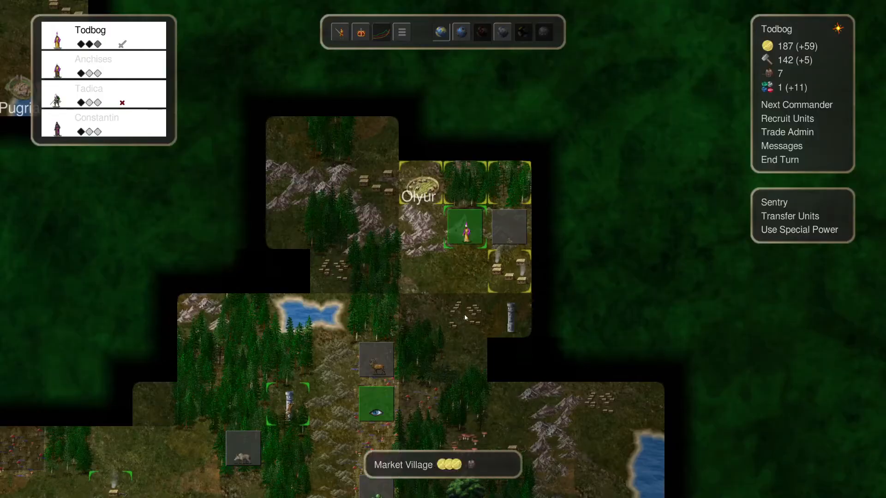
pyautogui.moveTo(442, 255)
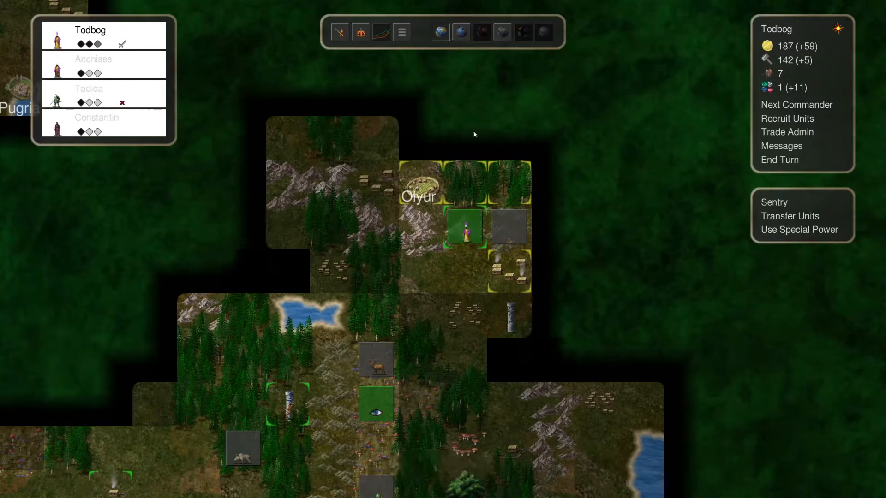
pyautogui.moveTo(779, 160)
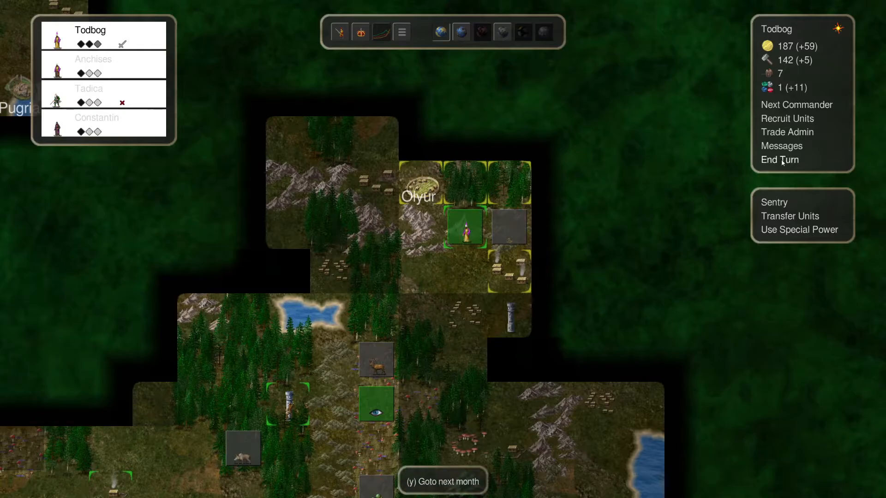
pyautogui.click(798, 230)
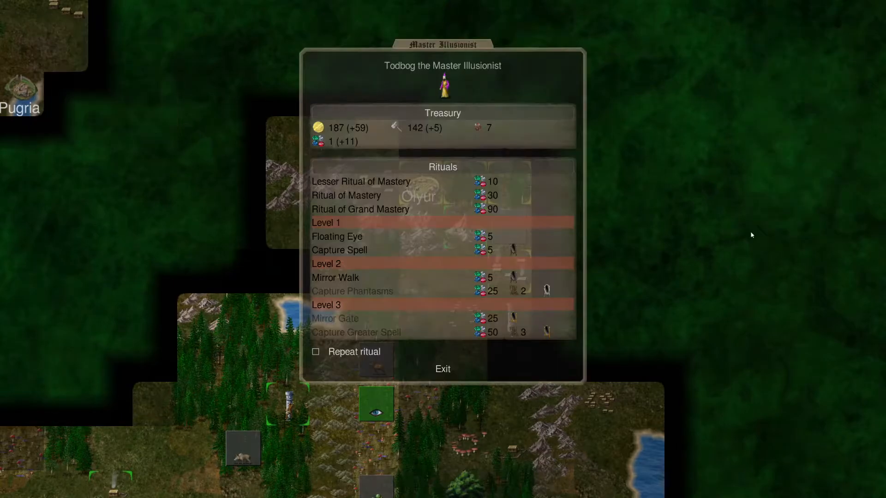
# Set Apahida to stand guard and advance two months until autumn arrives
pyautogui.click(443, 369)
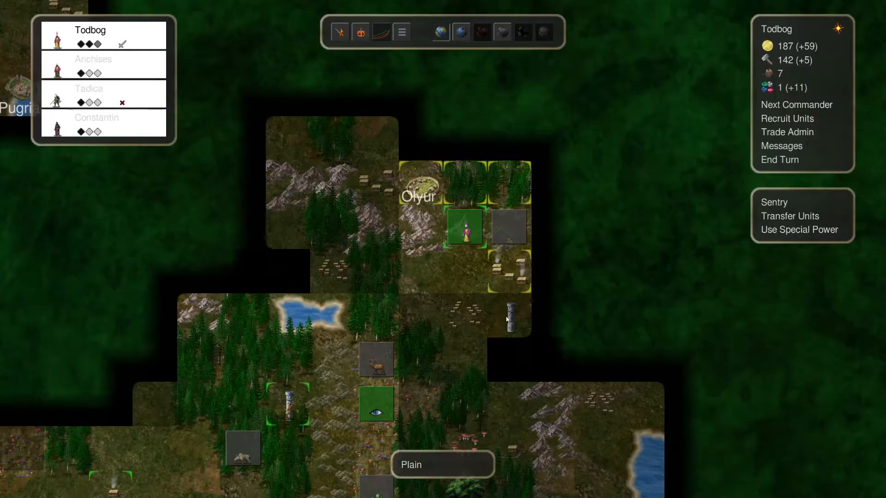
pyautogui.moveTo(555, 220)
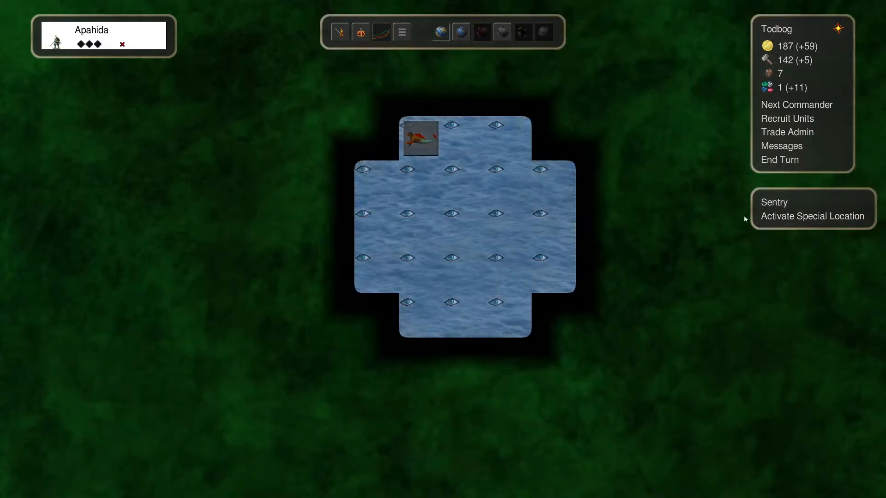
pyautogui.click(780, 145)
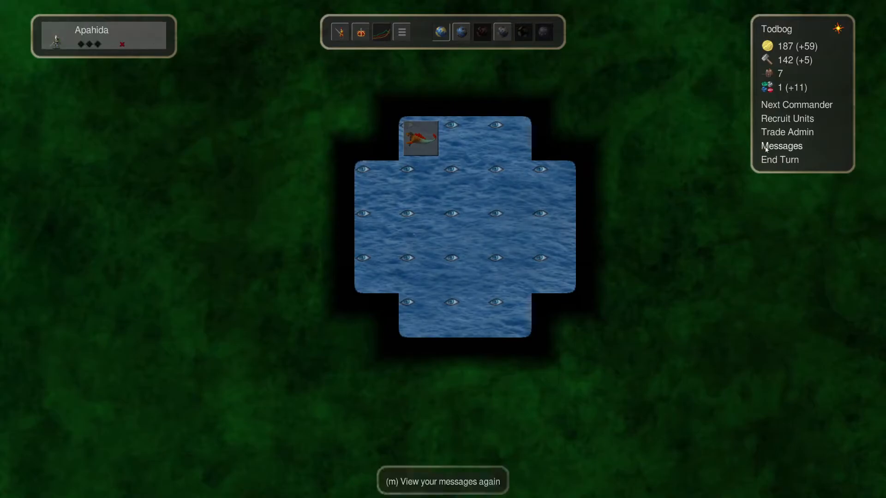
pyautogui.click(779, 159)
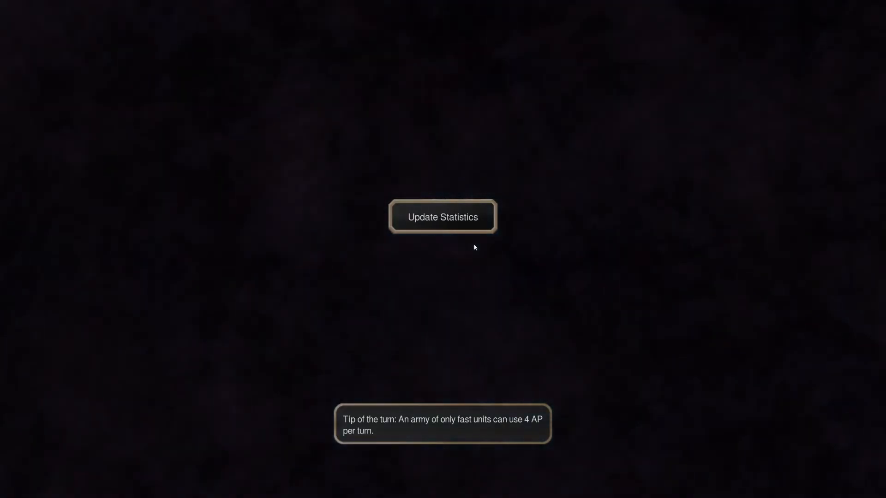
pyautogui.click(442, 216)
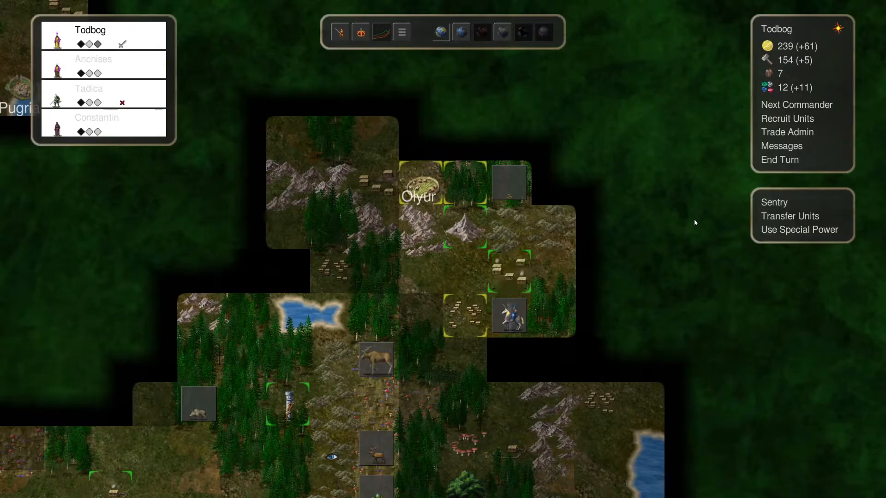
pyautogui.click(509, 271)
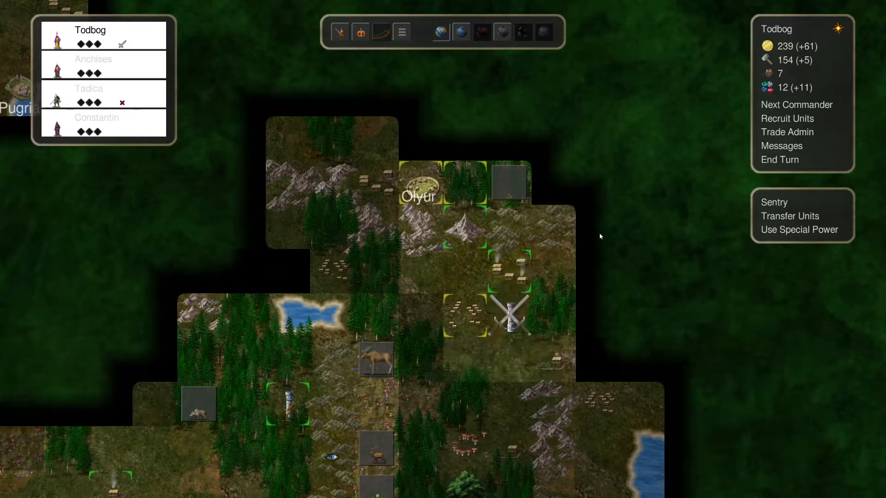
pyautogui.moveTo(508, 322)
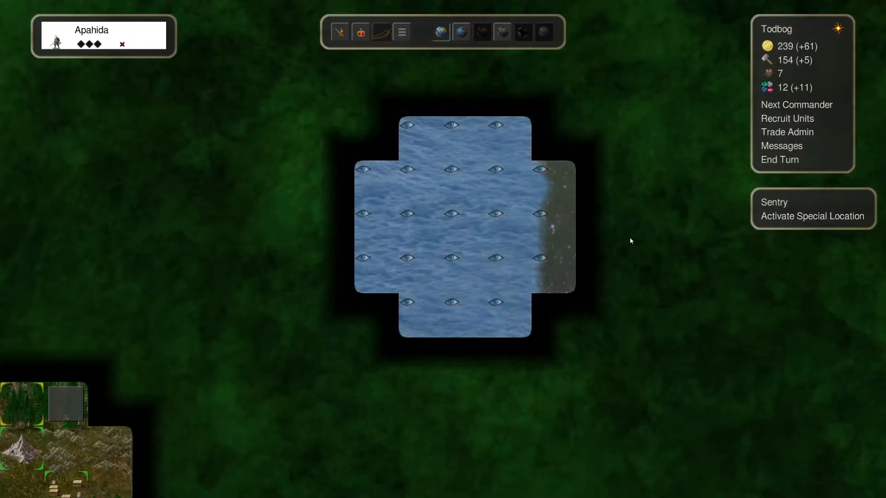
pyautogui.click(779, 159)
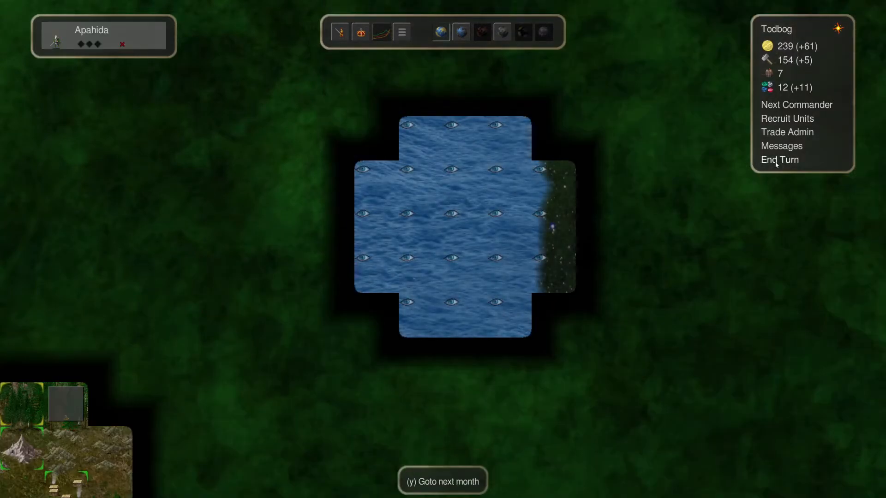
pyautogui.click(779, 159)
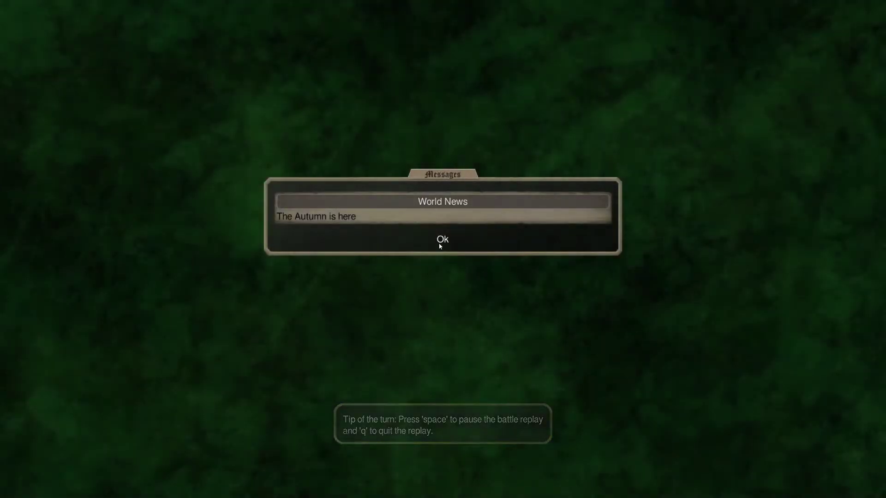
# Dismiss the autumn World News and open Crystal Palace recruitment for Todbog
pyautogui.click(443, 239)
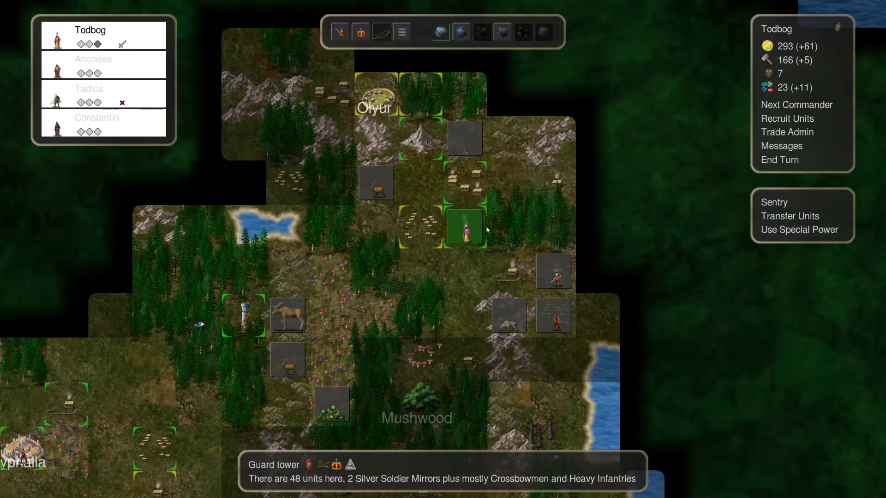
pyautogui.moveTo(607, 221)
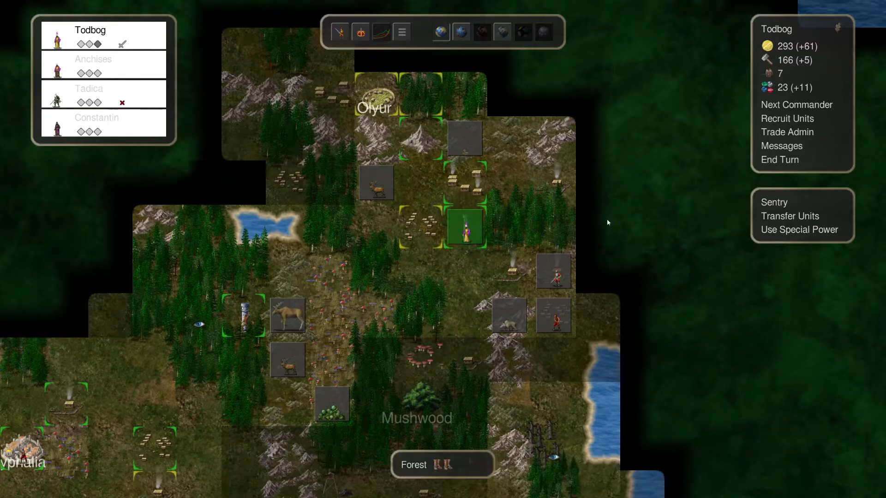
pyautogui.click(786, 119)
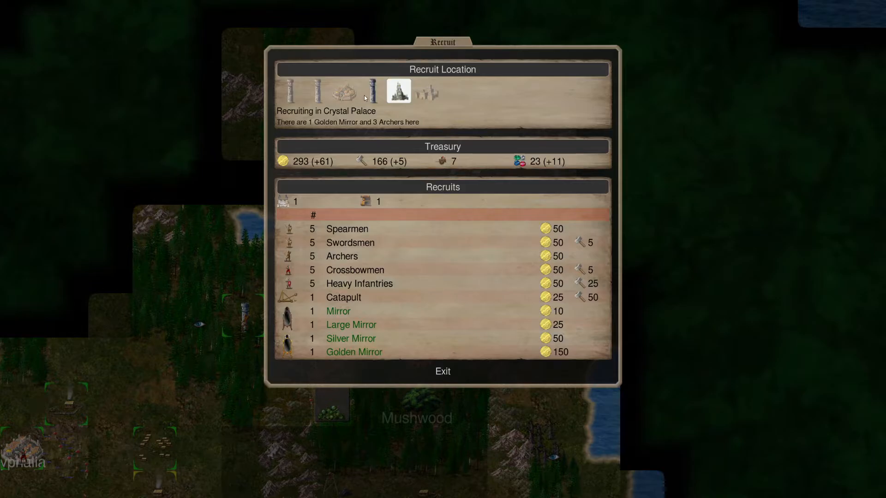
# At the Guard tower, recruit a Golden Mirror, five soldiers and a Large Mirror
pyautogui.click(288, 91)
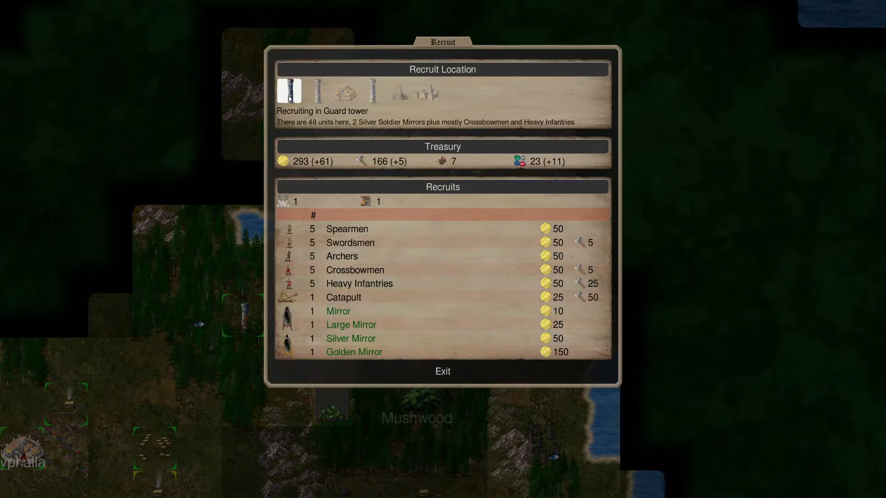
pyautogui.click(354, 352)
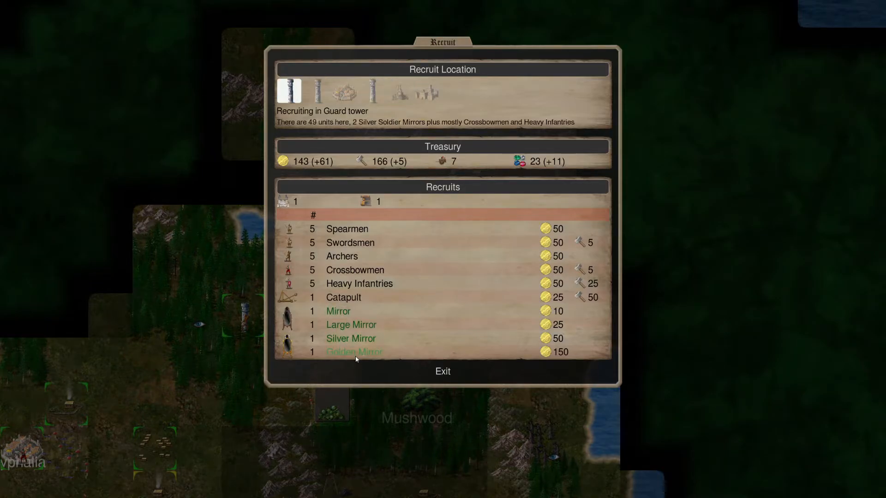
pyautogui.moveTo(427, 253)
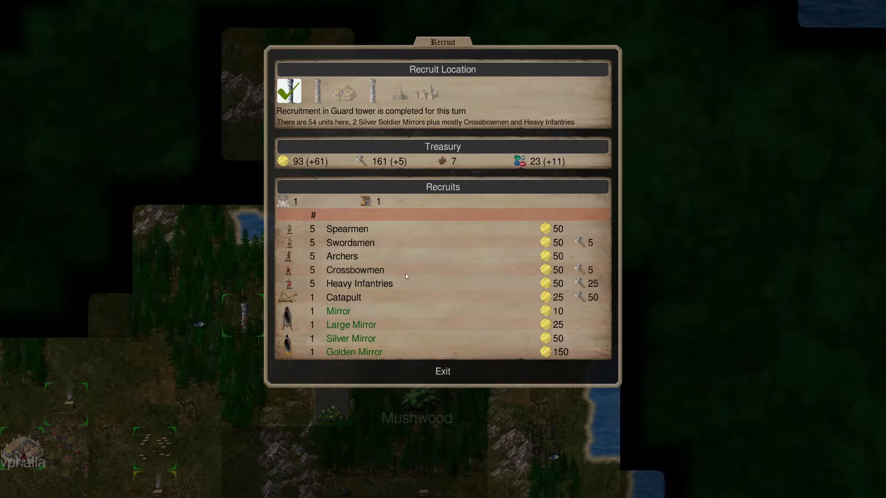
pyautogui.moveTo(475, 286)
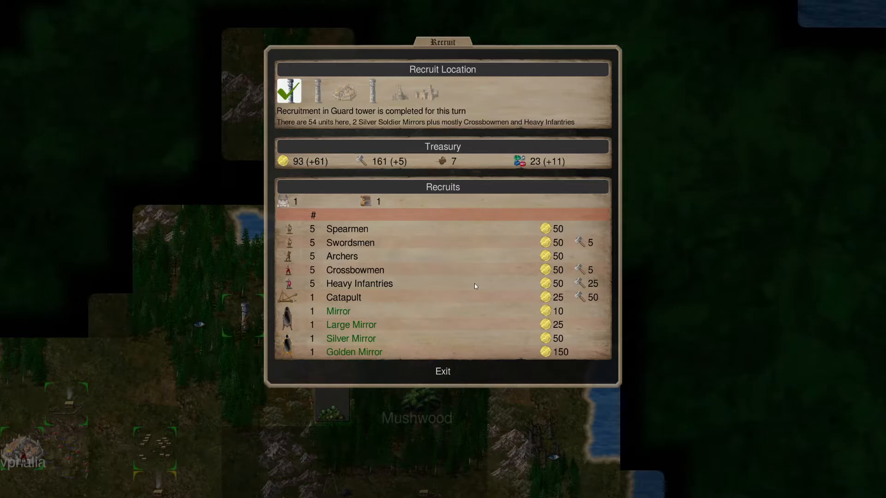
pyautogui.moveTo(460, 300)
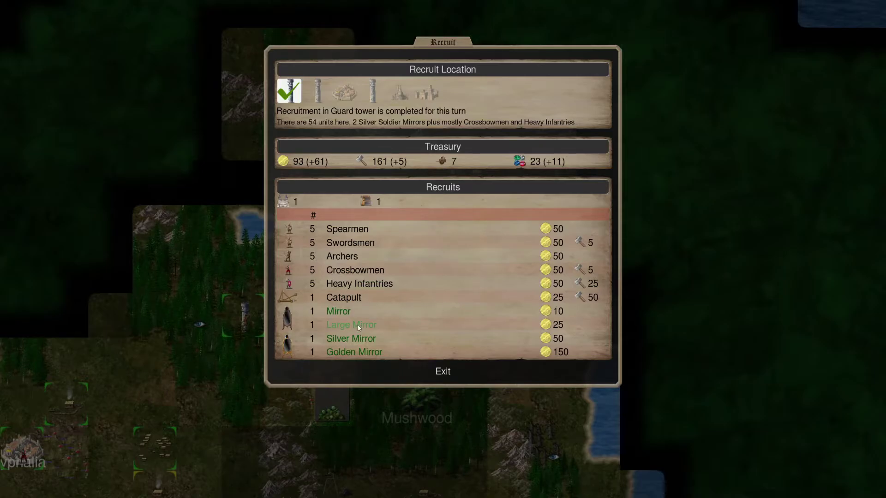
pyautogui.click(350, 325)
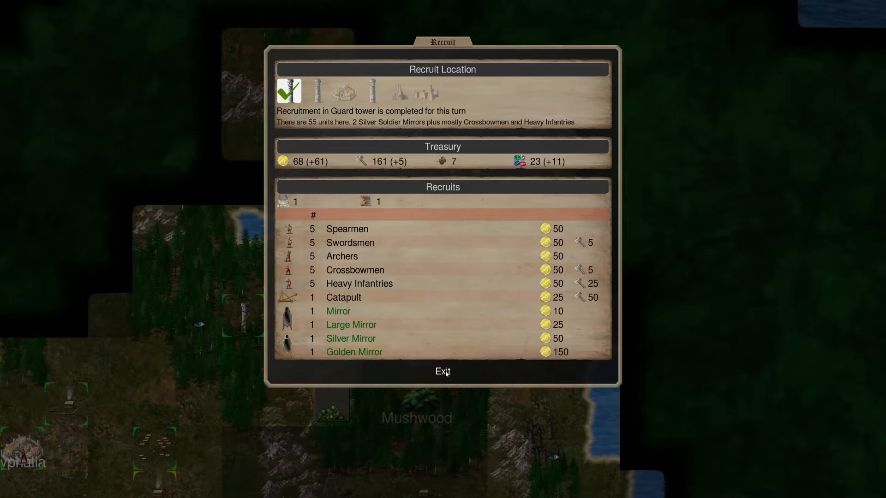
pyautogui.click(443, 371)
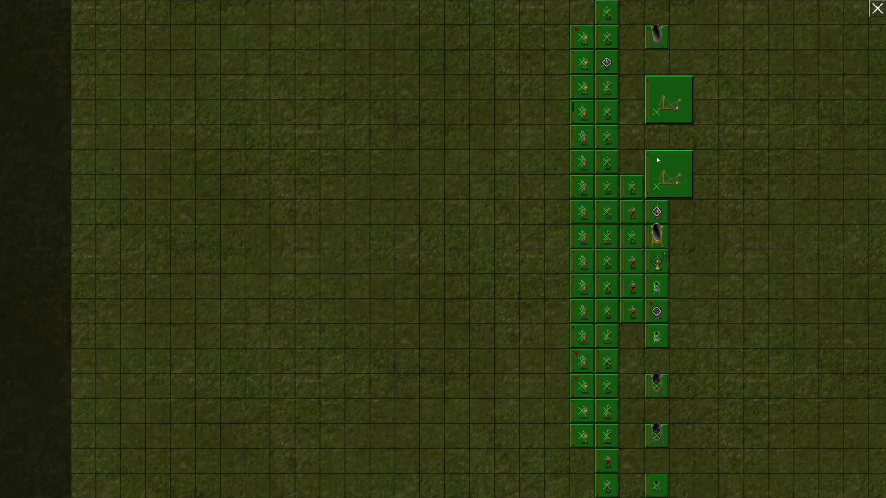
pyautogui.moveTo(652, 281)
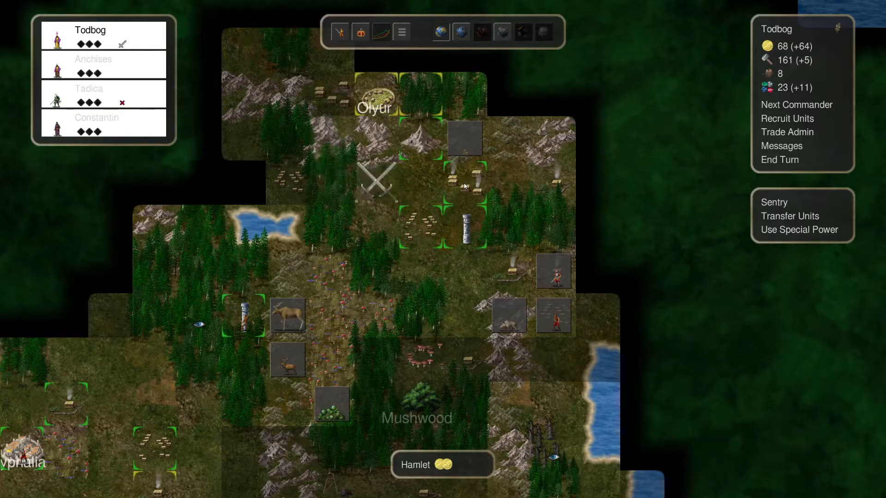
pyautogui.moveTo(390, 138)
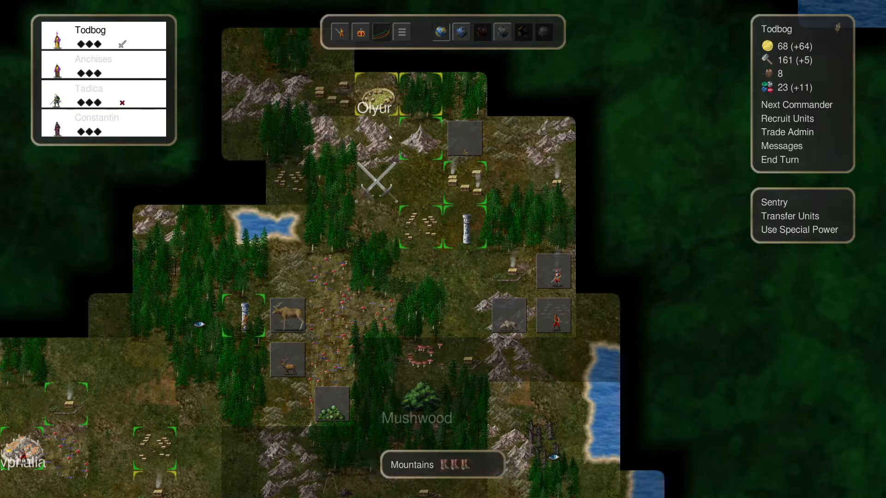
pyautogui.moveTo(424, 135)
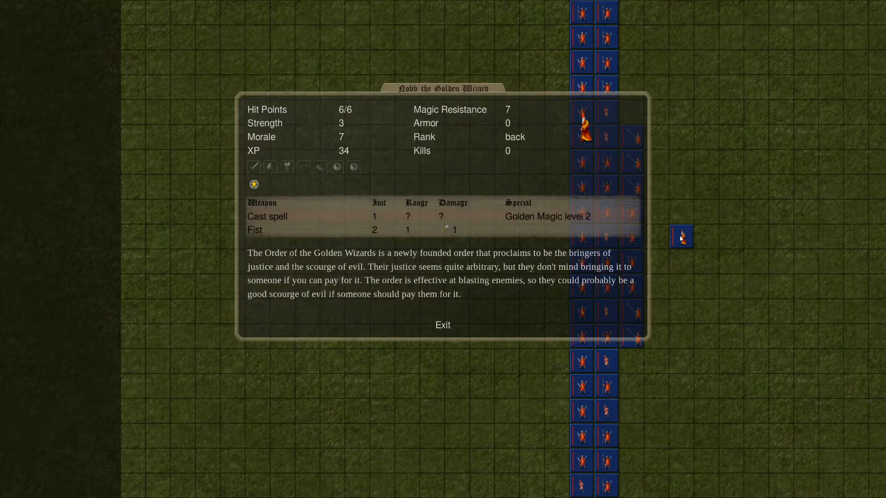
# Review Golden Wizard, Triarius, Hastatus, Javelin, Maenad, Princeps and Veles details, then leave the battle
pyautogui.click(442, 325)
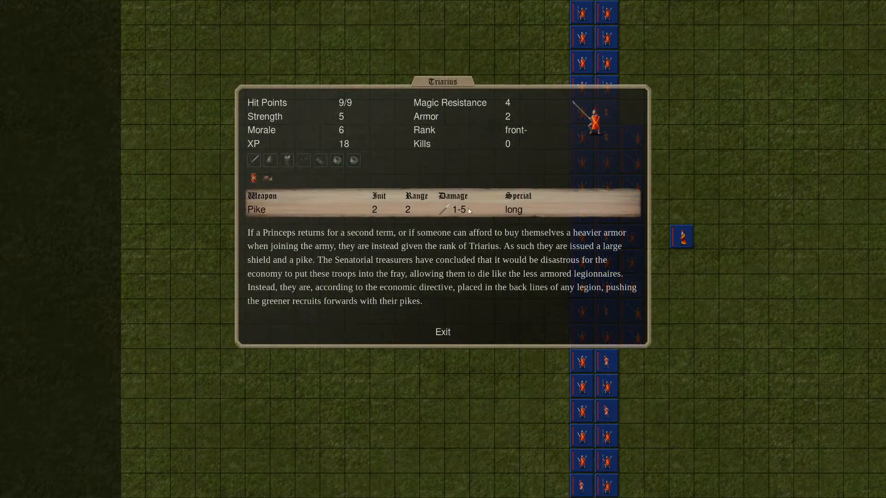
pyautogui.moveTo(489, 121)
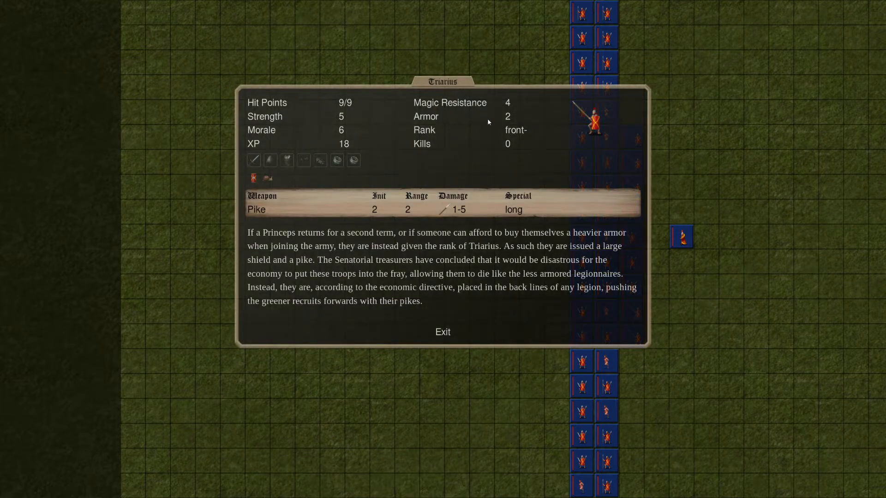
pyautogui.moveTo(458, 355)
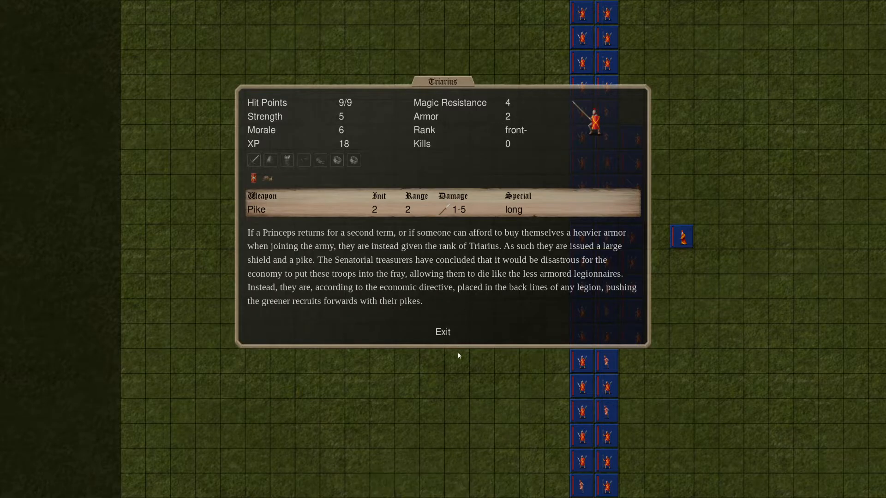
pyautogui.click(443, 332)
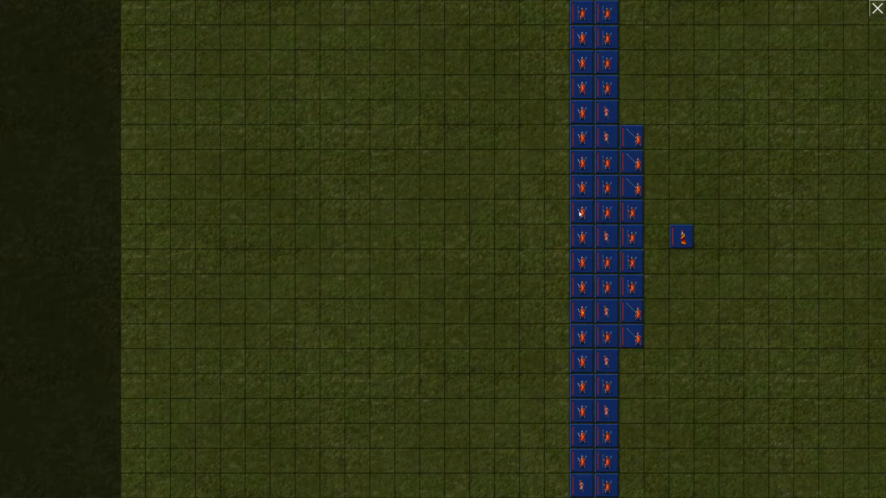
pyautogui.moveTo(536, 349)
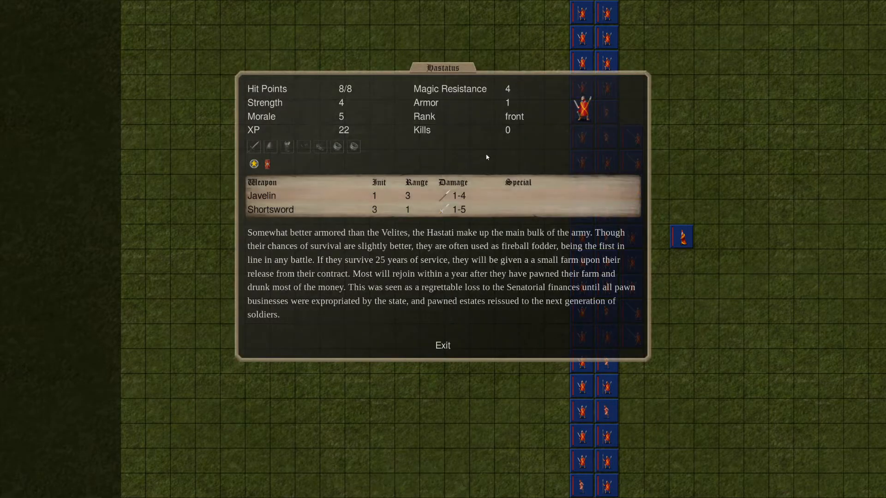
pyautogui.moveTo(267, 164)
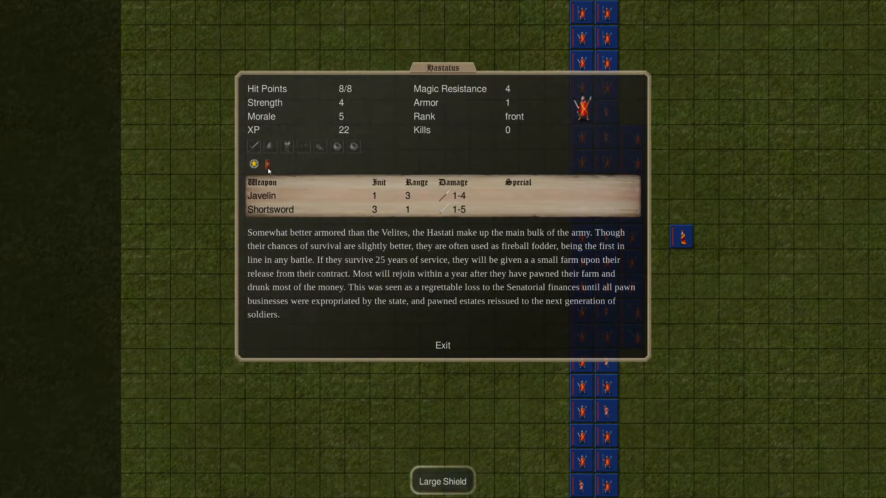
pyautogui.moveTo(320, 146)
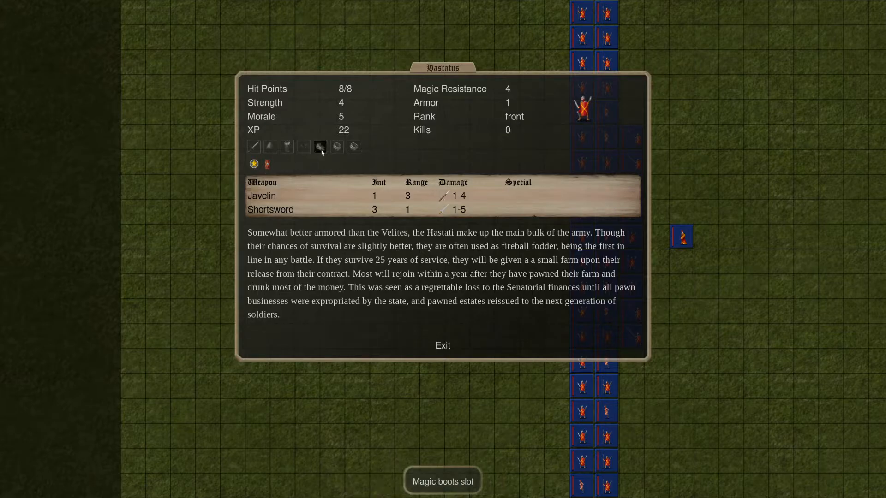
pyautogui.moveTo(360, 158)
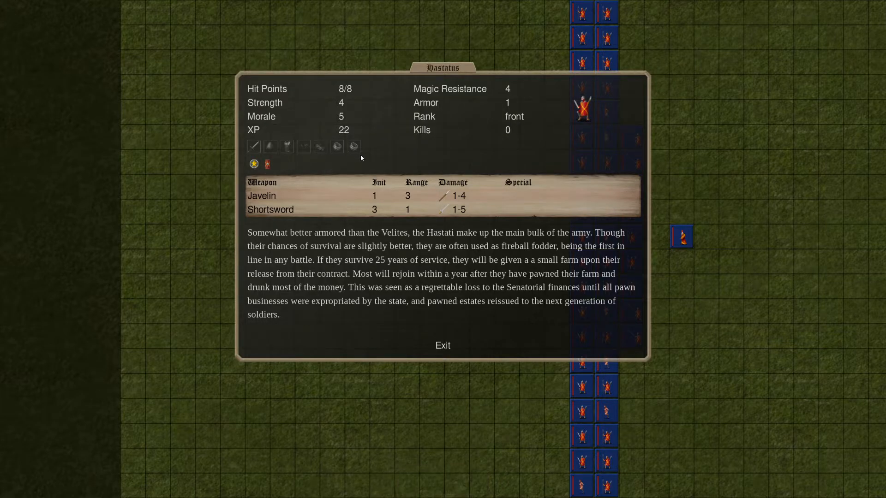
pyautogui.click(261, 195)
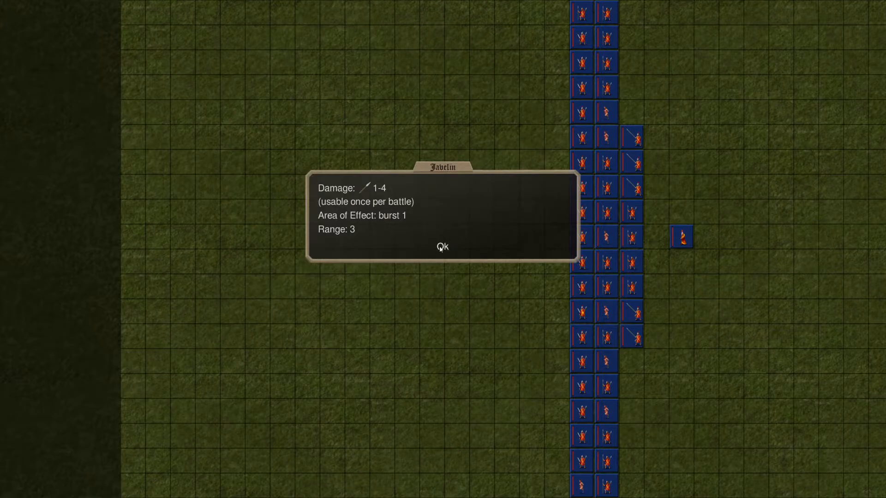
pyautogui.click(442, 247)
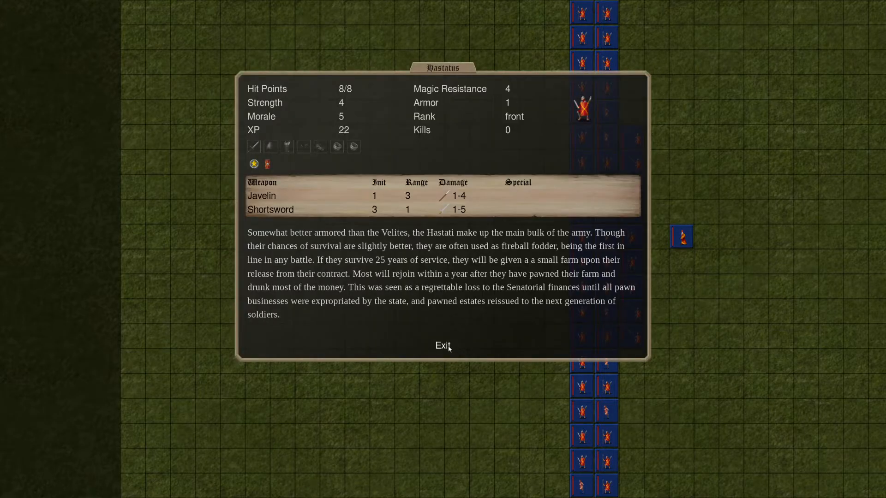
pyautogui.click(442, 345)
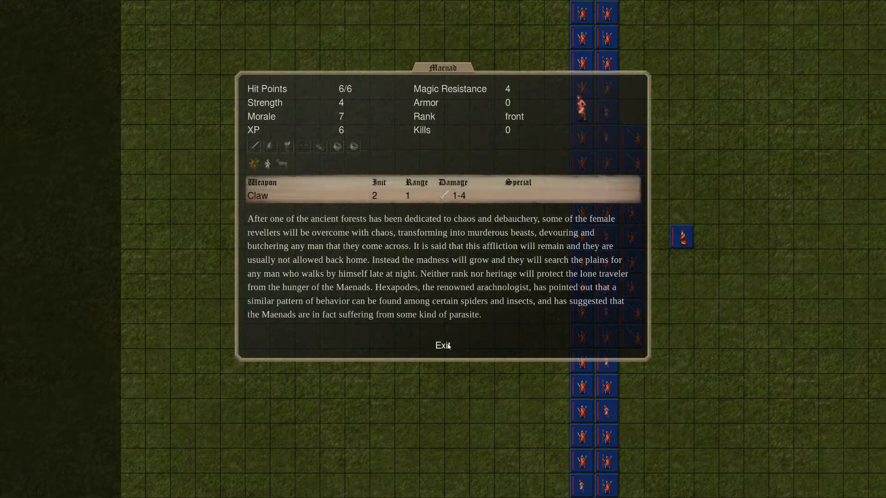
pyautogui.click(581, 108)
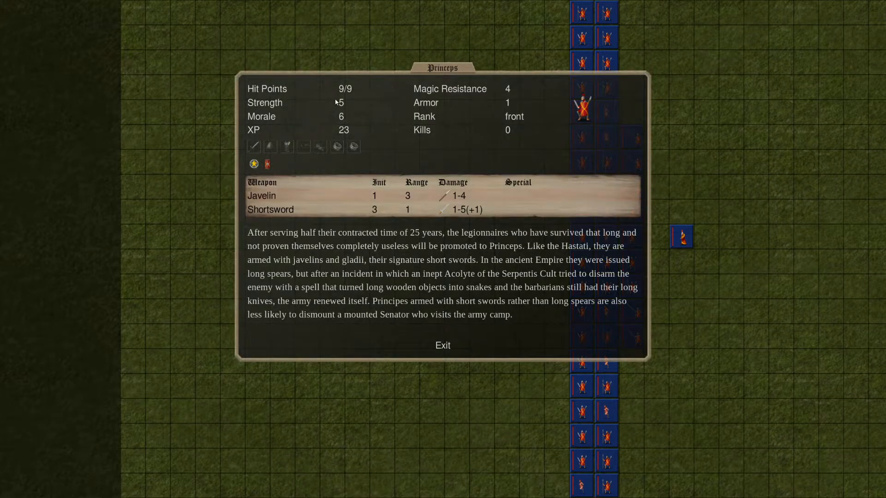
pyautogui.moveTo(427, 344)
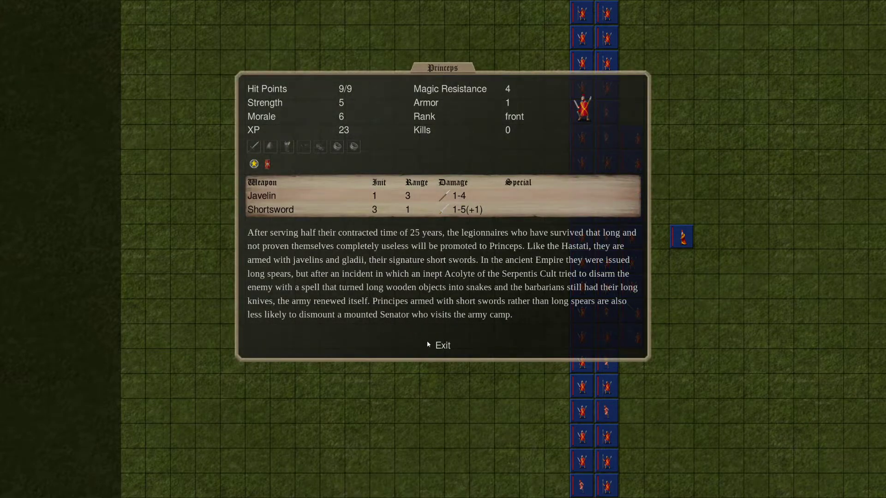
pyautogui.click(442, 345)
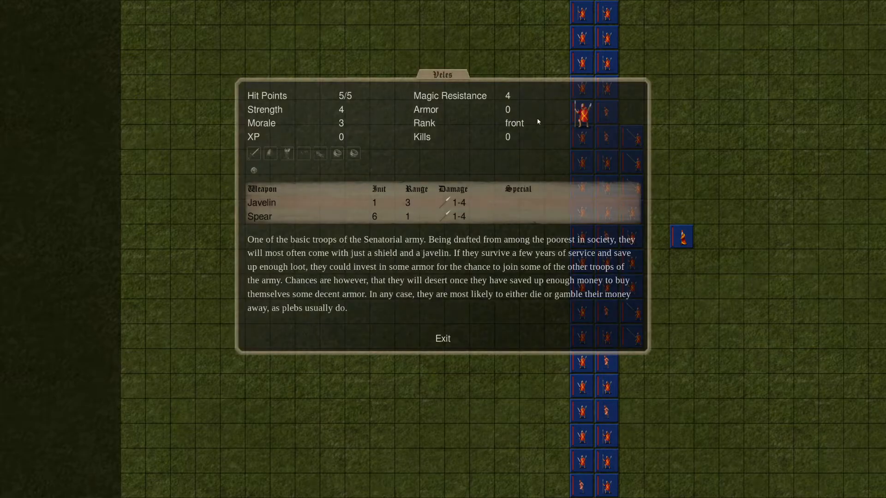
pyautogui.click(442, 338)
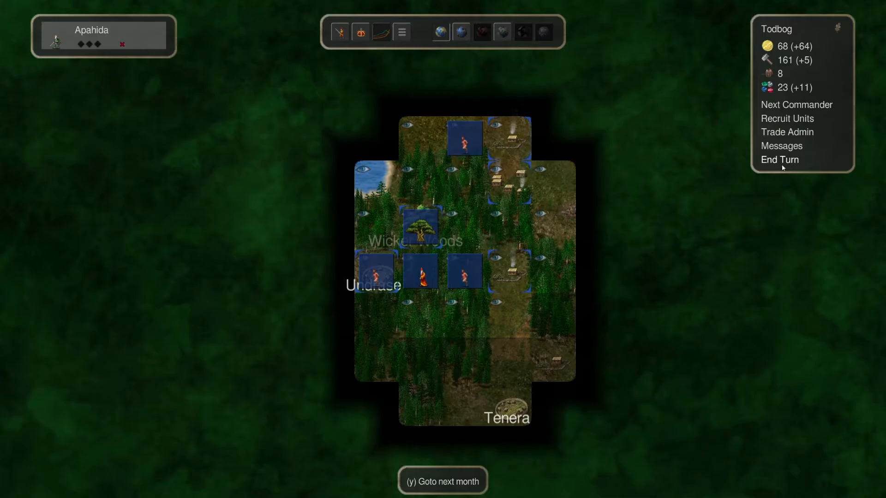
# End the turn, then move Todbog to the forest square west, below Olyur
pyautogui.click(779, 159)
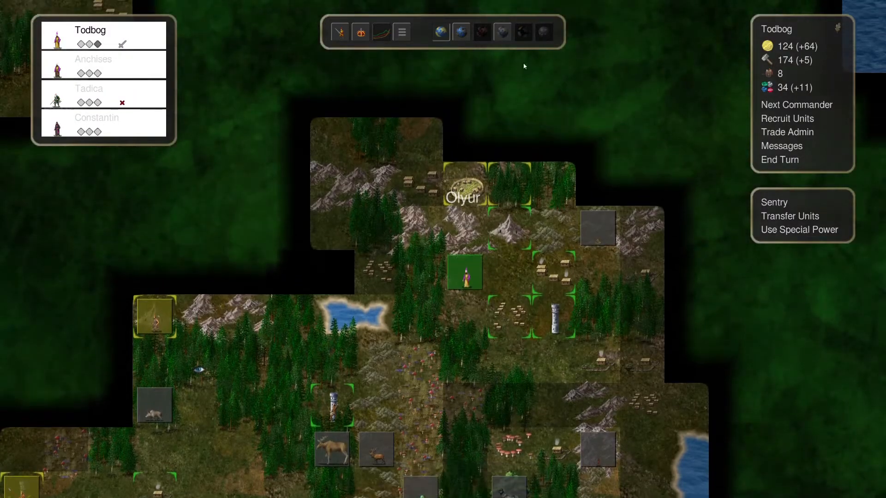
pyautogui.moveTo(516, 164)
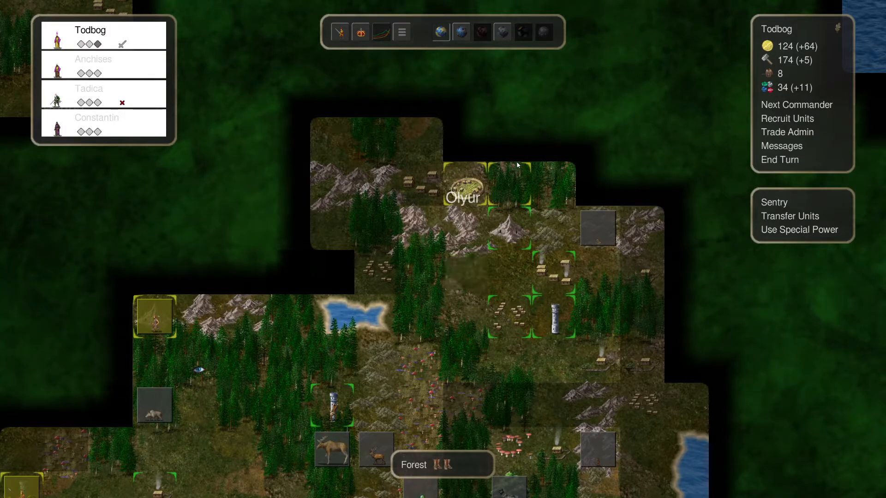
pyautogui.click(465, 273)
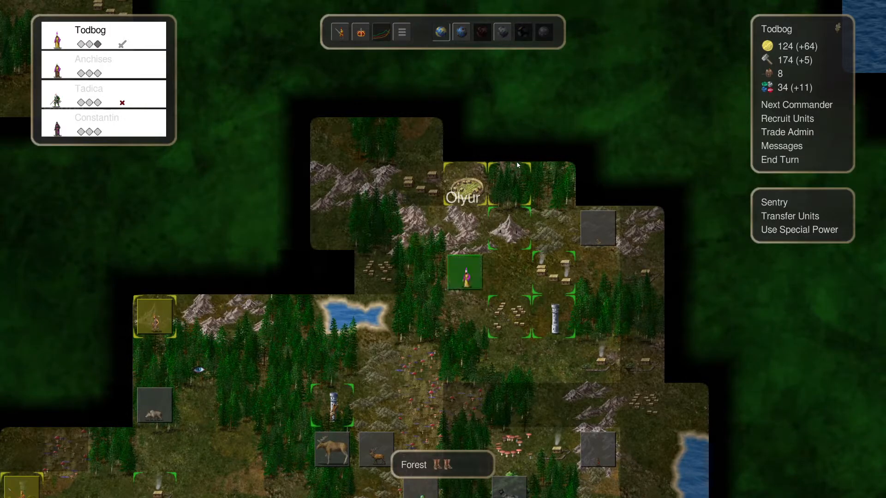
pyautogui.moveTo(382, 234)
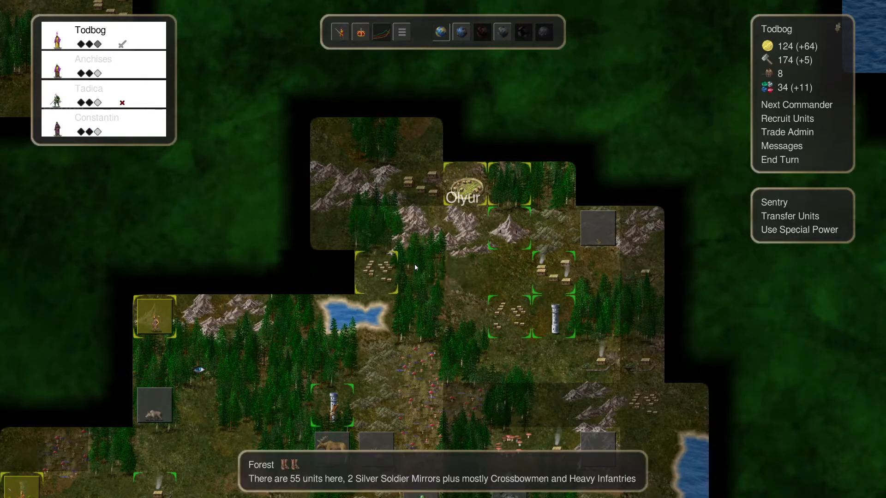
pyautogui.click(420, 272)
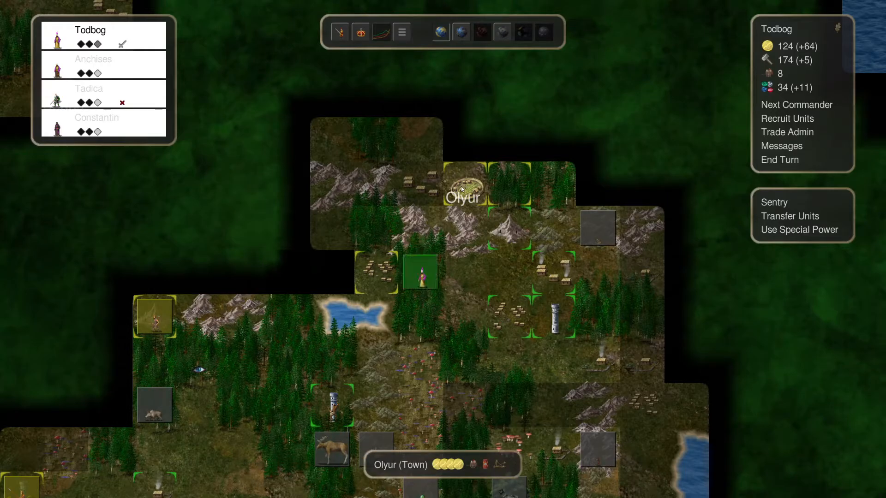
pyautogui.moveTo(502, 198)
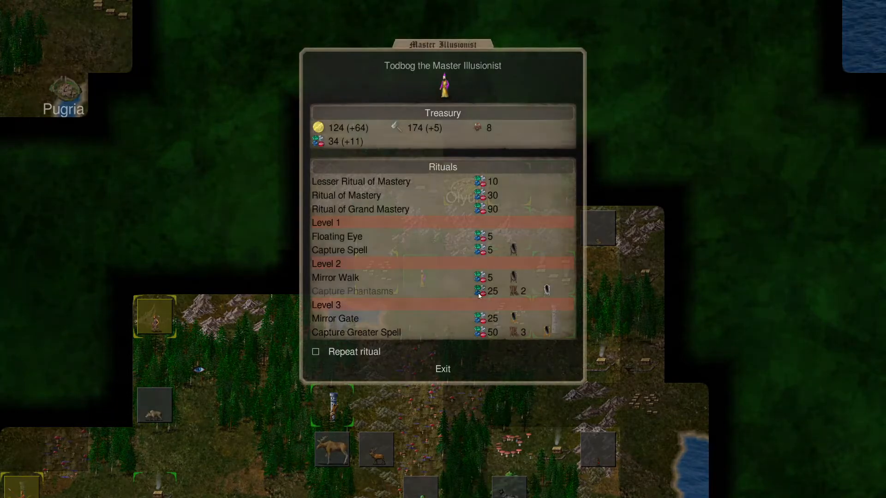
pyautogui.moveTo(366, 337)
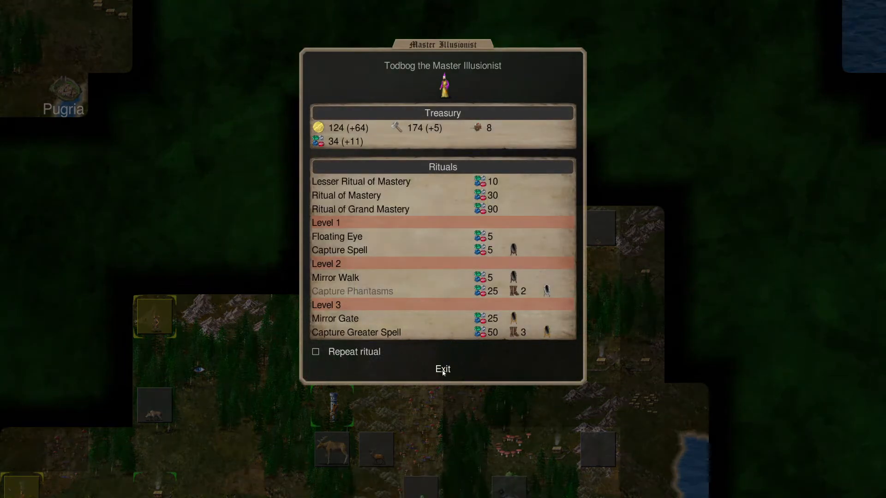
pyautogui.click(442, 369)
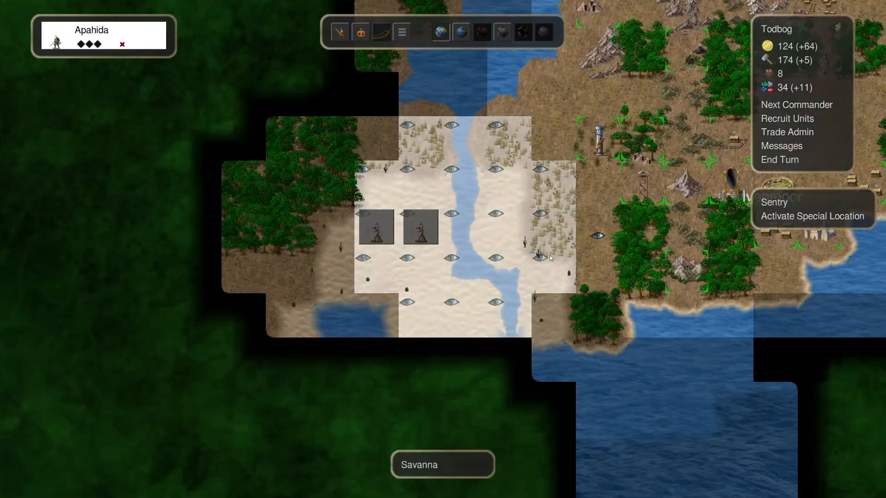
pyautogui.moveTo(510, 314)
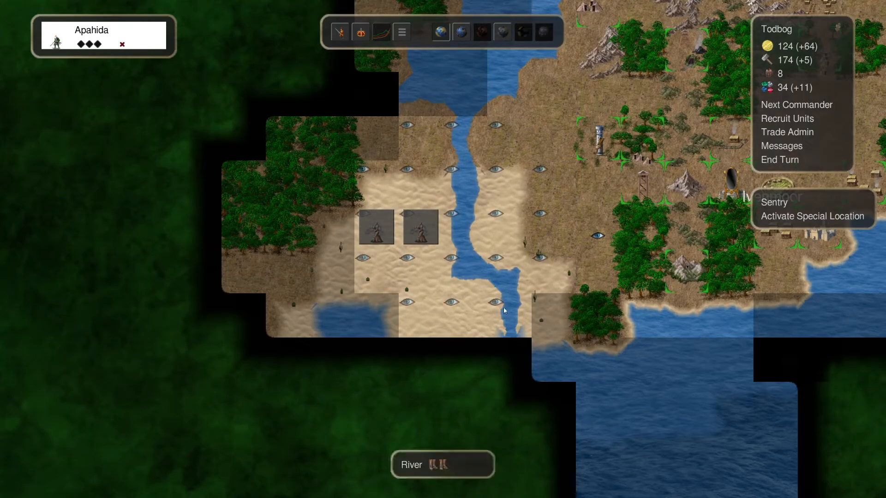
pyautogui.moveTo(436, 223)
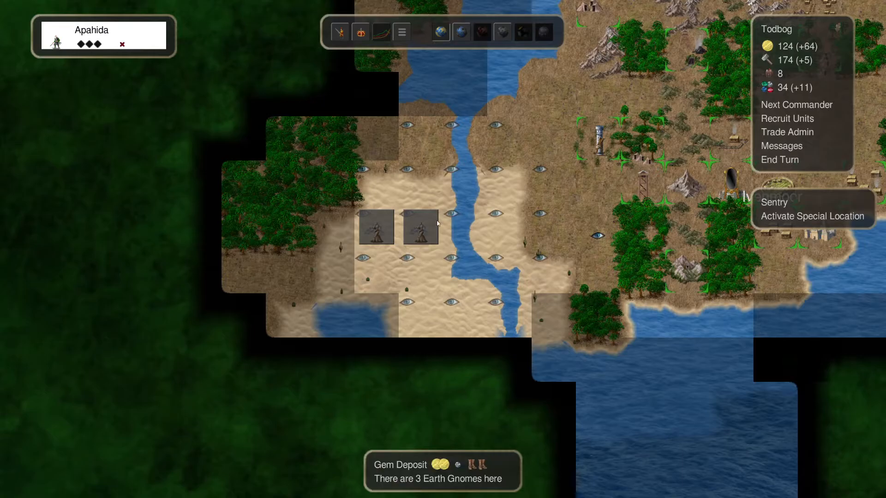
pyautogui.moveTo(463, 229)
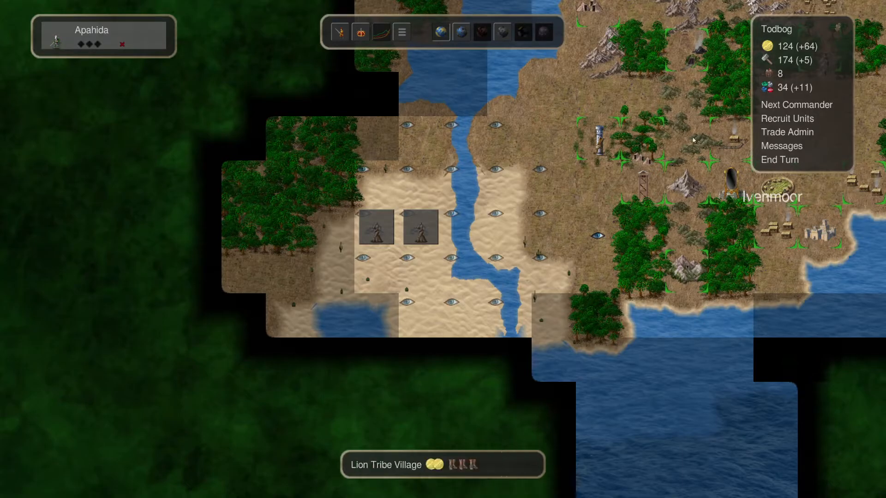
# End the turn once Apahida's savanna moves are done
pyautogui.click(779, 159)
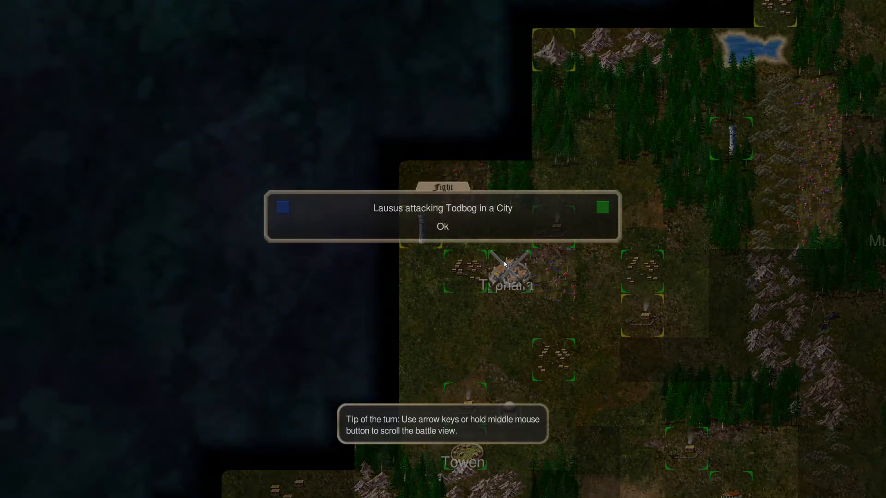
# Acknowledge Lausus's attack, check the Gladiator and Reveler stats, and let the battle resolve
pyautogui.click(443, 227)
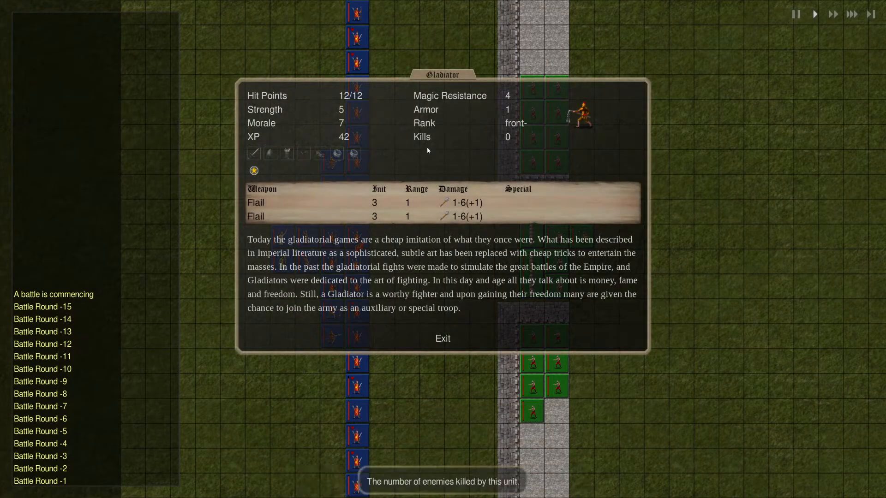
pyautogui.moveTo(460, 237)
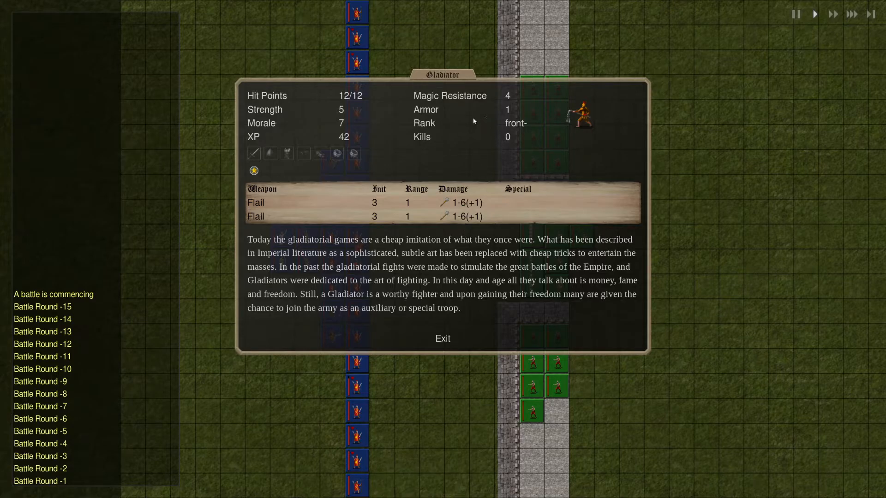
pyautogui.moveTo(471, 260)
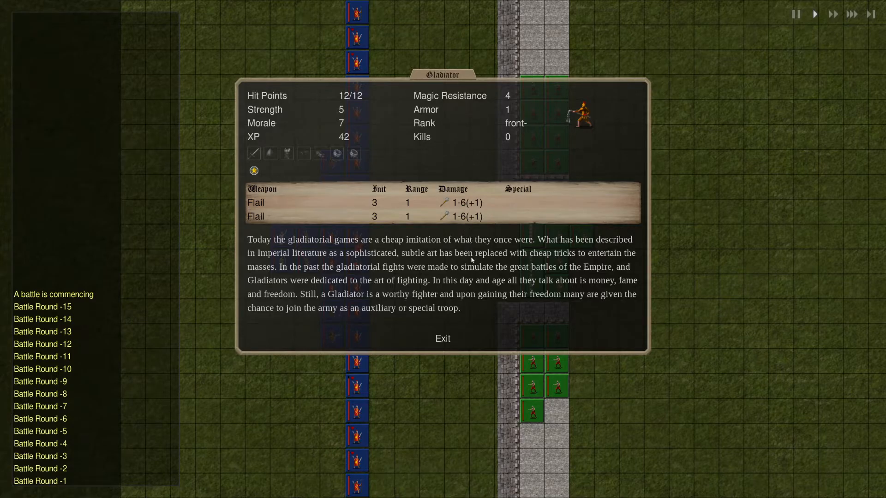
pyautogui.moveTo(466, 300)
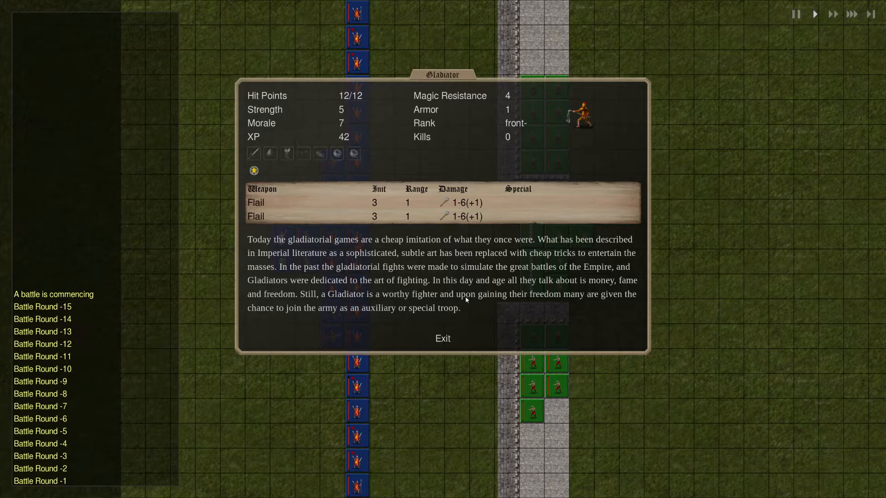
pyautogui.click(443, 338)
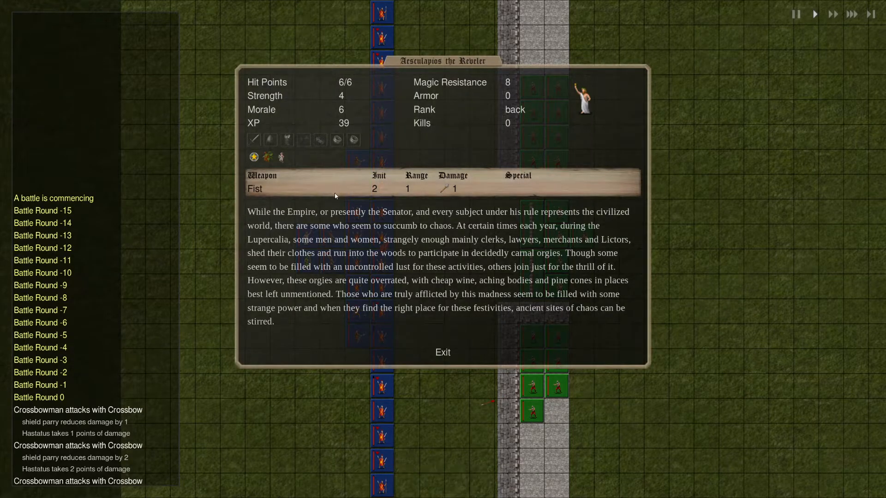
pyautogui.moveTo(253, 157)
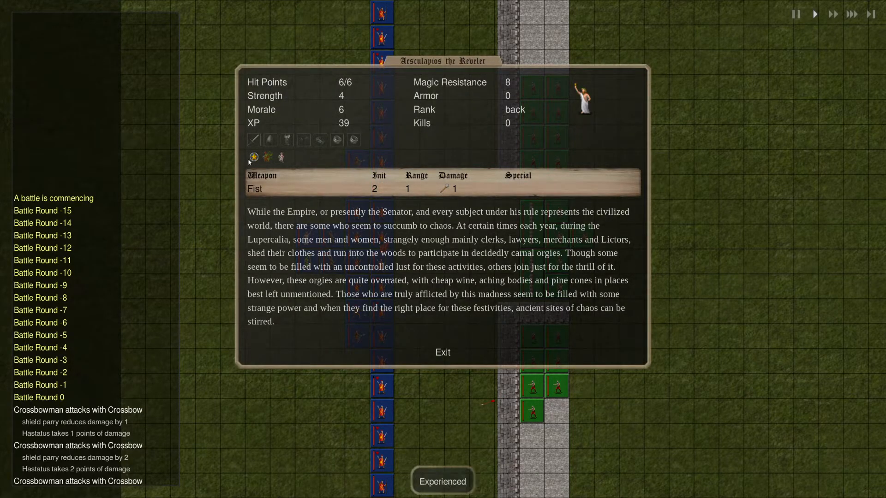
pyautogui.moveTo(423, 221)
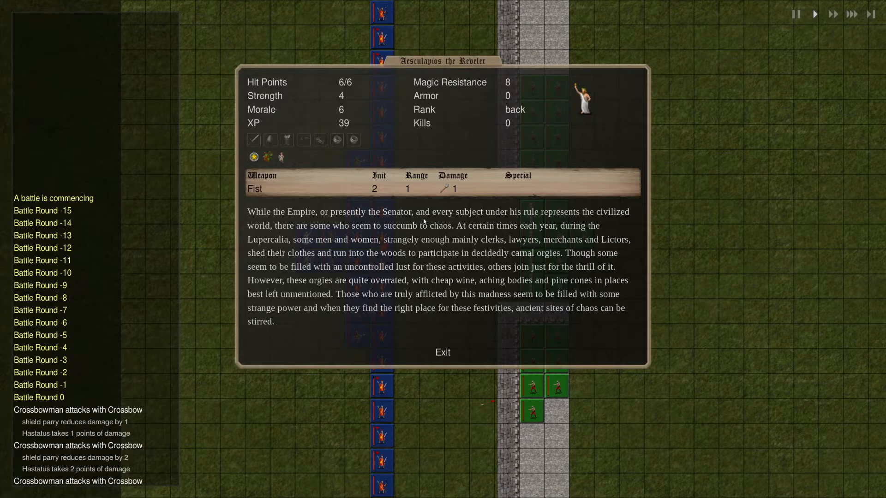
pyautogui.click(442, 352)
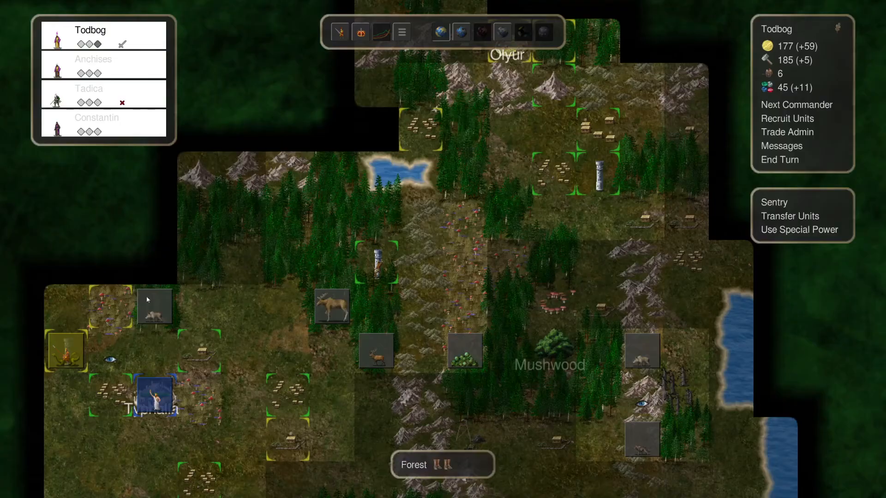
# March Apahida east across the plains south of Typhalia, then end the turn
pyautogui.click(465, 128)
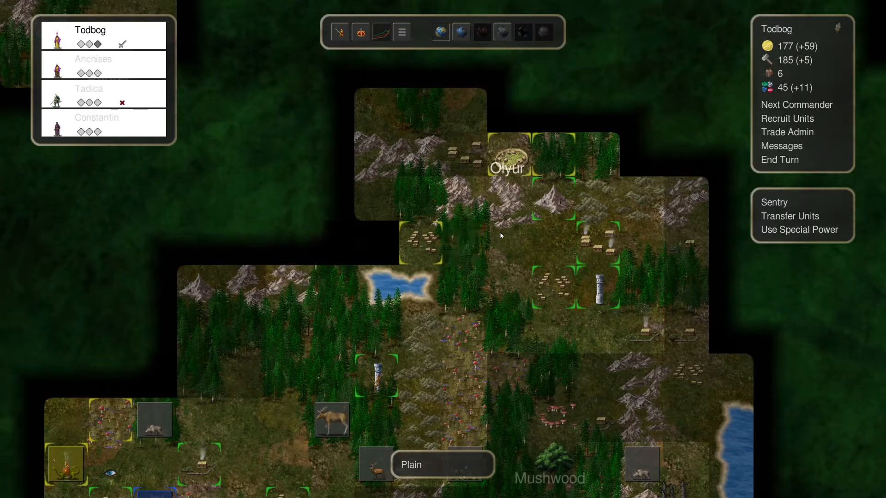
pyautogui.click(421, 199)
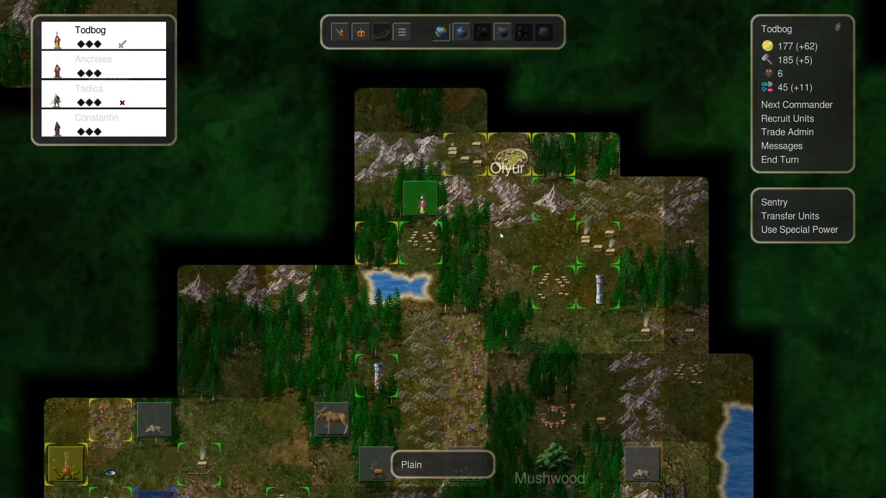
pyautogui.scroll(-3)
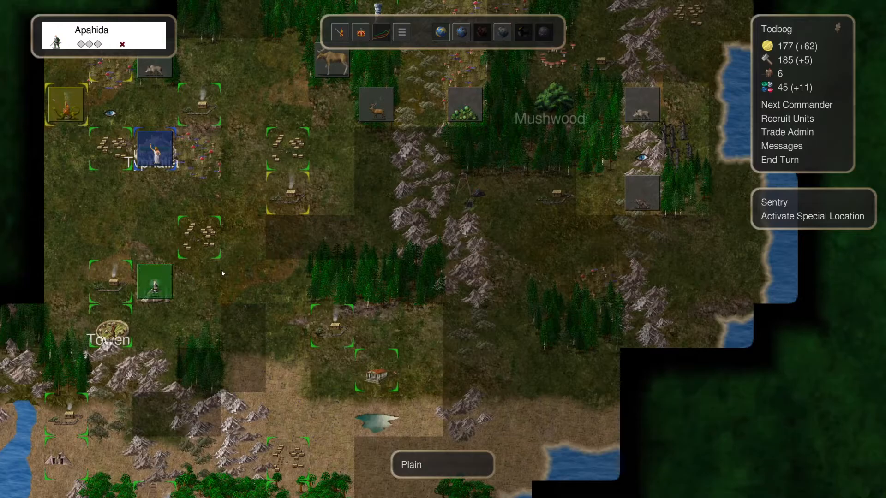
pyautogui.click(199, 282)
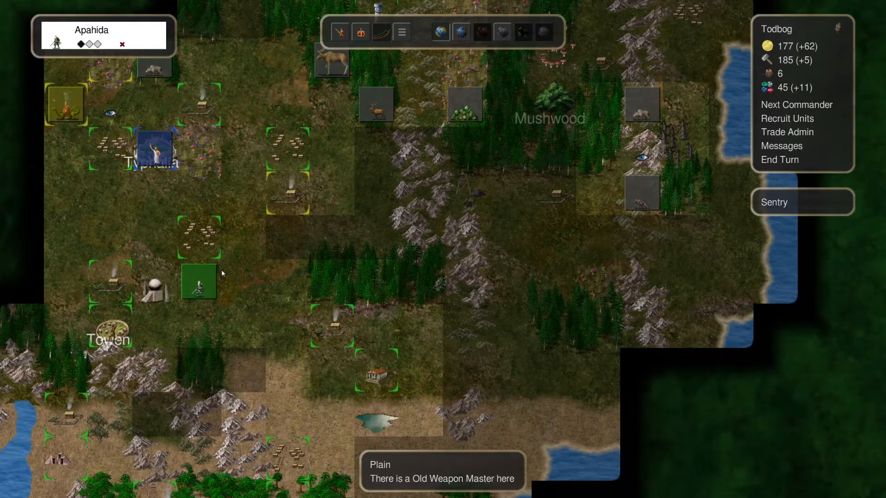
pyautogui.click(198, 282)
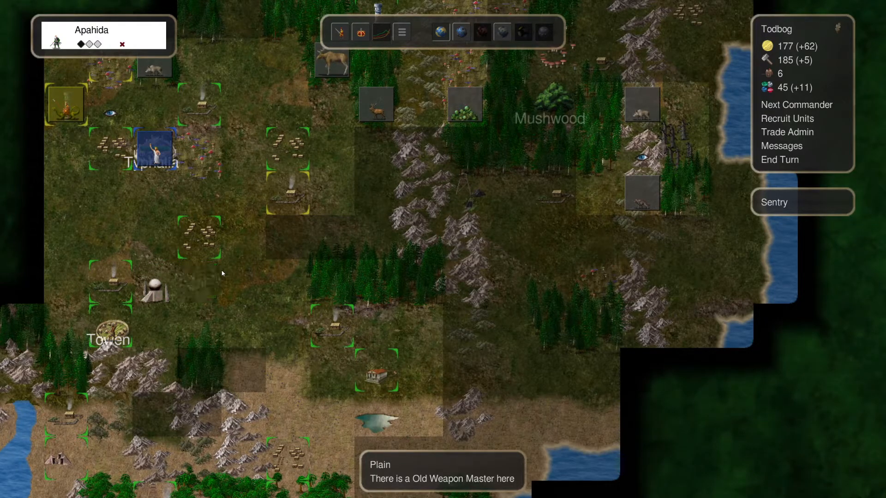
pyautogui.click(243, 281)
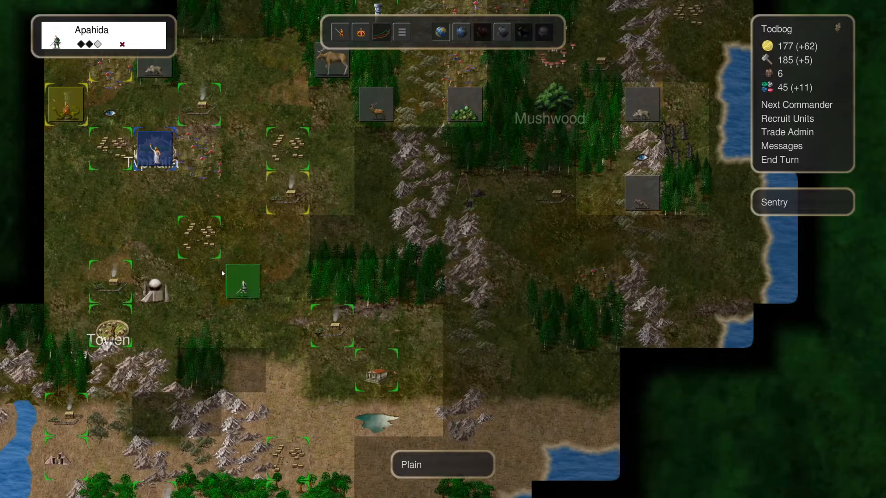
pyautogui.moveTo(215, 257)
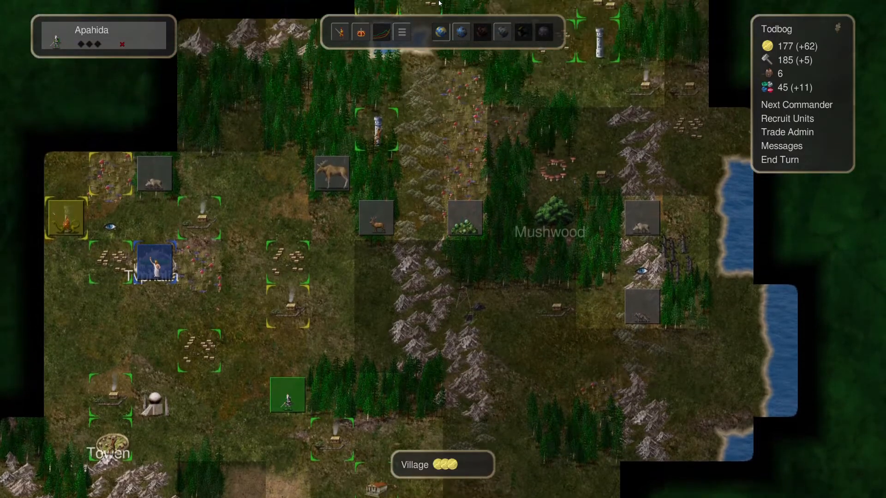
pyautogui.click(797, 105)
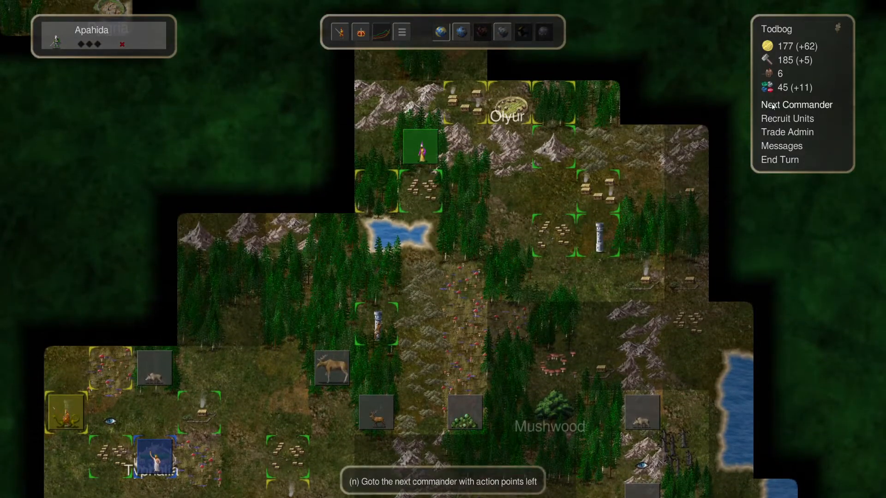
pyautogui.click(779, 159)
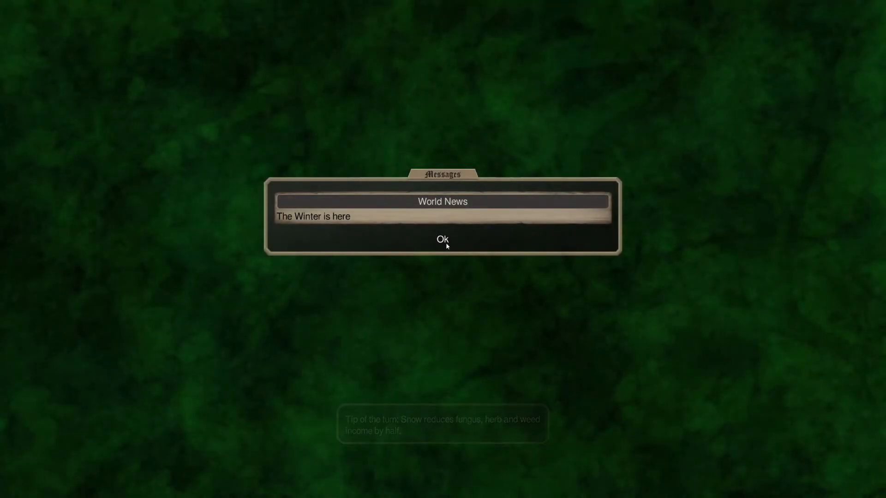
# Dismiss the winter news and move Apahida, the Old Weapon Master, south onto the plain
pyautogui.click(443, 239)
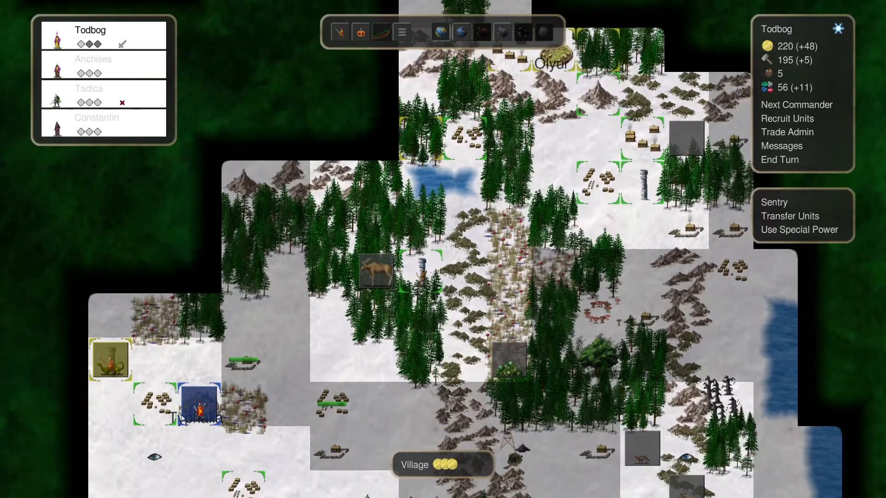
pyautogui.scroll(-3)
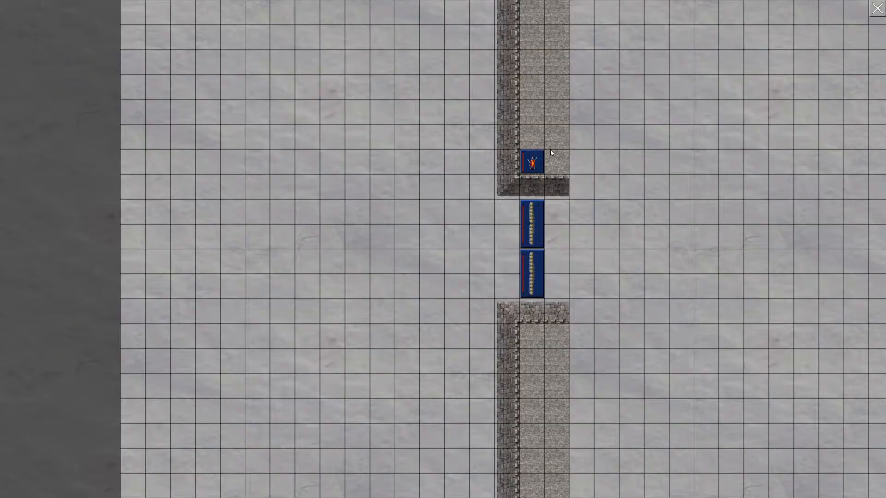
pyautogui.moveTo(464, 328)
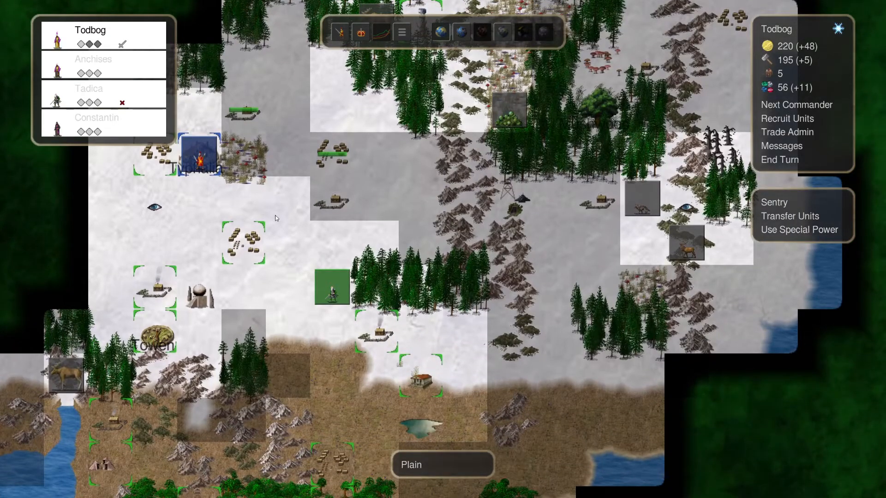
pyautogui.click(330, 288)
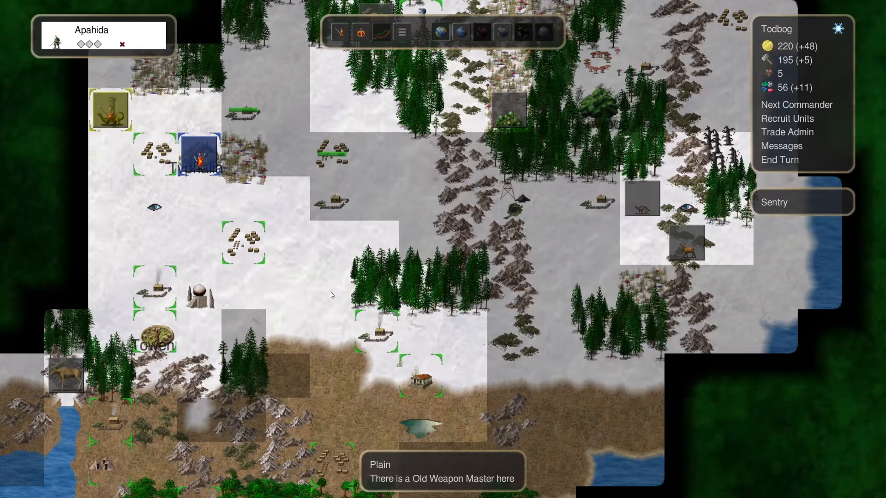
pyautogui.click(286, 364)
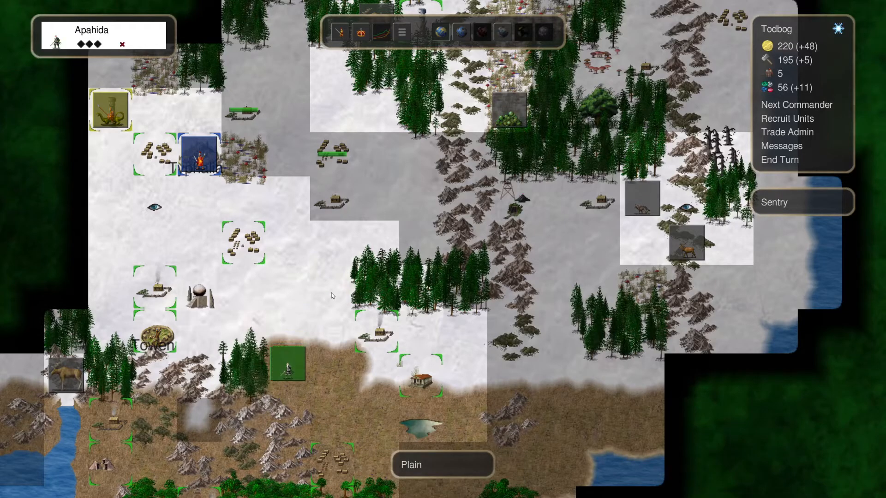
# Switch back to Todbog and bring up the Guard tower recruitment list
pyautogui.click(796, 105)
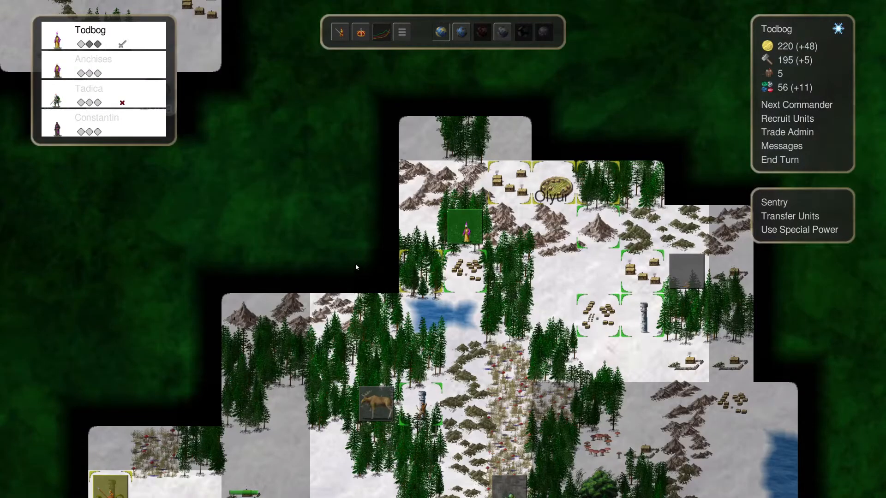
pyautogui.click(556, 186)
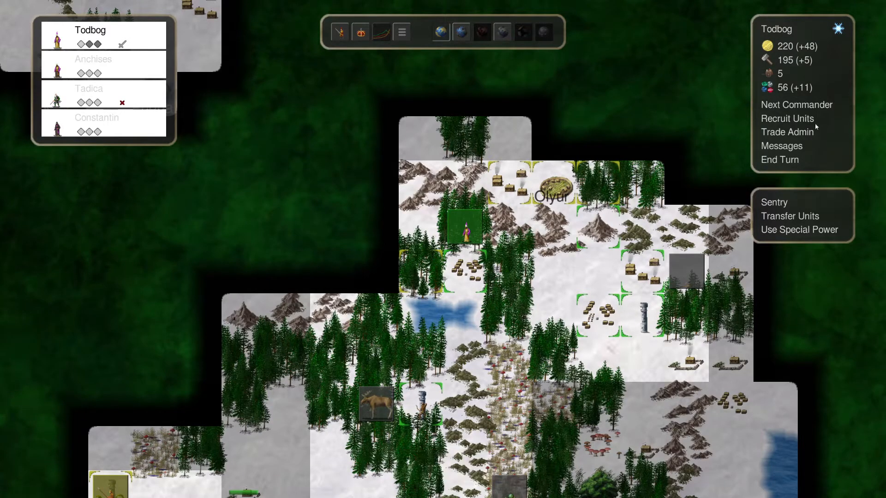
pyautogui.click(786, 119)
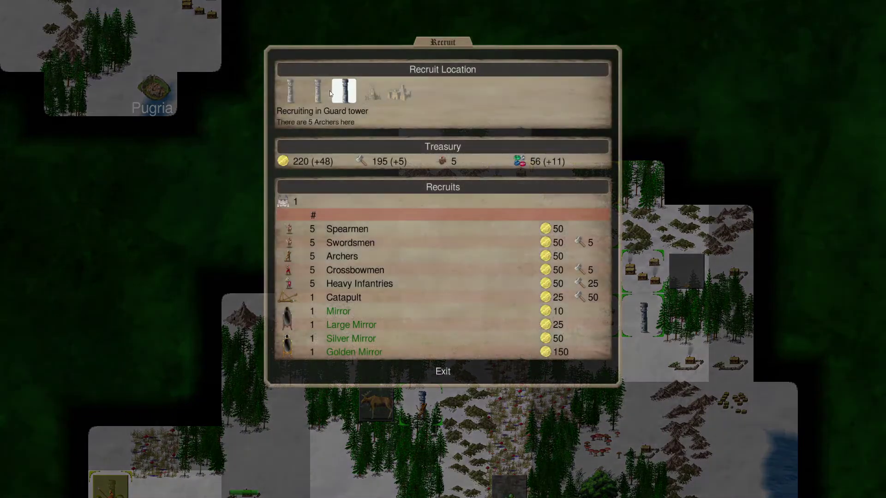
# Buy a group of five Spearmen for 50 gold, leaving 170 gold
pyautogui.click(288, 90)
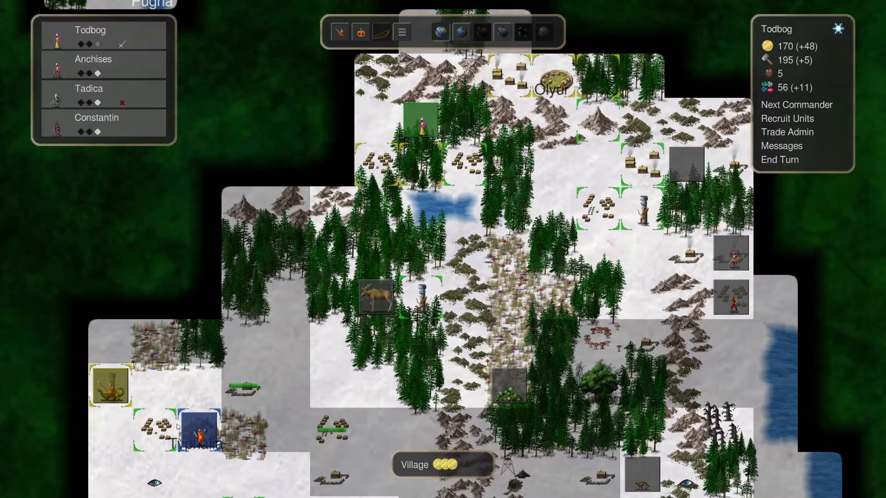
pyautogui.moveTo(779, 159)
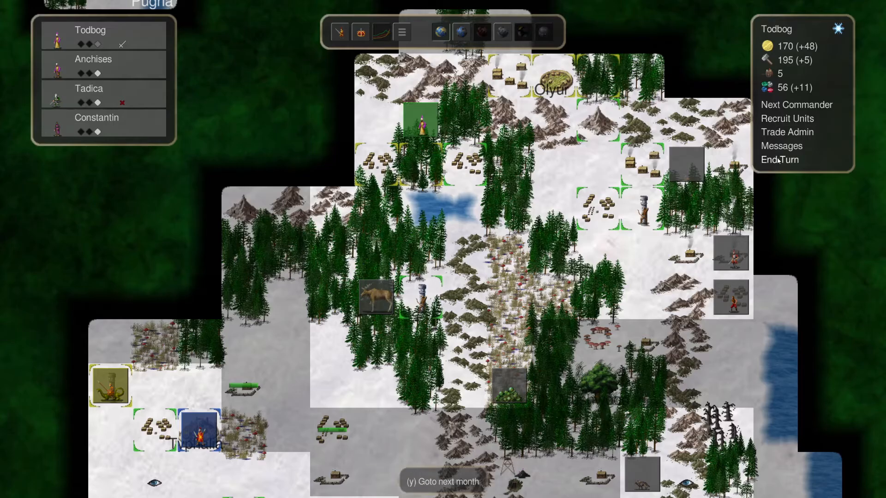
# End the turn, then march Apahida several tiles south onto the wooded savanna
pyautogui.click(778, 159)
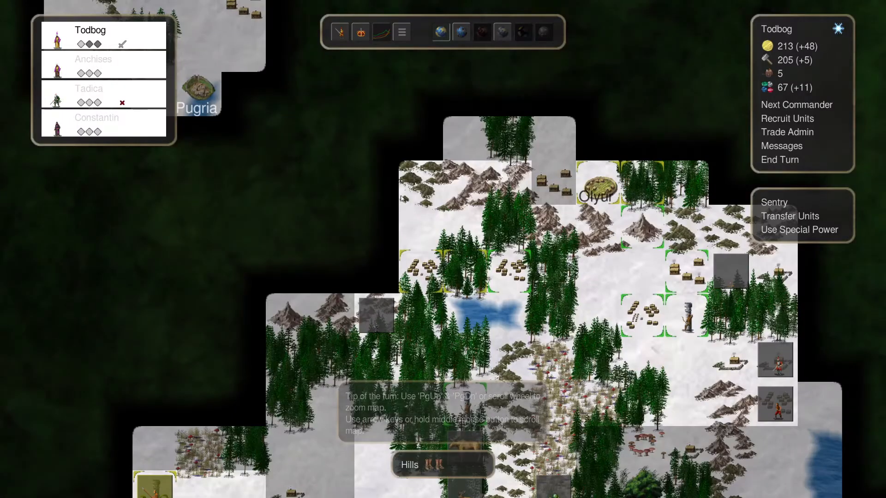
pyautogui.click(419, 270)
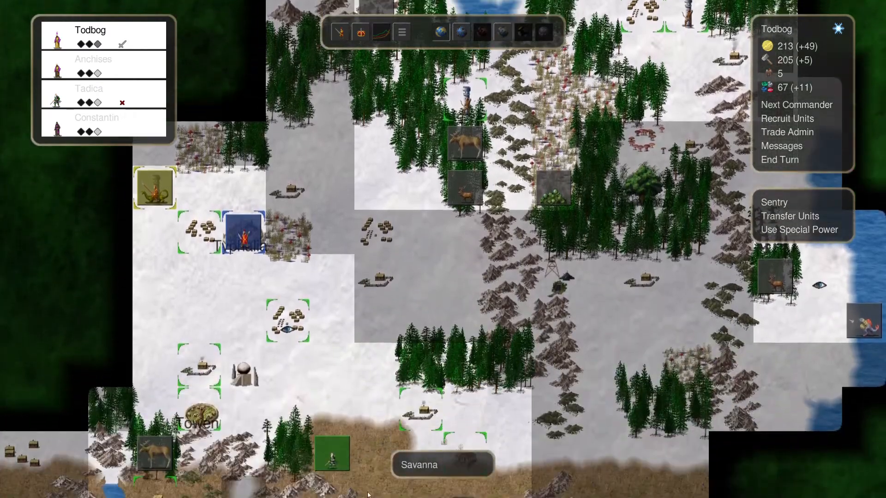
pyautogui.moveTo(466, 249)
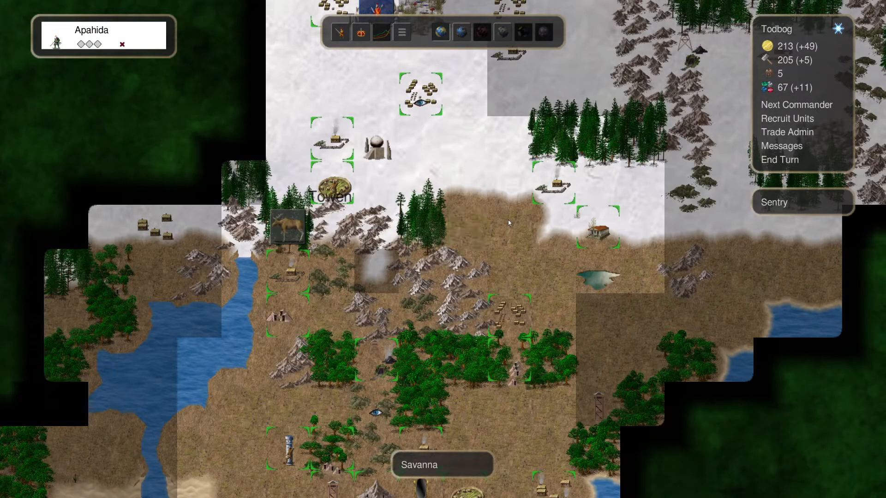
pyautogui.click(464, 227)
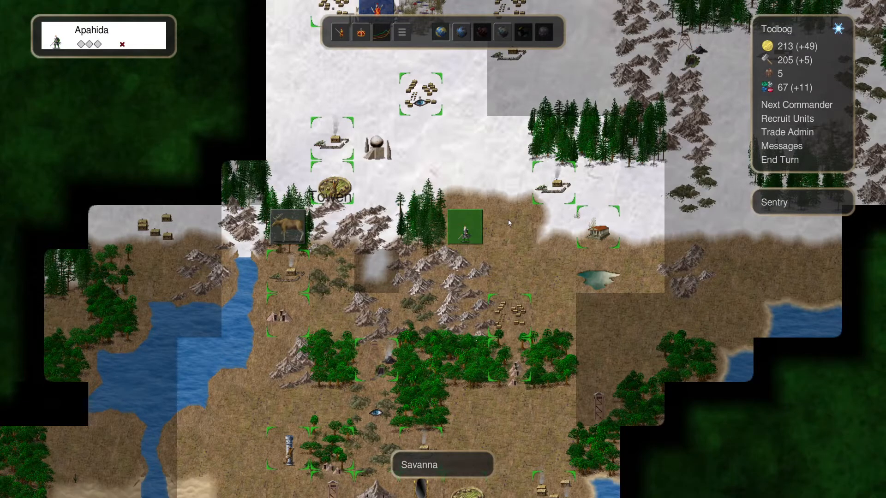
pyautogui.click(464, 228)
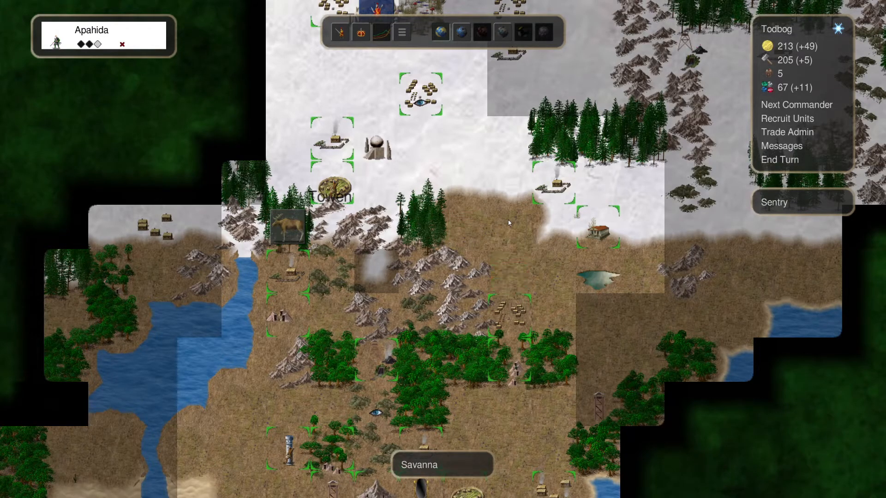
pyautogui.click(508, 361)
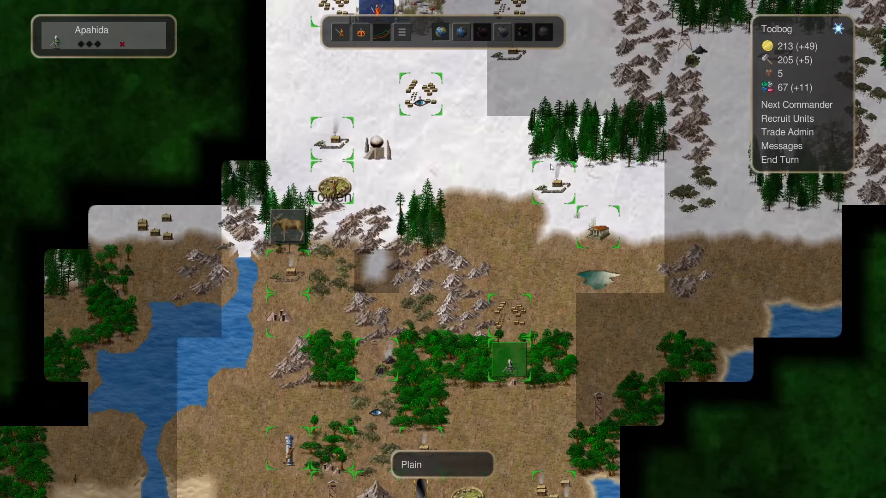
pyautogui.click(779, 159)
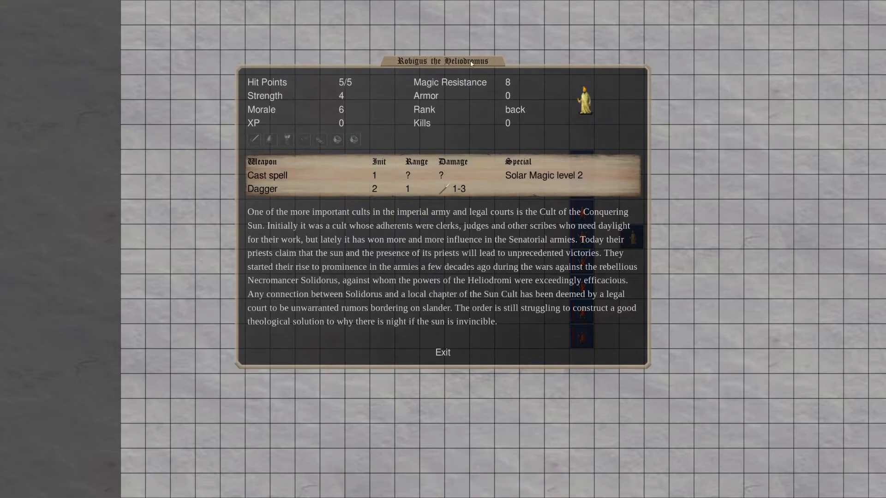
pyautogui.moveTo(438, 352)
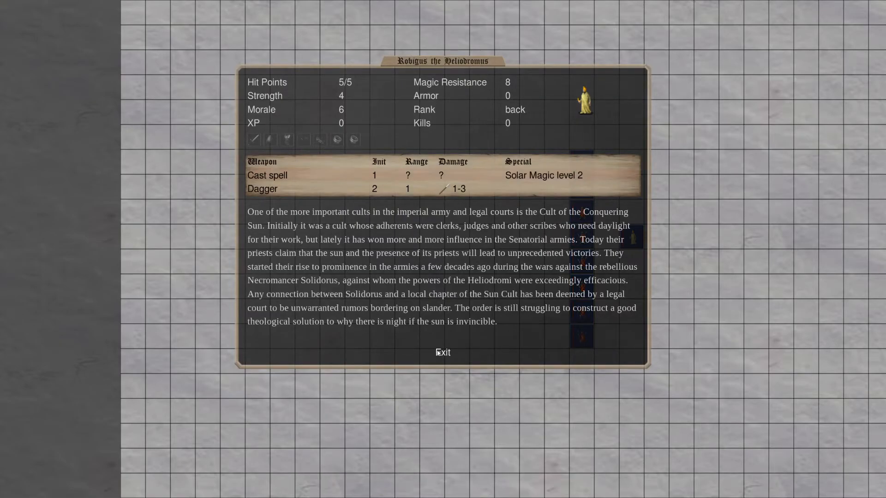
# Close Robigus the Heliodromus's stats and lore window
pyautogui.click(443, 351)
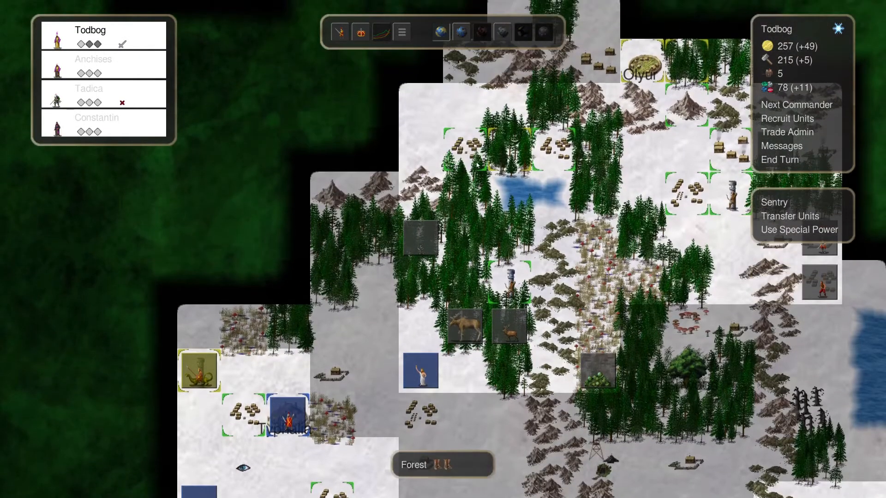
# Move Apahida to a tile near Ivenmoor and end the month
pyautogui.click(463, 150)
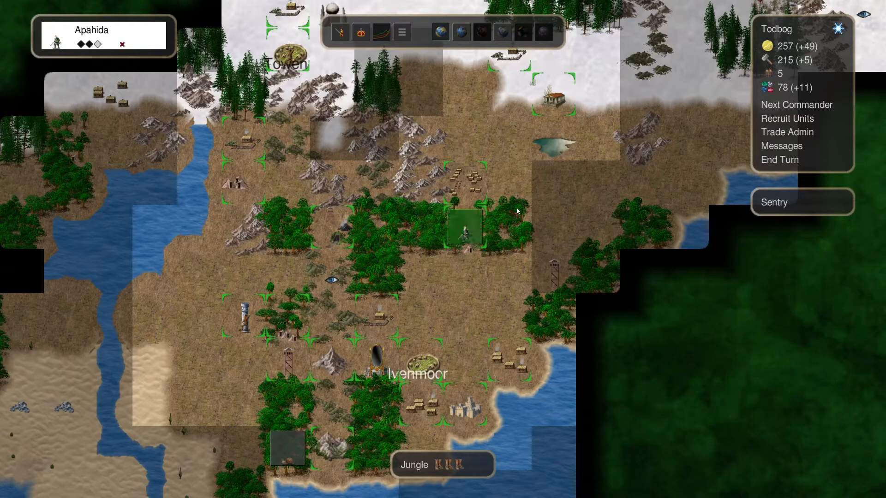
pyautogui.click(421, 271)
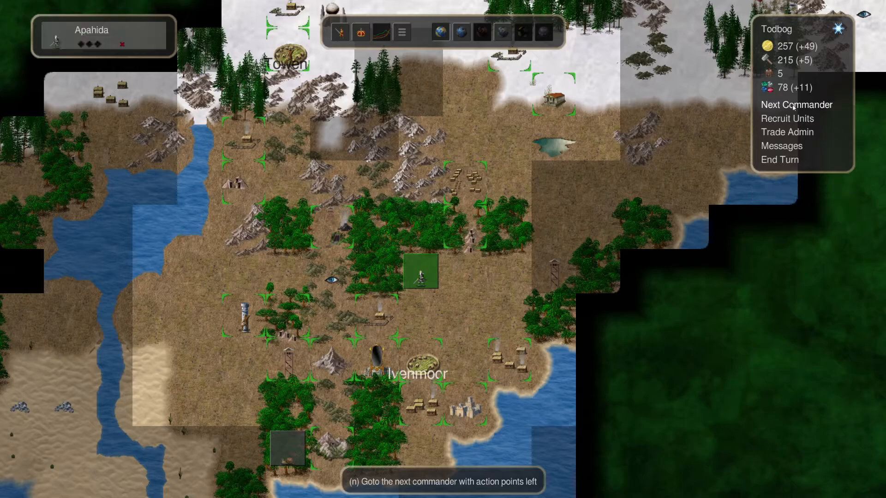
pyautogui.click(778, 159)
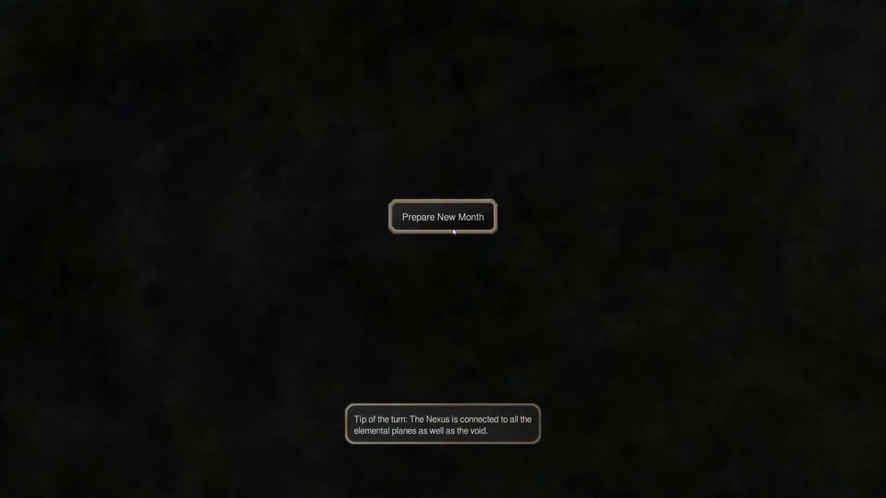
# Start the new month, send Apahida into Ivenmoor, and bring up Crystal Palace recruitment
pyautogui.click(443, 216)
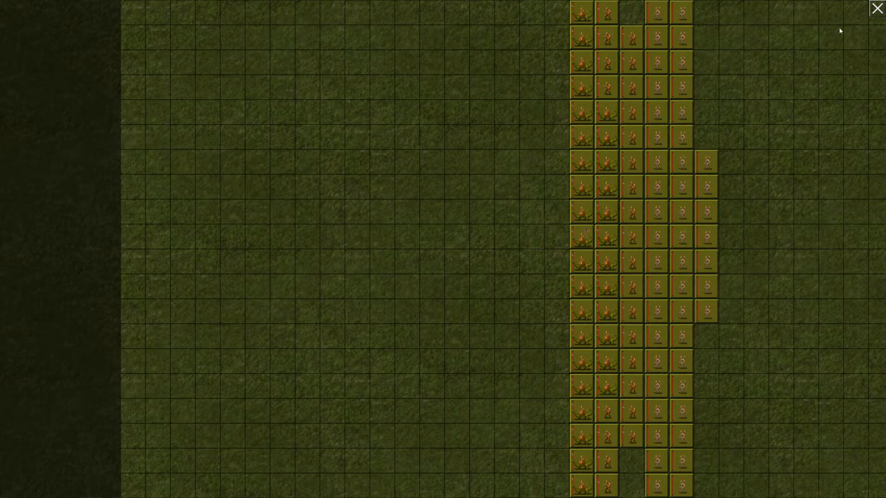
pyautogui.click(876, 9)
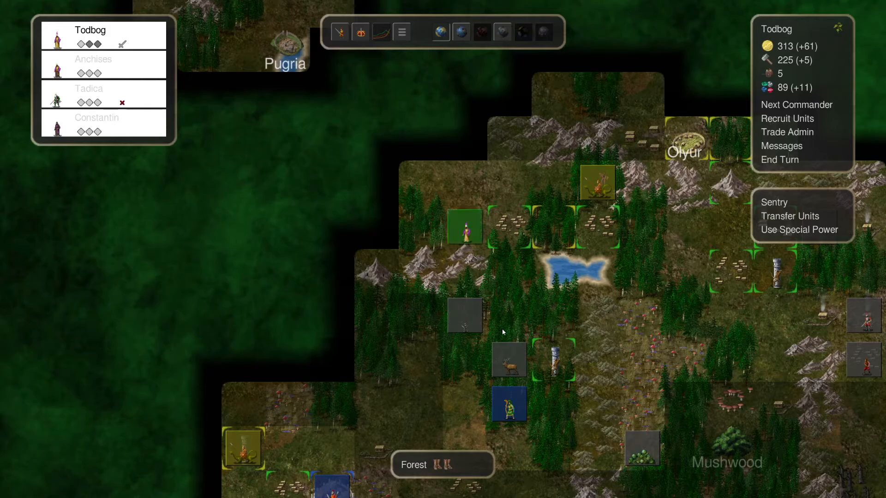
pyautogui.moveTo(415, 222)
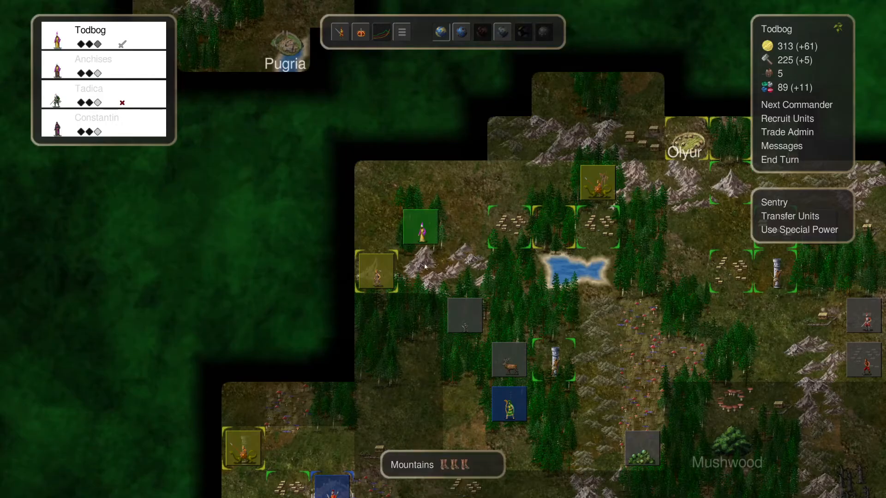
pyautogui.click(796, 105)
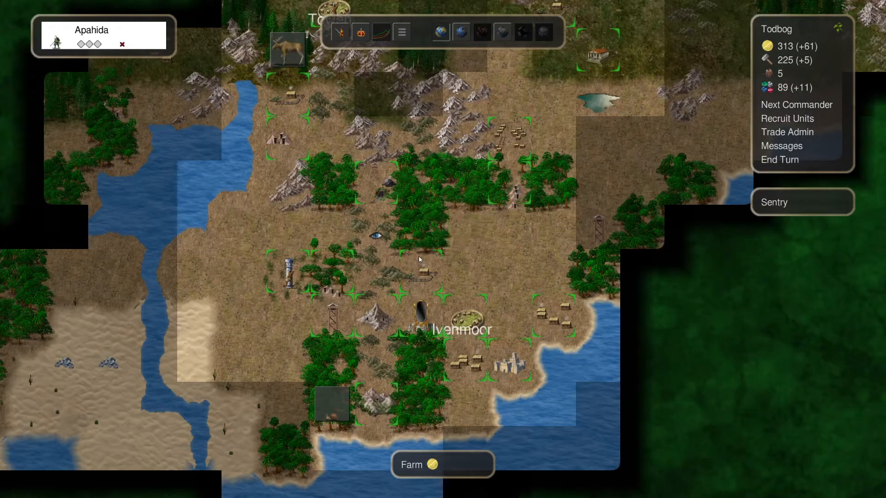
pyautogui.click(418, 314)
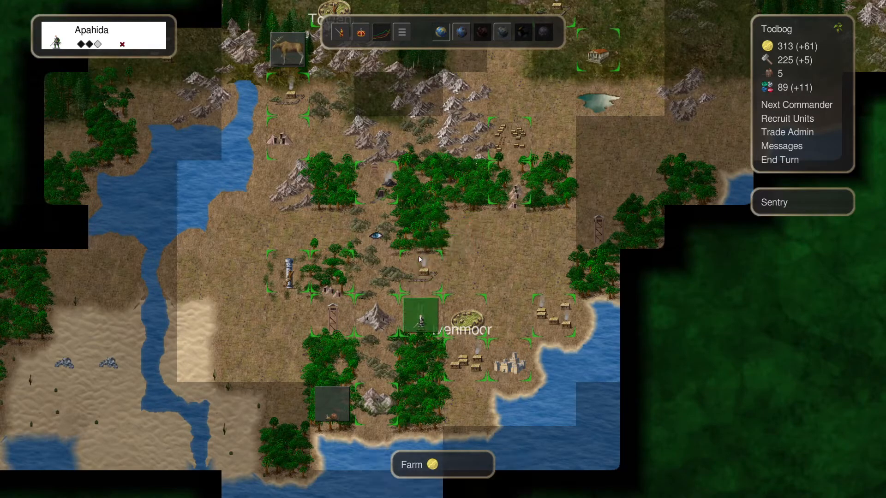
pyautogui.click(786, 118)
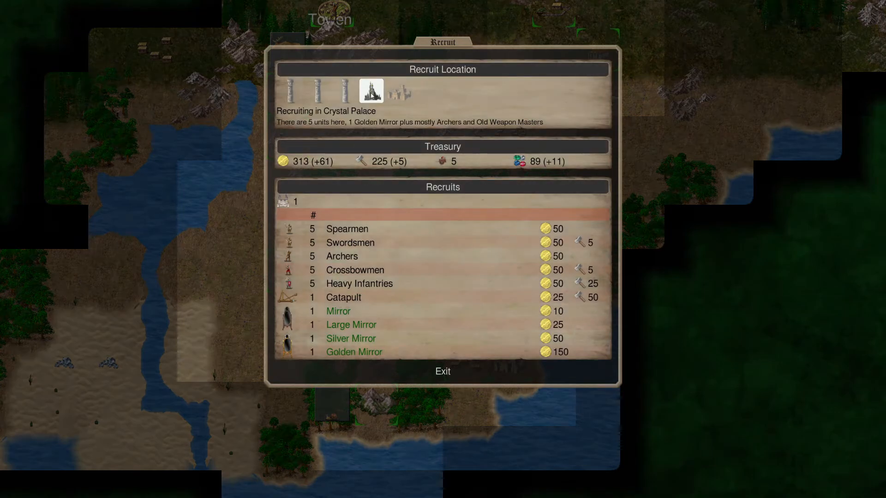
pyautogui.moveTo(355, 269)
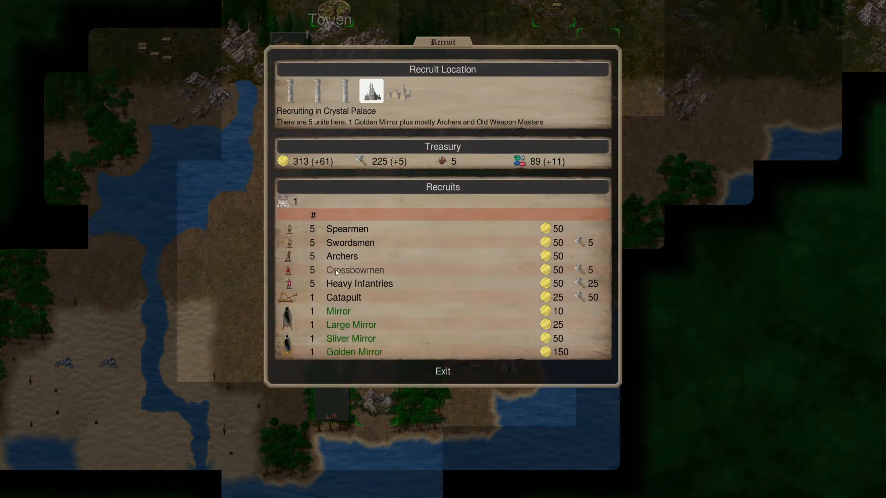
# Recruit five Crossbowmen for 50 gold and 5 iron, then end the turn
pyautogui.click(442, 370)
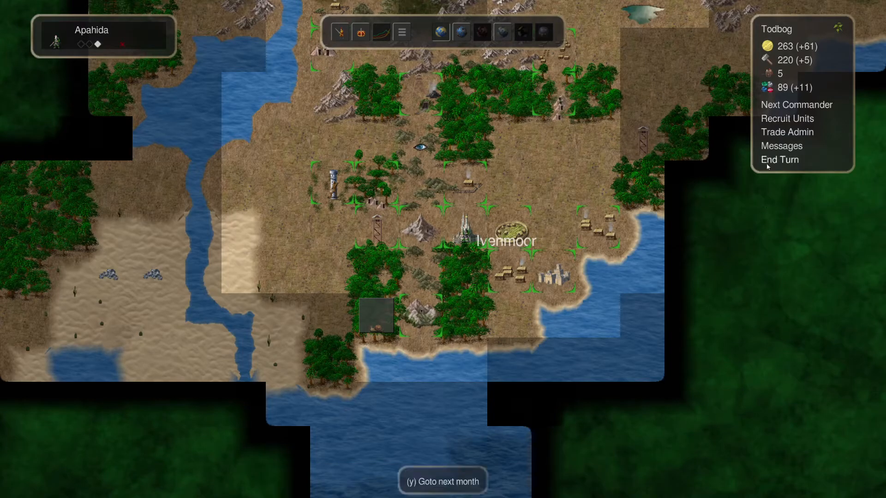
pyautogui.click(779, 159)
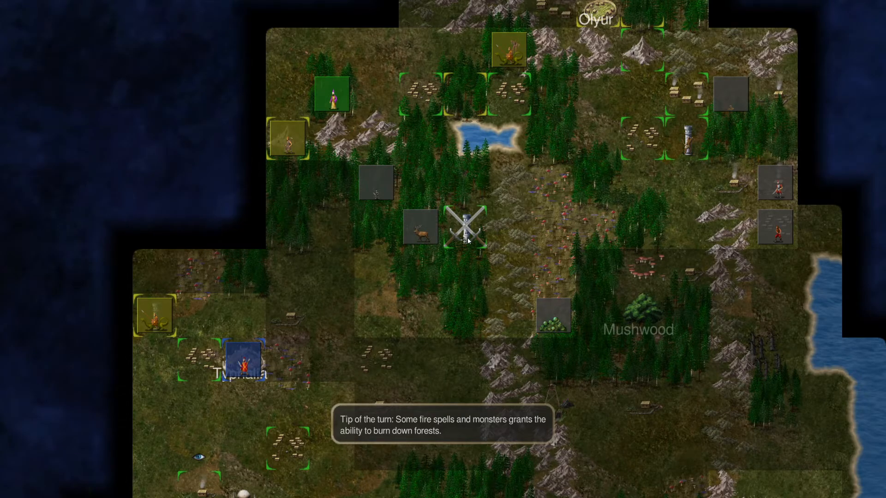
pyautogui.click(465, 226)
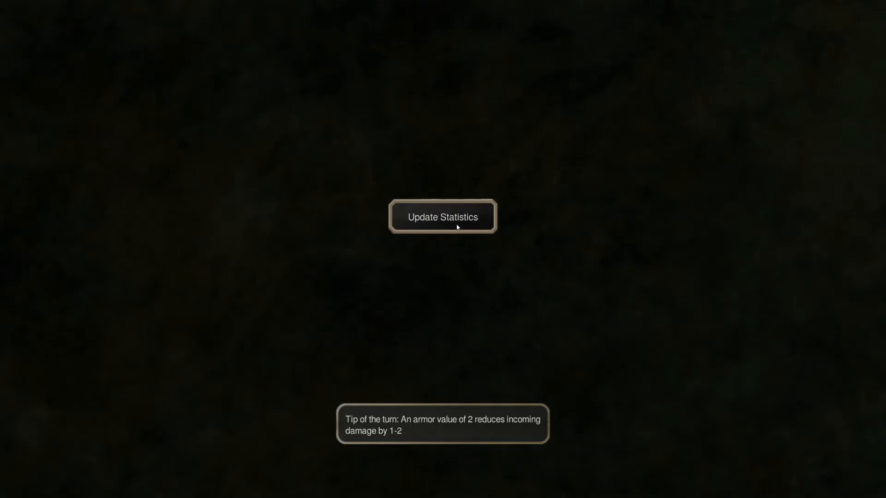
# Continue past the statistics update and acknowledge Todbog's battle at the Silver Mine
pyautogui.click(442, 217)
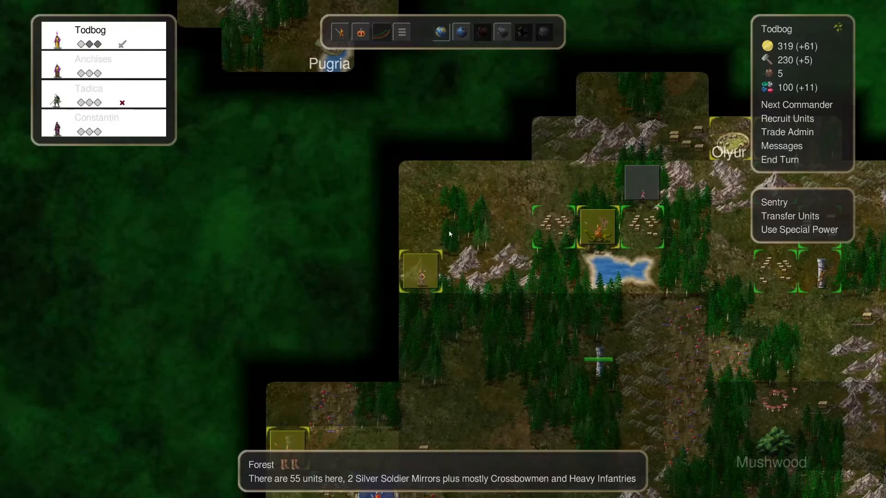
pyautogui.click(421, 271)
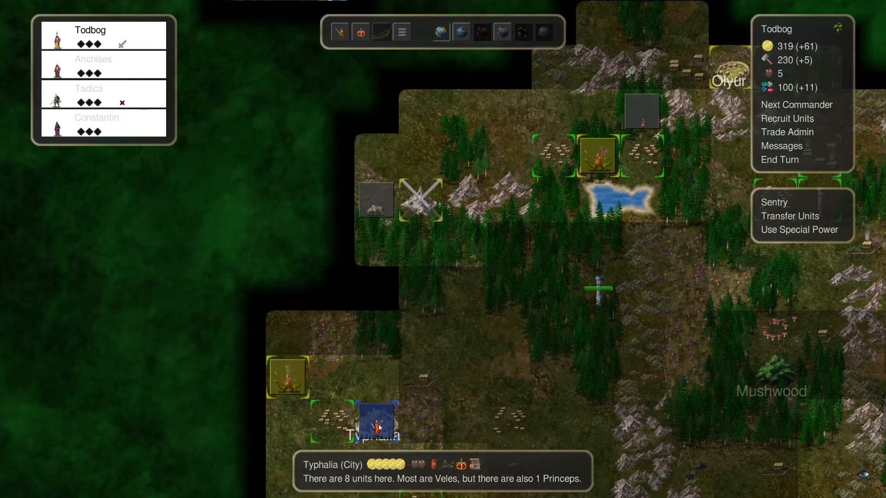
pyautogui.moveTo(423, 351)
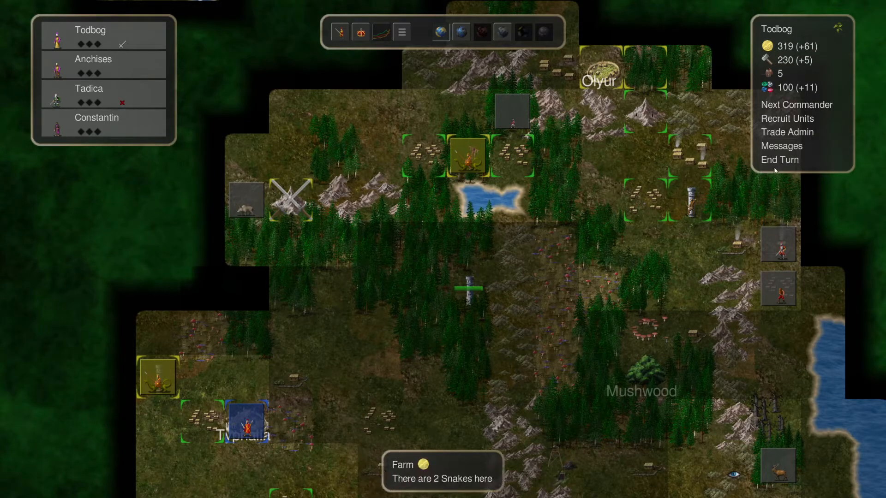
pyautogui.moveTo(429, 495)
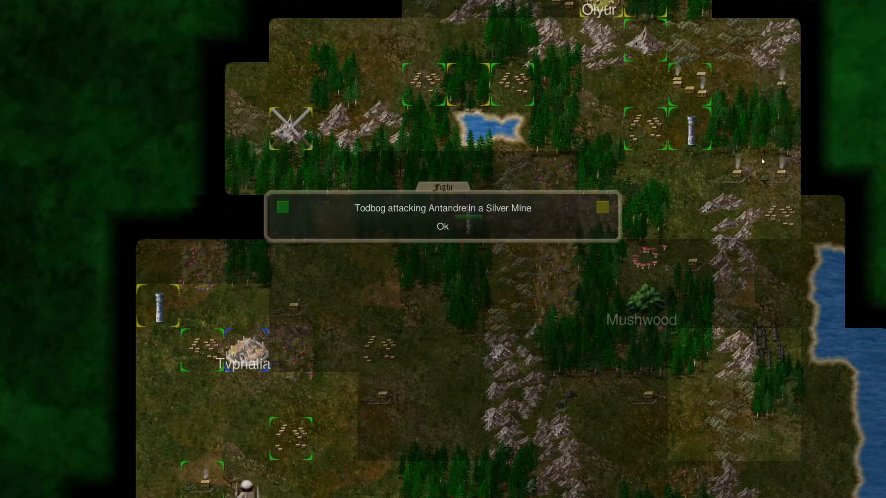
pyautogui.click(441, 227)
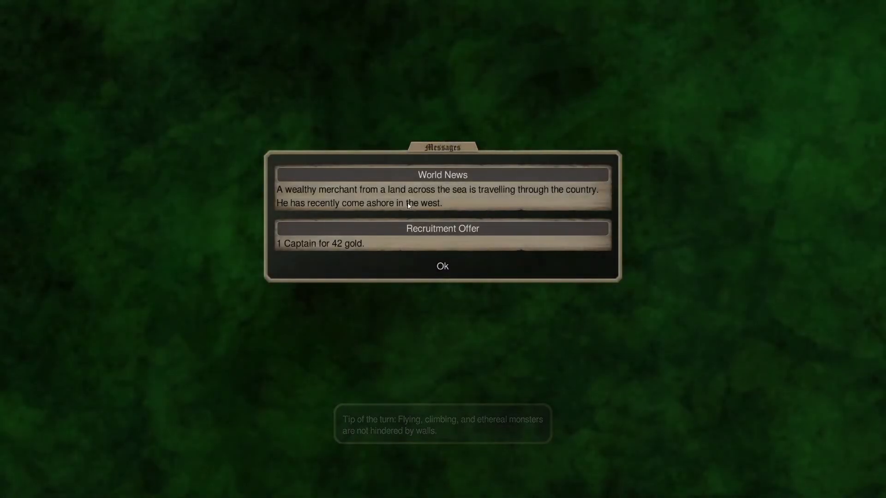
# Dismiss the merchant news, fight Todbog's nearby battle, and bring up Crystal Palace recruitment
pyautogui.click(441, 265)
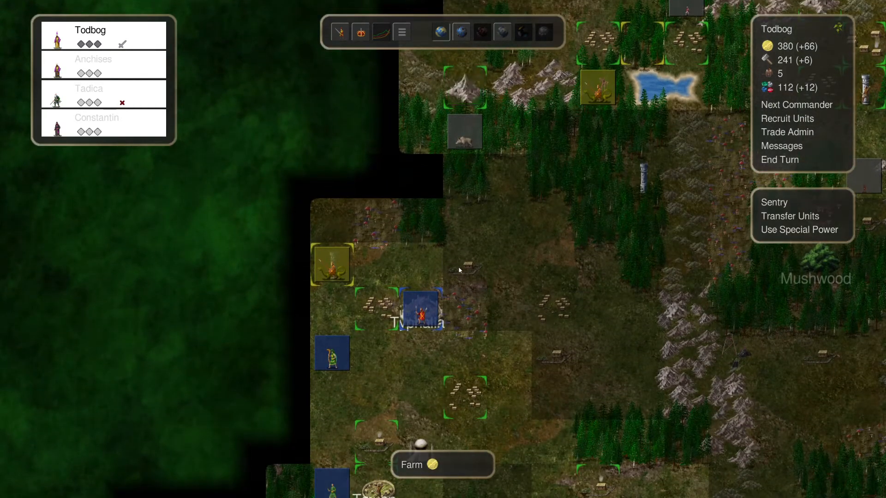
pyautogui.click(465, 88)
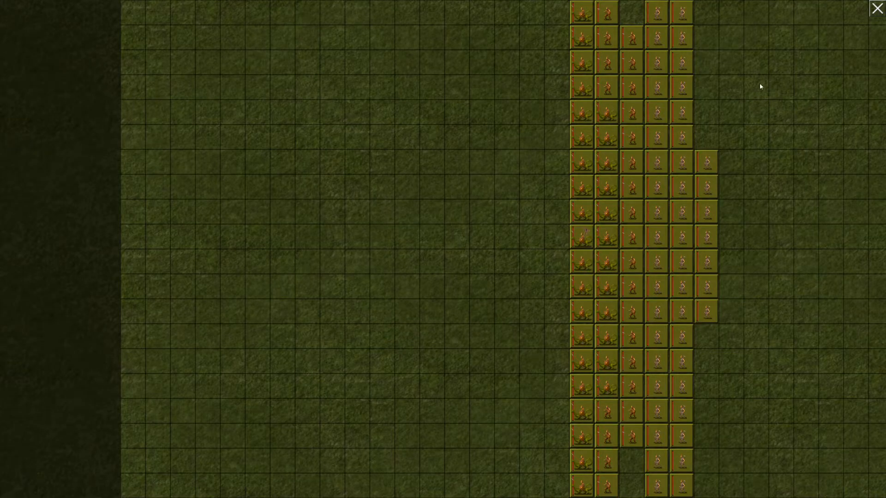
pyautogui.click(876, 9)
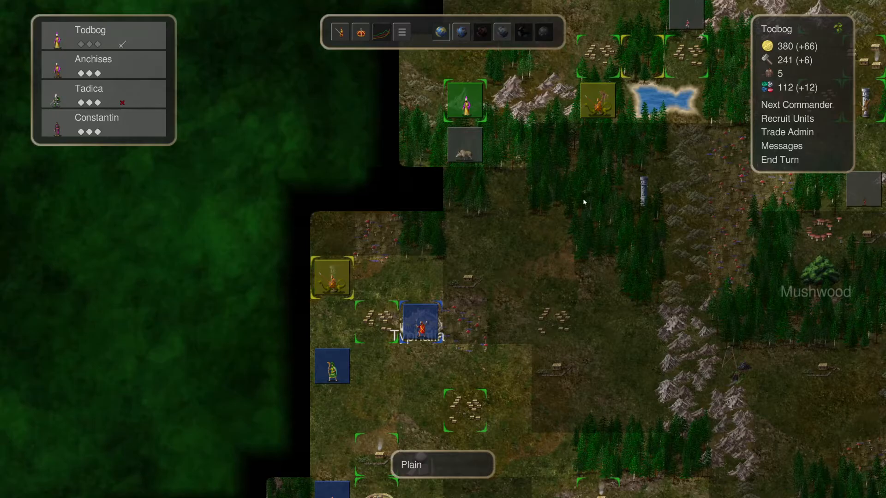
pyautogui.moveTo(796, 105)
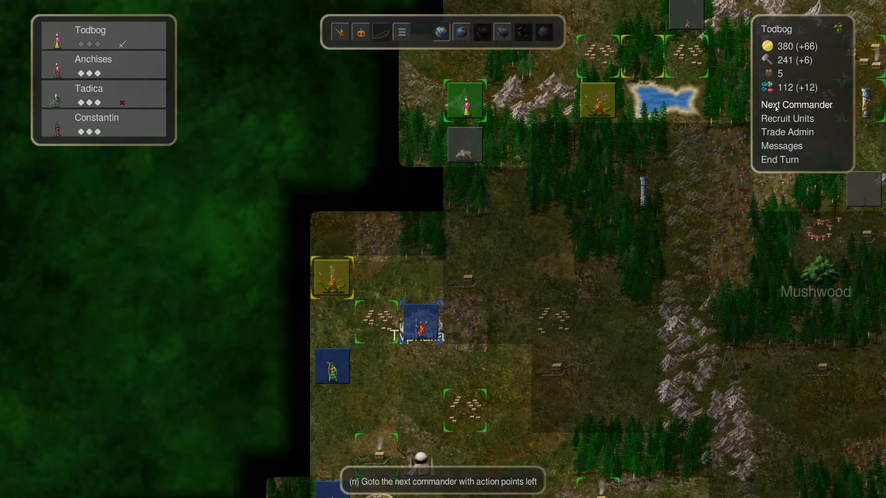
pyautogui.click(786, 119)
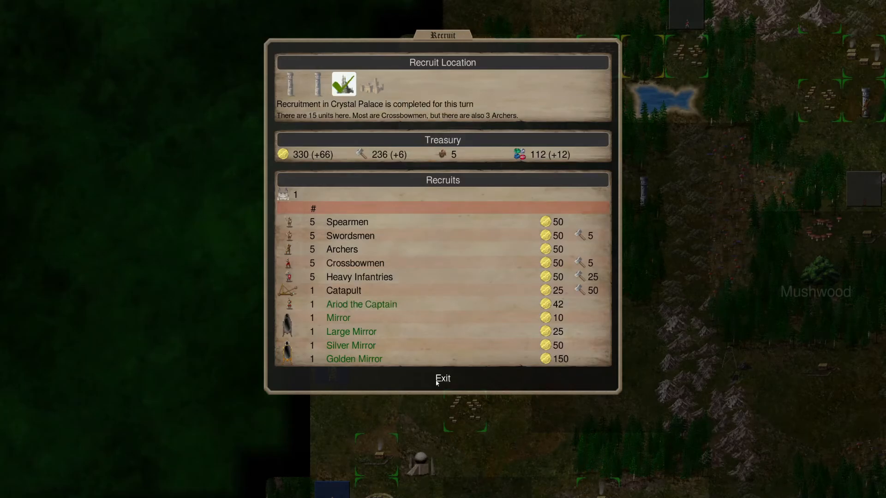
# Hire Ariod the Captain at Ivenmoor for 42 gold, leaving 288 gold
pyautogui.click(442, 378)
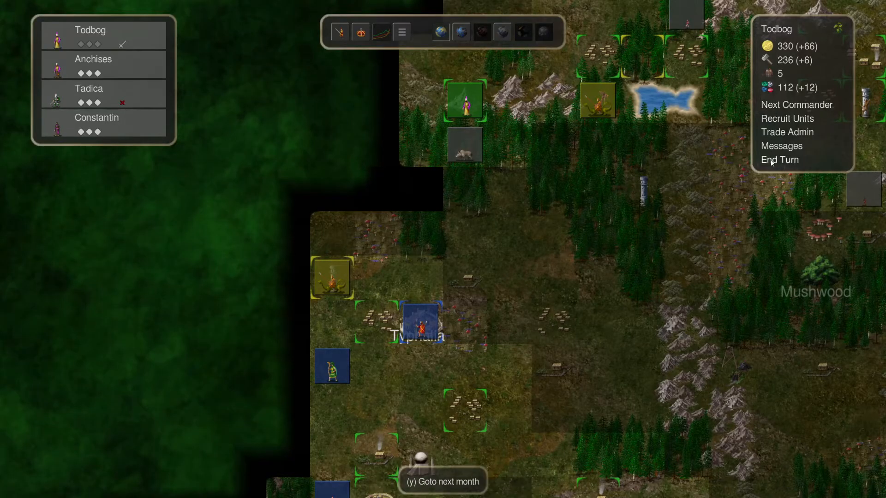
pyautogui.click(787, 118)
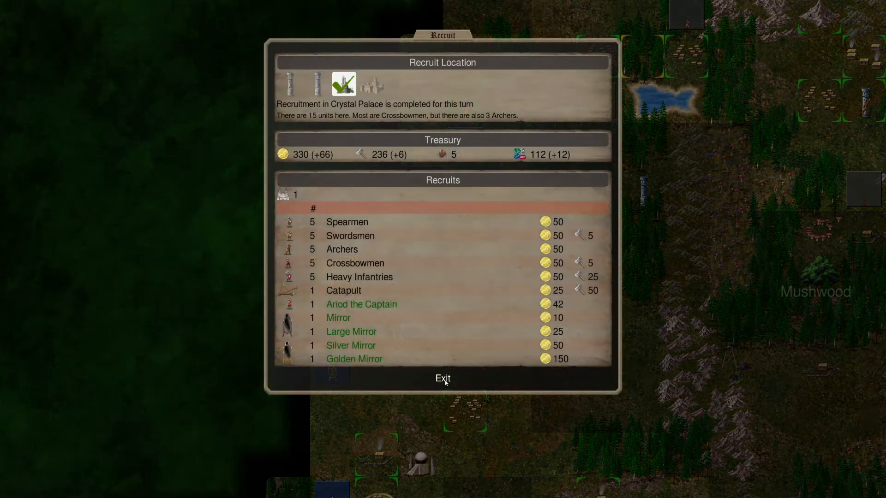
pyautogui.moveTo(367, 304)
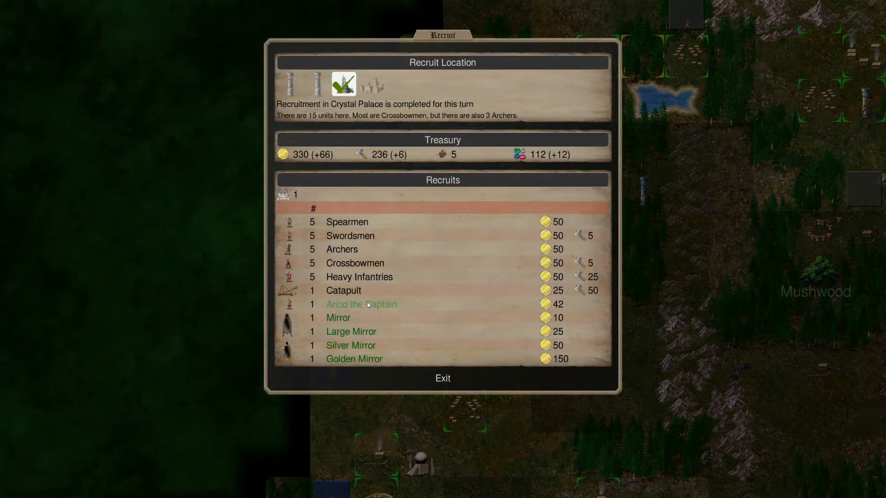
pyautogui.click(361, 304)
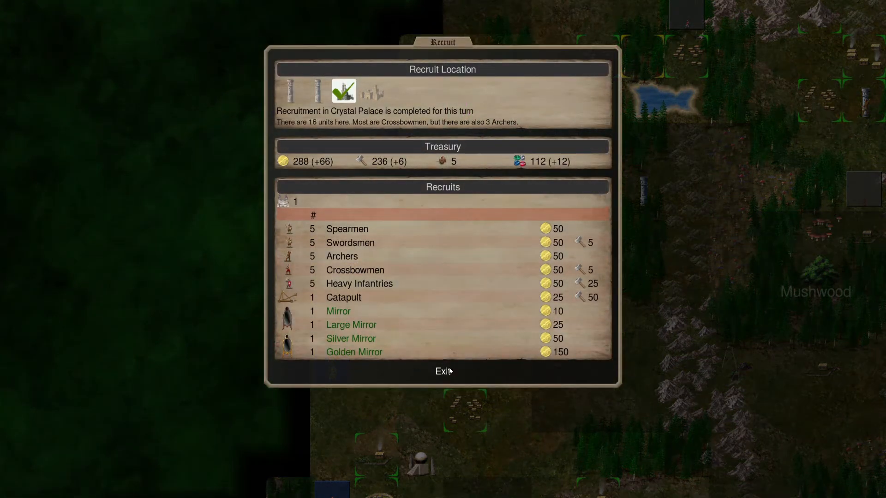
pyautogui.click(443, 370)
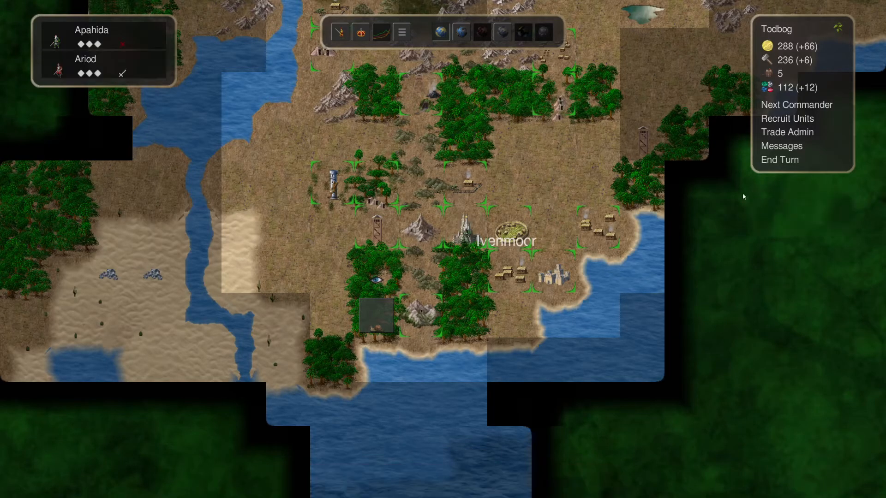
pyautogui.moveTo(779, 160)
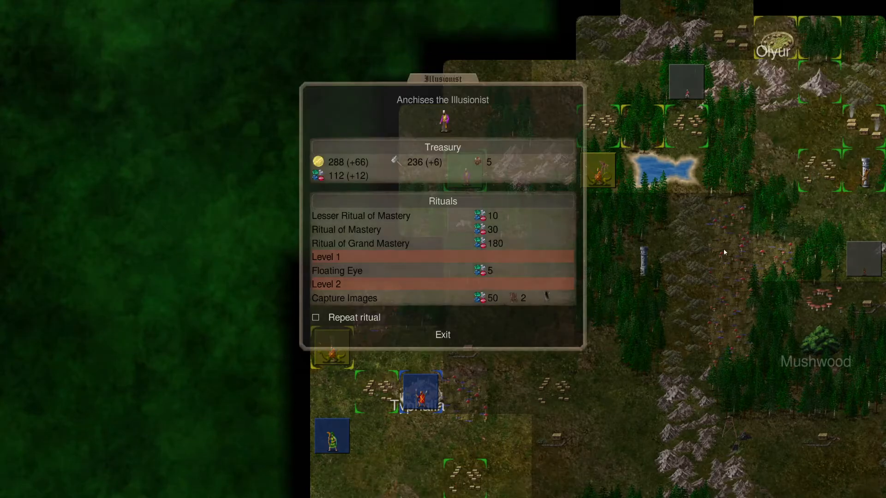
# Have Anchises cast Capture Images for 50 gems, end the month, and dismiss the summer news
pyautogui.click(343, 297)
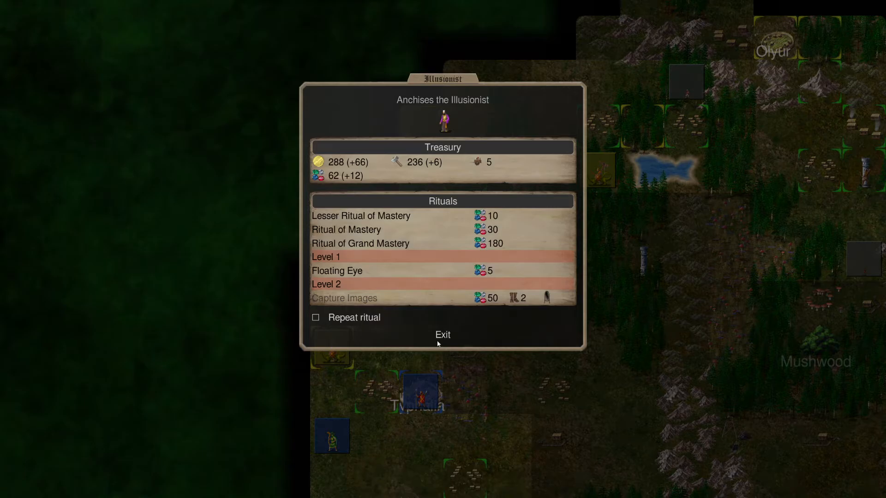
pyautogui.click(442, 335)
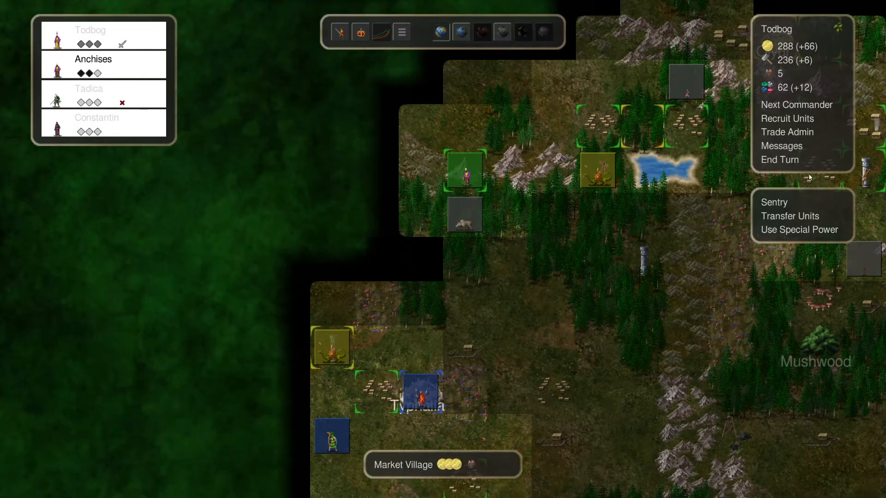
pyautogui.click(779, 159)
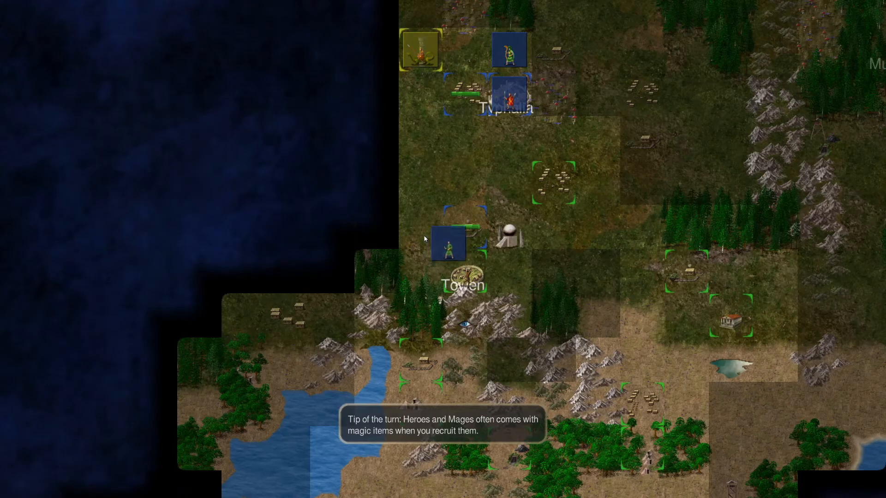
pyautogui.click(508, 272)
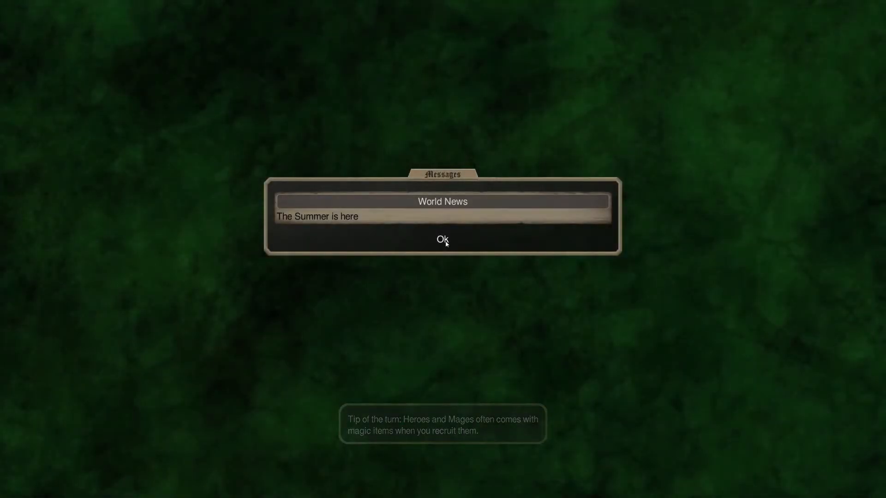
pyautogui.click(442, 239)
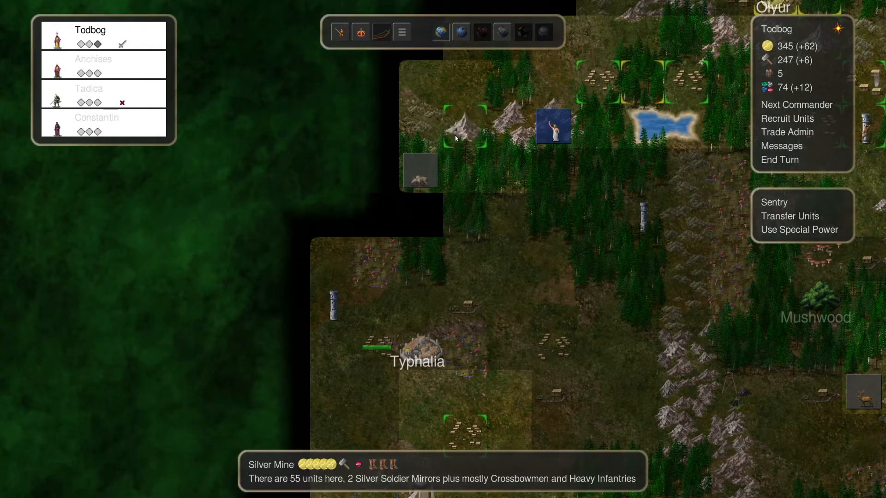
# Order Todbog to attack the enemy at The Second Forest and advance to the new month
pyautogui.click(463, 126)
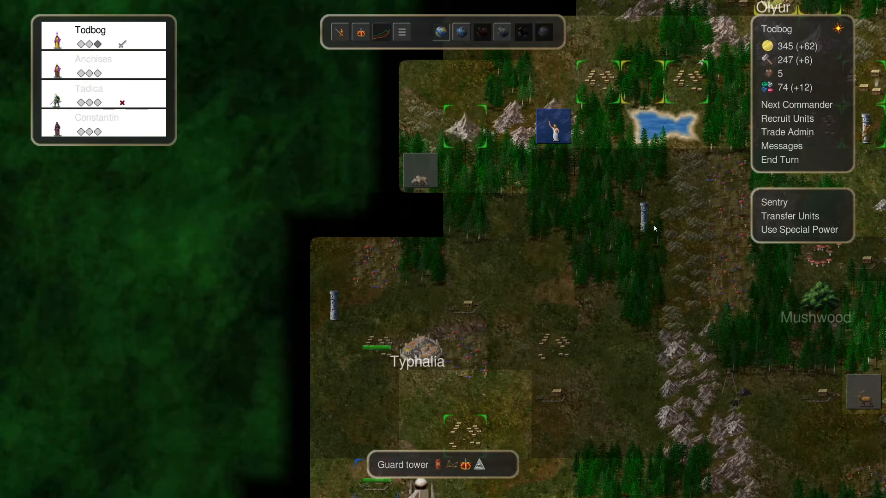
pyautogui.click(464, 126)
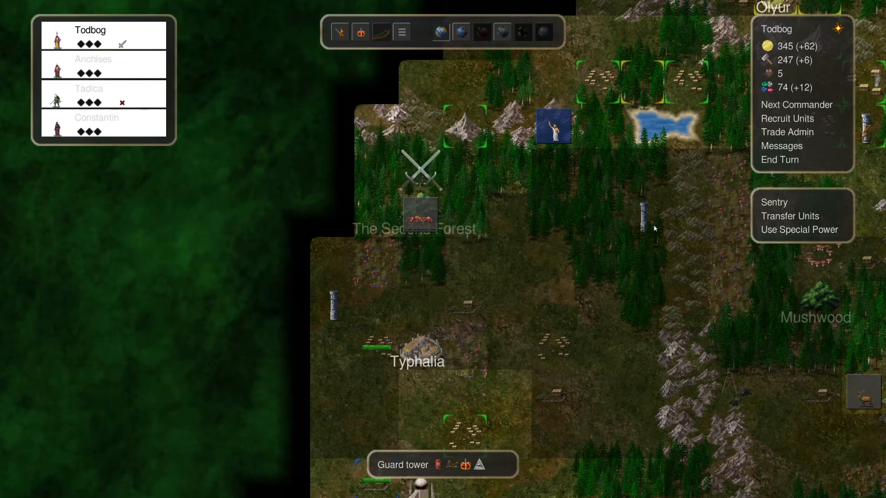
pyautogui.moveTo(472, 172)
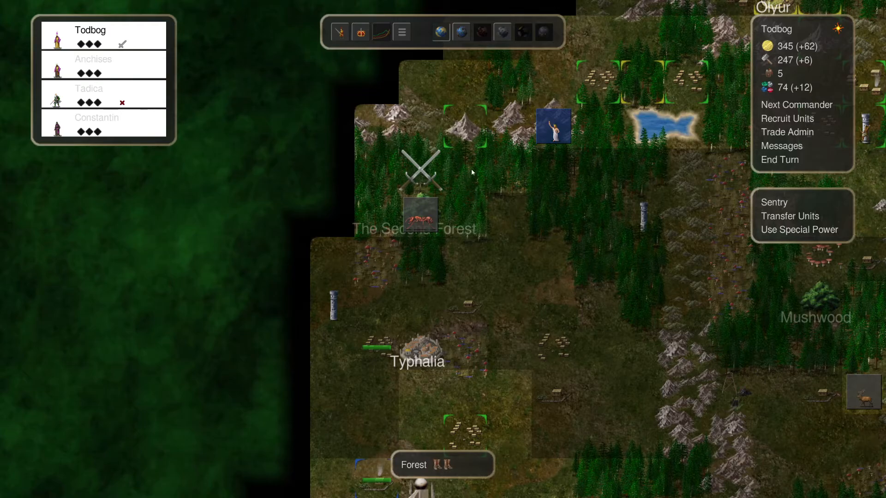
pyautogui.moveTo(640, 208)
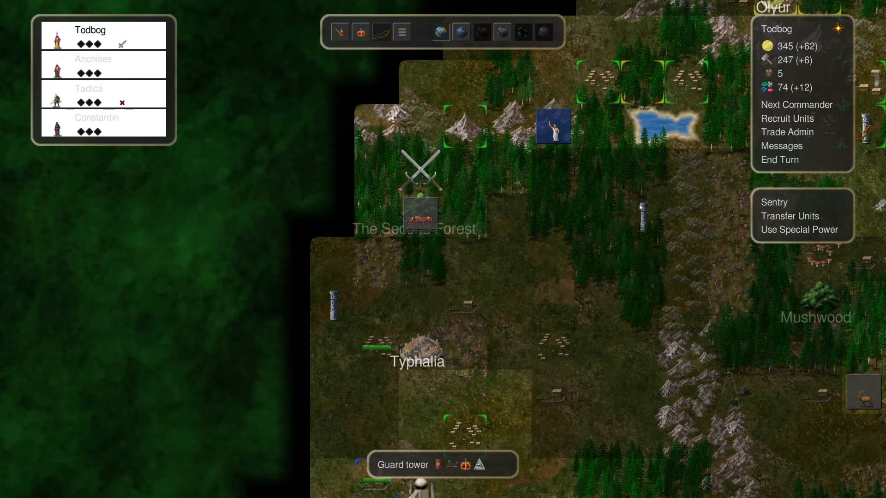
pyautogui.moveTo(585, 215)
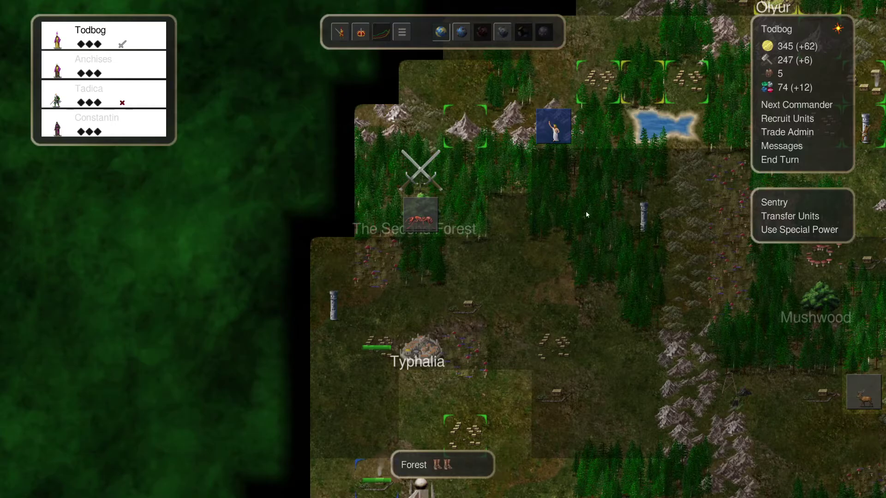
pyautogui.moveTo(796, 105)
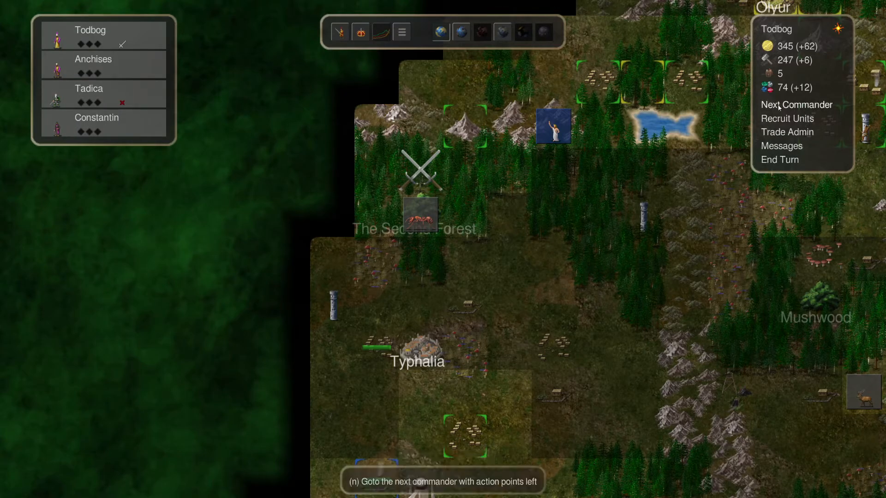
pyautogui.moveTo(772, 179)
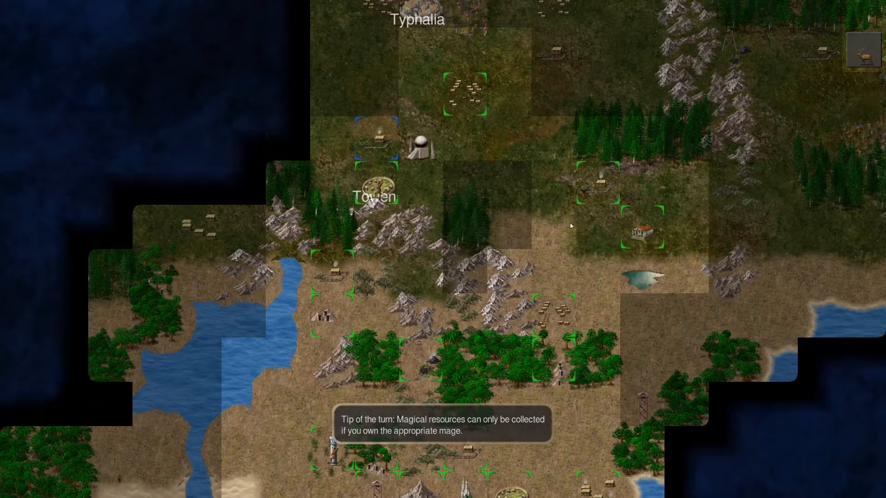
pyautogui.moveTo(526, 239)
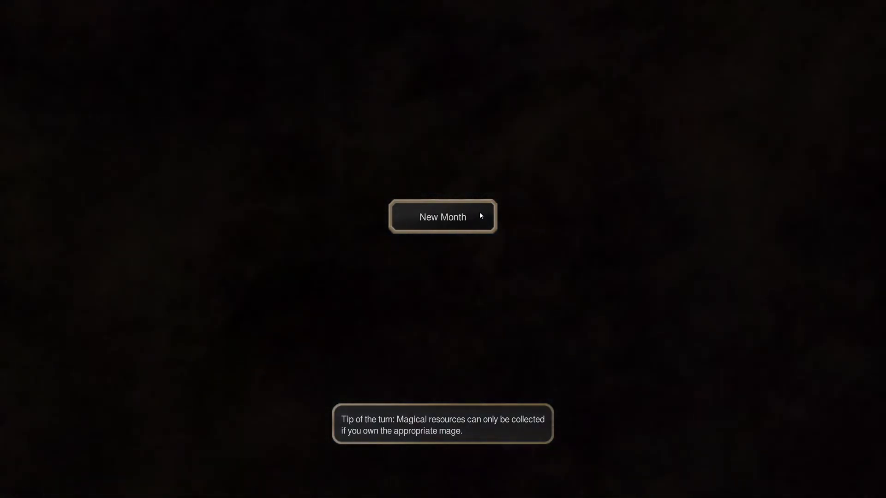
pyautogui.click(442, 217)
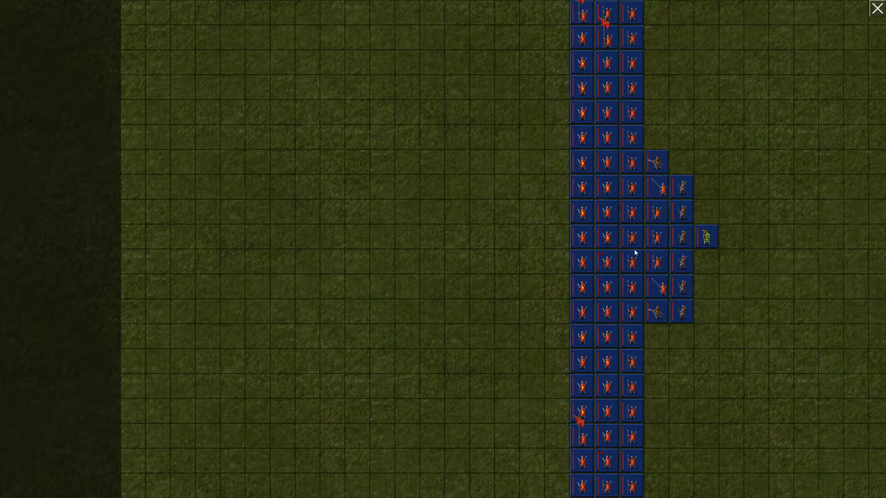
pyautogui.moveTo(832, 33)
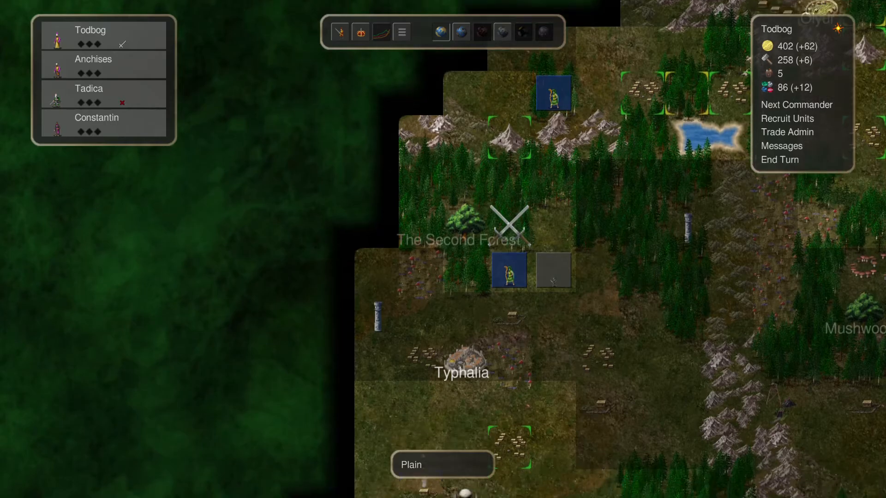
# End the month, watch Todbog's Second Forest battle replay, then close it to the map
pyautogui.click(786, 118)
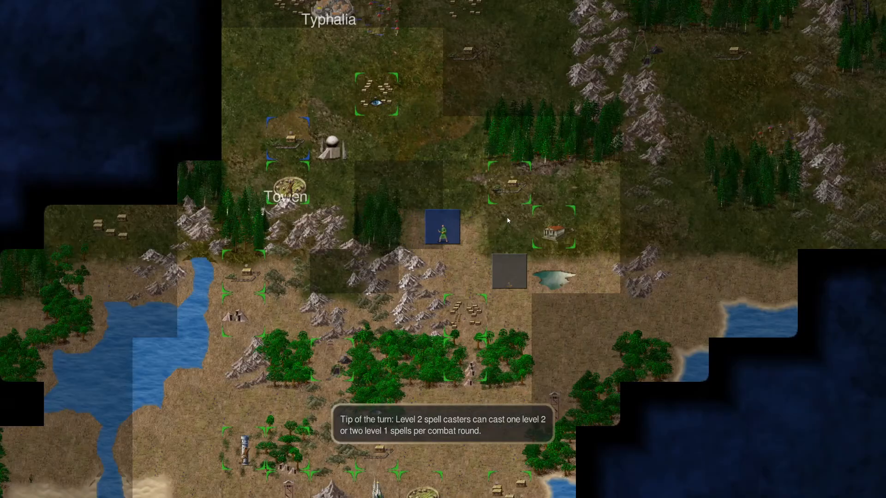
pyautogui.click(463, 226)
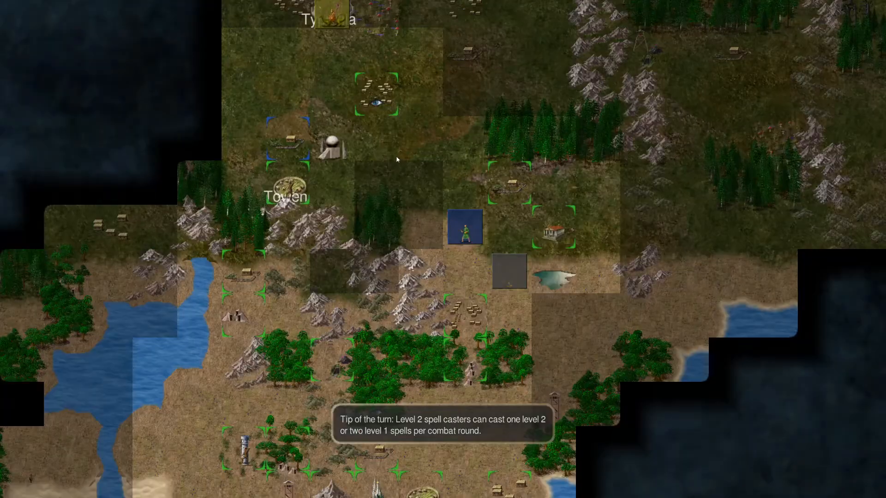
pyautogui.click(375, 70)
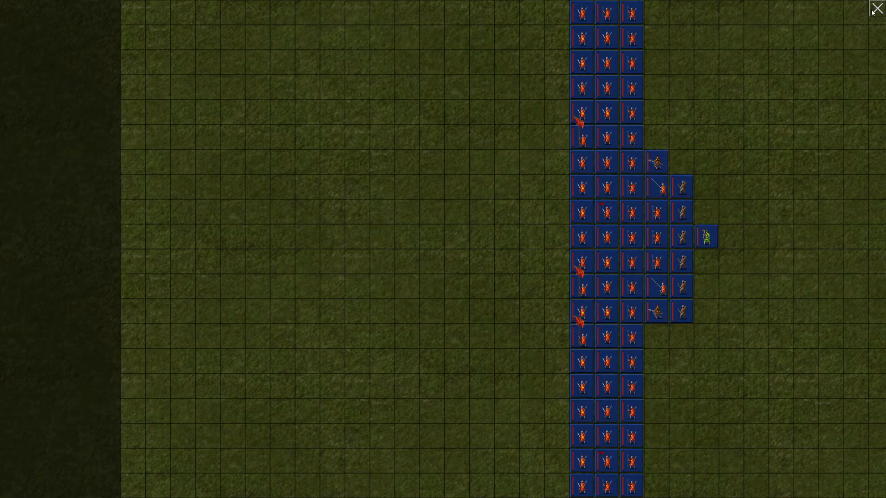
pyautogui.click(875, 9)
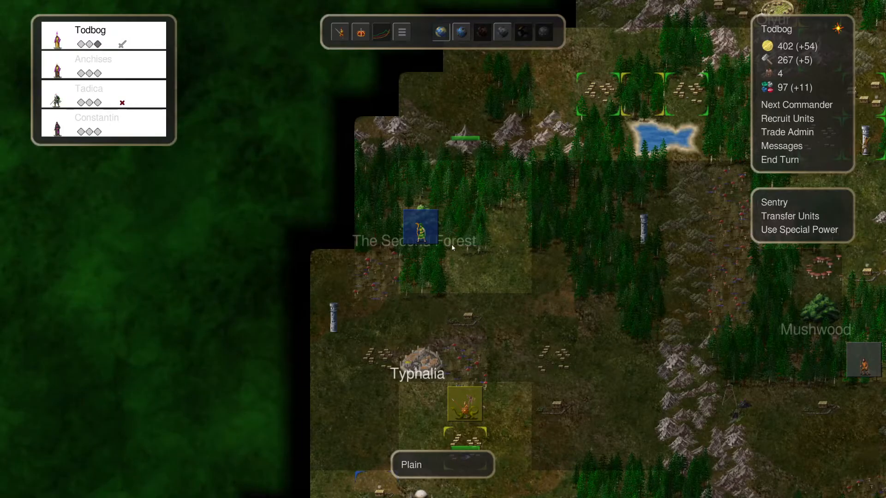
# Close the Typhalia battle replay and bring up Crystal Palace recruitment with 402 gold
pyautogui.scroll(-3)
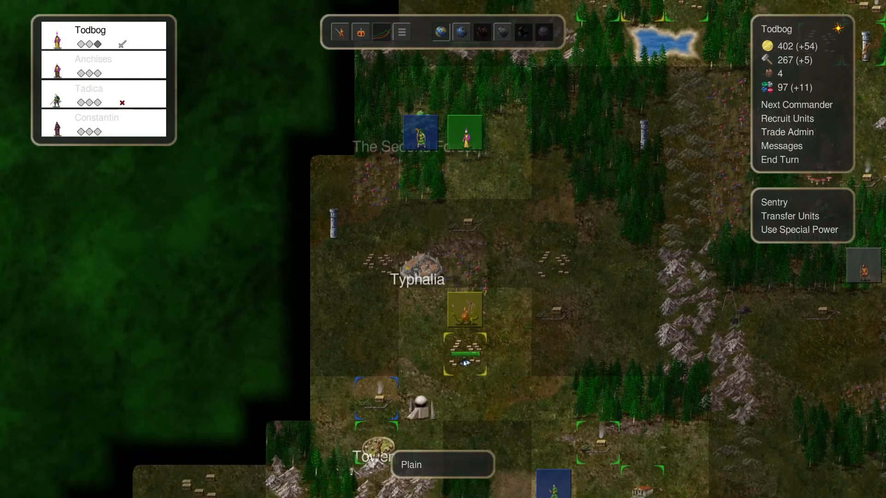
pyautogui.moveTo(458, 274)
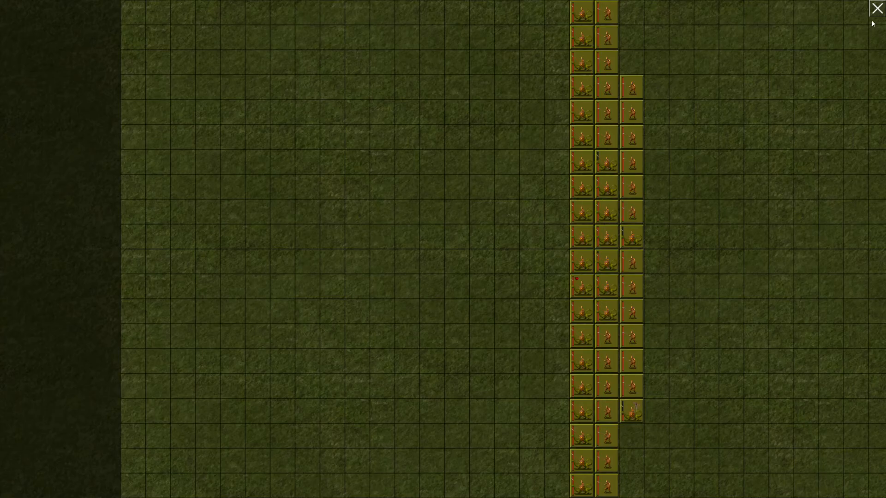
pyautogui.click(876, 9)
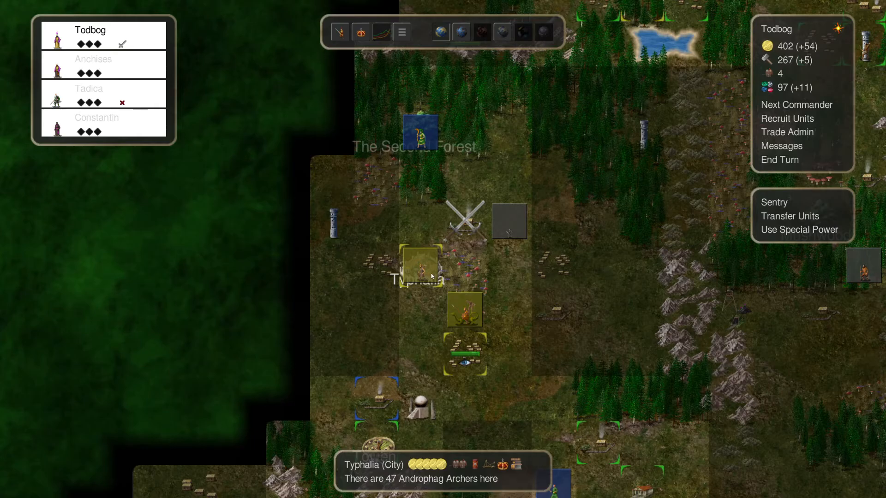
pyautogui.moveTo(564, 196)
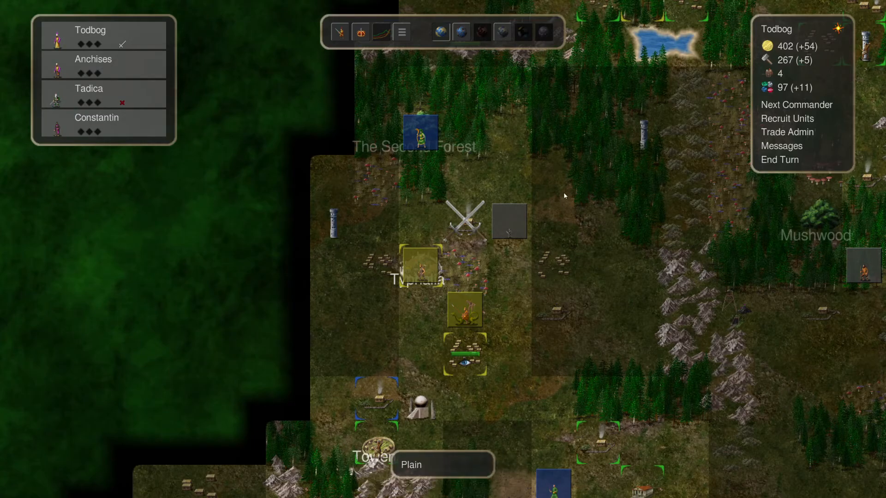
pyautogui.click(787, 118)
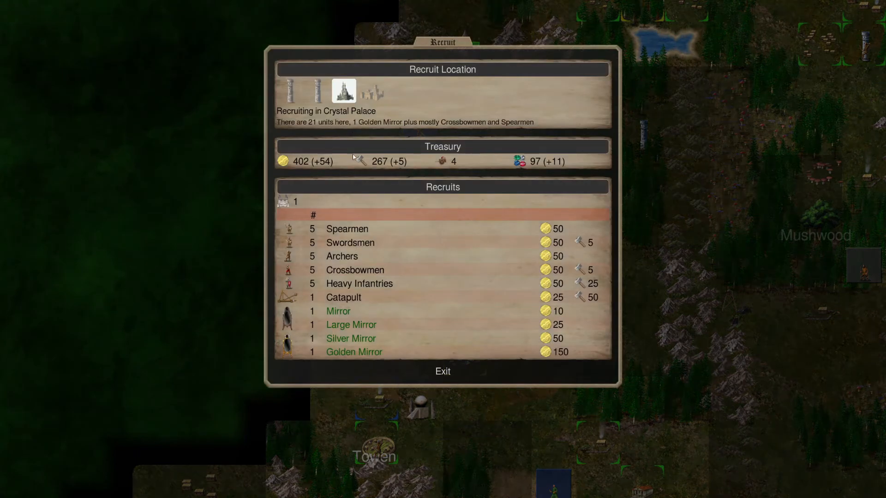
pyautogui.moveTo(354, 229)
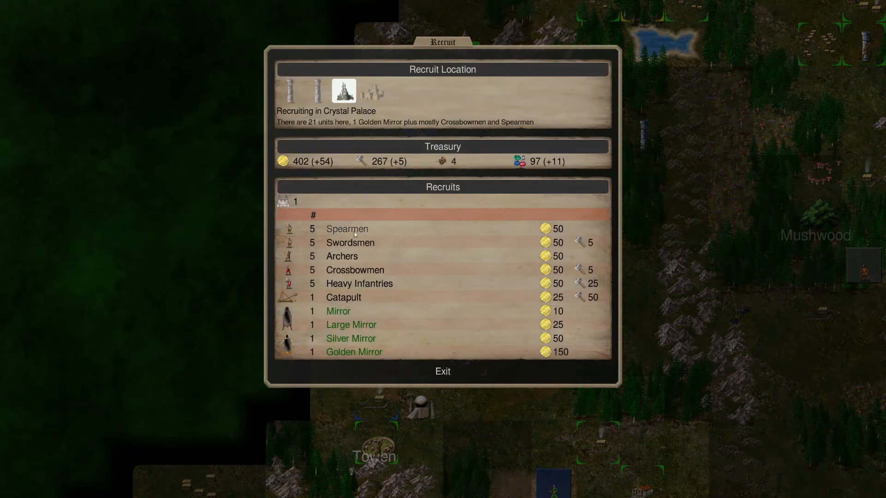
# Buy five Spearmen at the Crystal Palace for 50 gold and sentry the commander
pyautogui.click(443, 371)
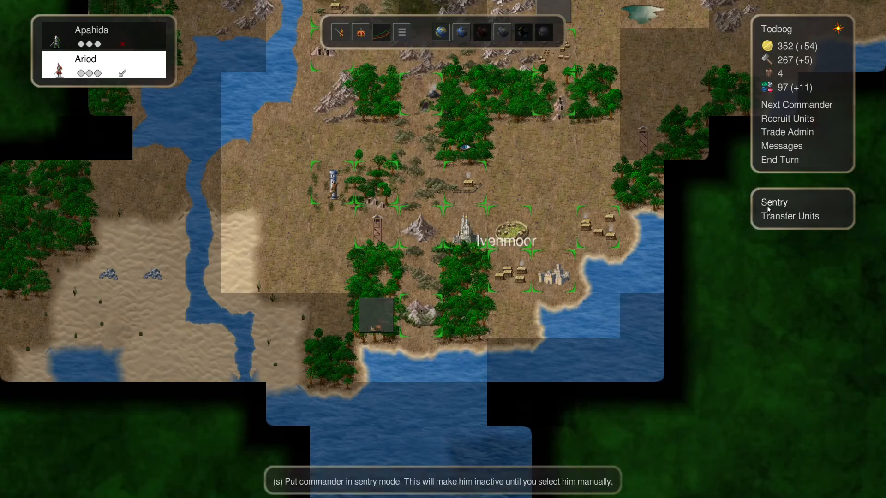
pyautogui.click(774, 202)
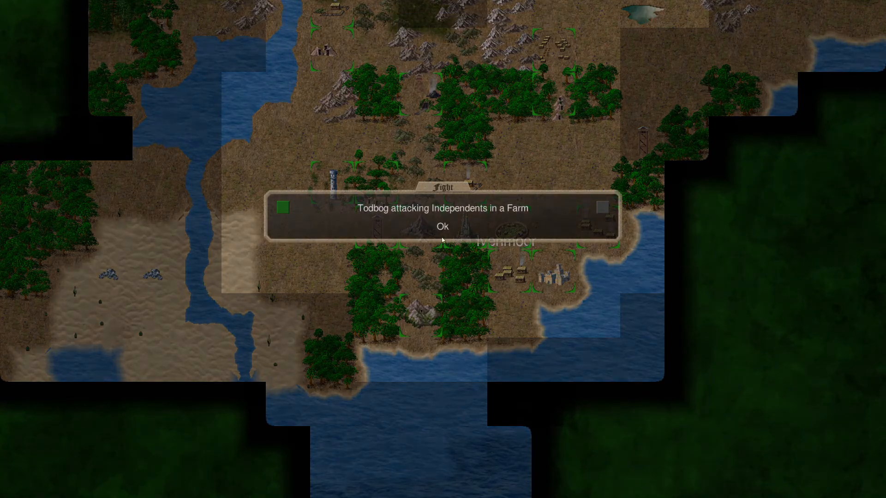
# Acknowledge Todbog's farm attack and the autumn messages, then bring up Crystal Palace recruitment
pyautogui.click(442, 226)
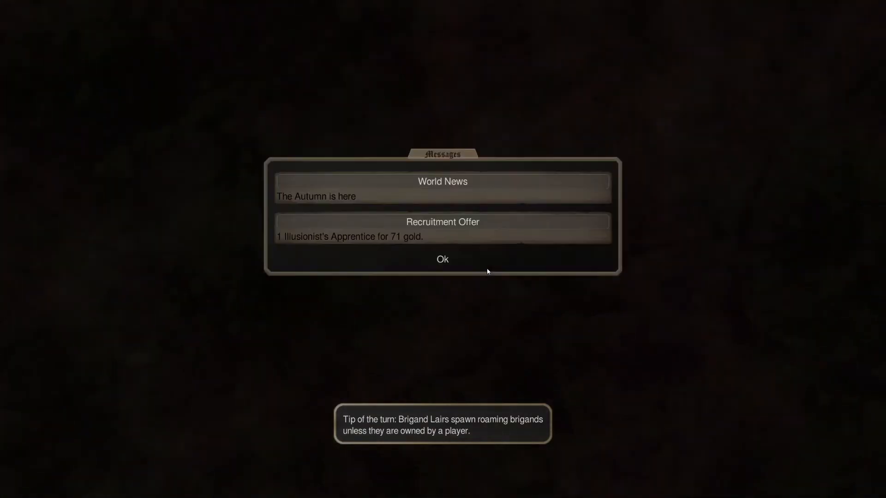
pyautogui.click(442, 260)
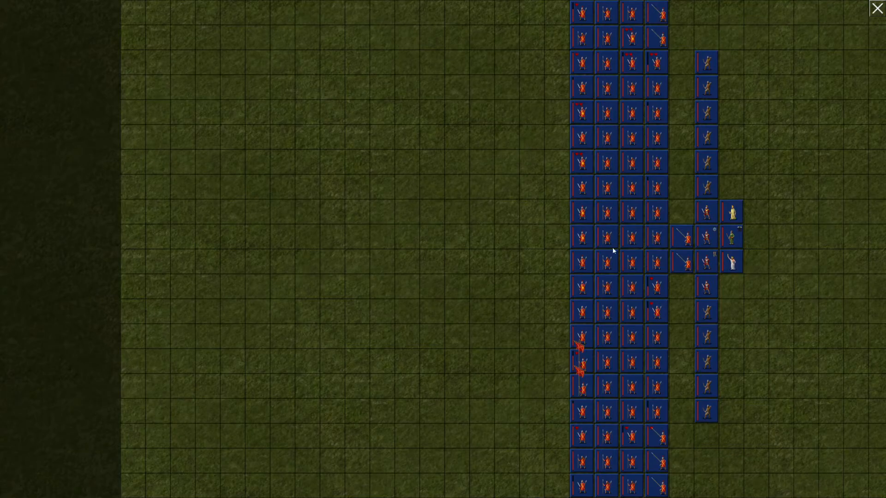
pyautogui.moveTo(765, 173)
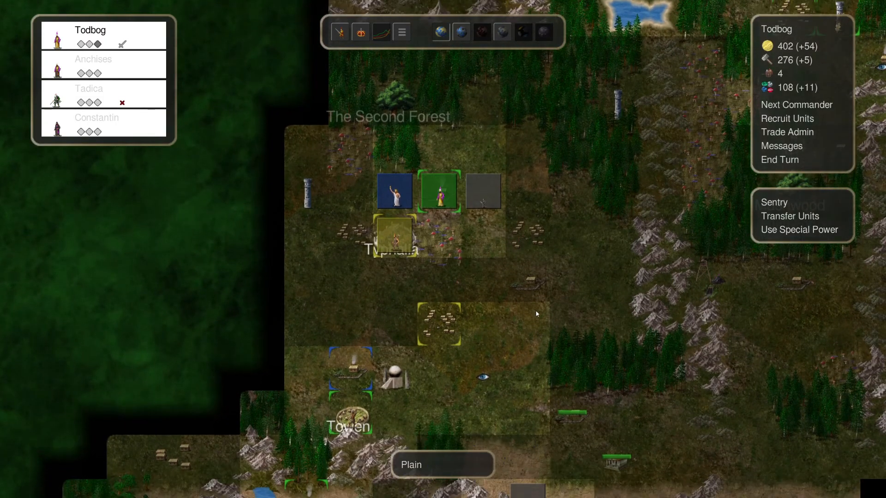
pyautogui.moveTo(528, 280)
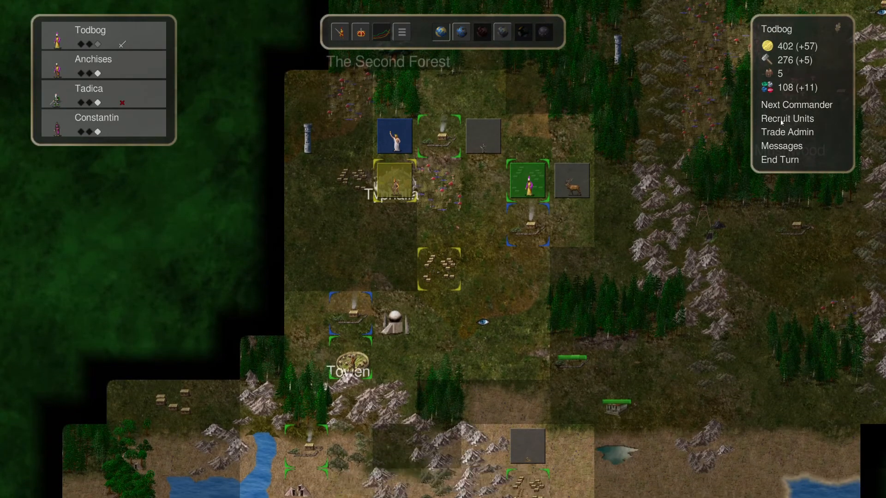
pyautogui.click(786, 119)
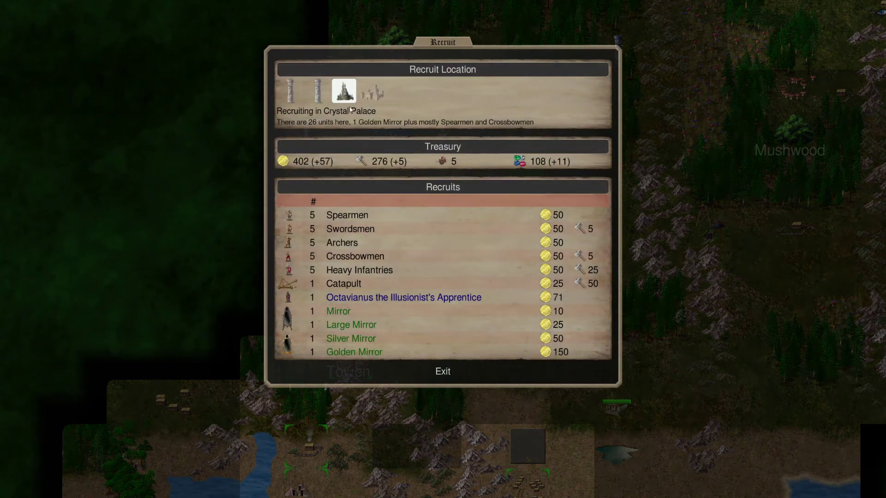
# Hire Octavianus the Illusionist's Apprentice for 71 gold, leaving 331, and bring up Todbog's rituals
pyautogui.click(403, 297)
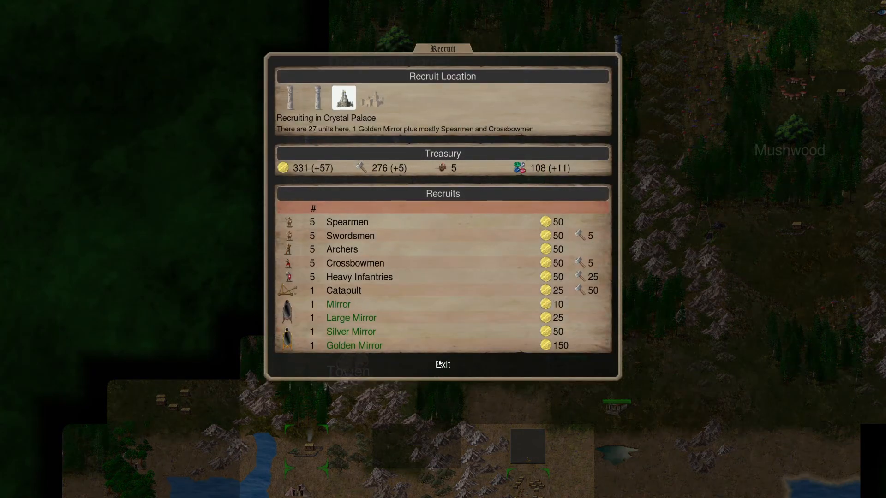
pyautogui.click(443, 364)
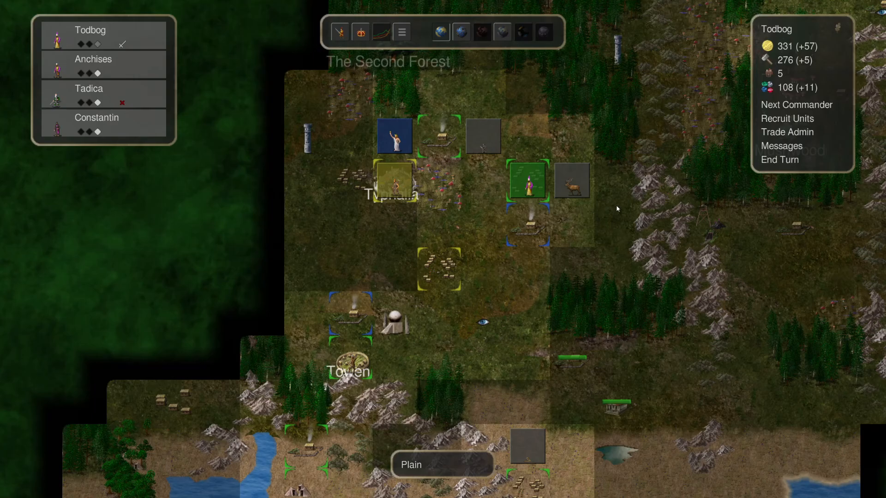
pyautogui.moveTo(641, 215)
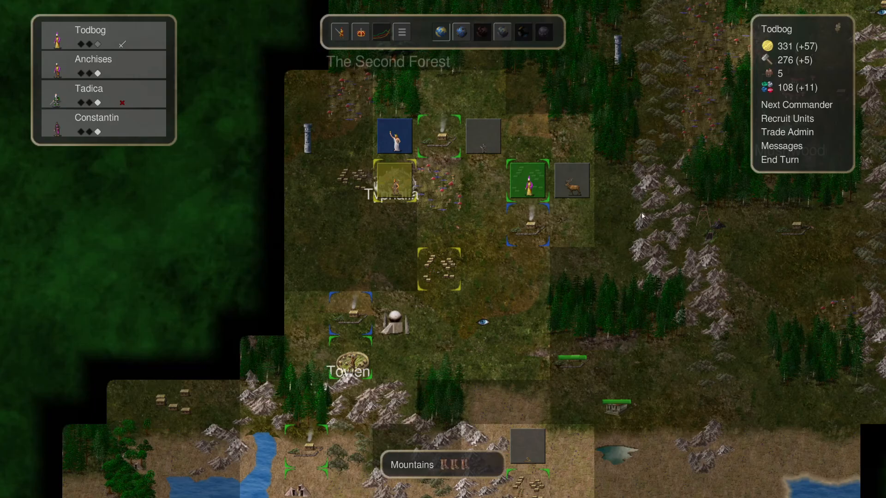
pyautogui.scroll(-3)
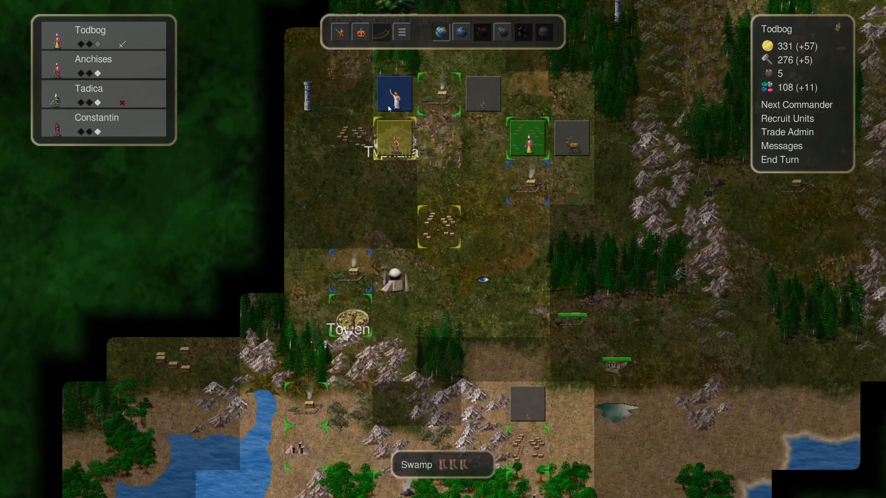
pyautogui.moveTo(494, 128)
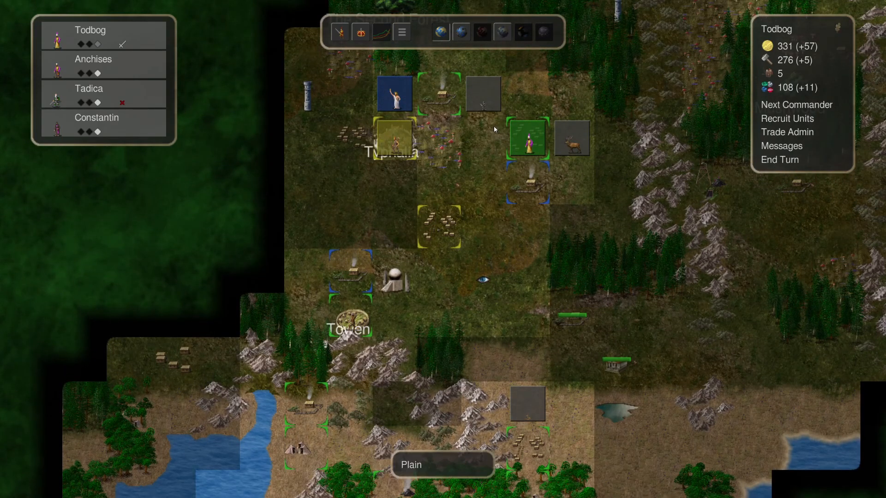
pyautogui.moveTo(178, 65)
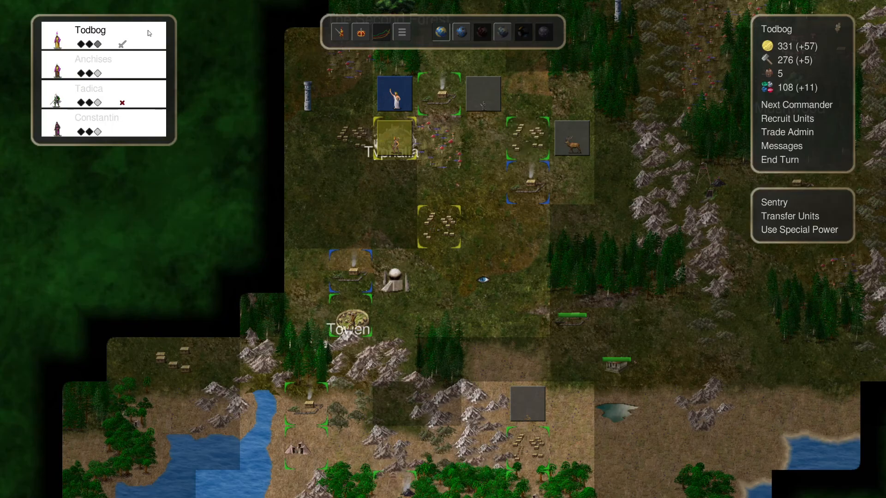
pyautogui.click(797, 229)
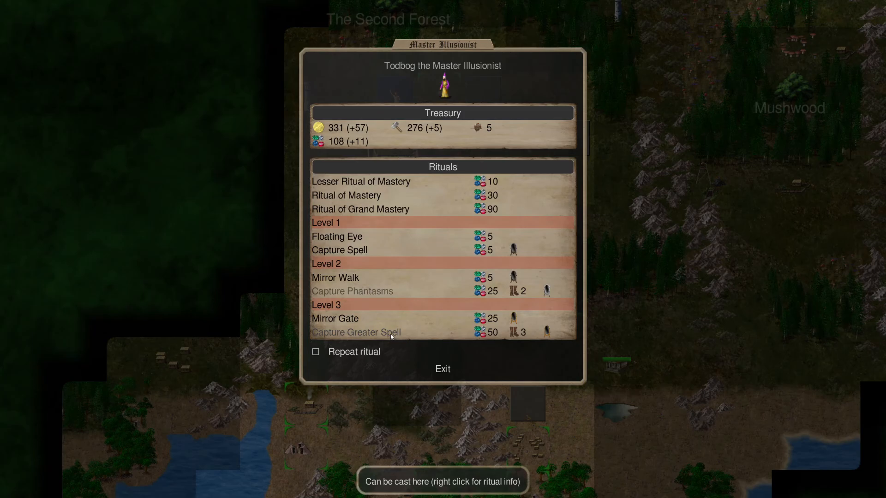
# Have Todbog cast Capture Greater Spell, dropping gems from 108 to 58, then check Typhalia
pyautogui.click(335, 318)
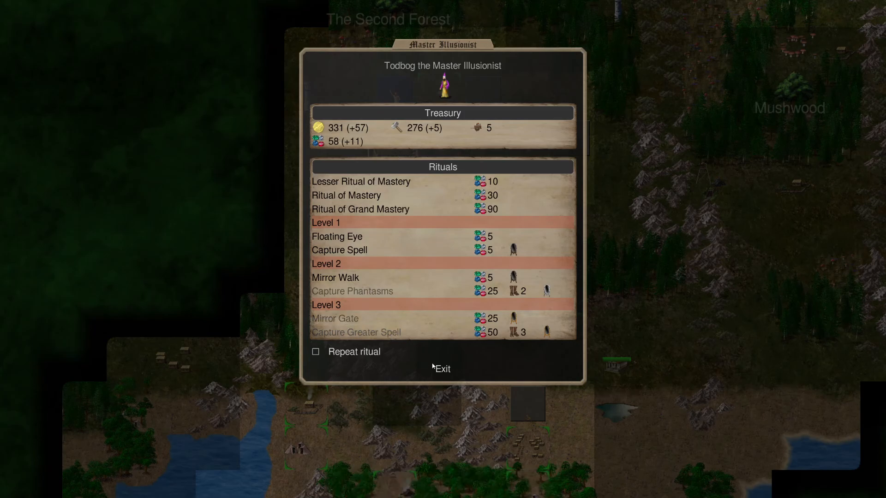
pyautogui.click(442, 368)
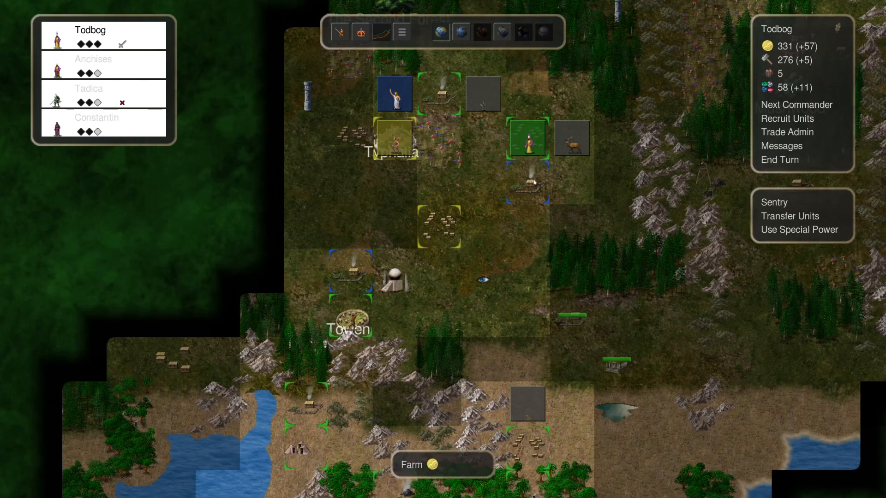
pyautogui.moveTo(584, 186)
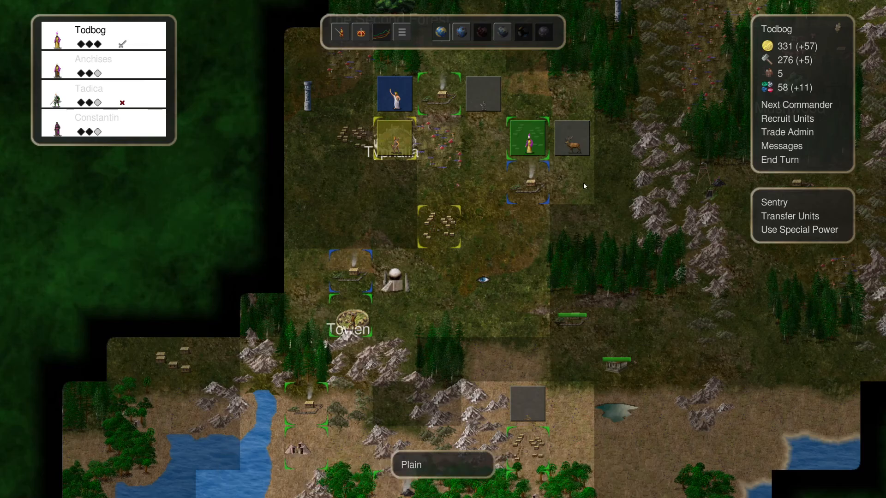
pyautogui.click(394, 138)
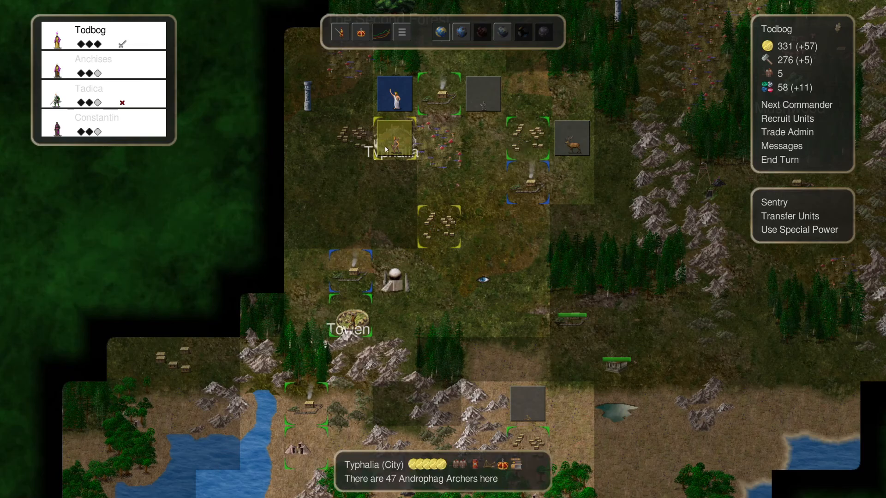